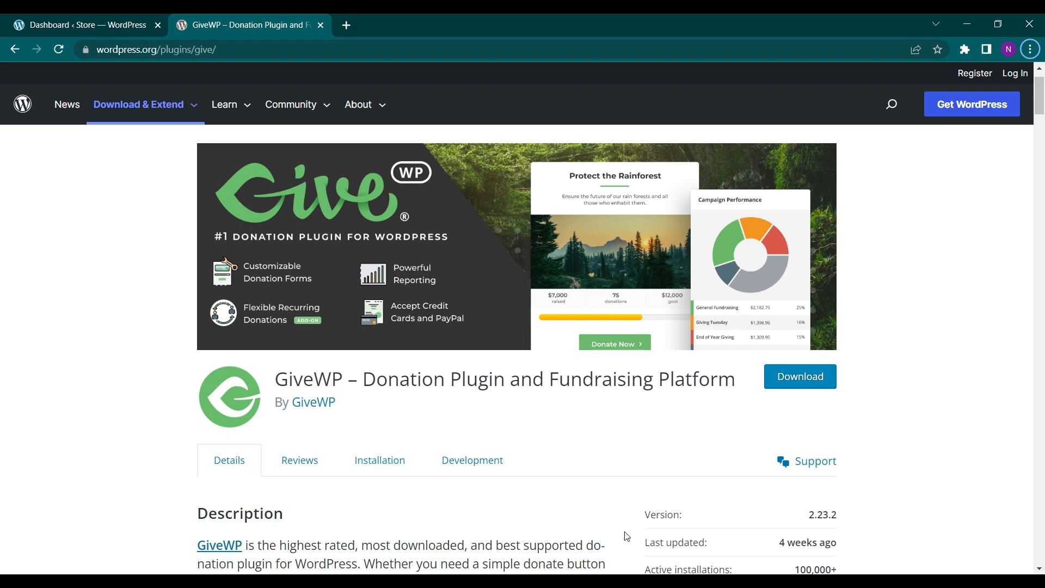
Switch to the site's dashboard and go to the add-new-plugin page
scroll("down", 3)
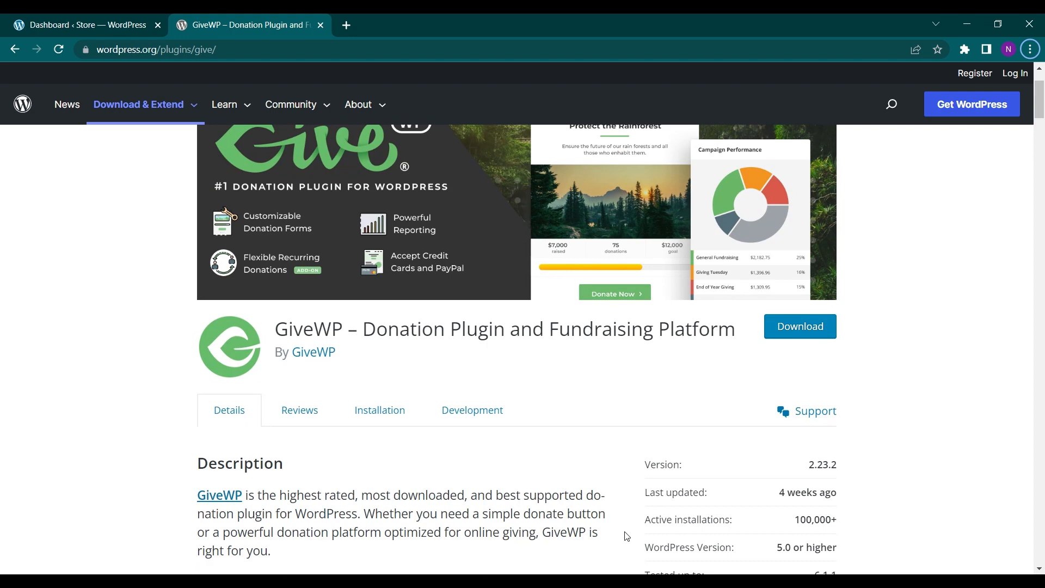
scroll("down", 3)
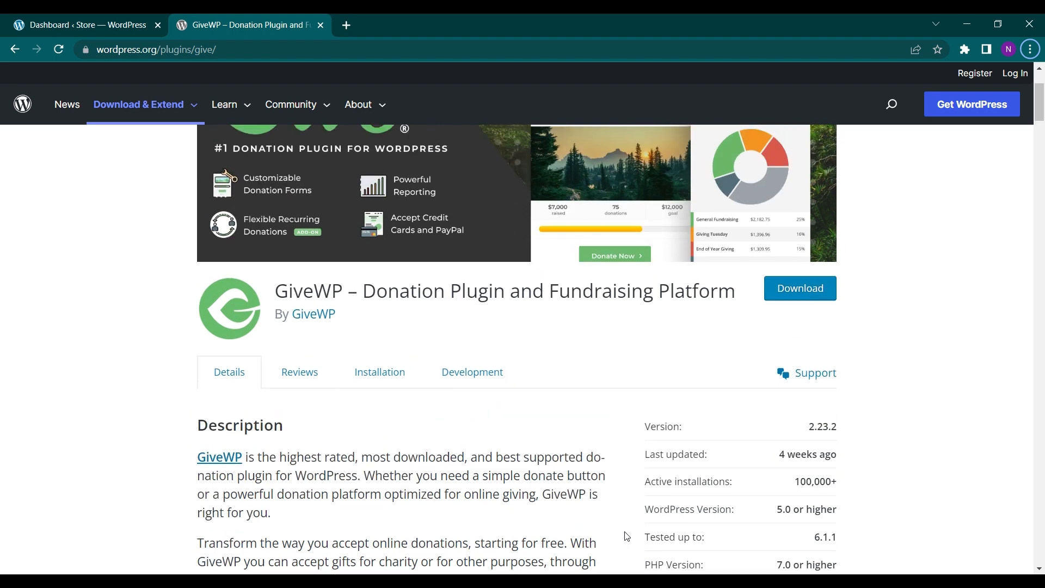
scroll("up", 3)
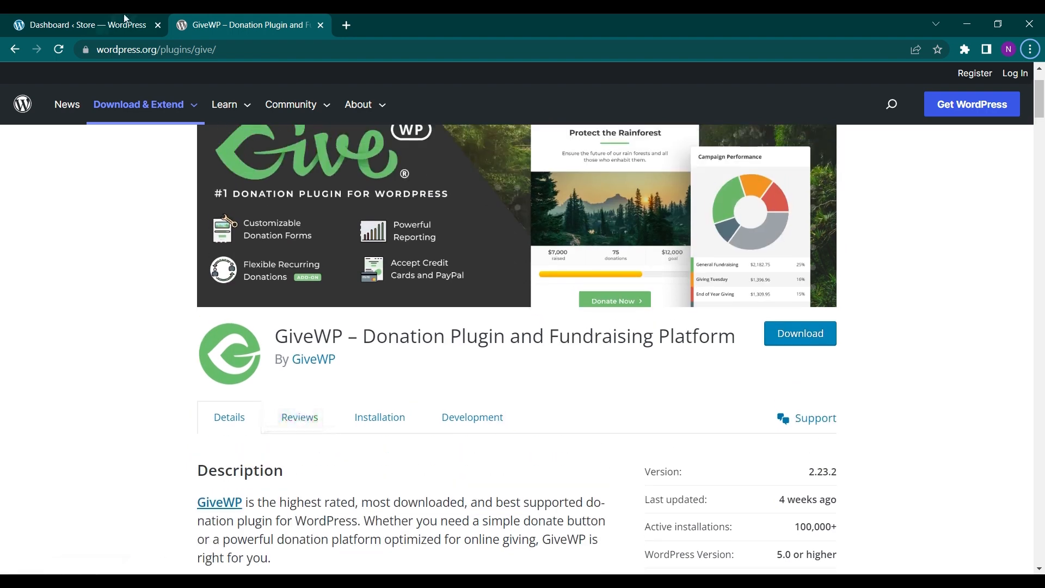
left_click(80, 25)
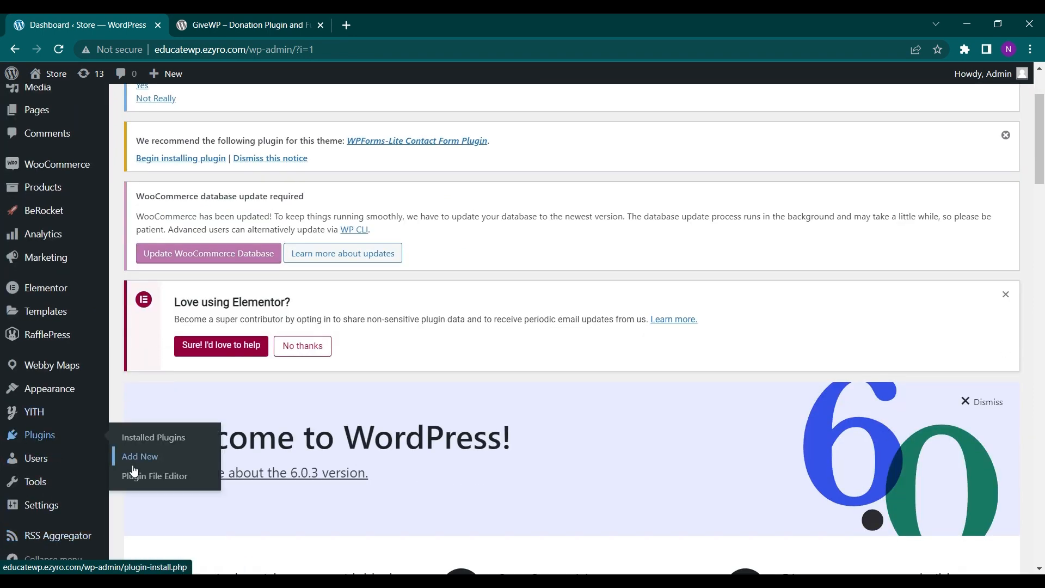
left_click(141, 456)
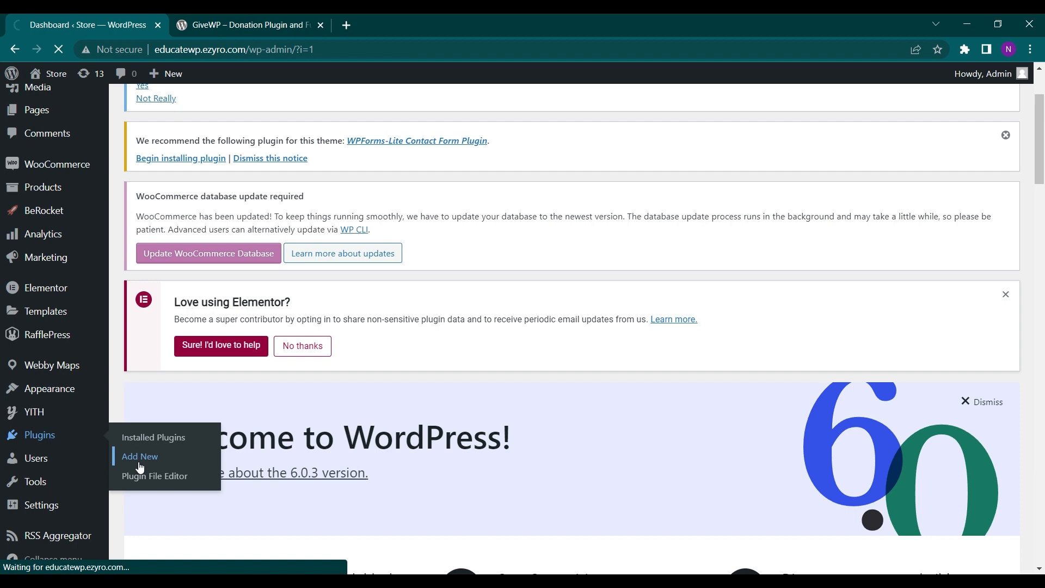
Search the plugin directory for 'givewp' and install the GiveWP plugin
left_click(139, 456)
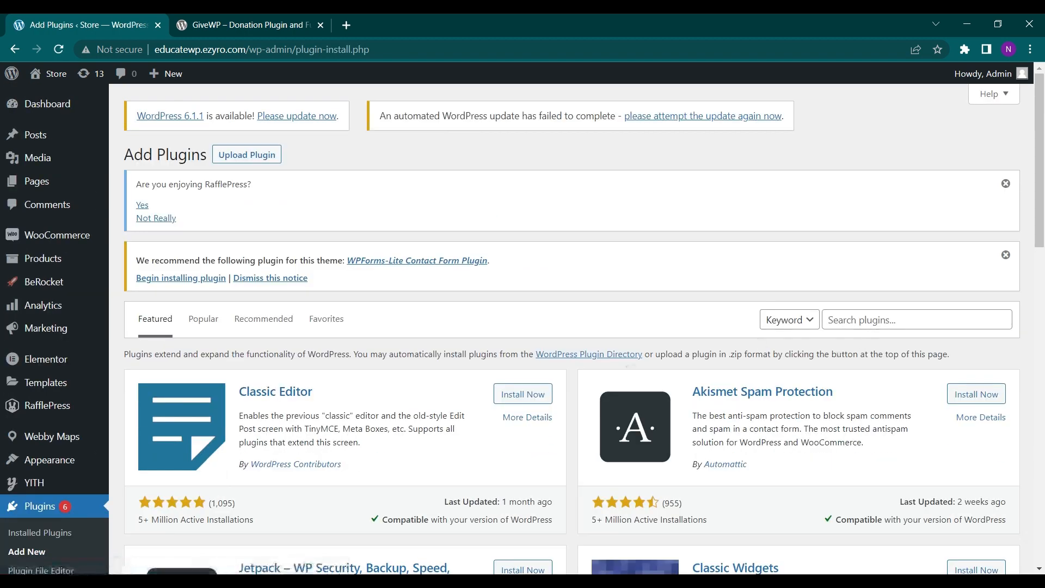
type("giv")
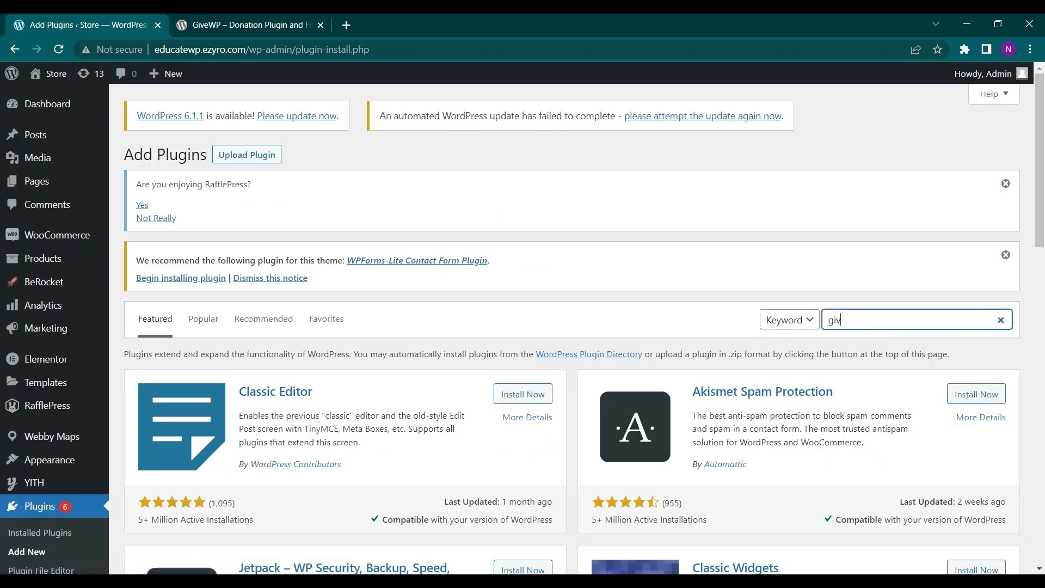
type("ewp")
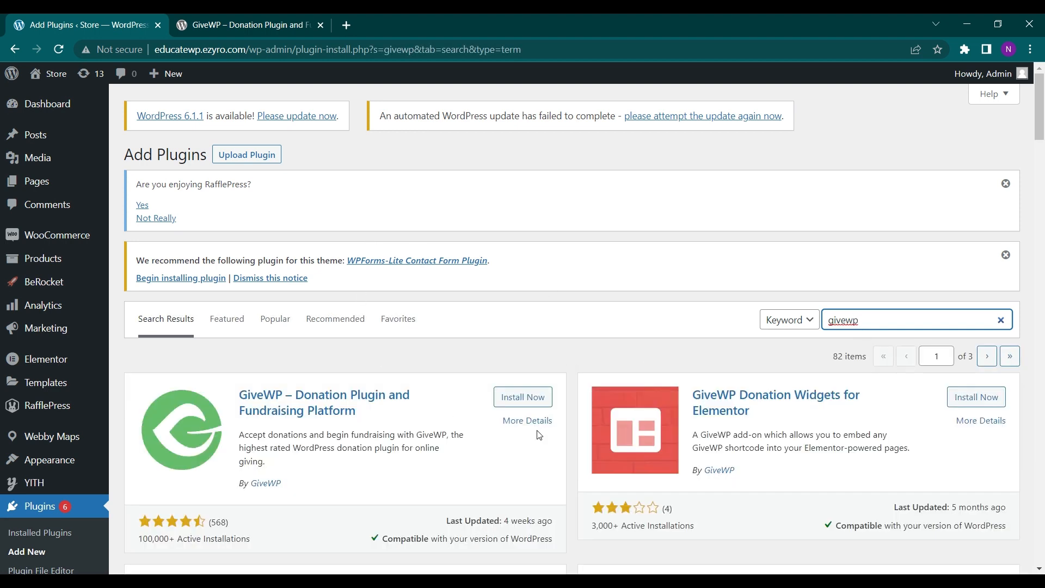
scroll("down", 3)
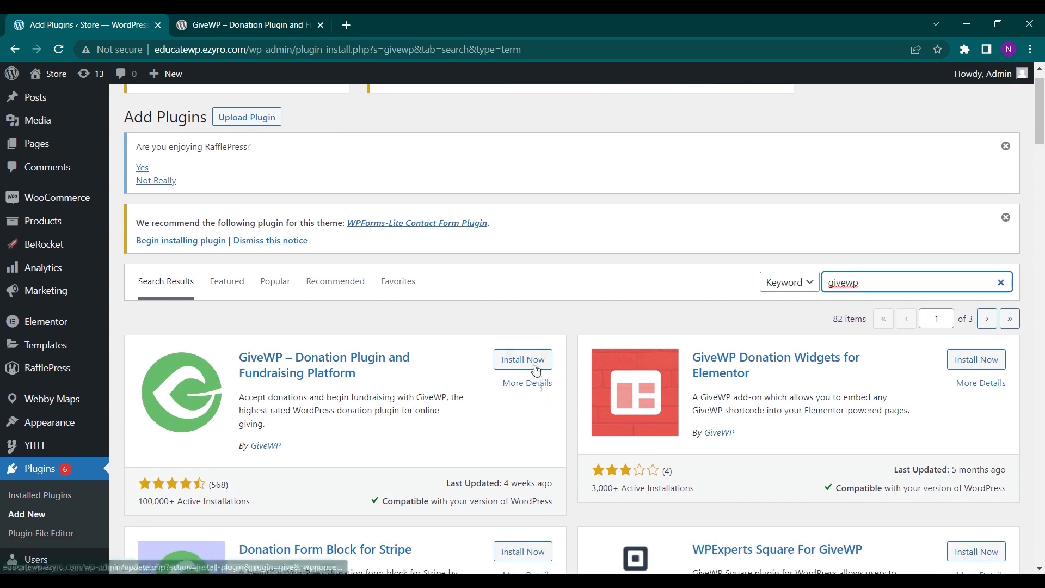
left_click(522, 359)
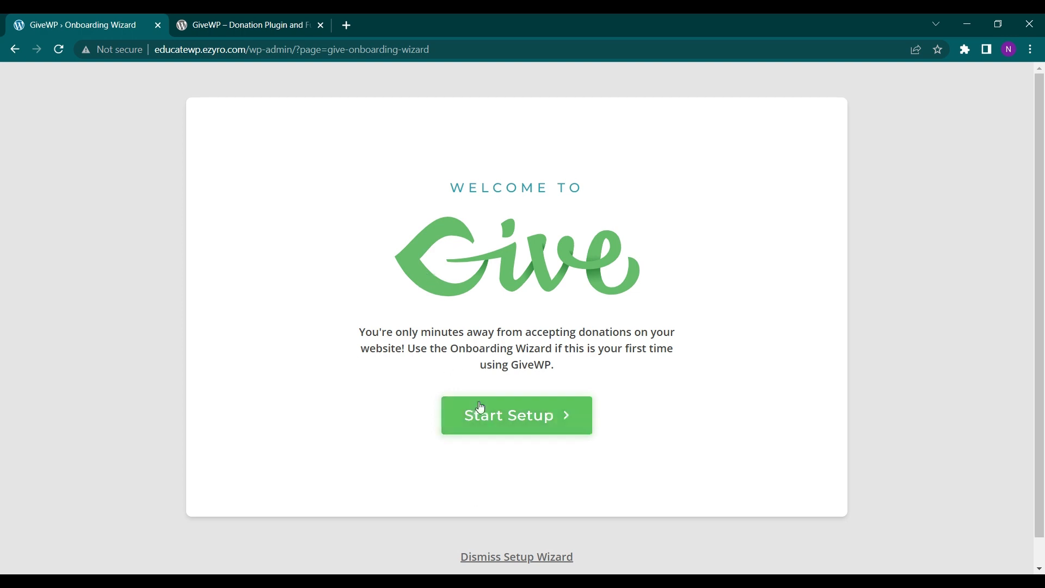
Start the setup wizard and choose Education as the fundraising cause
left_click(515, 415)
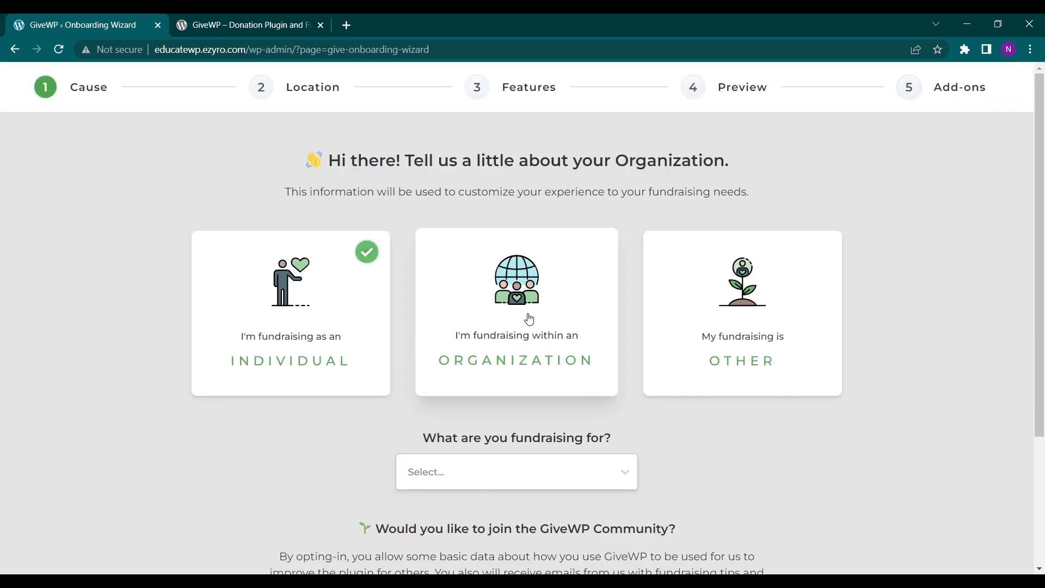
mouse_move(475, 204)
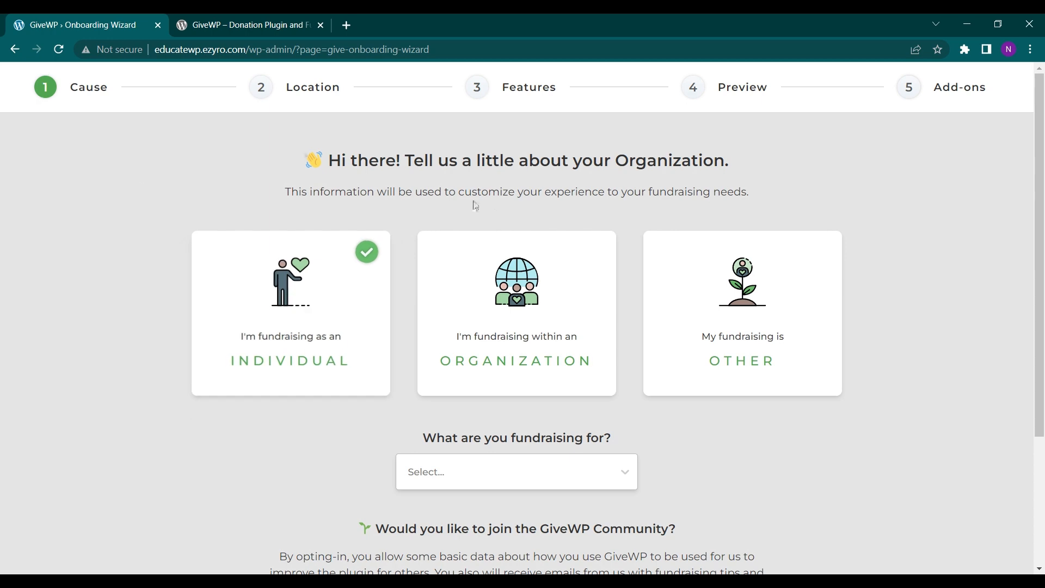
scroll("down", 3)
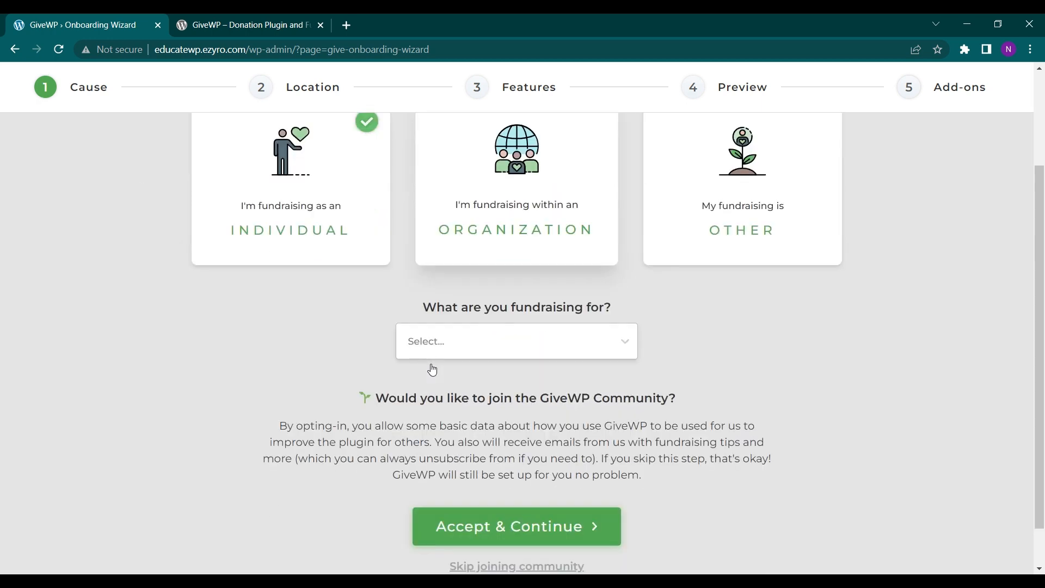
scroll("up", 3)
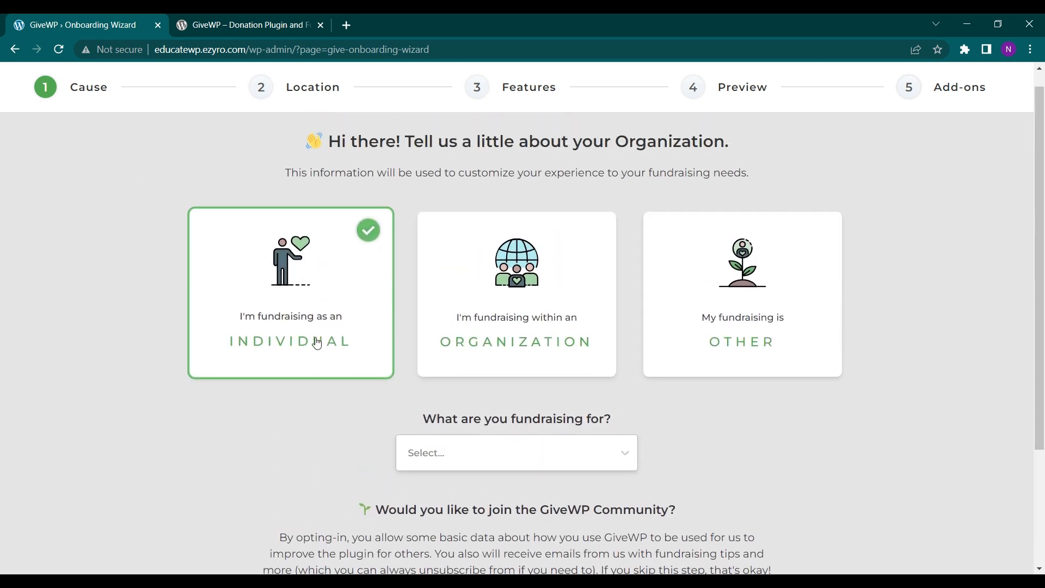
left_click(516, 453)
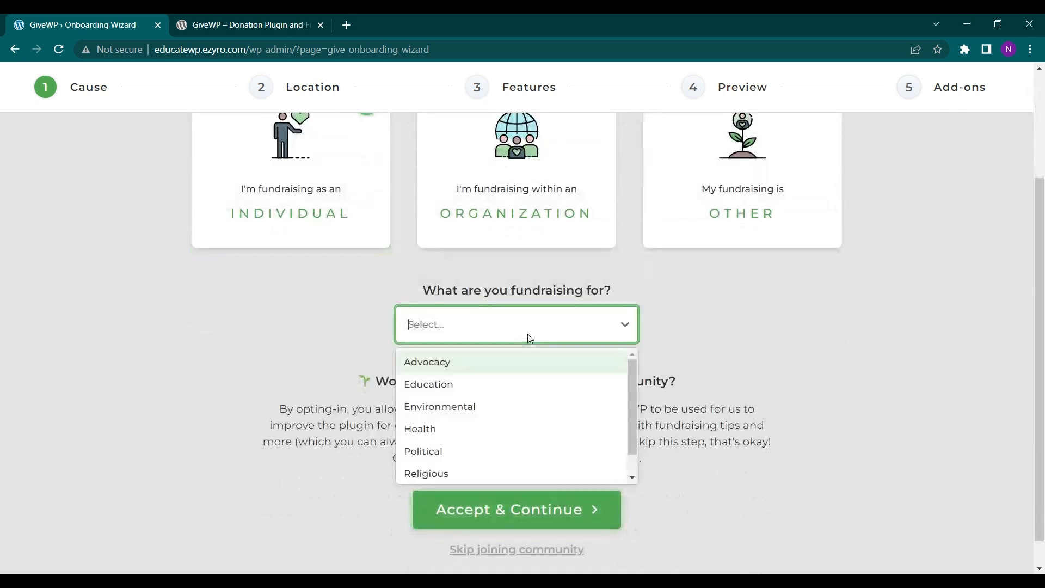
left_click(428, 384)
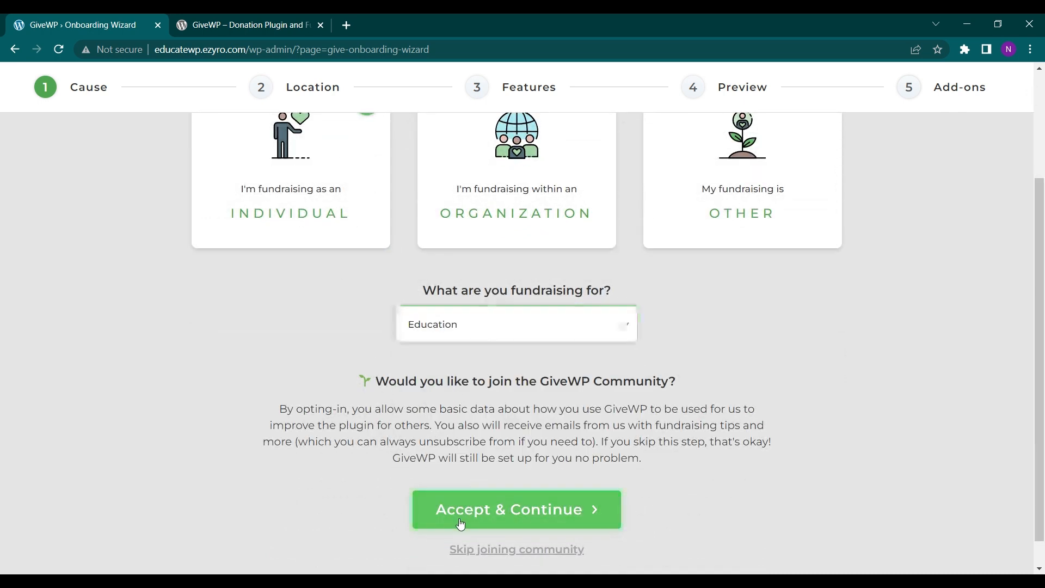
left_click(516, 509)
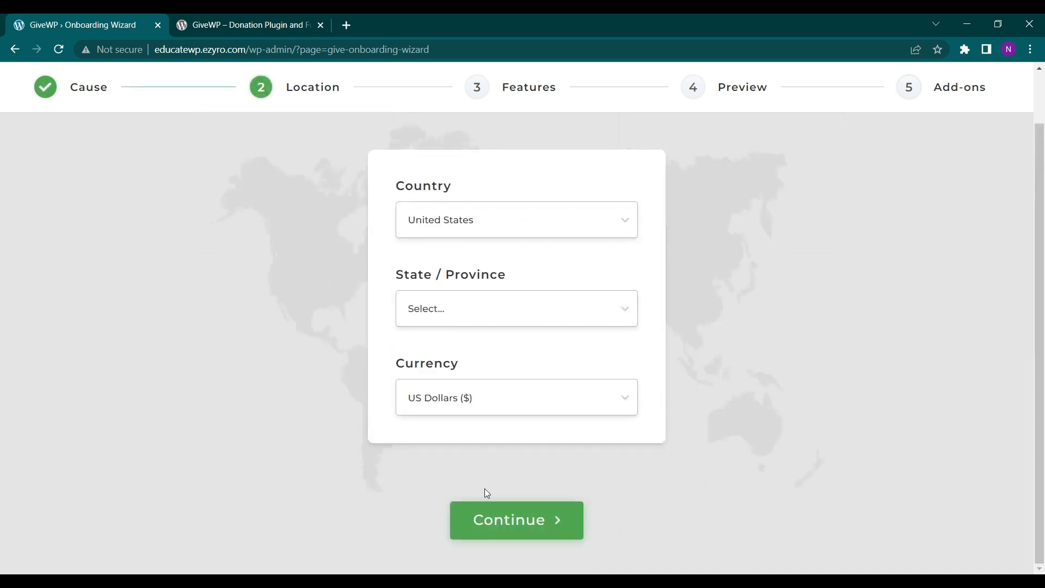
mouse_move(467, 315)
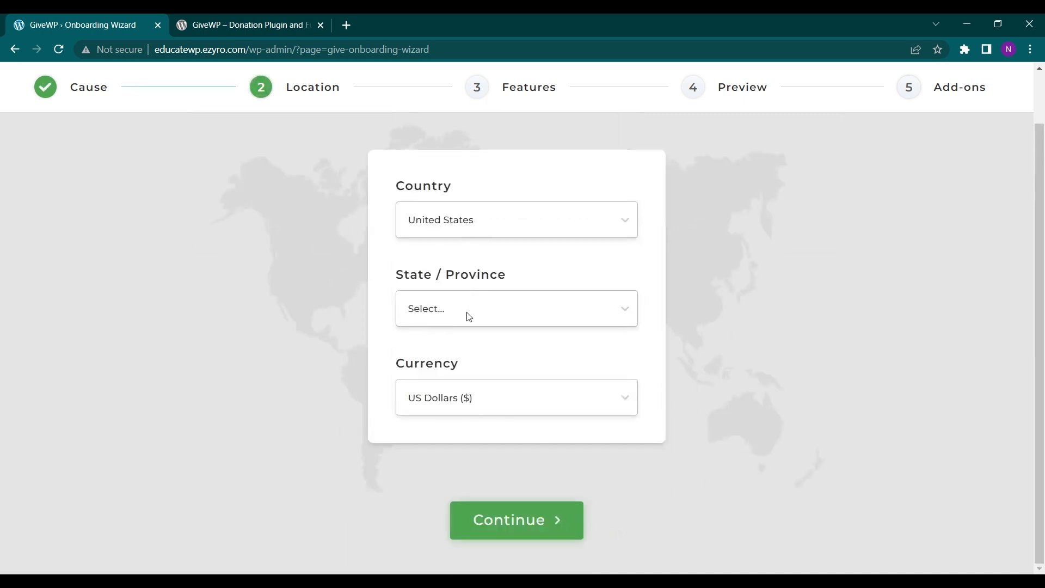
Set the state to Alaska and continue through the features and preview steps
left_click(516, 308)
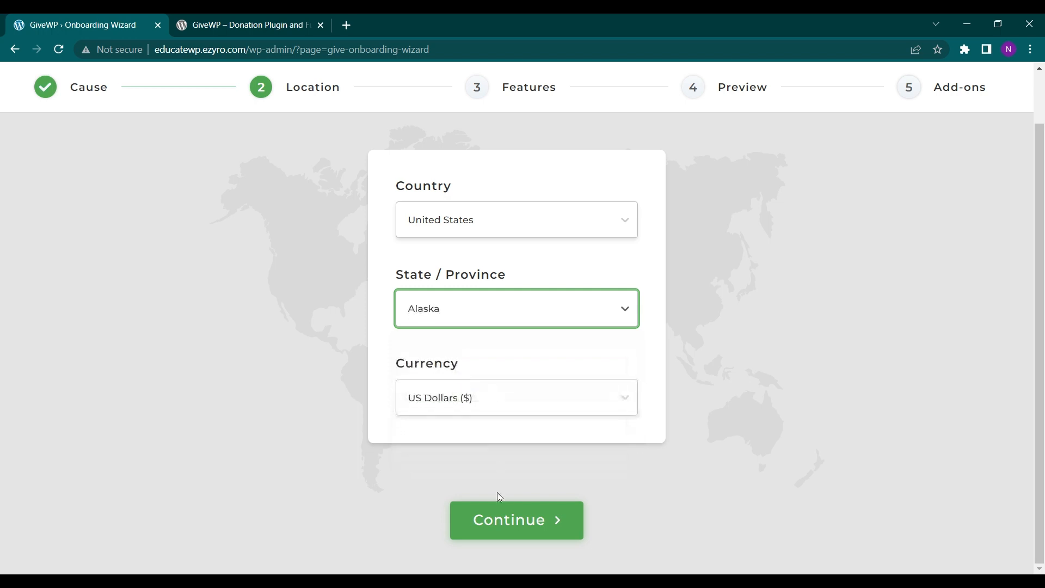
left_click(516, 520)
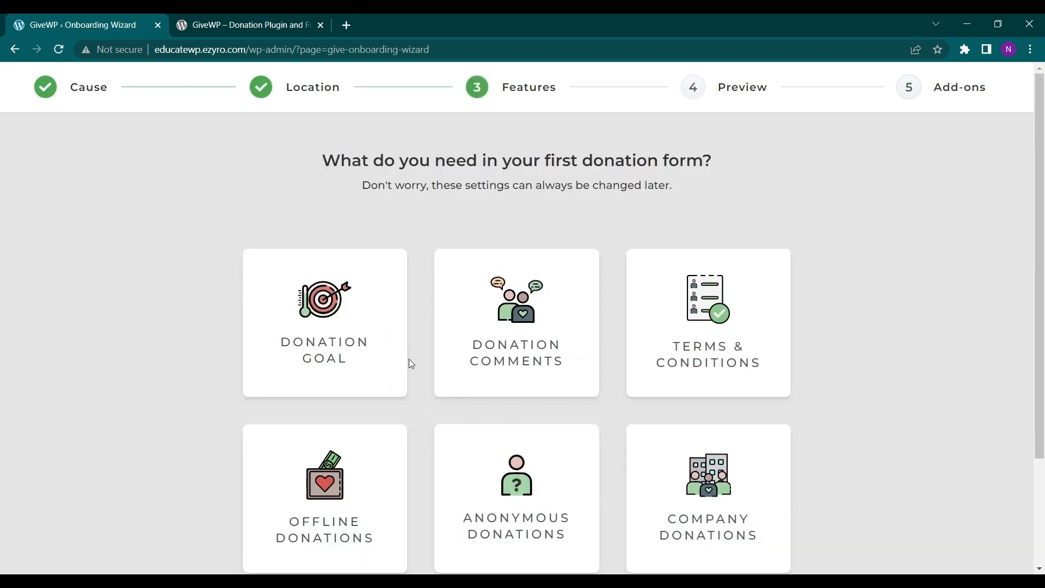
scroll("down", 3)
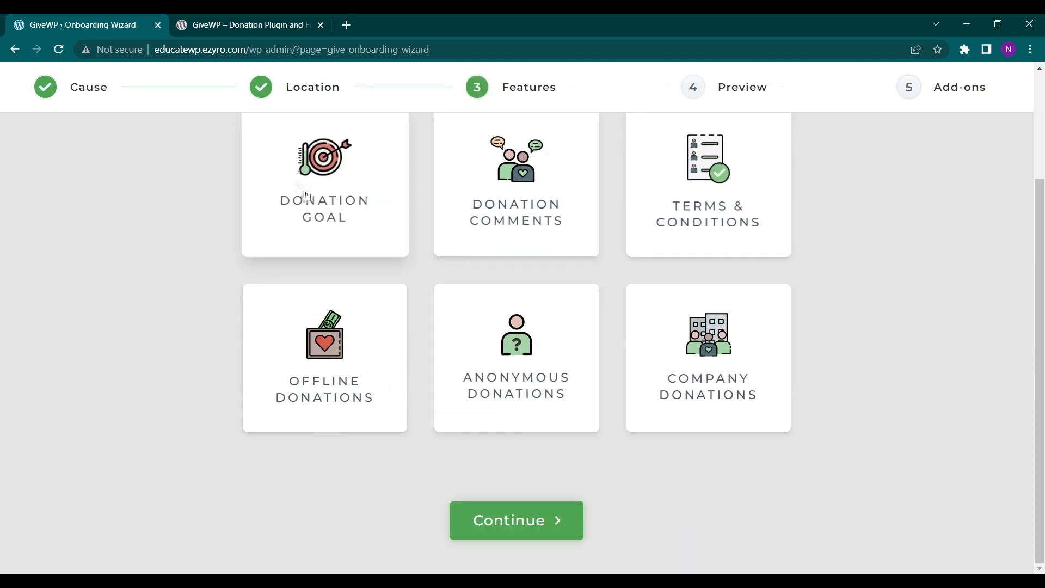
left_click(516, 521)
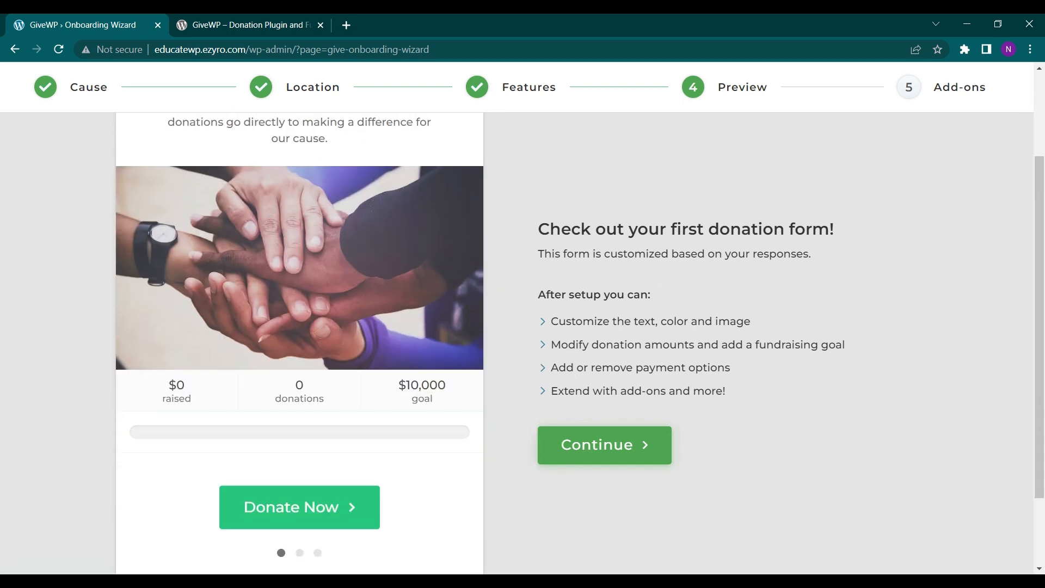
left_click(603, 444)
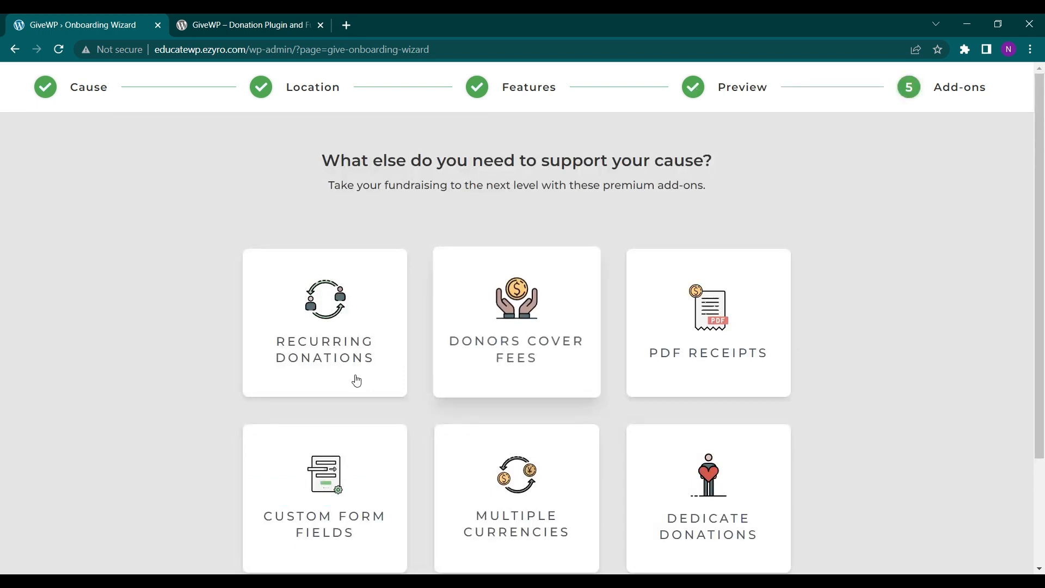
Choose the Recurring Donations add-on and finish the wizard
scroll("down", 3)
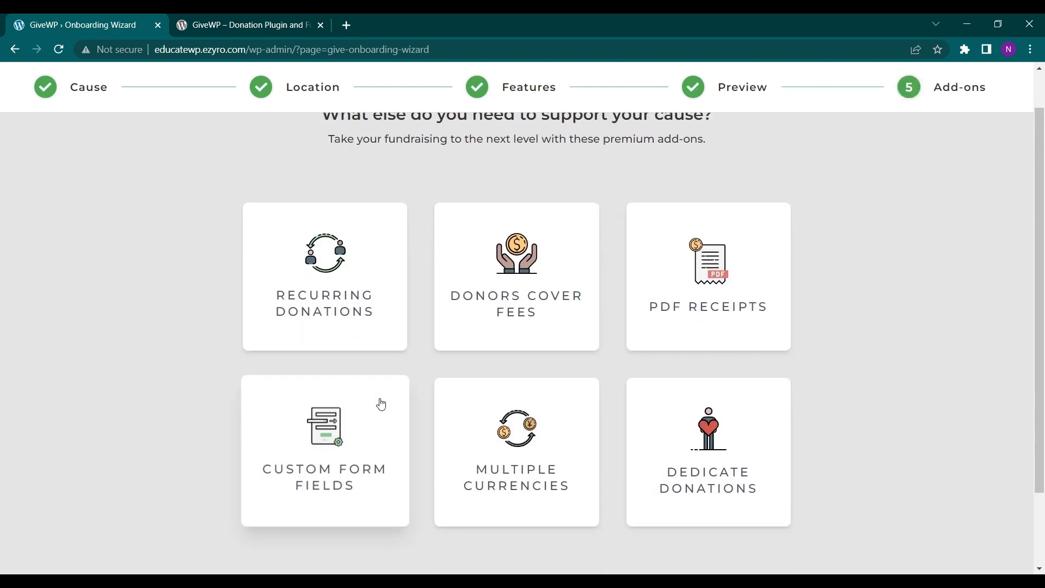
left_click(325, 275)
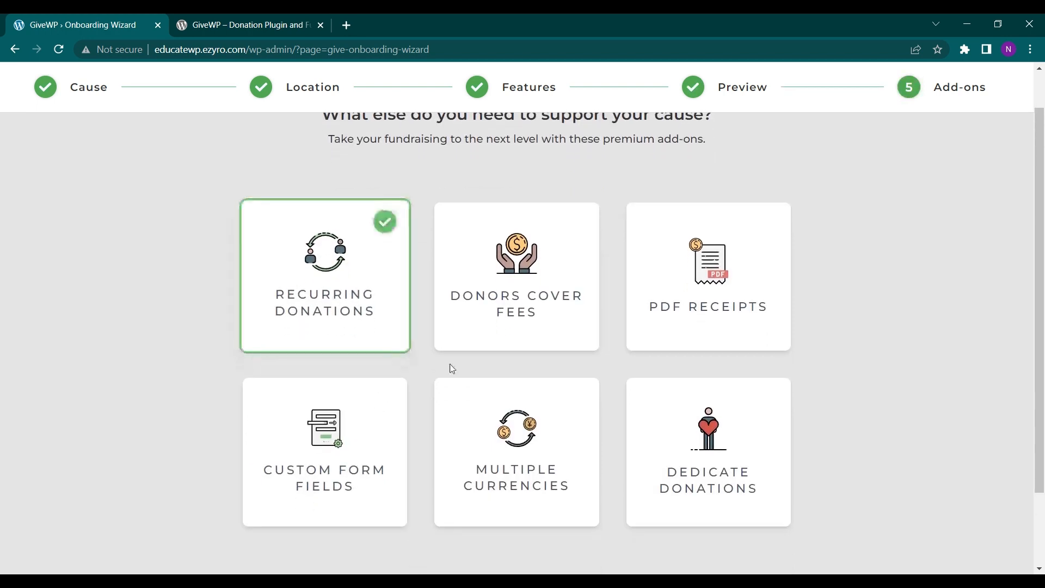
left_click(516, 520)
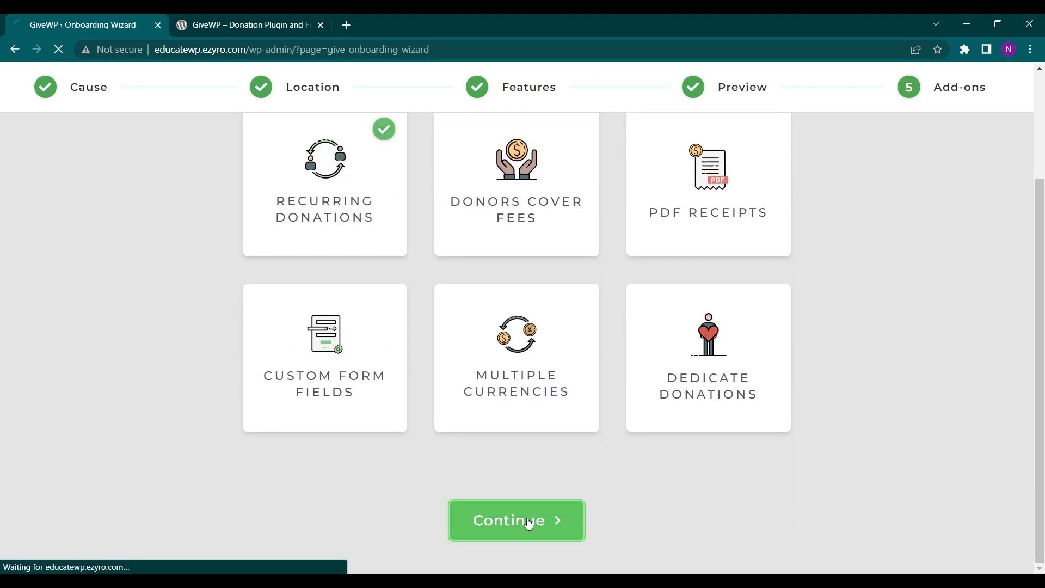
Review the GiveWP setup checklist and go to the All Forms list
left_click(516, 520)
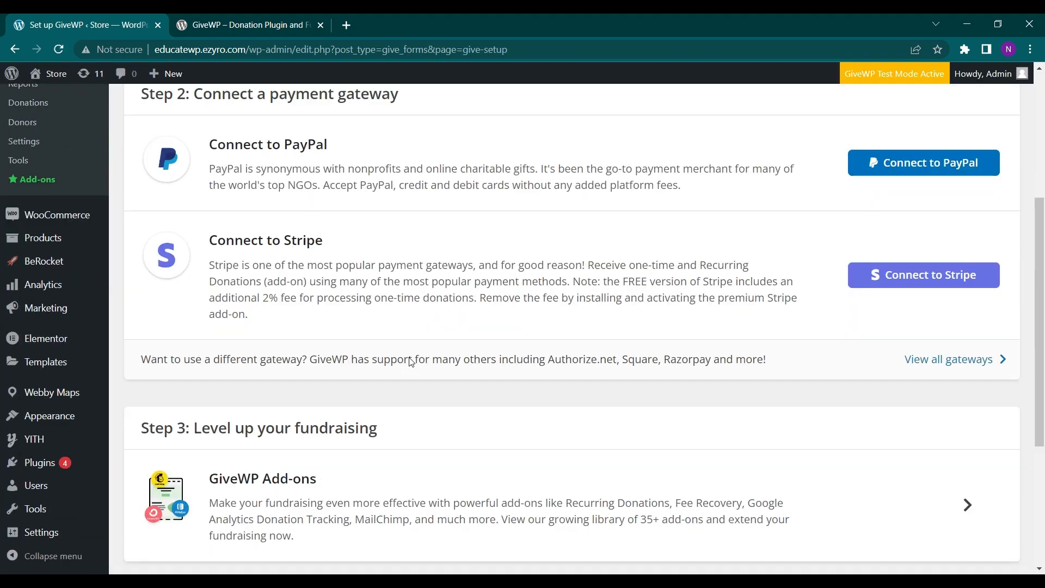
scroll("down", 3)
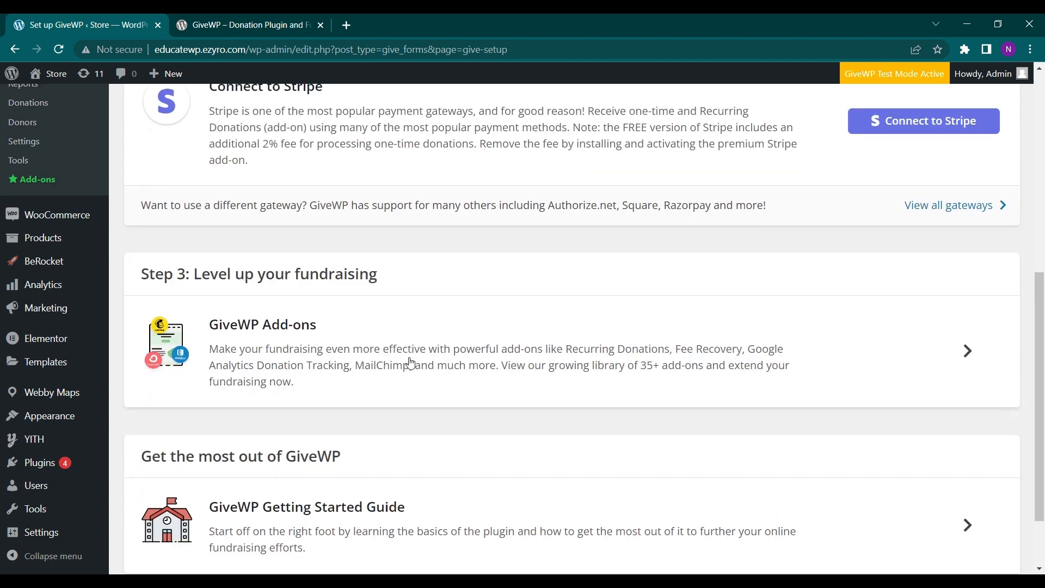
scroll("down", 3)
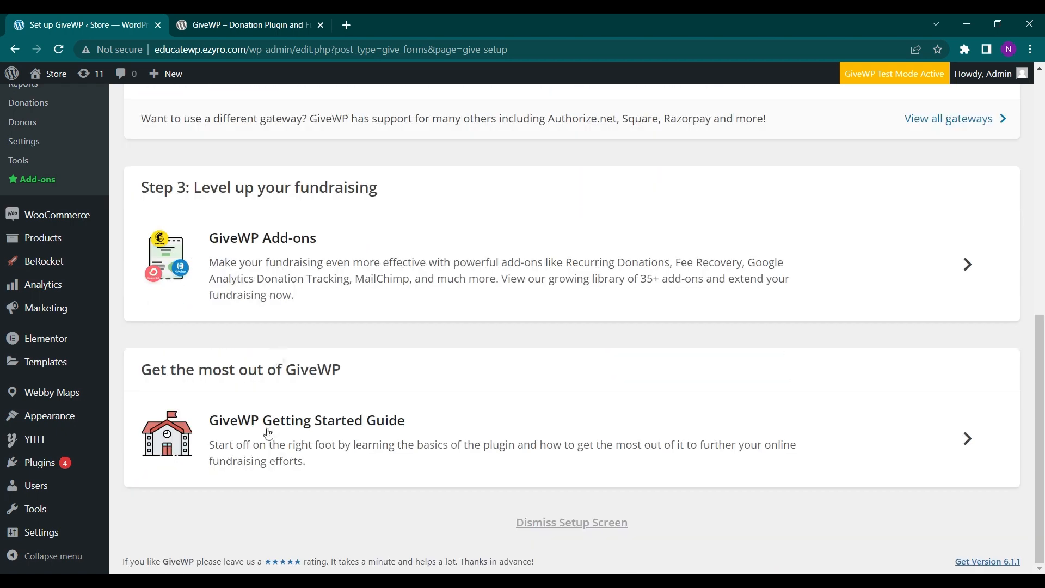
scroll("up", 3)
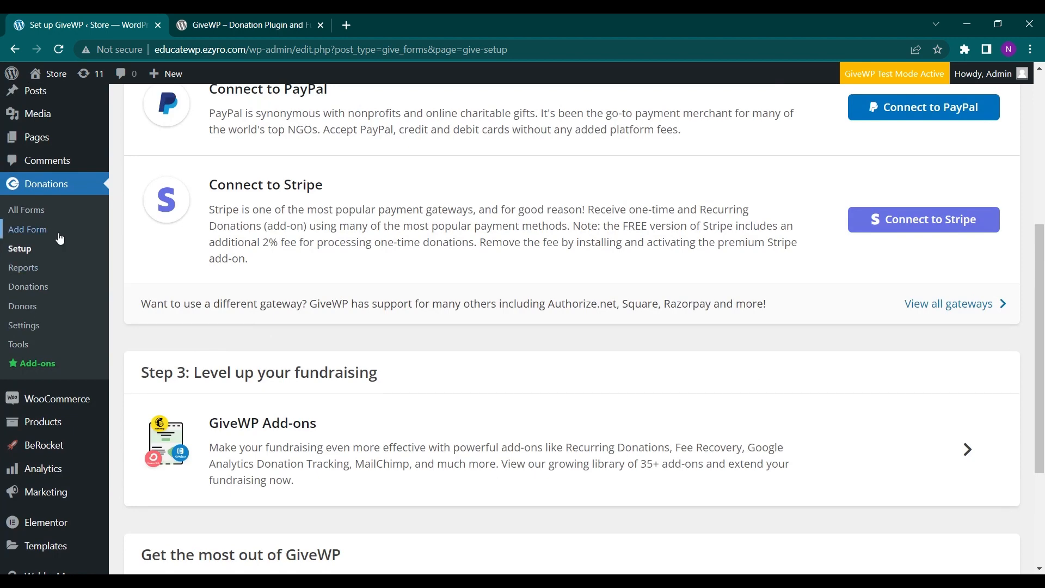
mouse_move(289, 290)
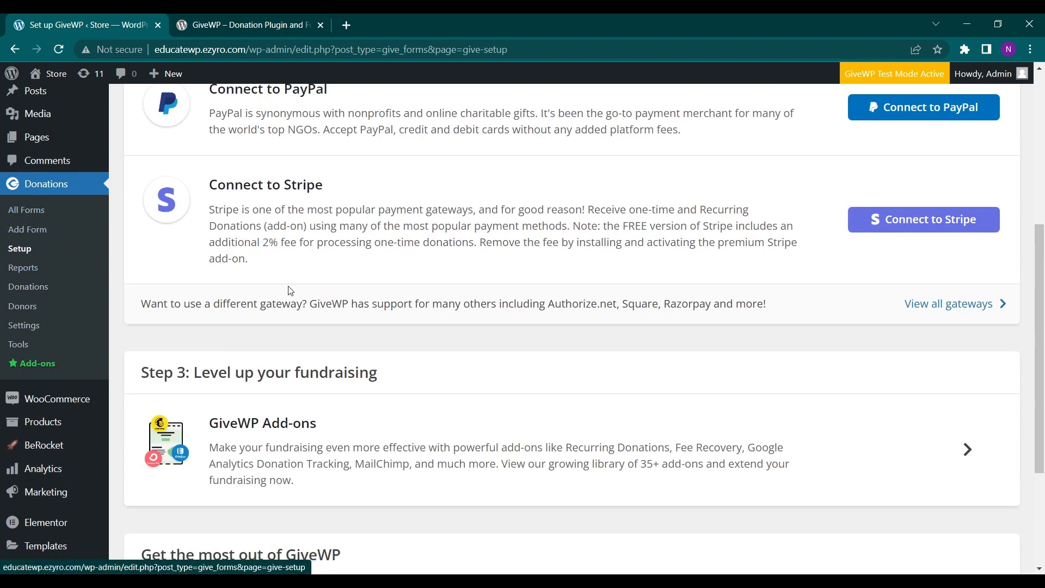
scroll("up", 3)
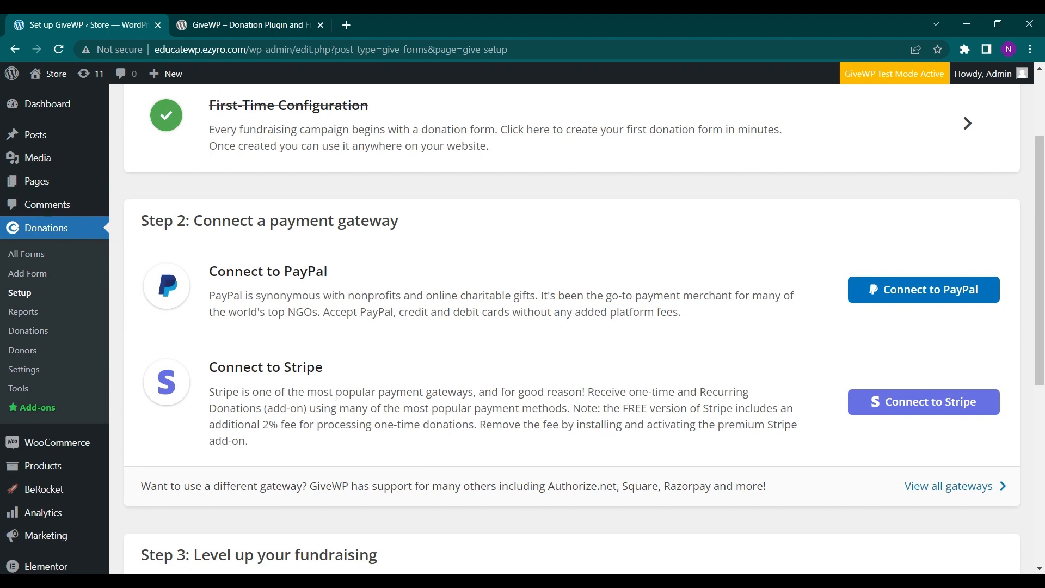
mouse_move(28, 254)
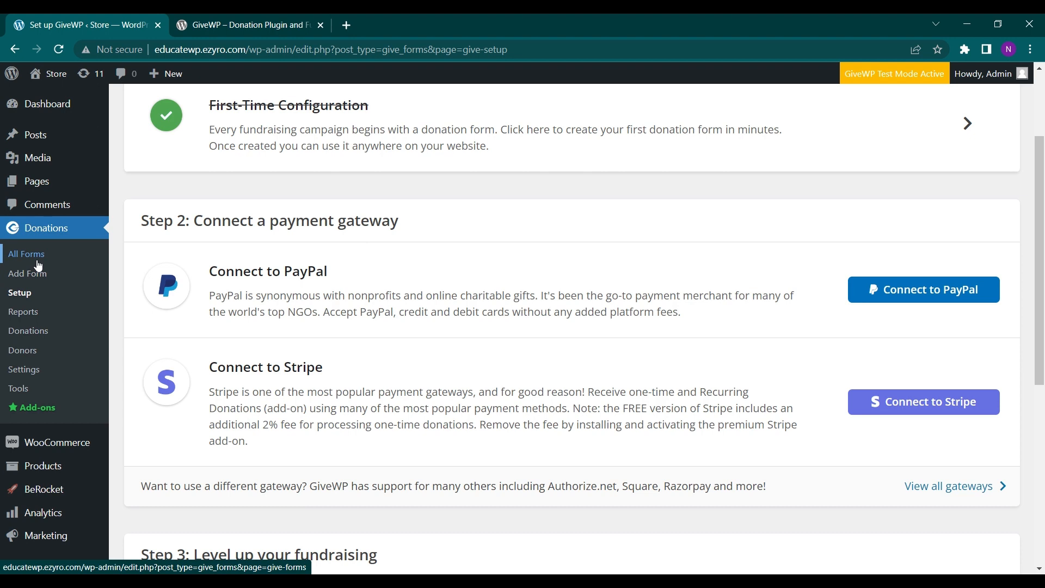
mouse_move(26, 273)
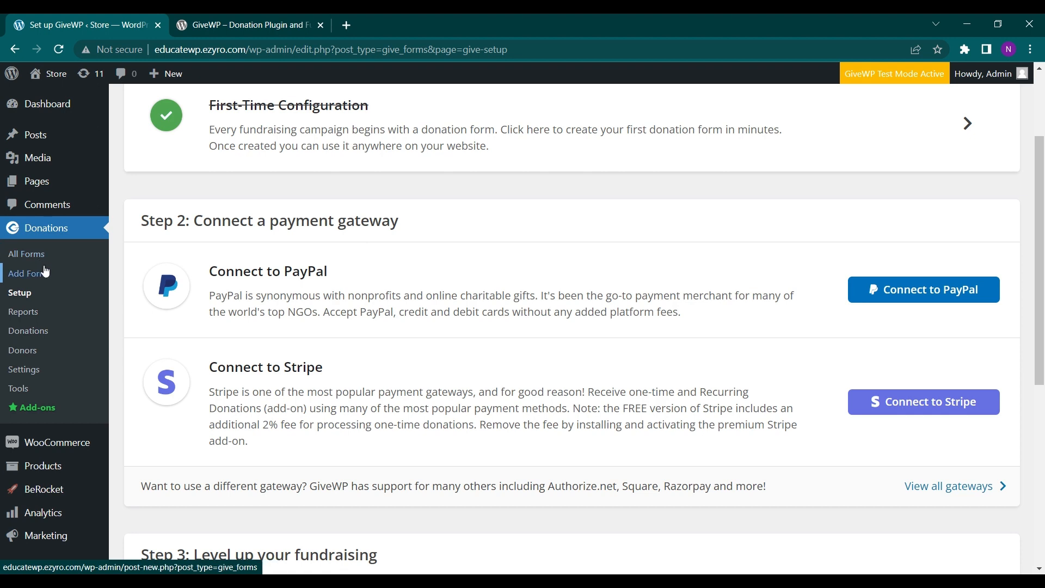
mouse_move(26, 253)
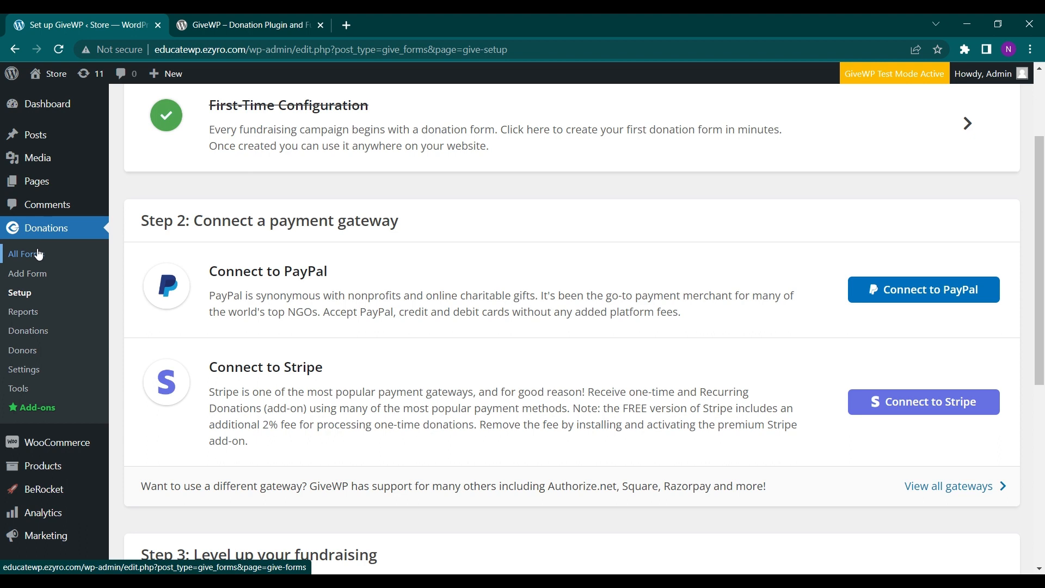
mouse_move(36, 257)
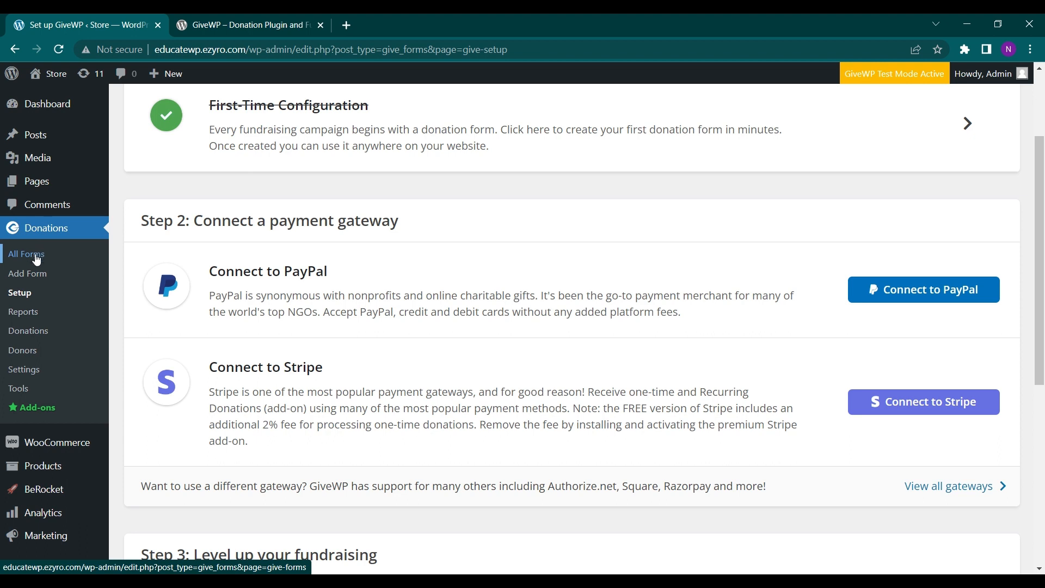
mouse_move(28, 273)
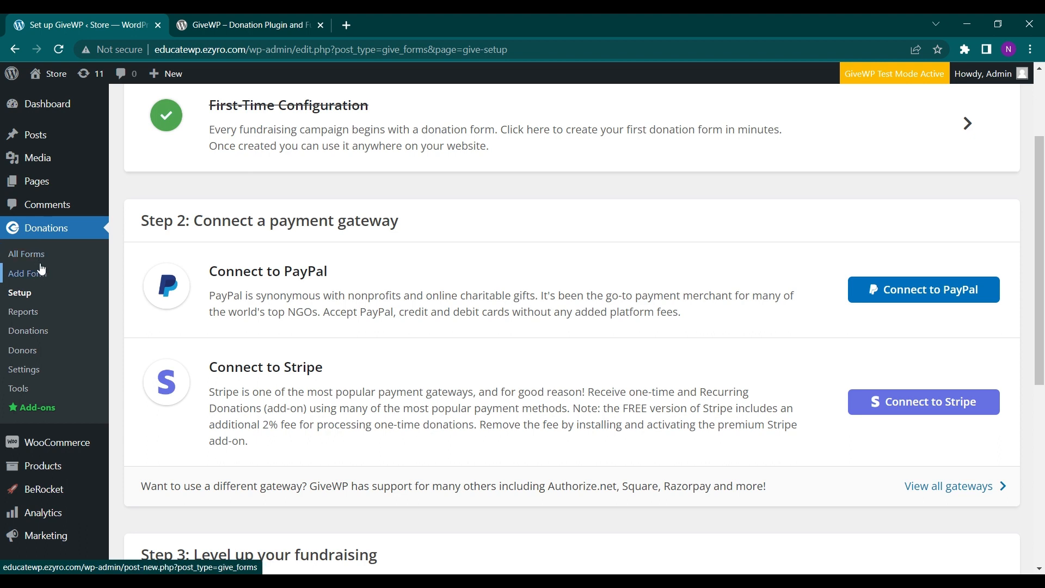
left_click(27, 254)
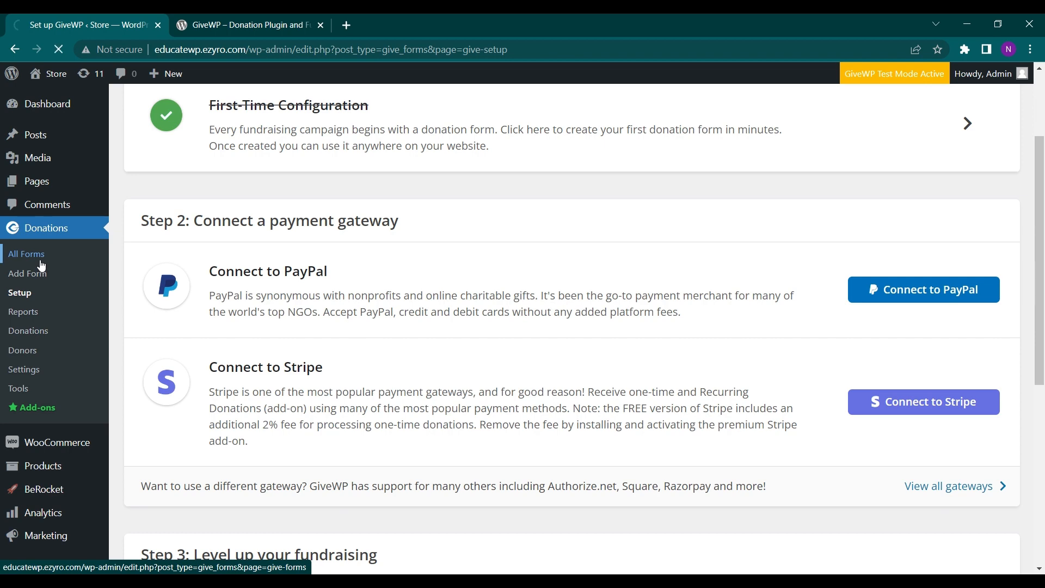
Create a new donation form and title it 'Demo Form'
left_click(26, 254)
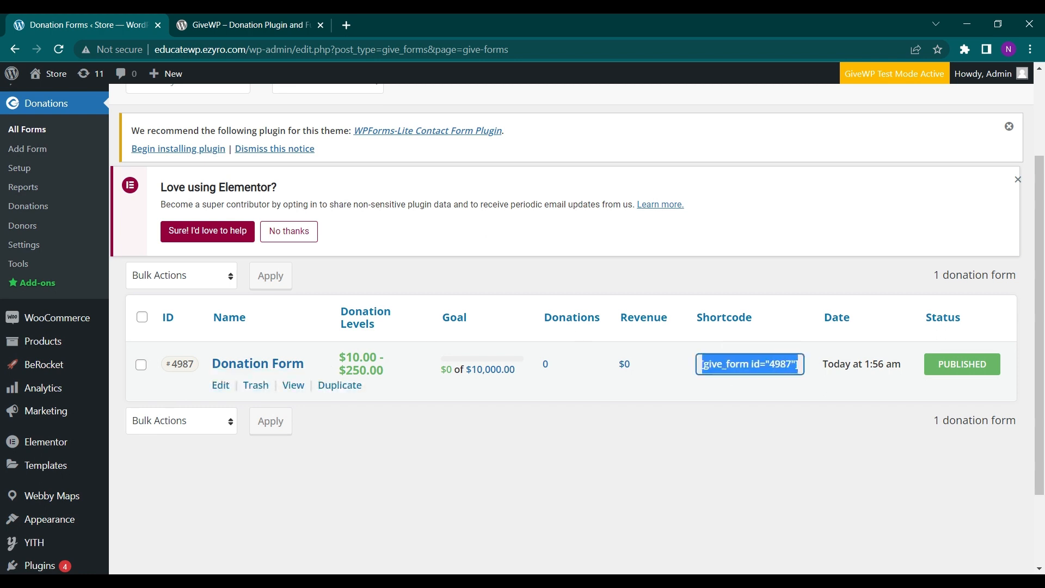
mouse_move(653, 426)
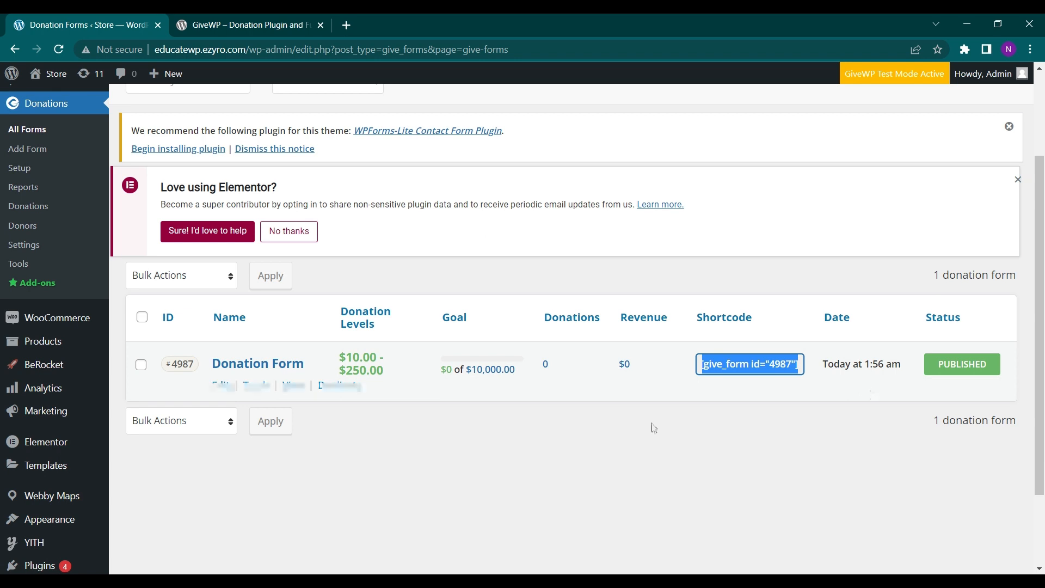
mouse_move(791, 414)
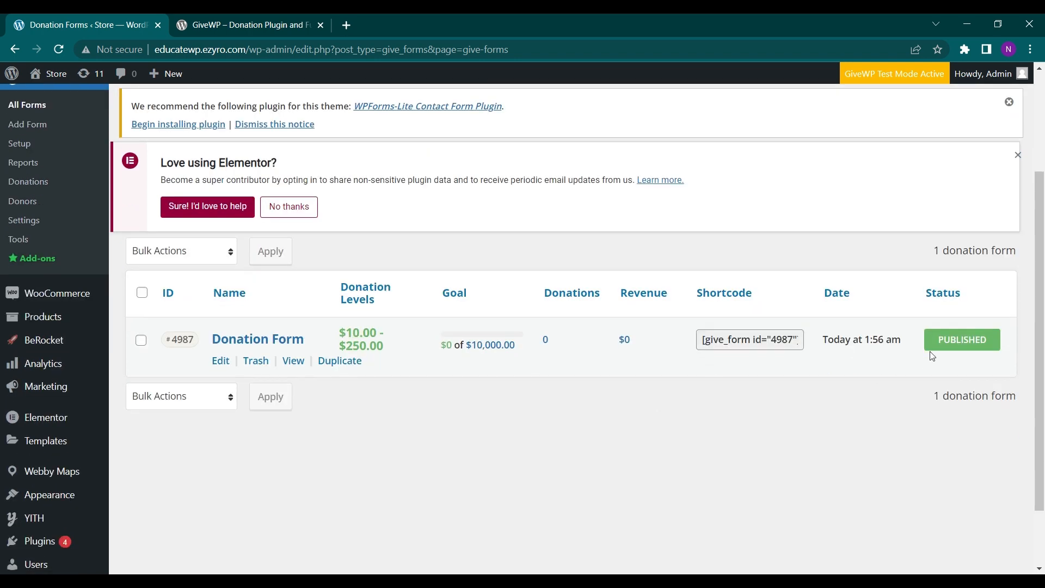
mouse_move(623, 361)
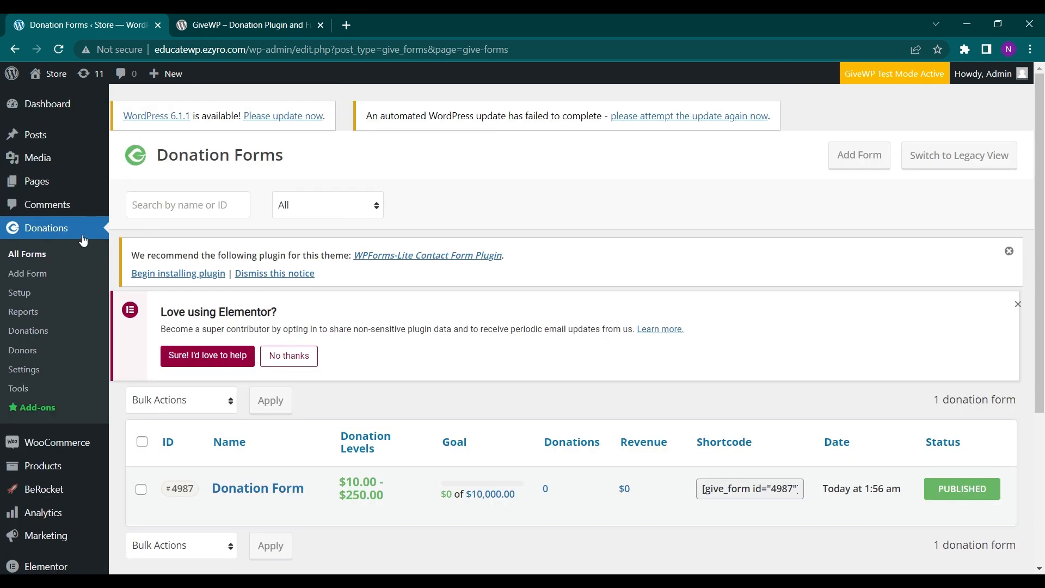
mouse_move(23, 313)
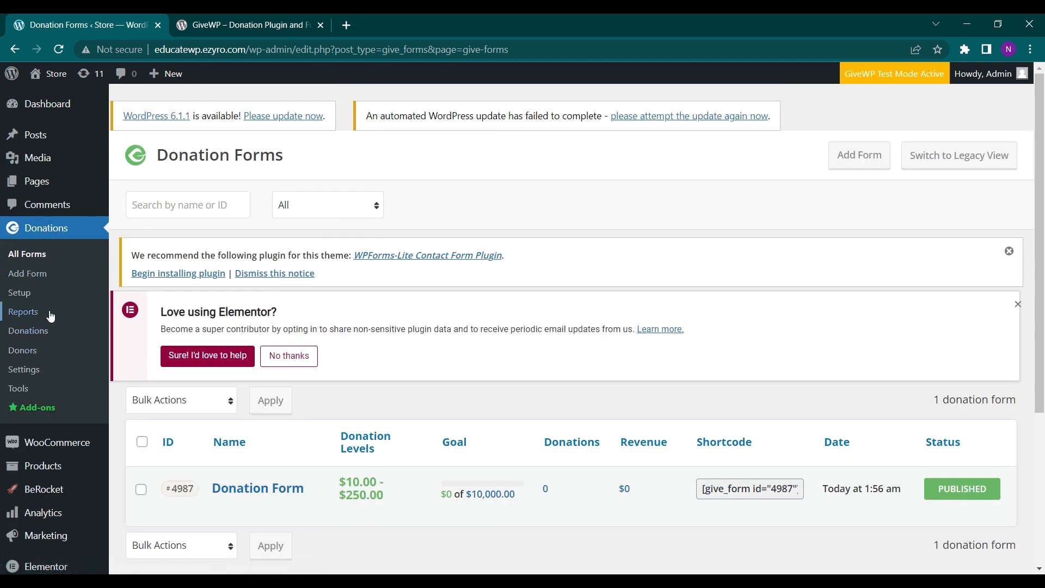
left_click(27, 273)
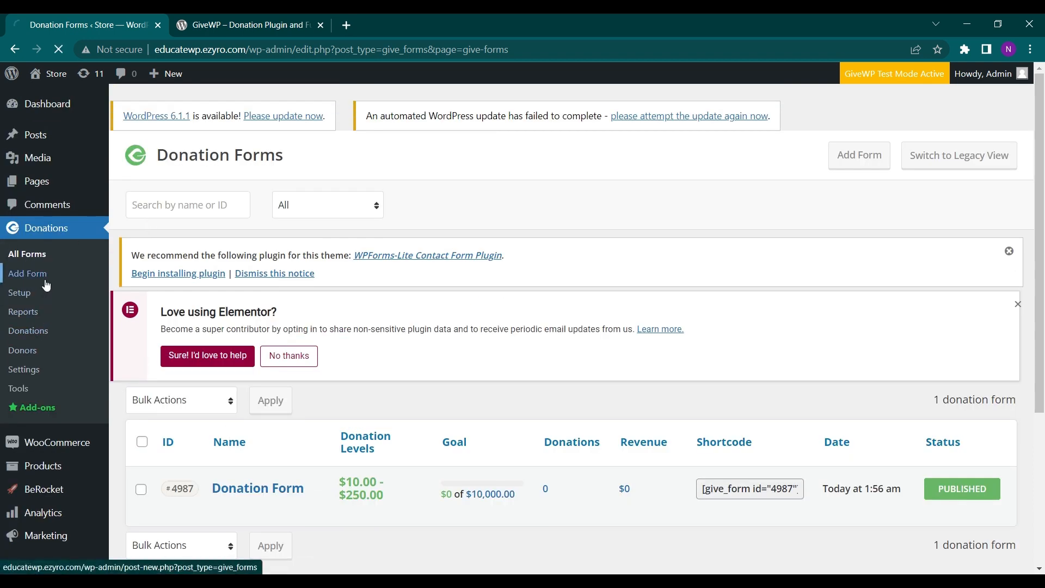
left_click(27, 274)
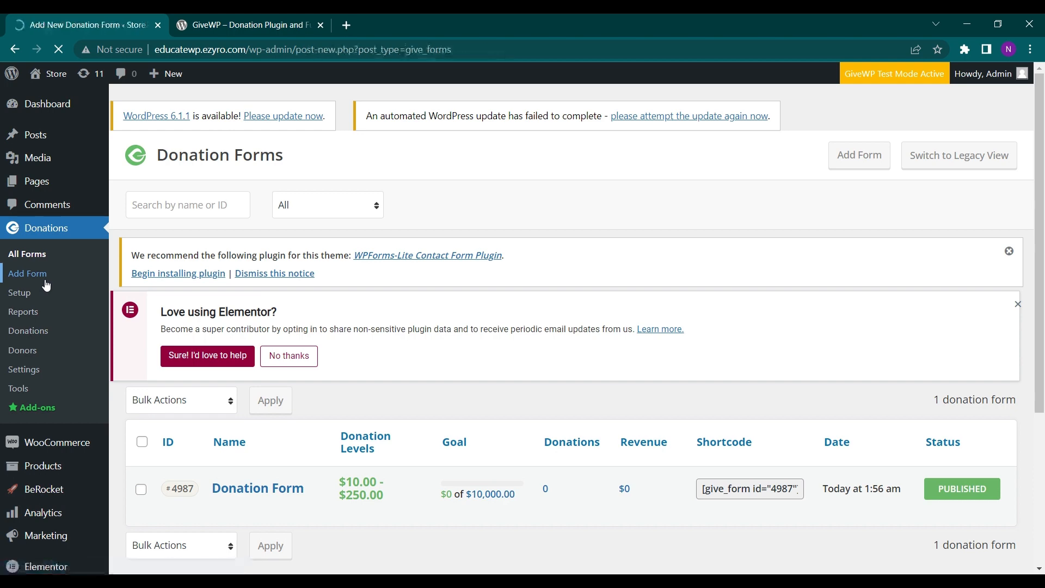
left_click(27, 275)
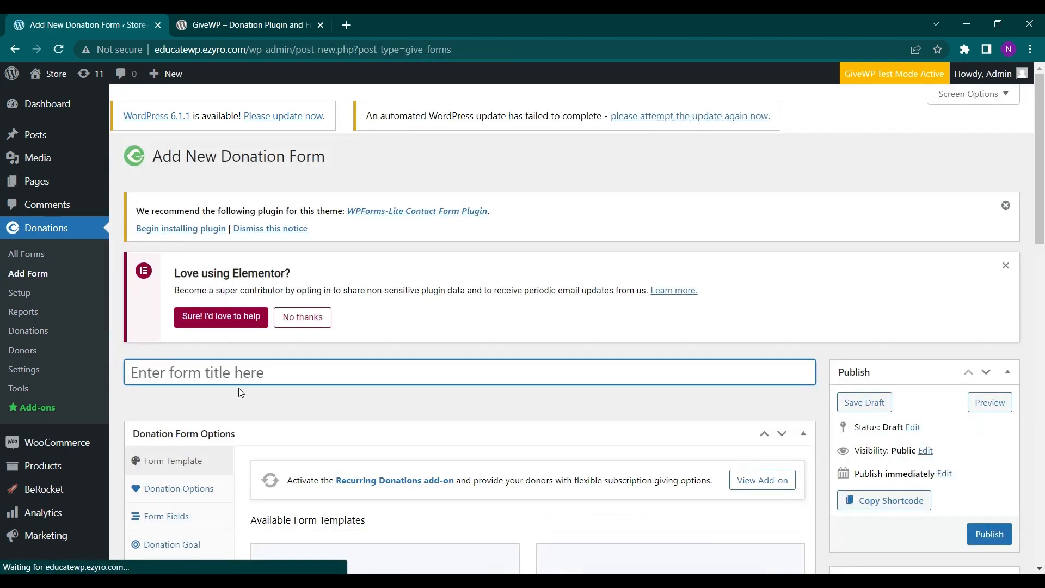
scroll("down", 3)
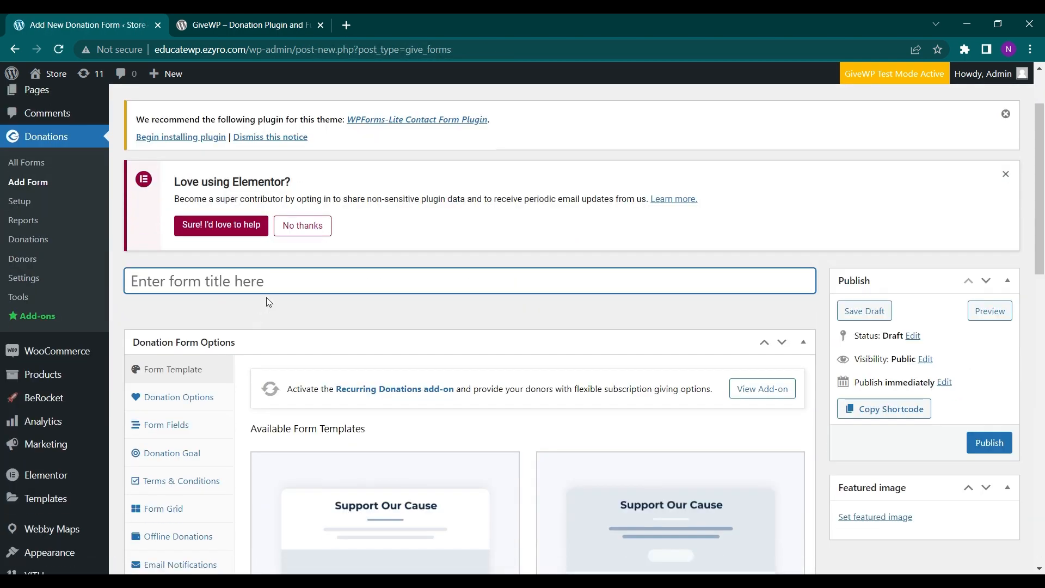
type("Demo")
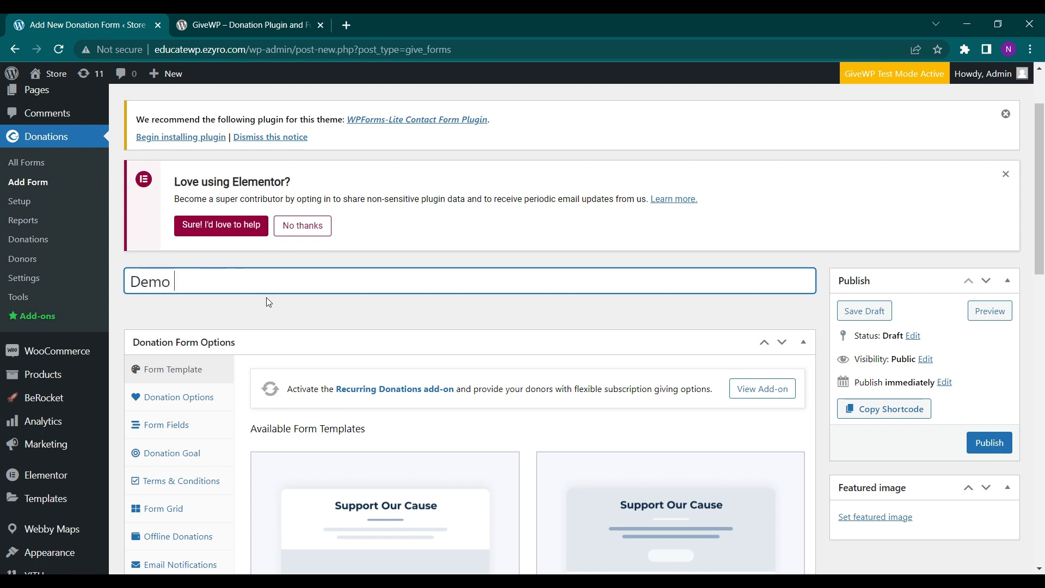
type("For")
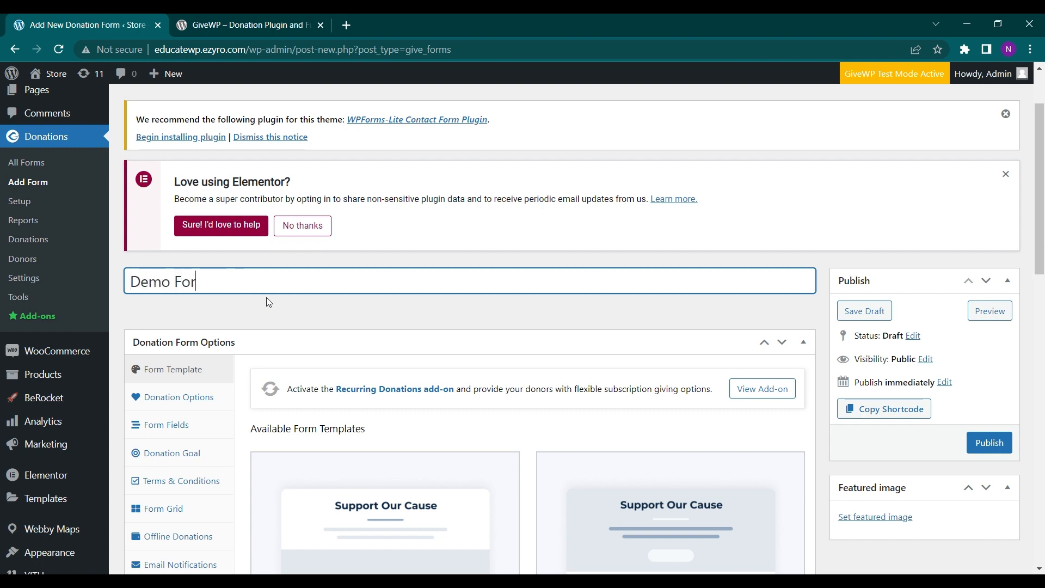
scroll("down", 3)
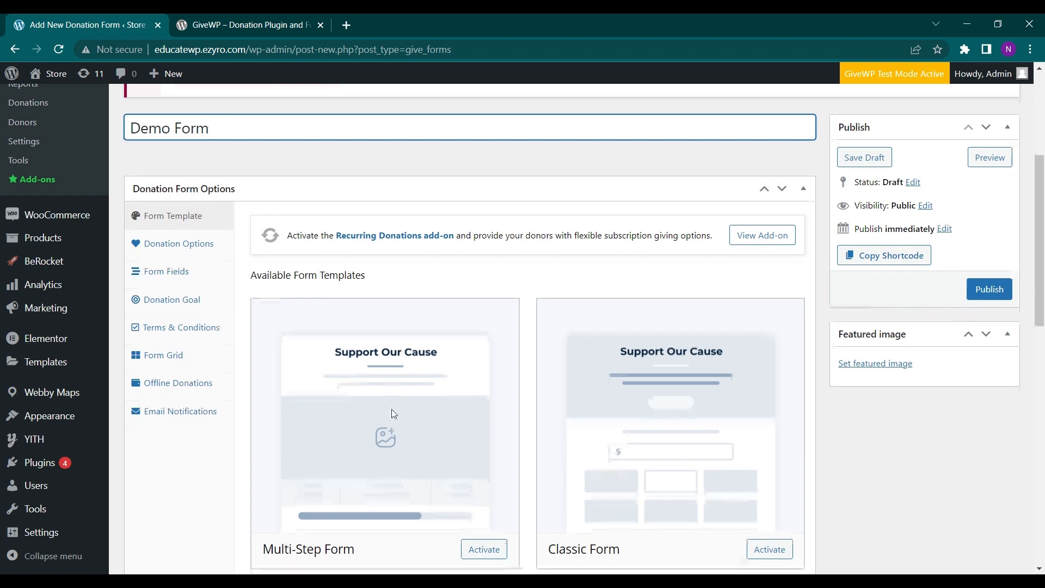
scroll("down", 3)
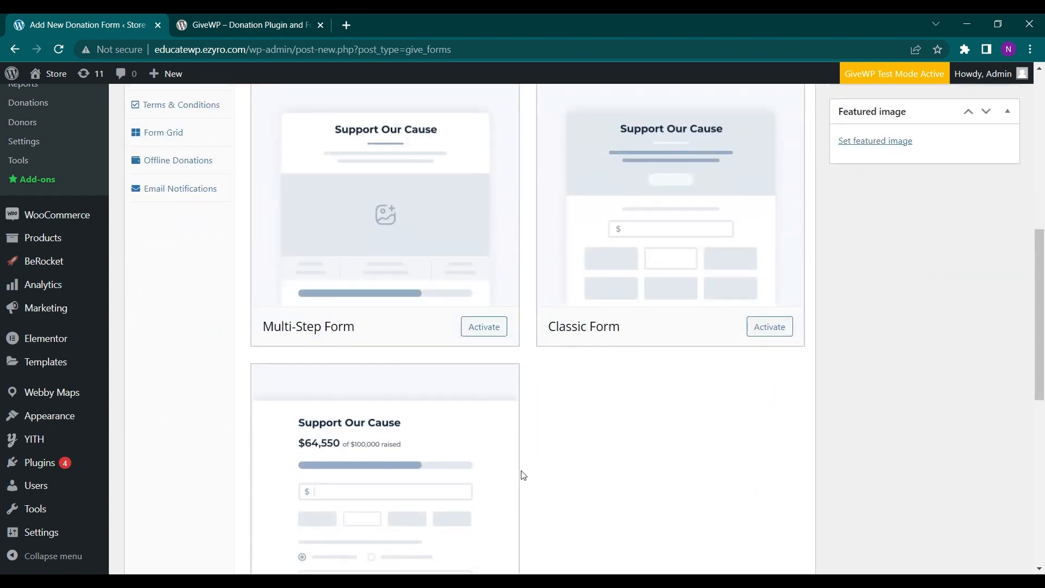
scroll("up", 3)
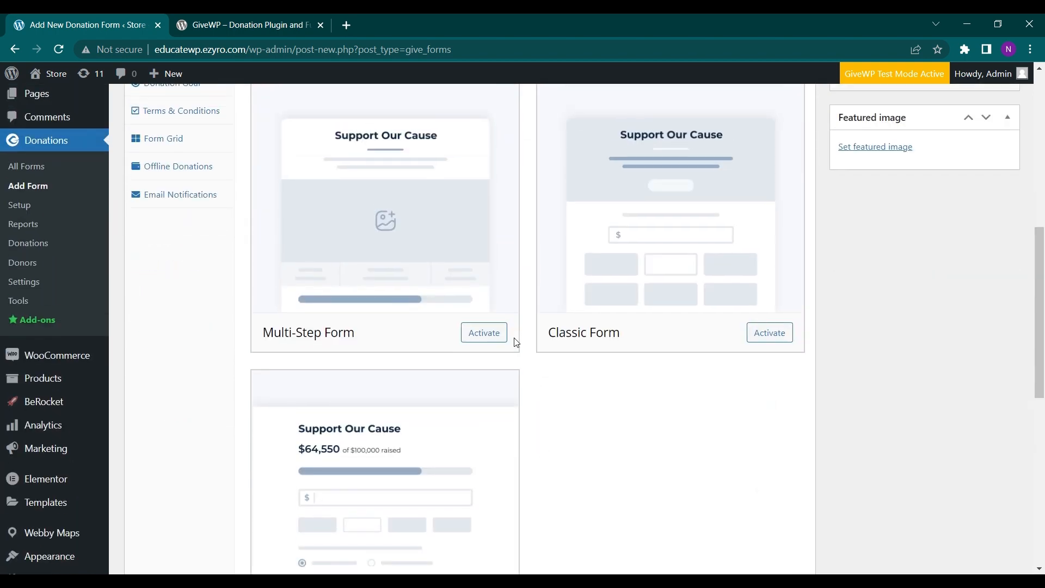
scroll("down", 3)
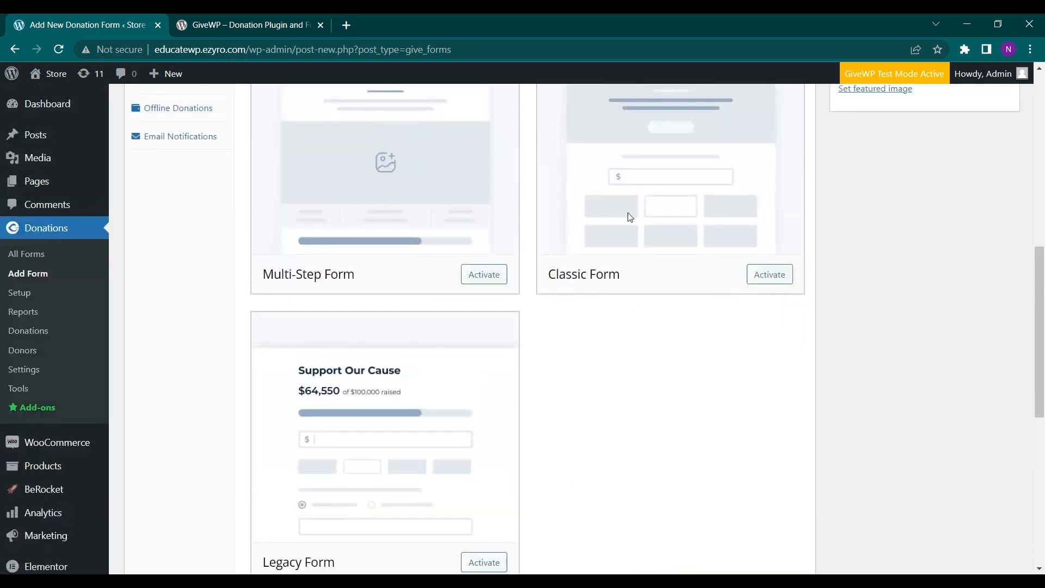
scroll("up", 3)
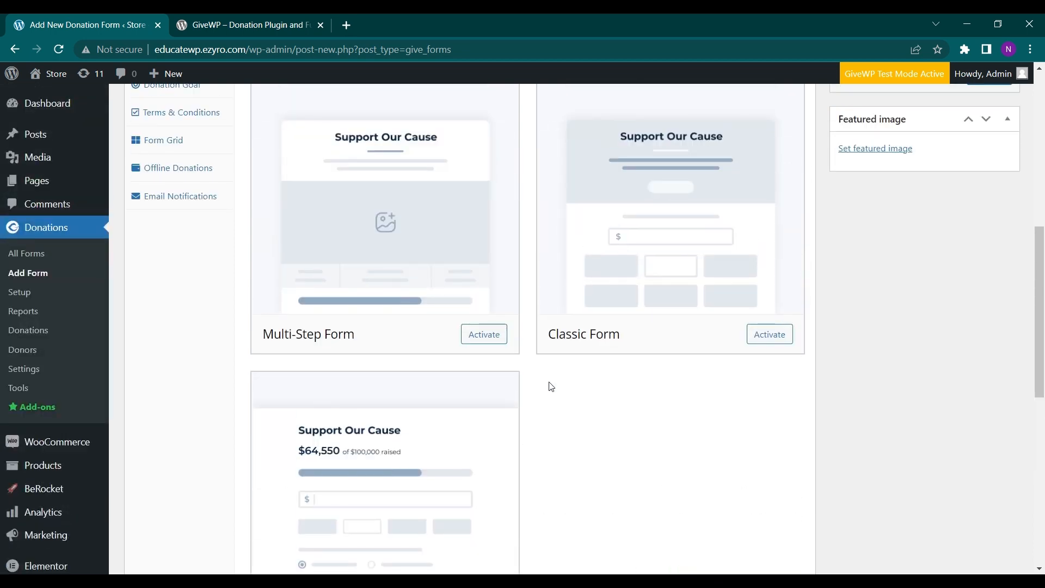
scroll("down", 3)
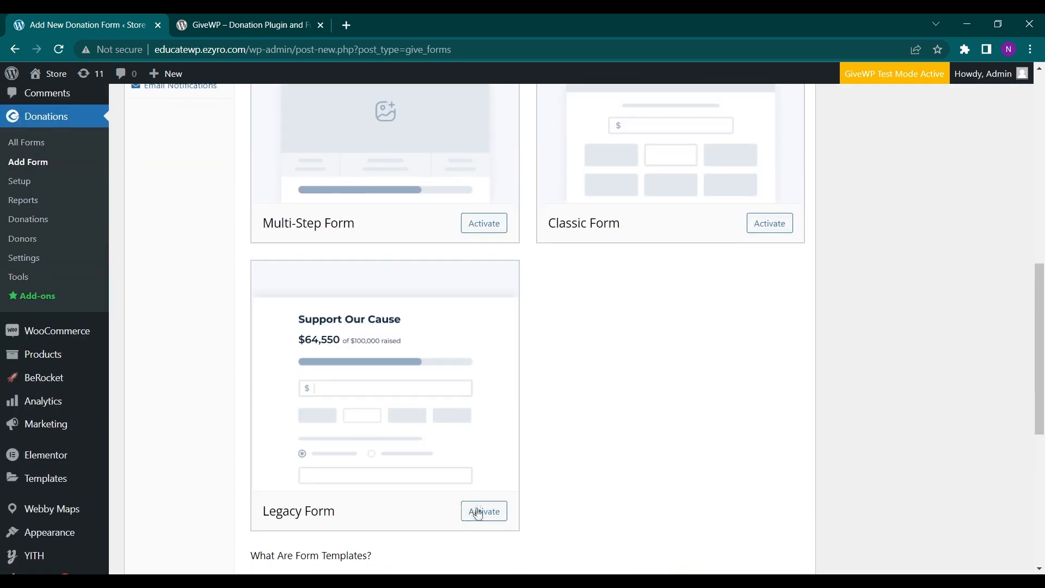
Activate the Legacy Form template and look over its Form Display options
left_click(484, 512)
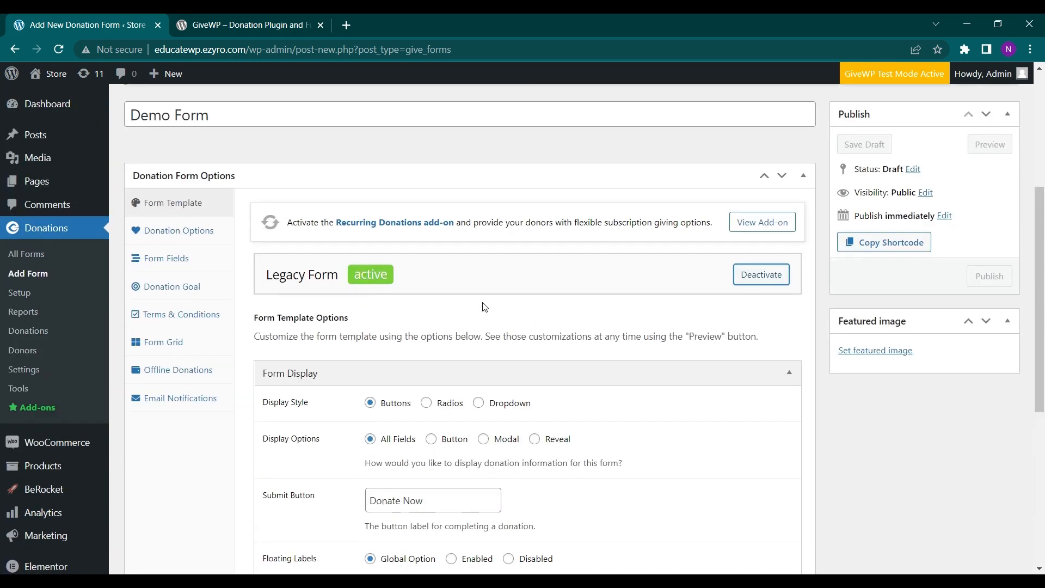
scroll("down", 3)
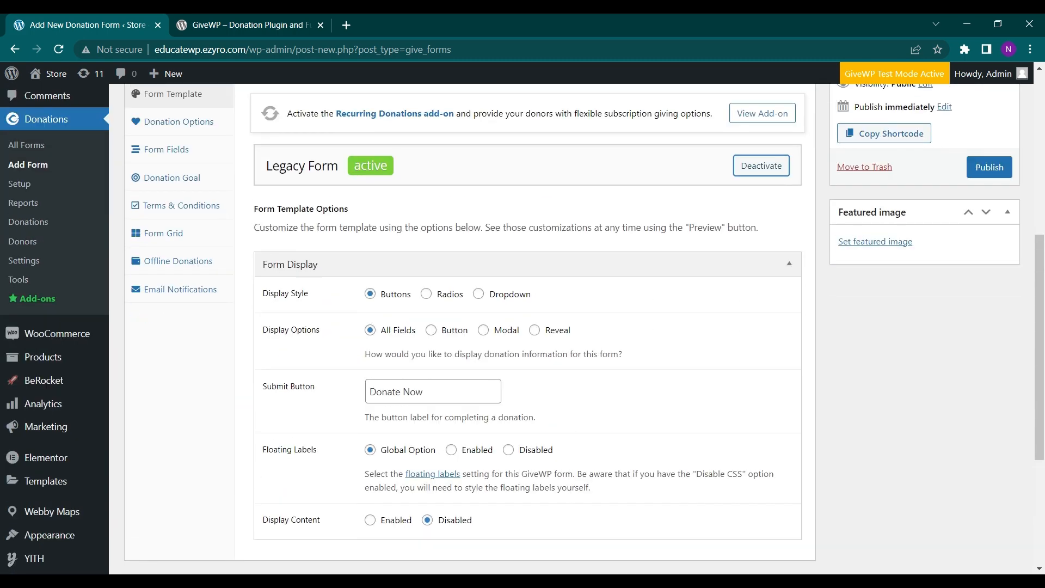
scroll("down", 3)
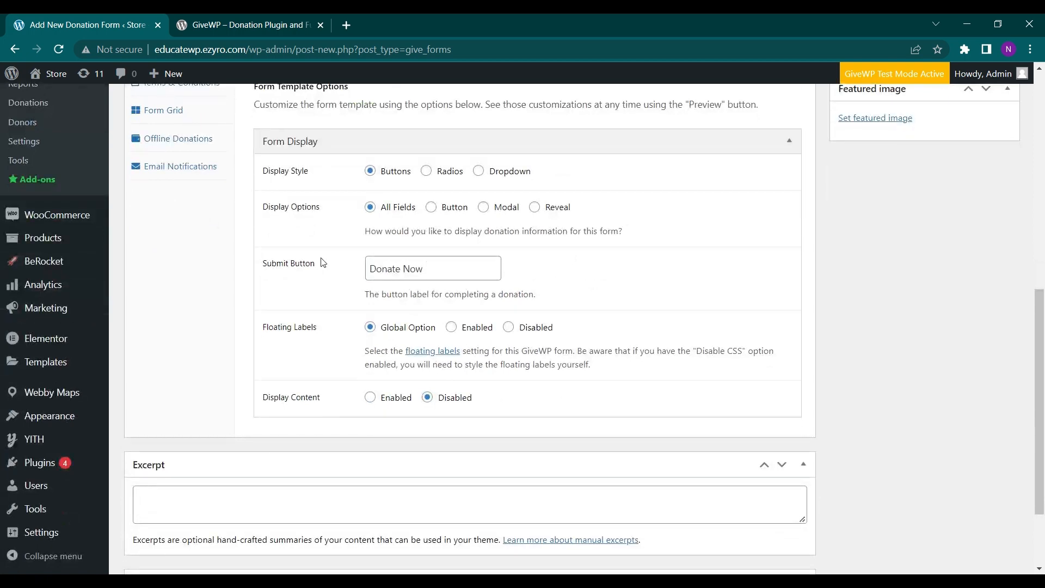
scroll("up", 3)
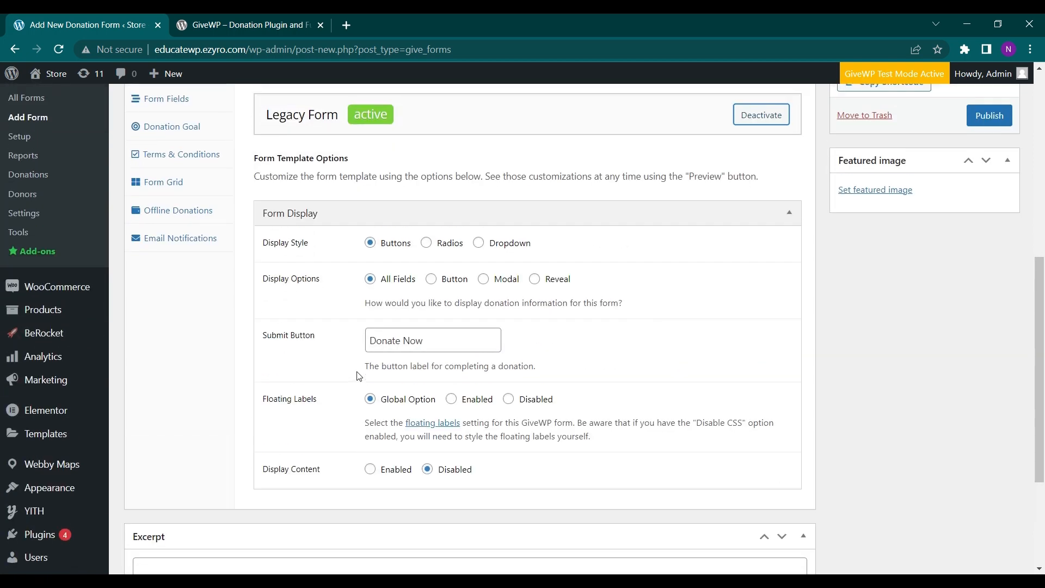
scroll("up", 3)
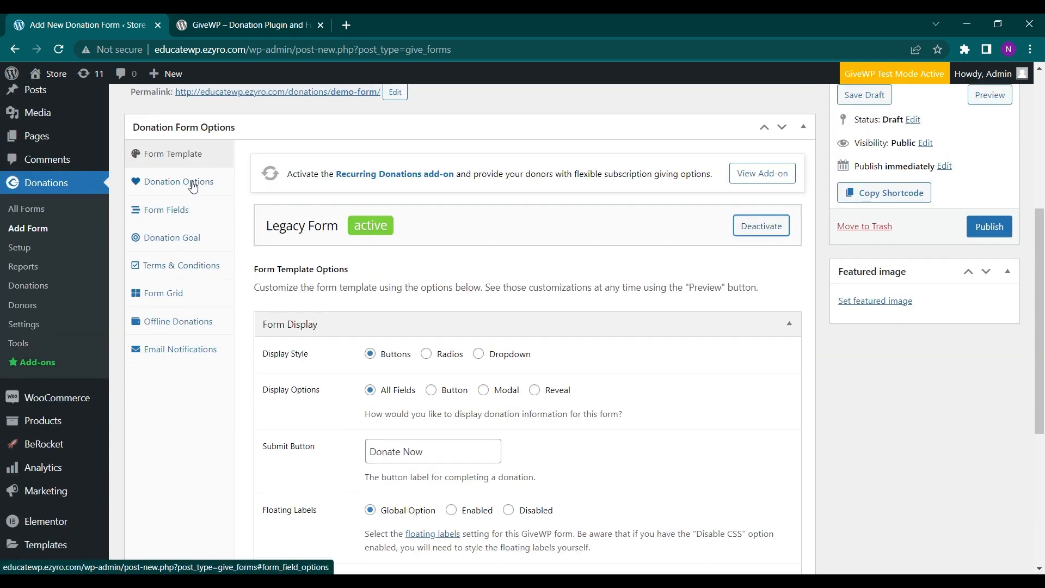
scroll("down", 3)
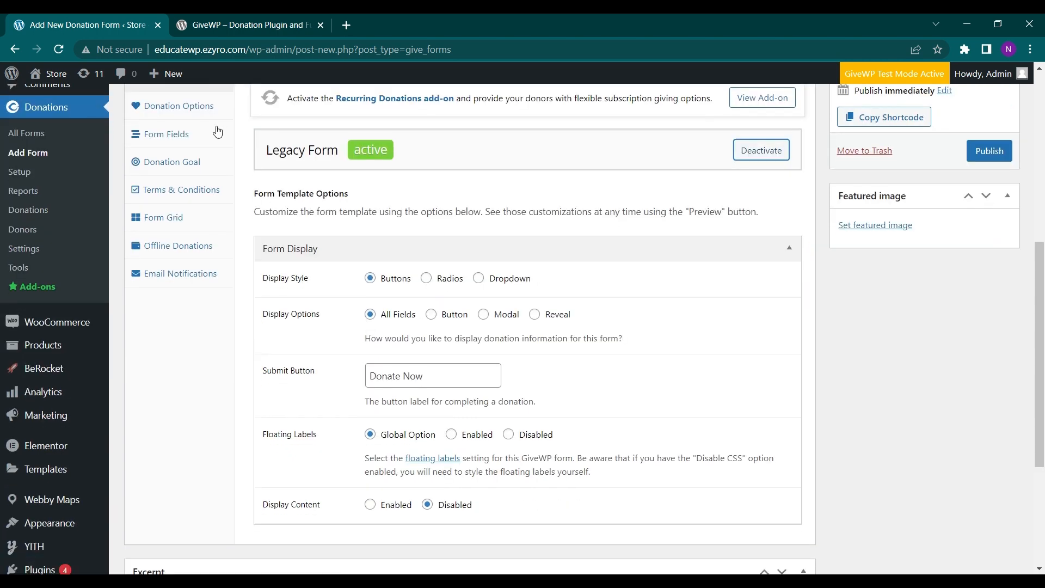
left_click(178, 105)
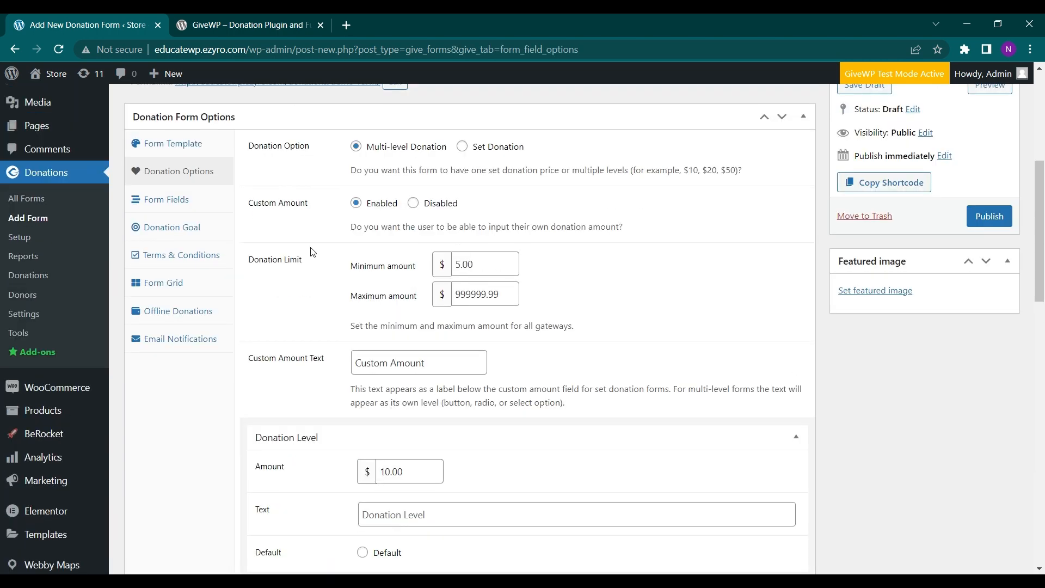
scroll("up", 3)
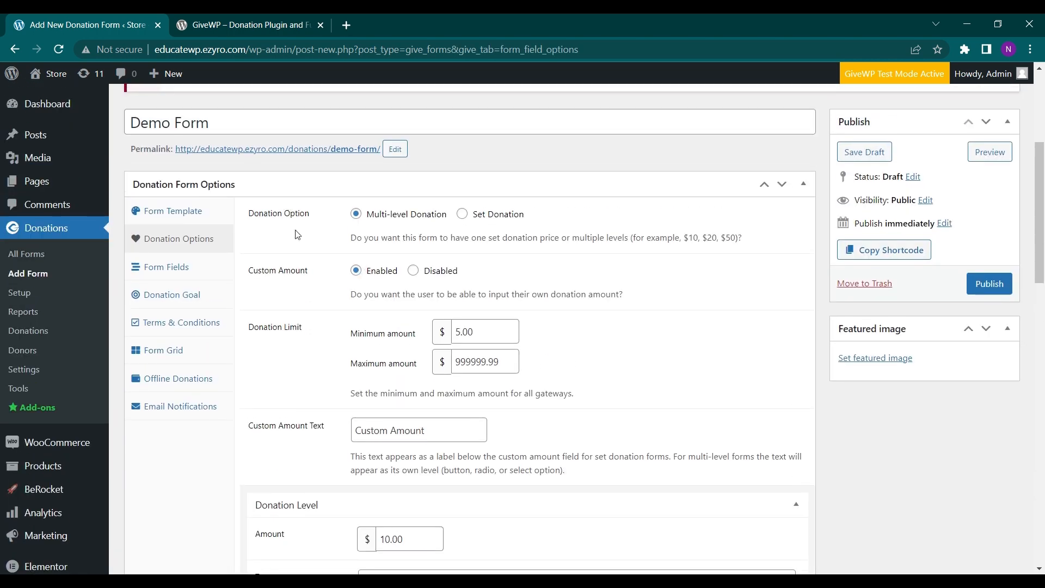
mouse_move(391, 233)
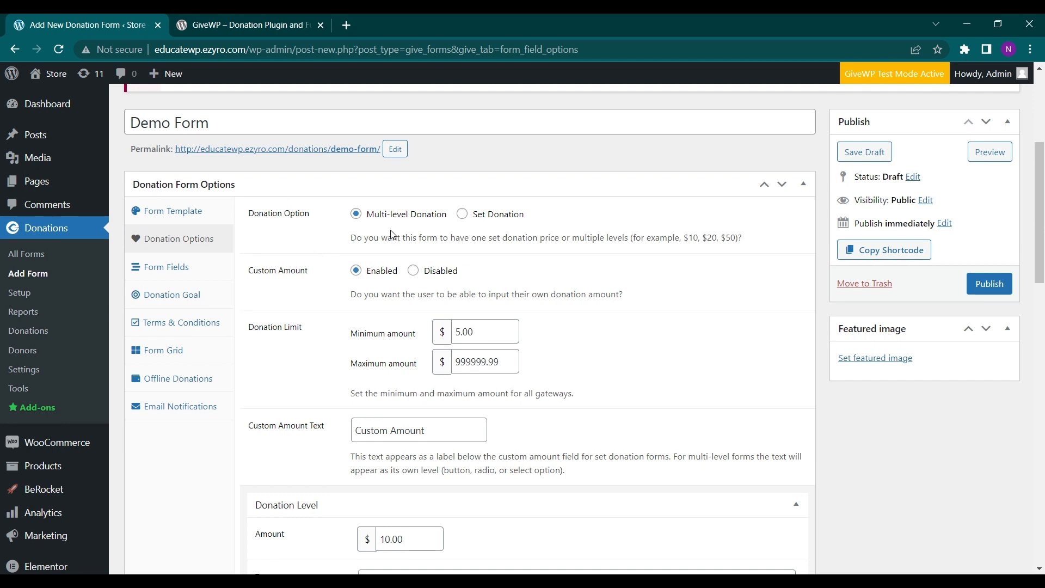
left_click(461, 214)
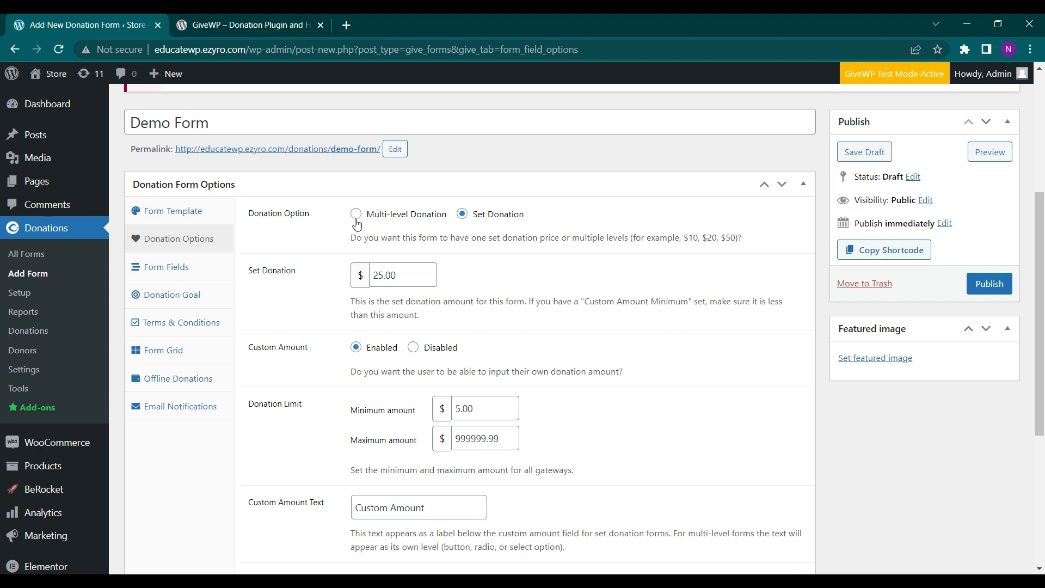
left_click(356, 215)
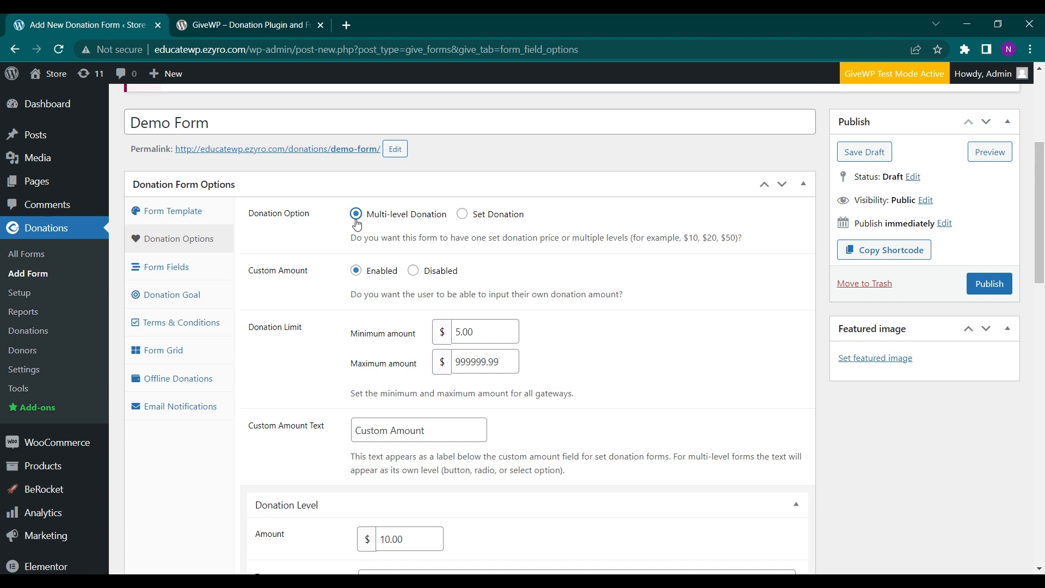
mouse_move(400, 225)
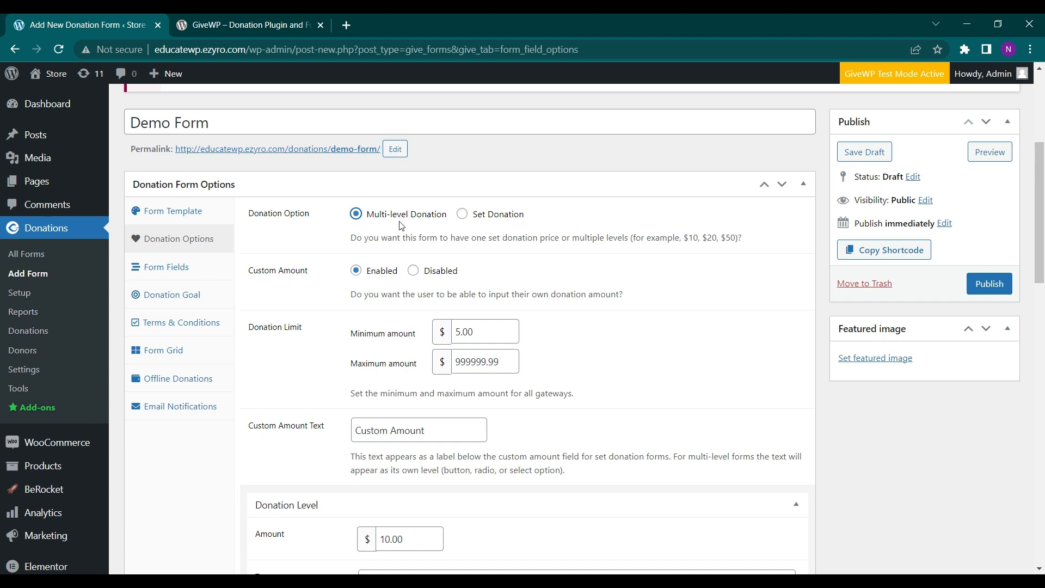
scroll("down", 3)
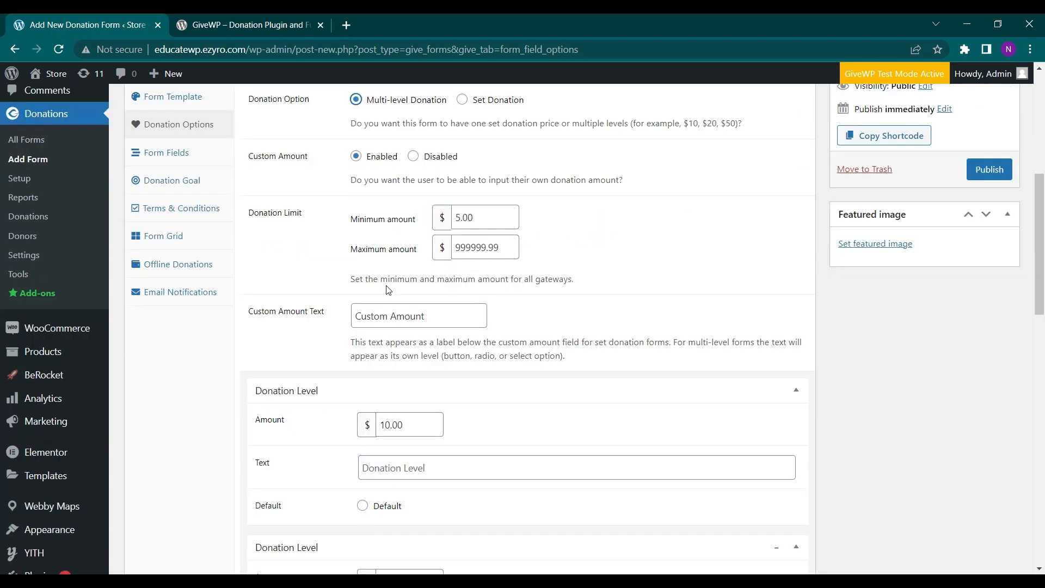
scroll("down", 3)
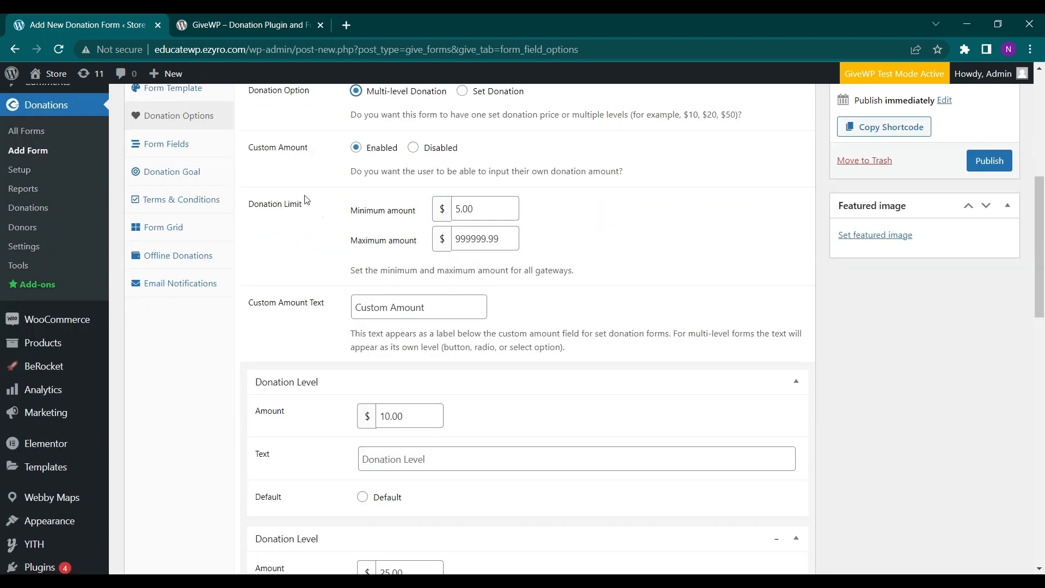
mouse_move(409, 267)
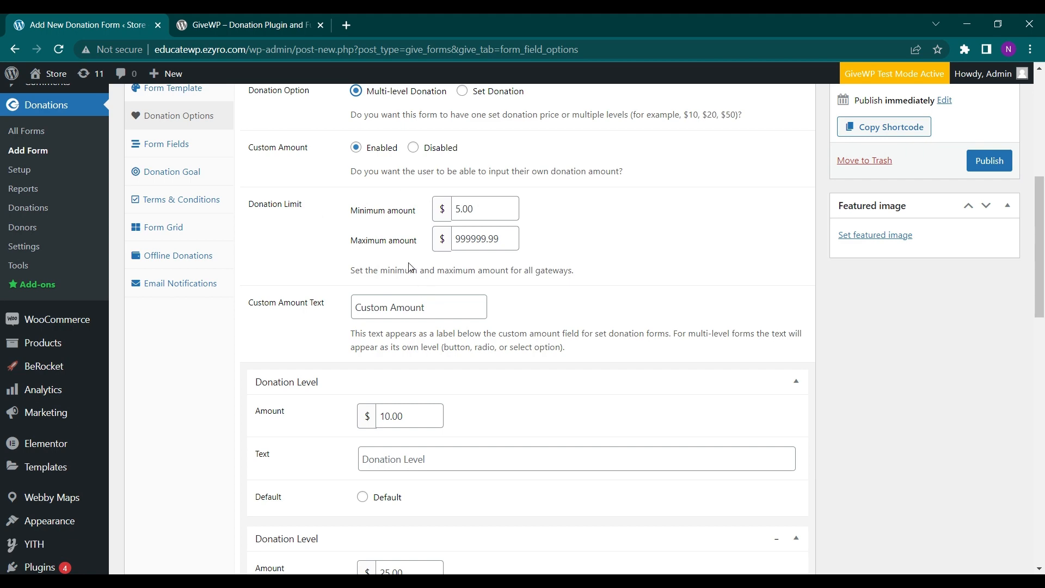
scroll("down", 3)
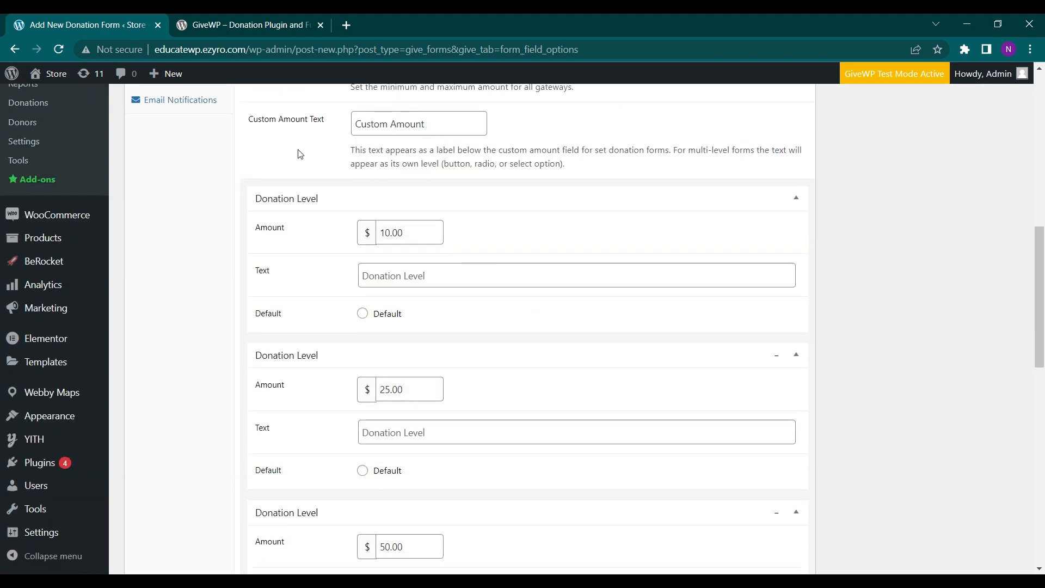
left_click(418, 123)
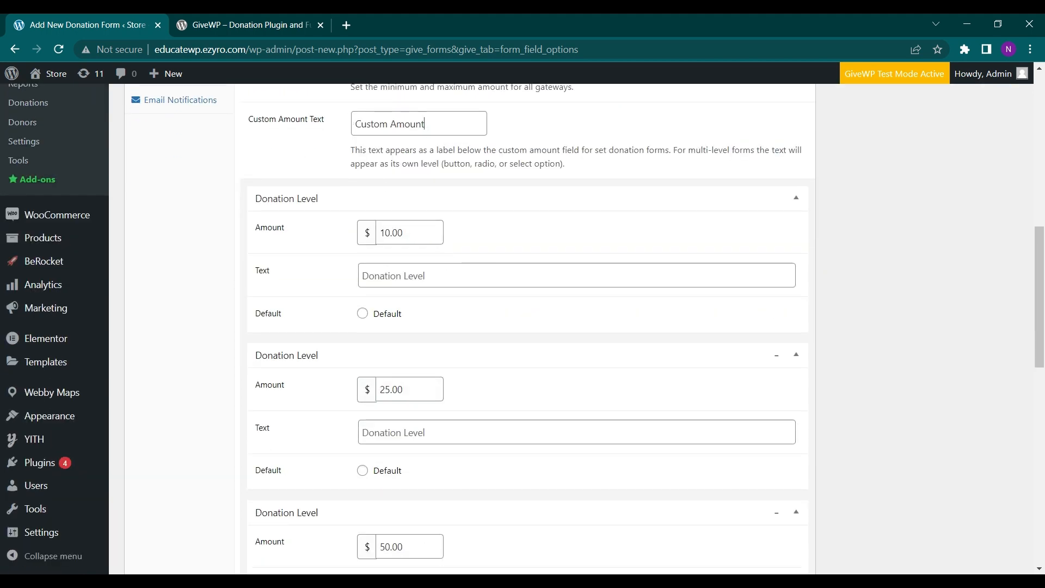
triple_click(418, 123)
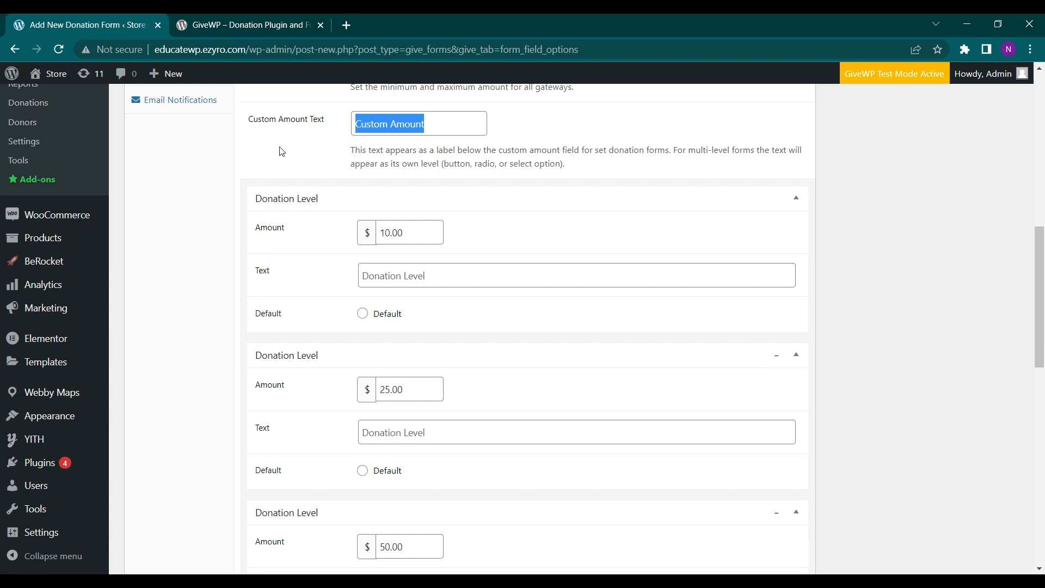
scroll("up", 3)
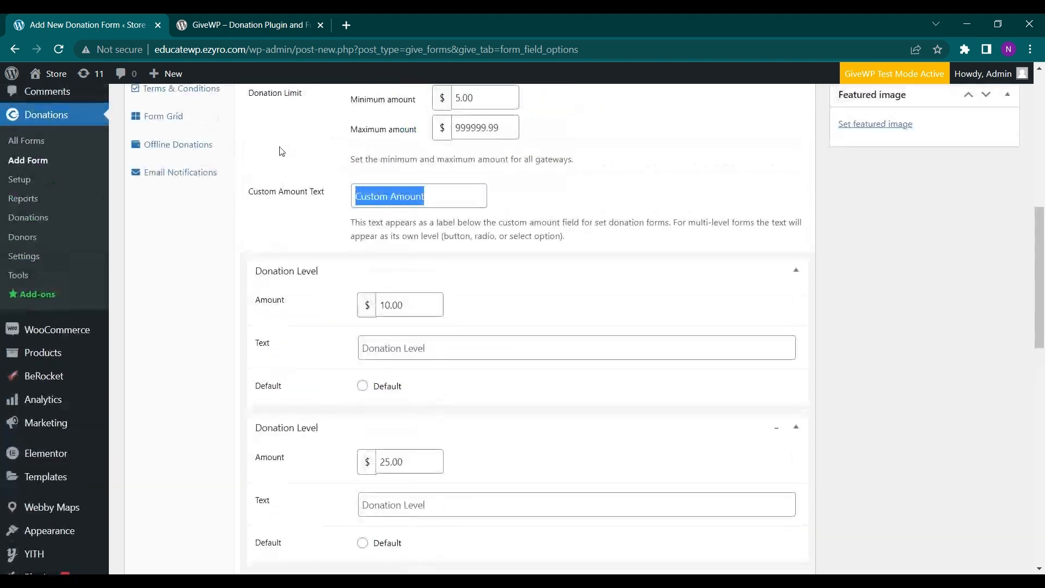
scroll("down", 3)
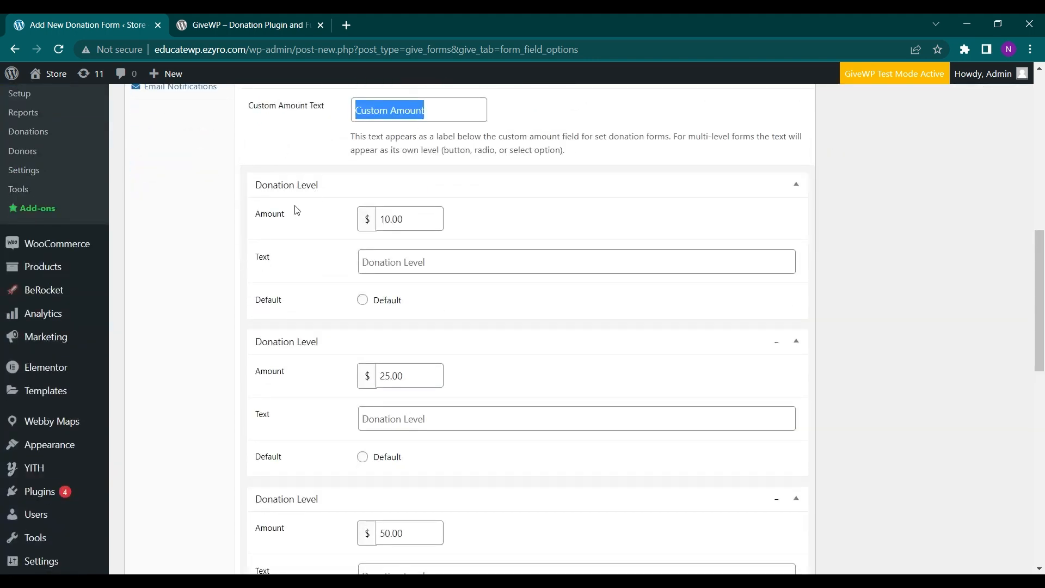
scroll("down", 3)
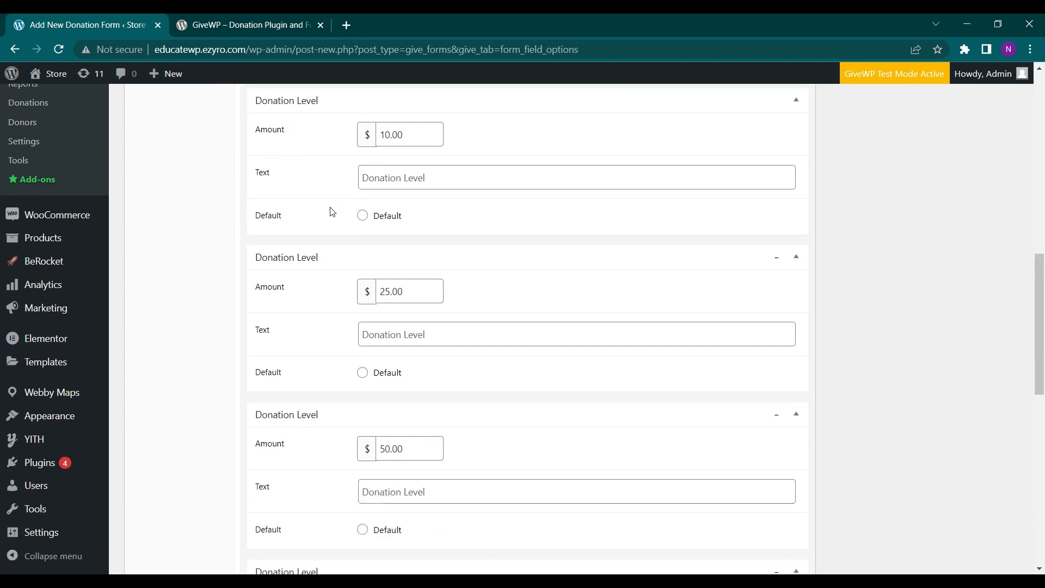
scroll("down", 3)
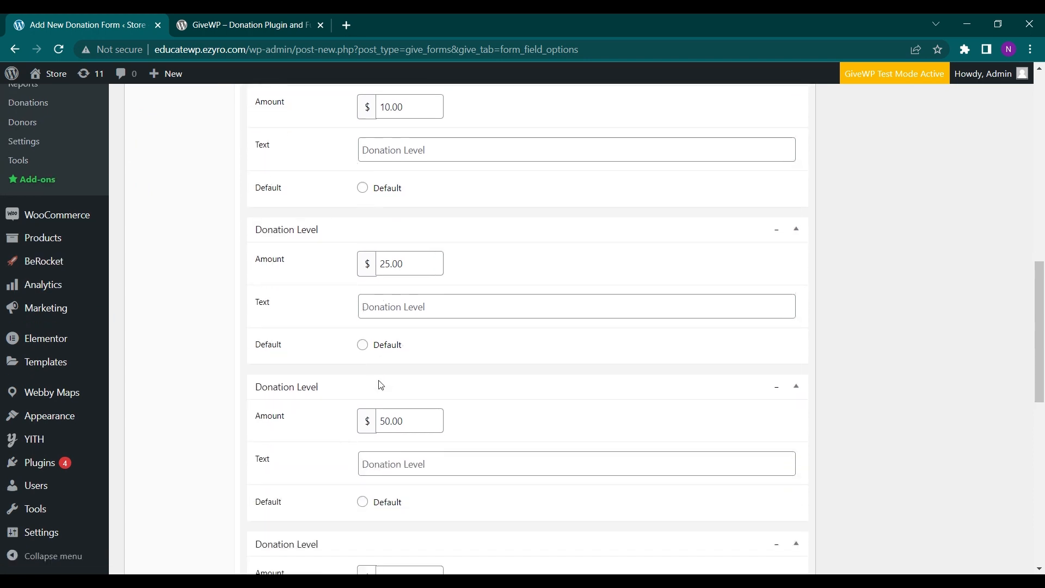
scroll("down", 3)
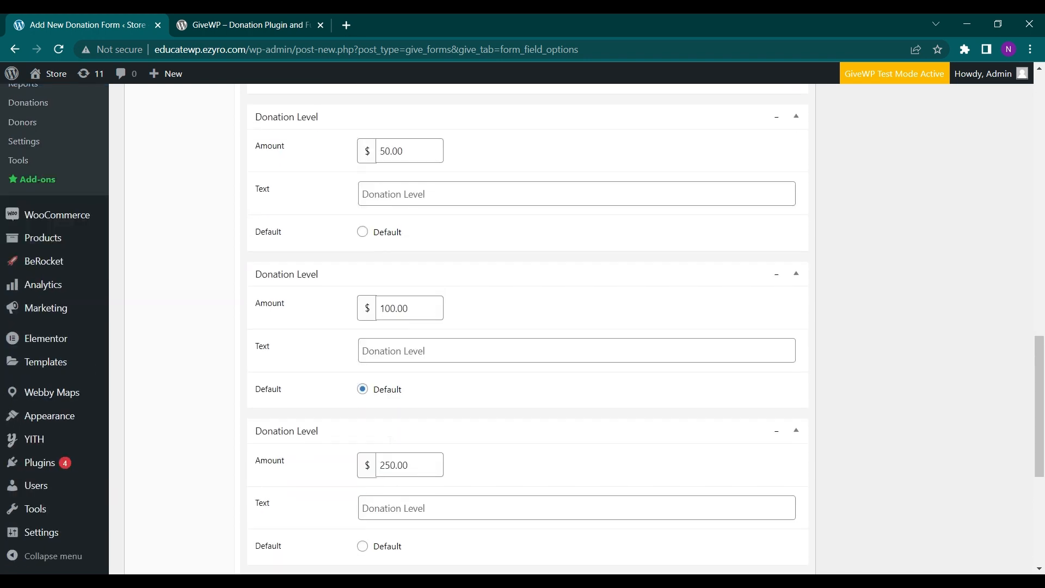
scroll("down", 3)
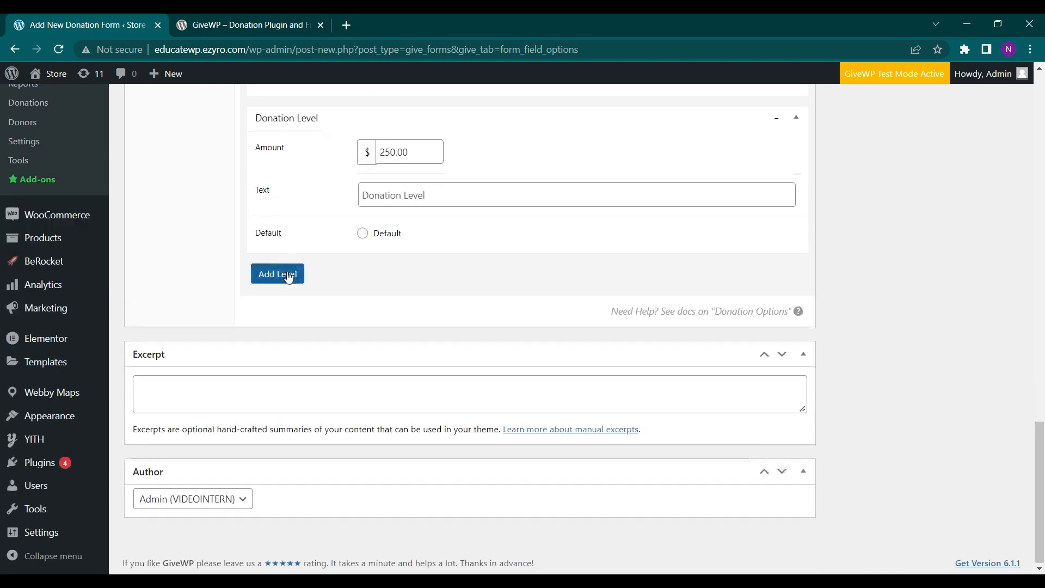
Add a sixth donation level with an amount of 300
left_click(278, 274)
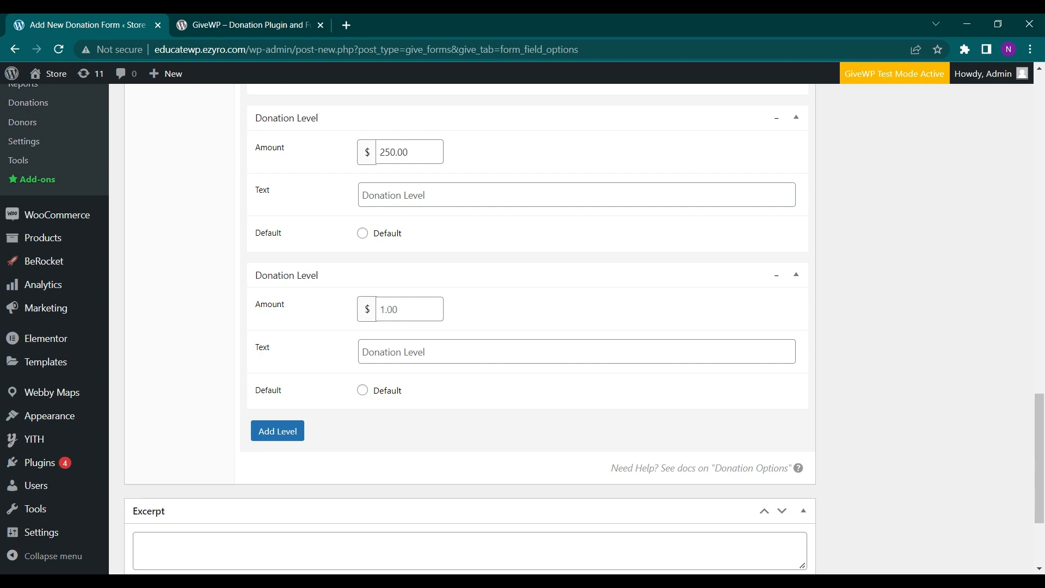
type("2")
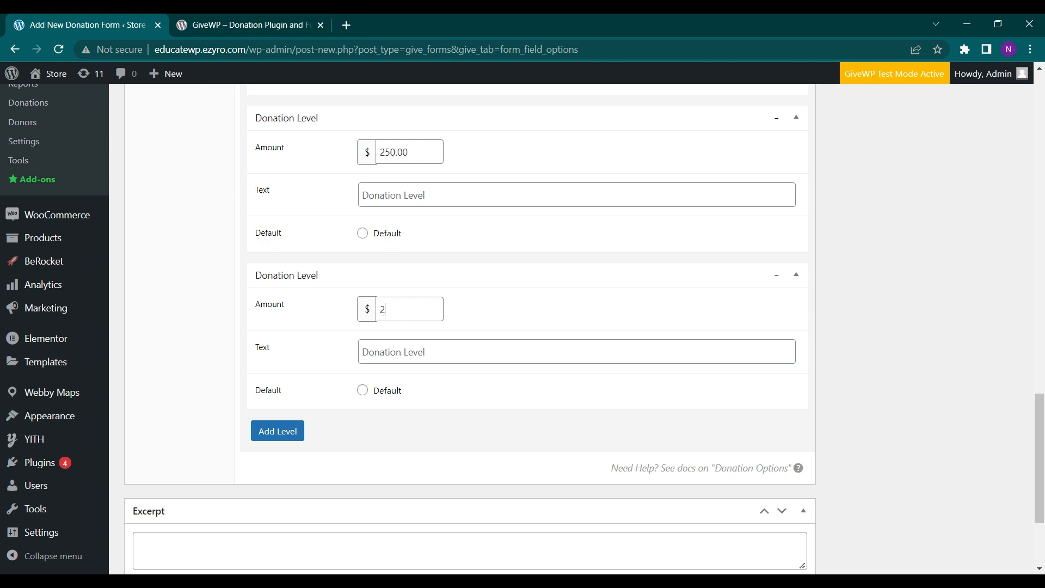
type("300.00")
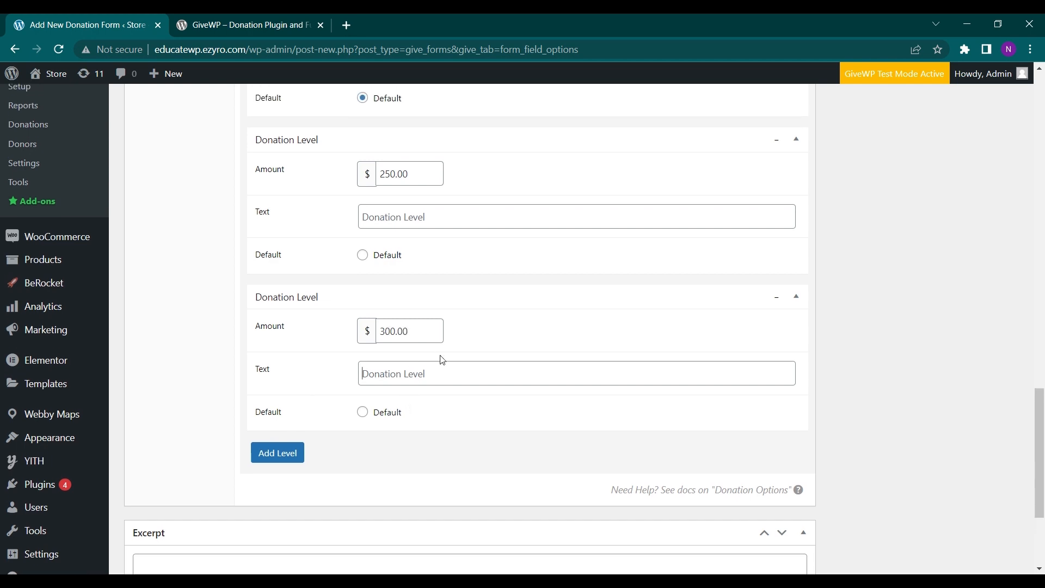
scroll("down", 3)
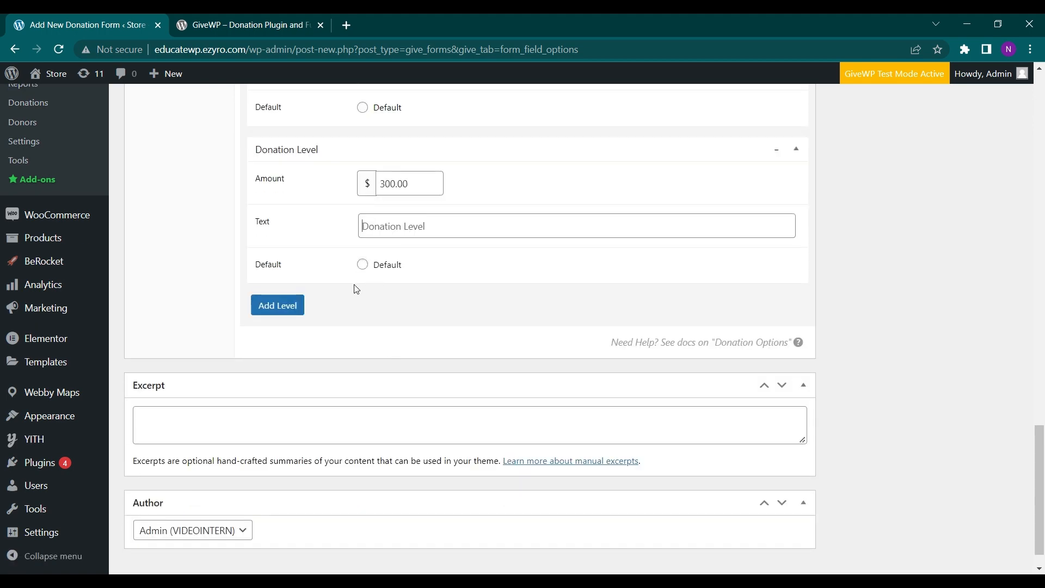
scroll("up", 3)
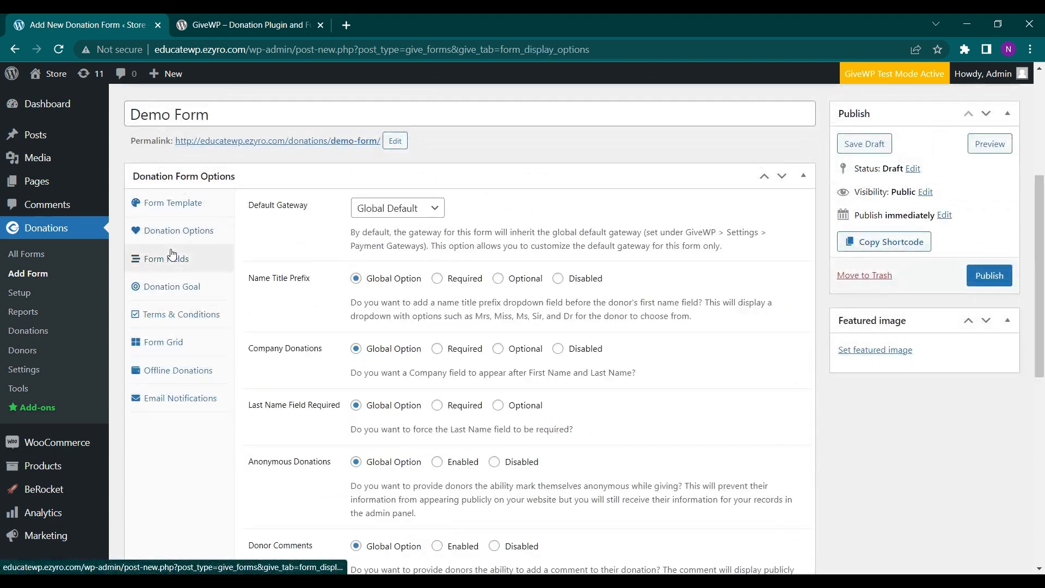
Scroll through the form options and open the Form Fields settings
scroll("down", 3)
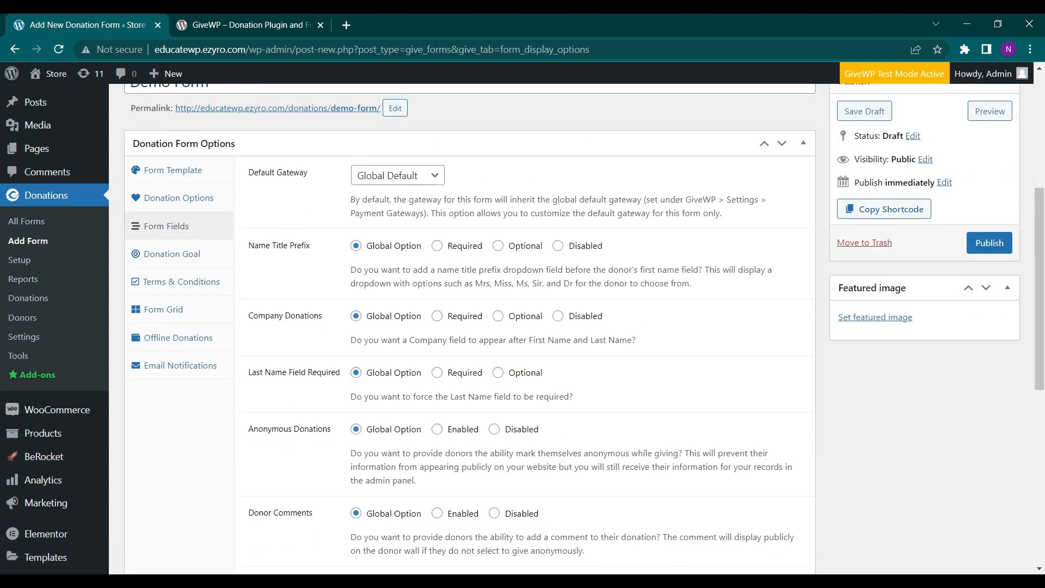
scroll("down", 3)
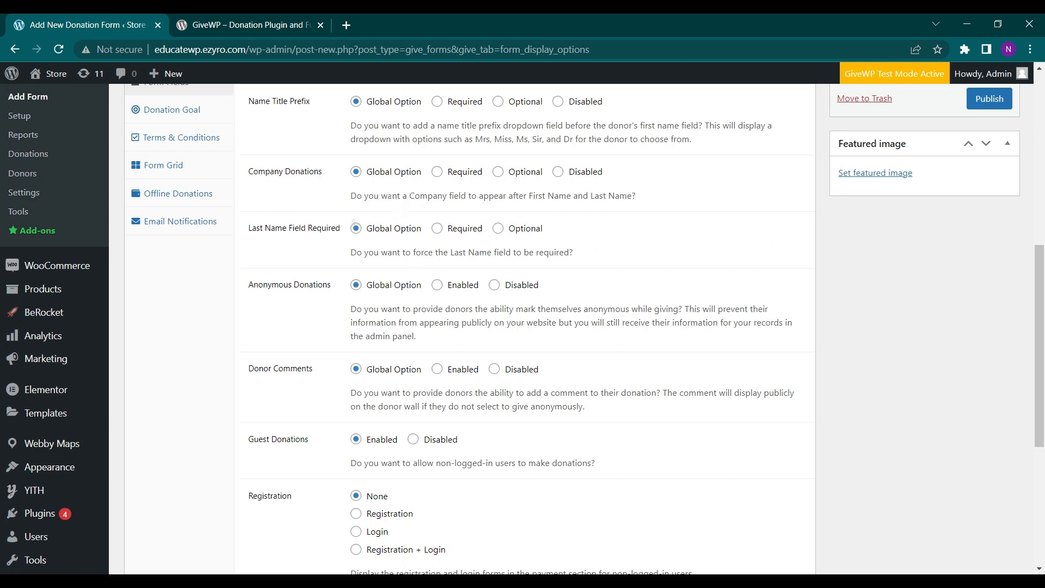
scroll("up", 3)
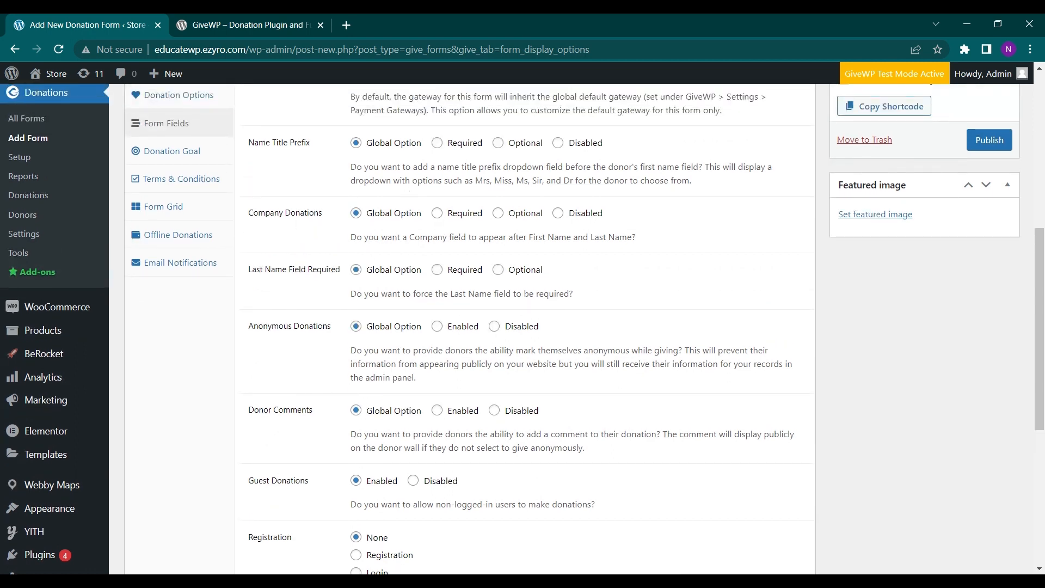
scroll("up", 3)
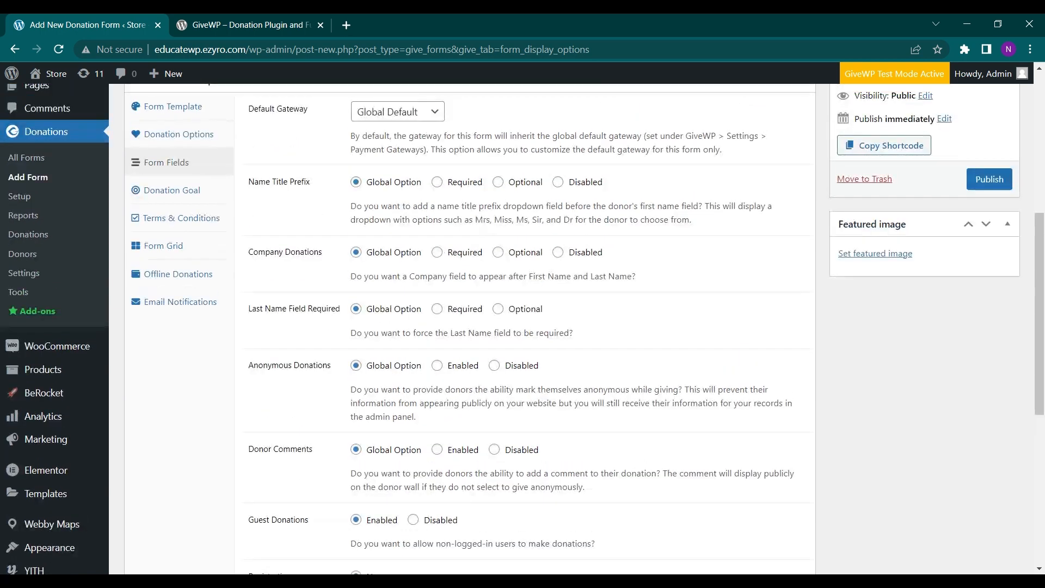
scroll("down", 3)
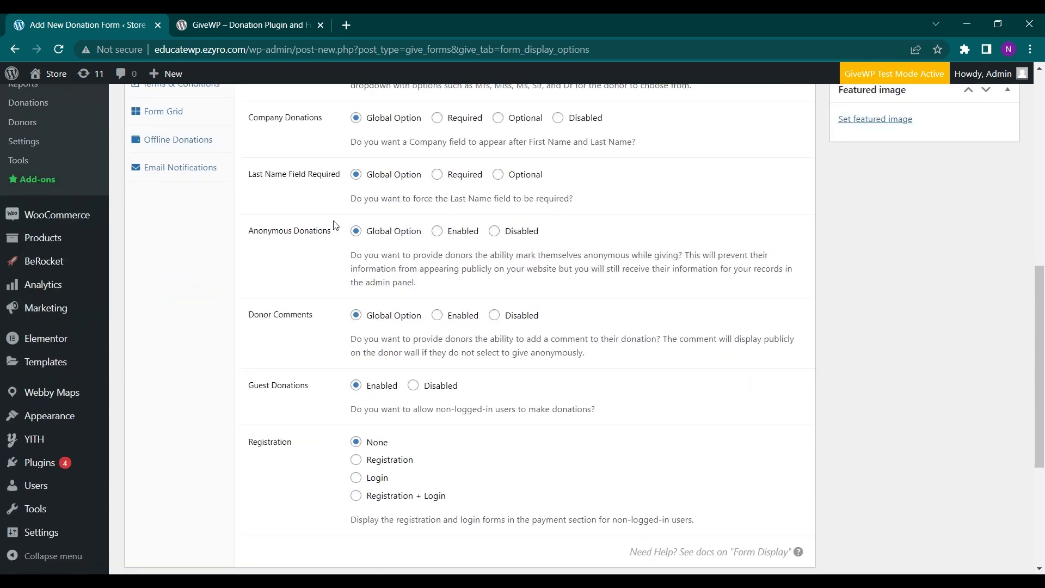
mouse_move(276, 215)
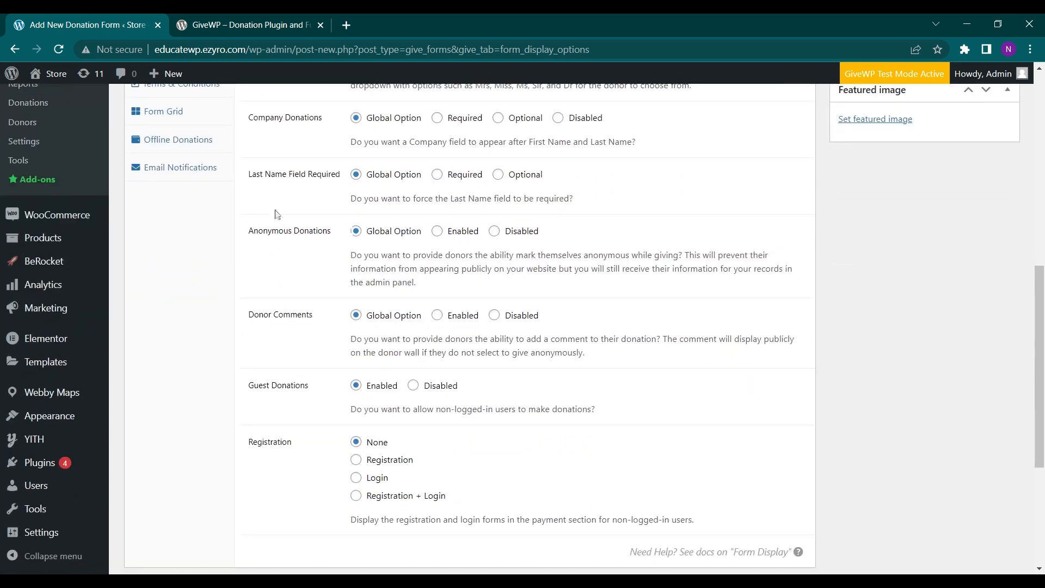
scroll("down", 3)
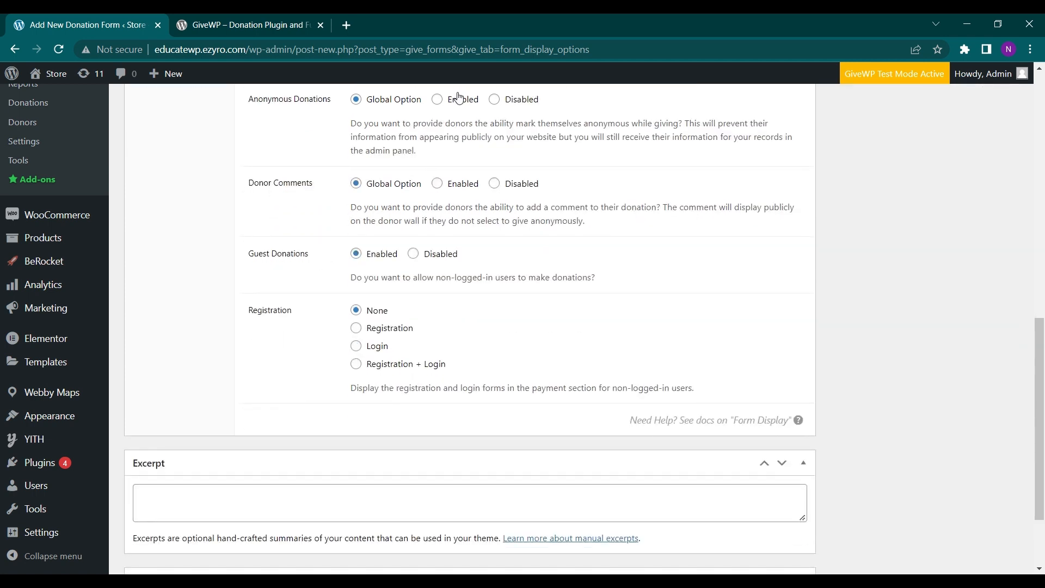
left_click(494, 99)
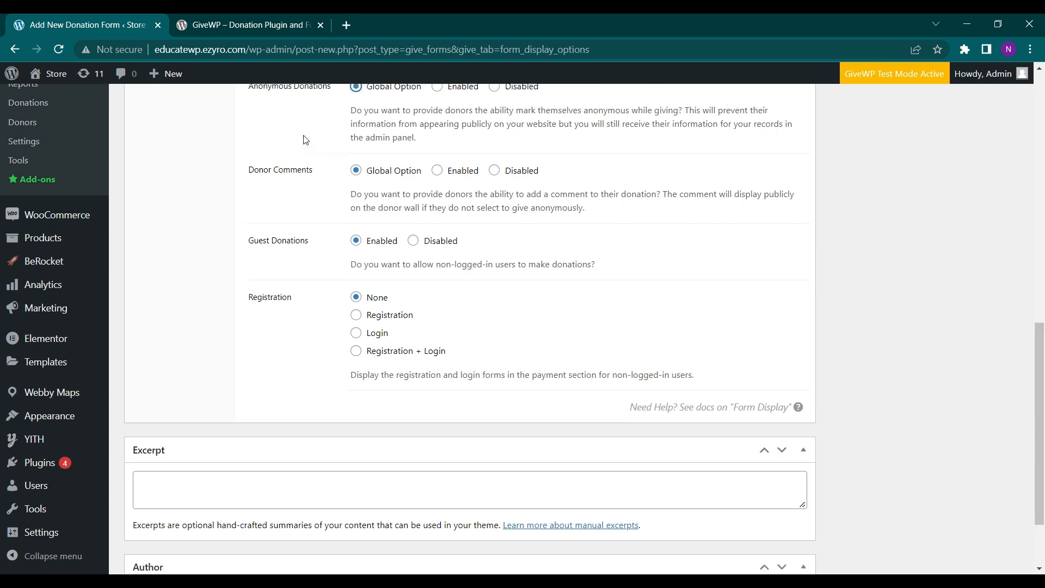
Review the donor options such as Anonymous Donations, Guest Donations and Registration
scroll("up", 3)
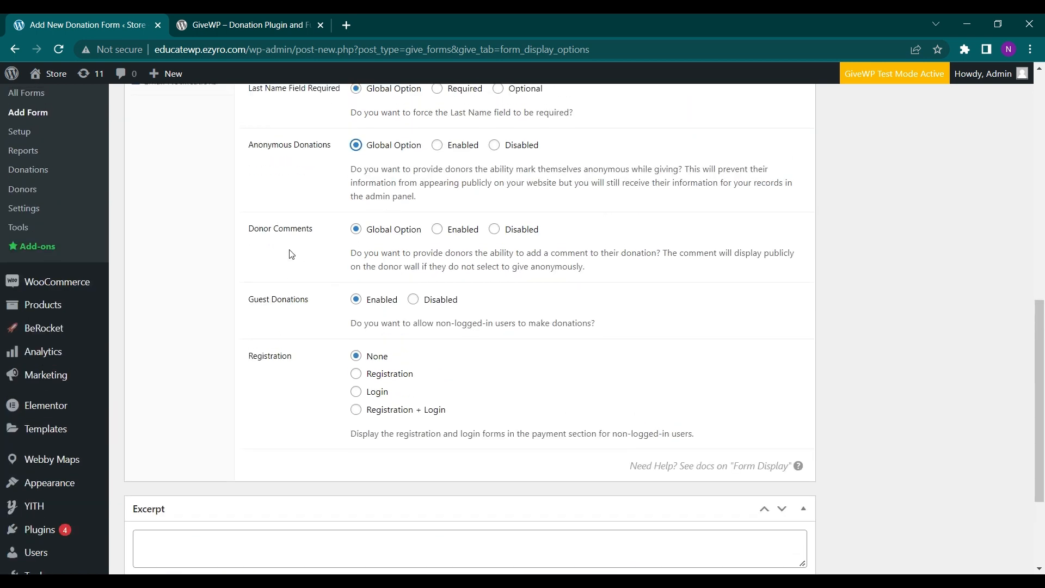
mouse_move(321, 271)
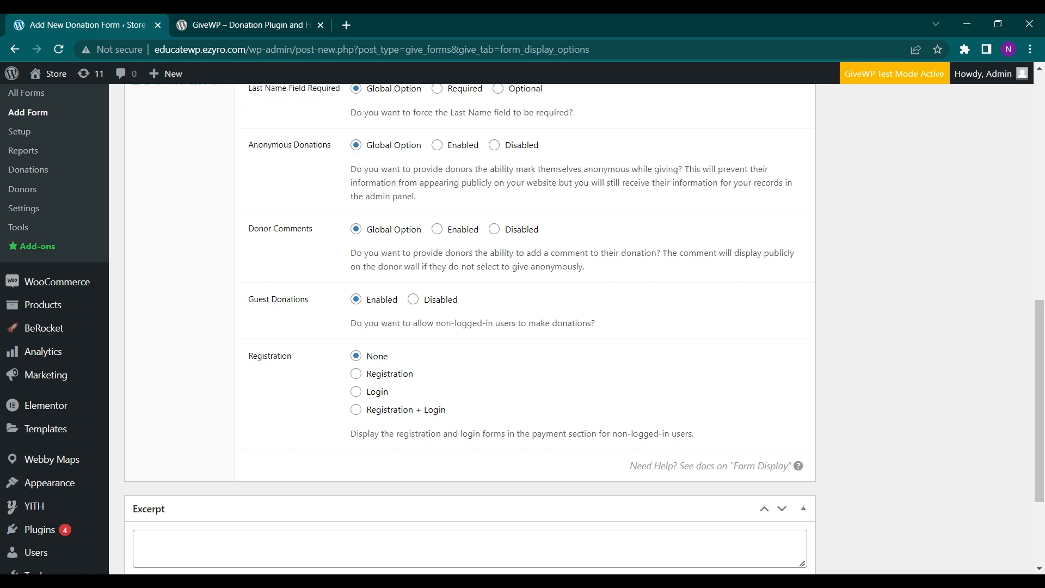
mouse_move(298, 256)
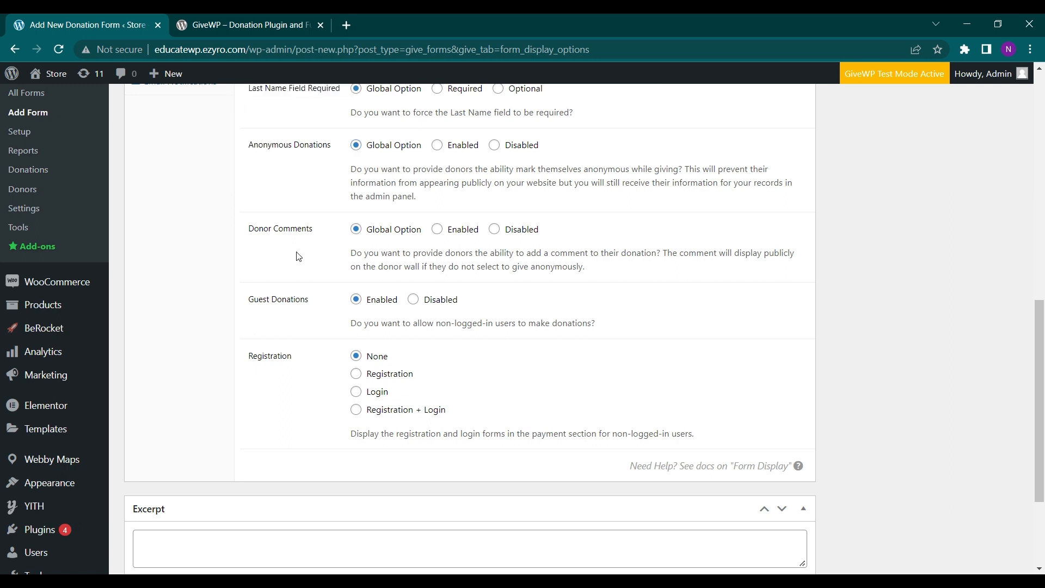
scroll("down", 3)
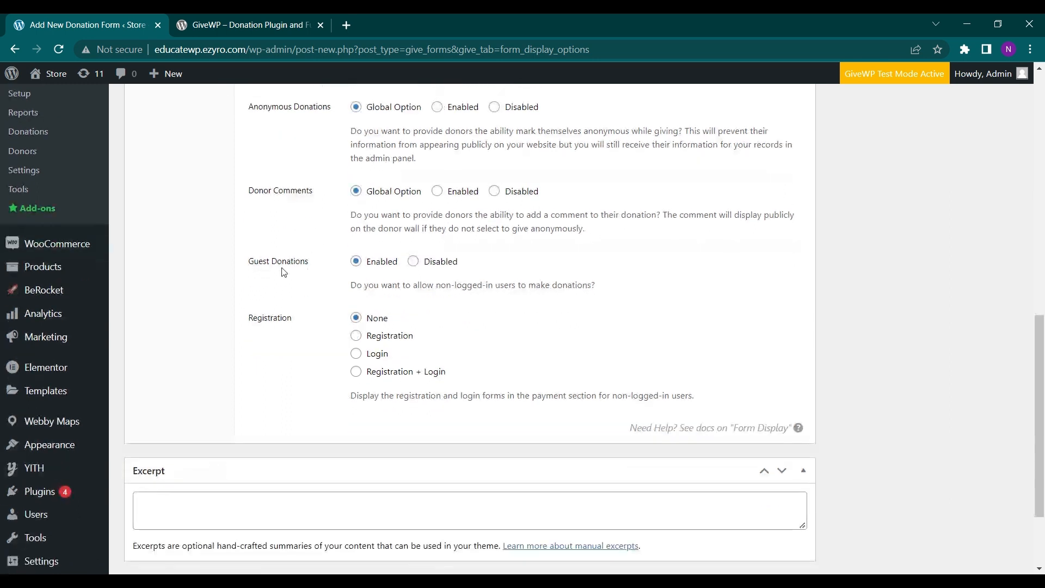
mouse_move(270, 316)
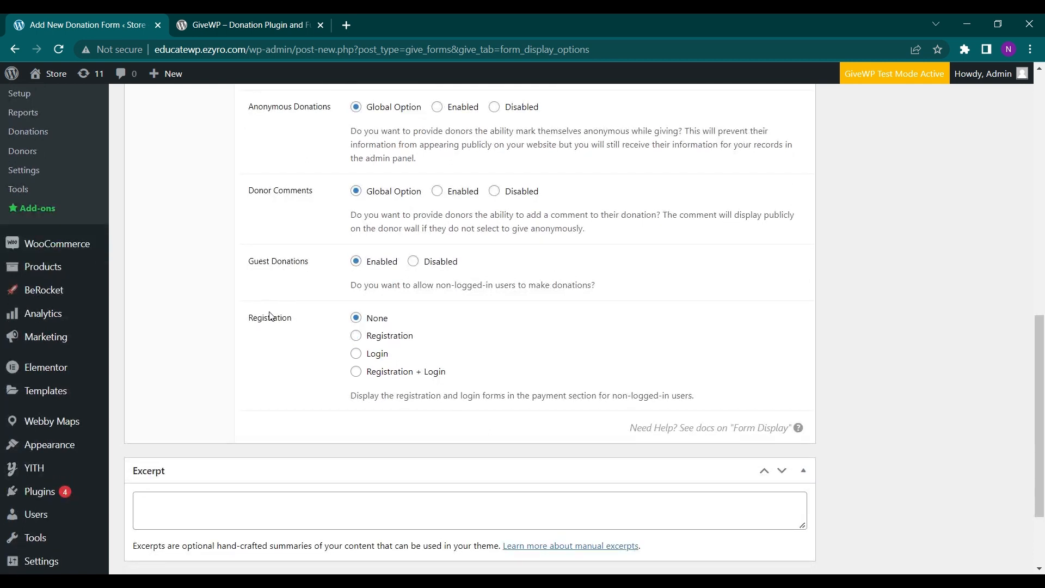
double_click(269, 316)
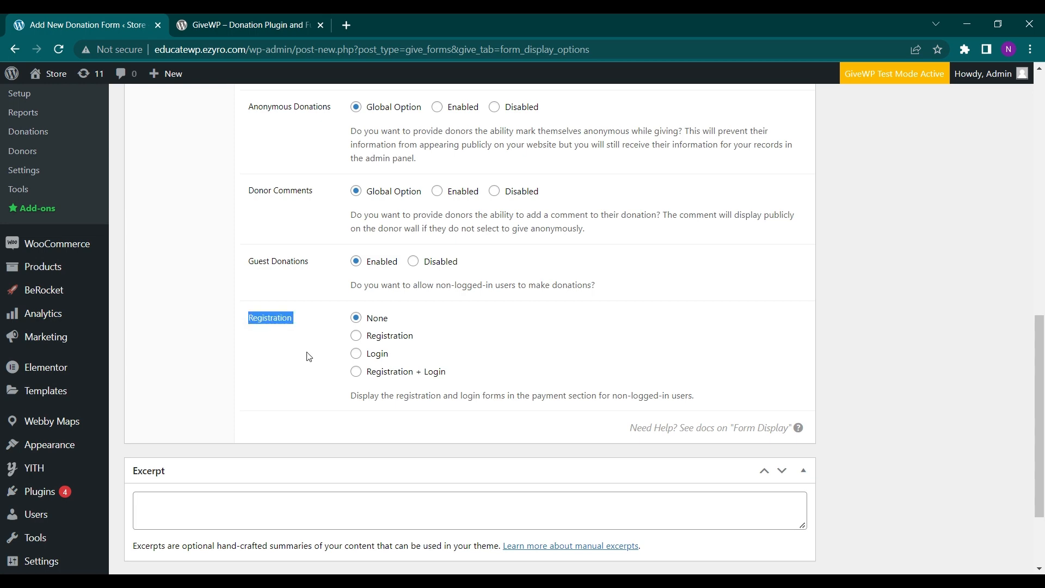
left_click(308, 347)
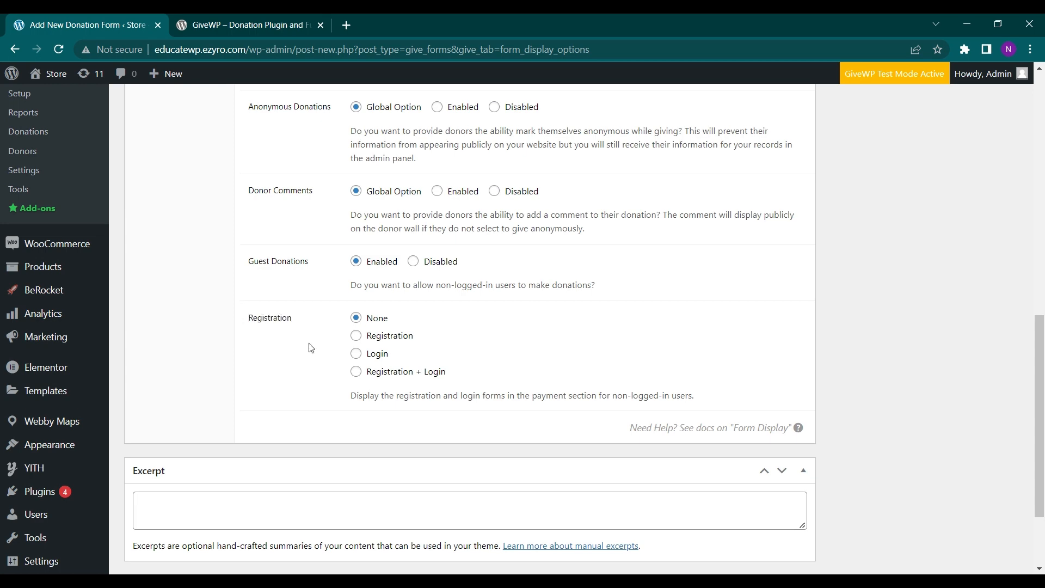
scroll("up", 3)
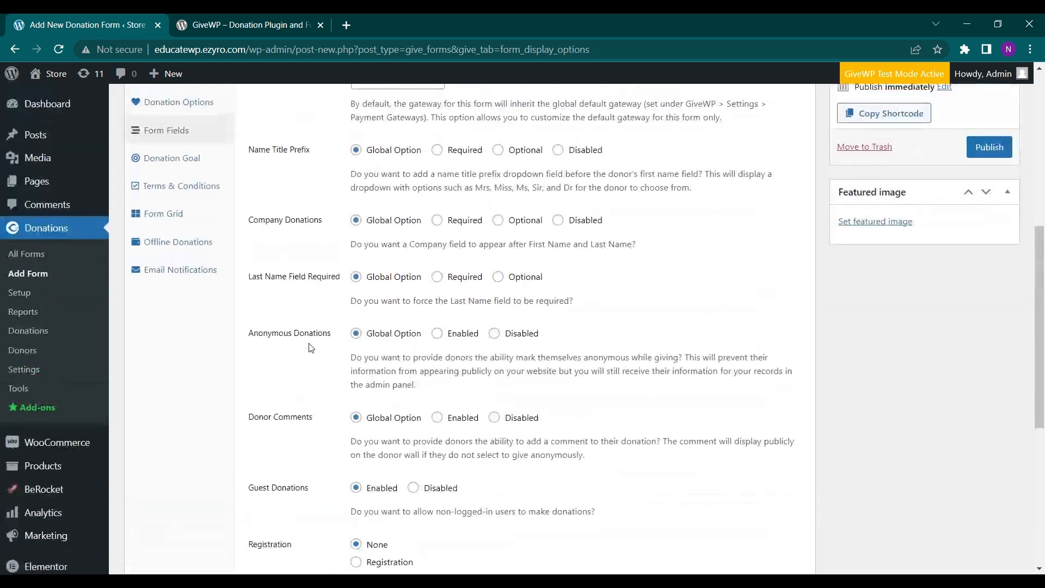
Enable a $10,000 donation goal for the form
left_click(171, 158)
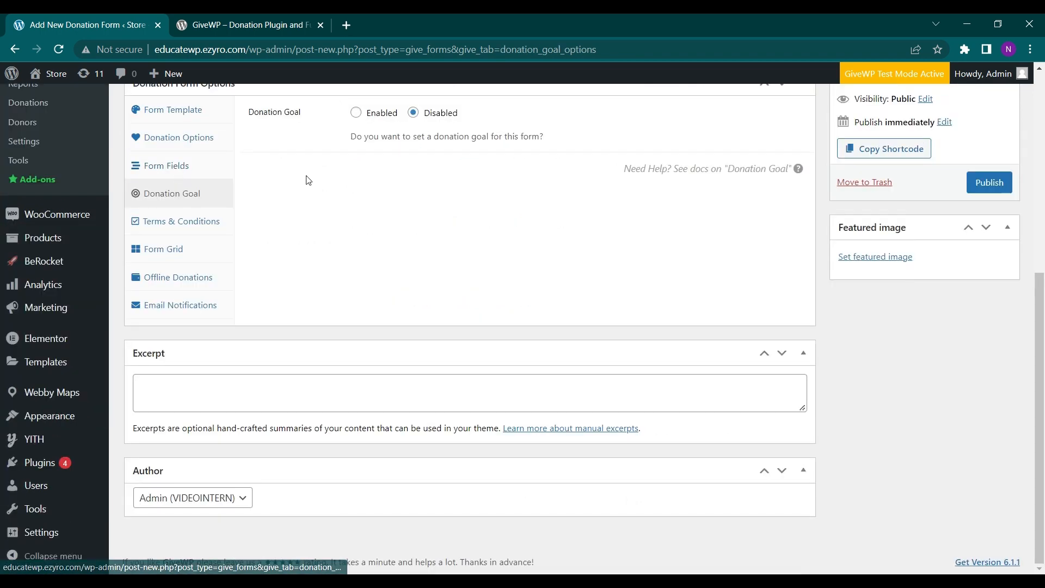
scroll("up", 3)
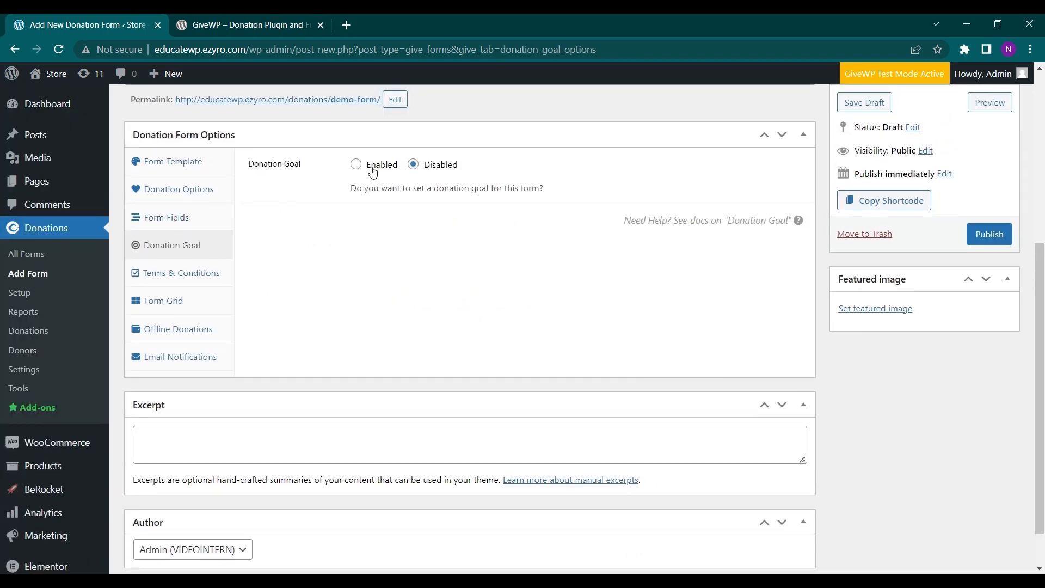
left_click(356, 165)
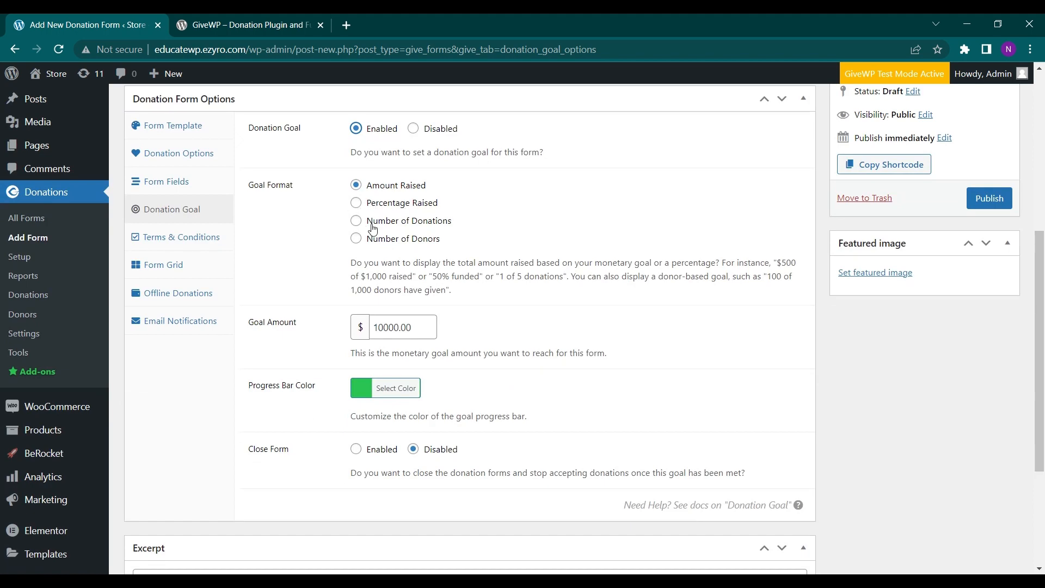
mouse_move(389, 255)
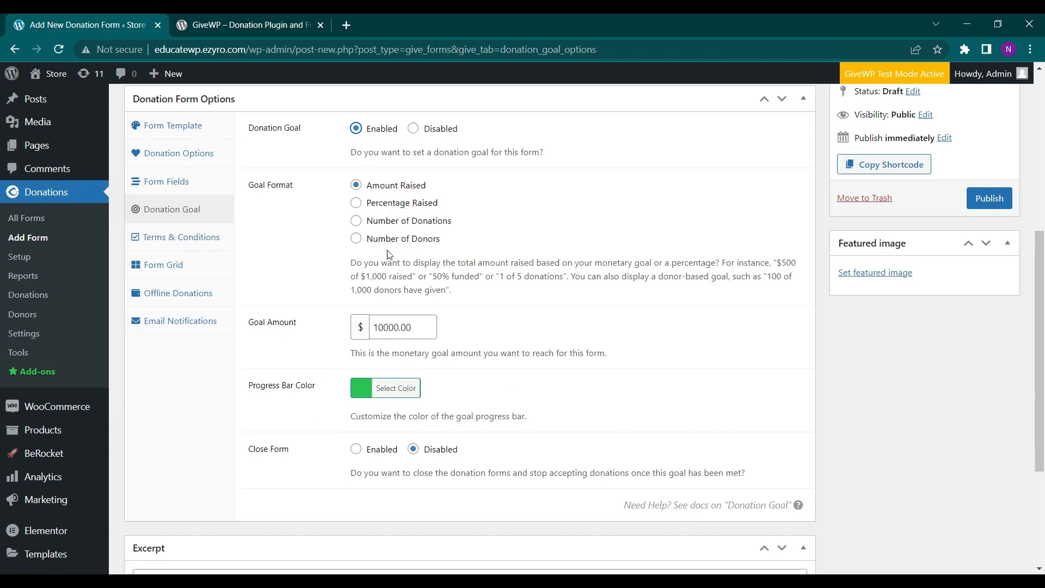
scroll("down", 3)
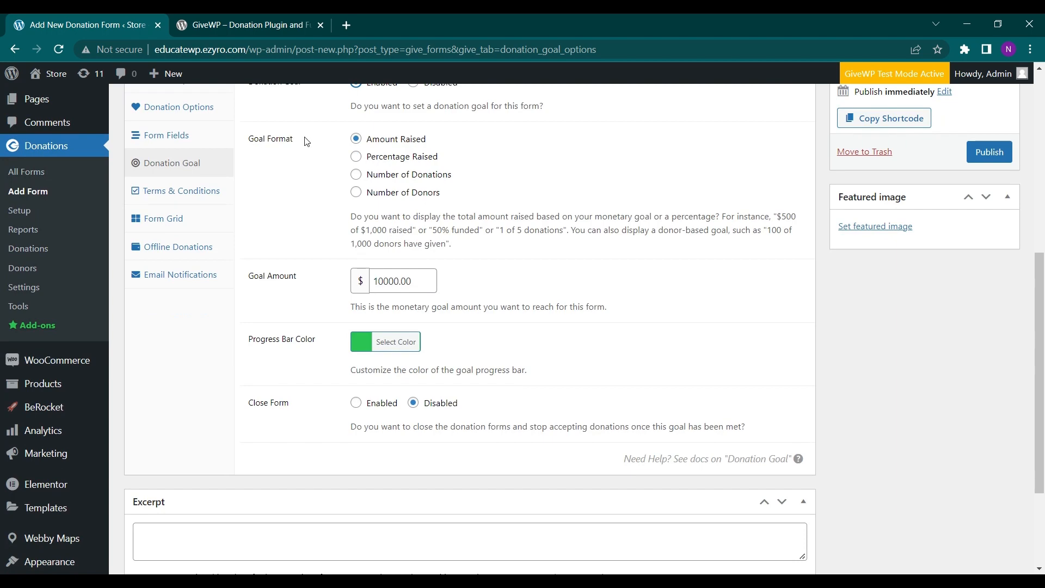
scroll("down", 3)
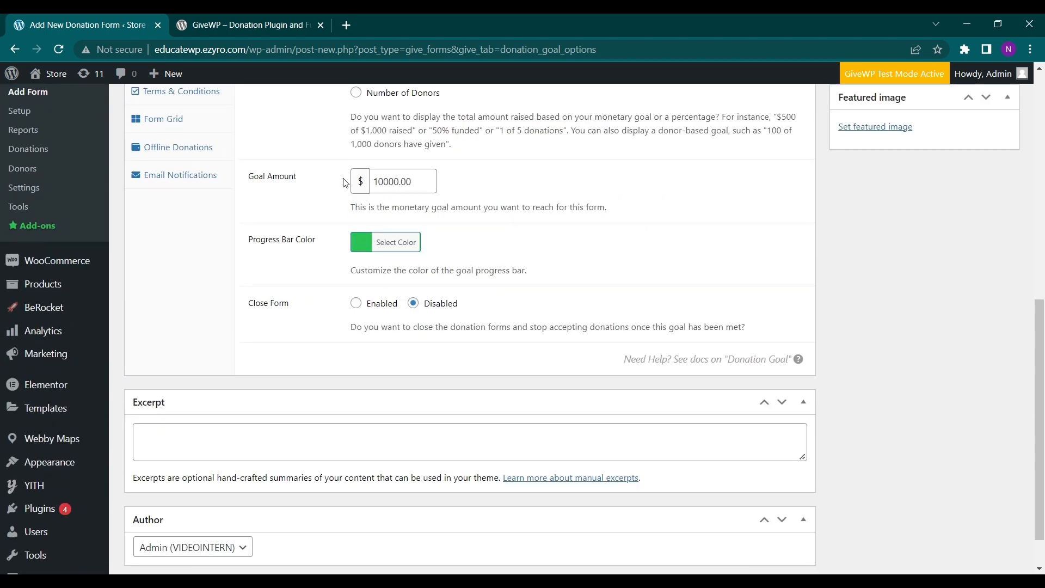
mouse_move(310, 259)
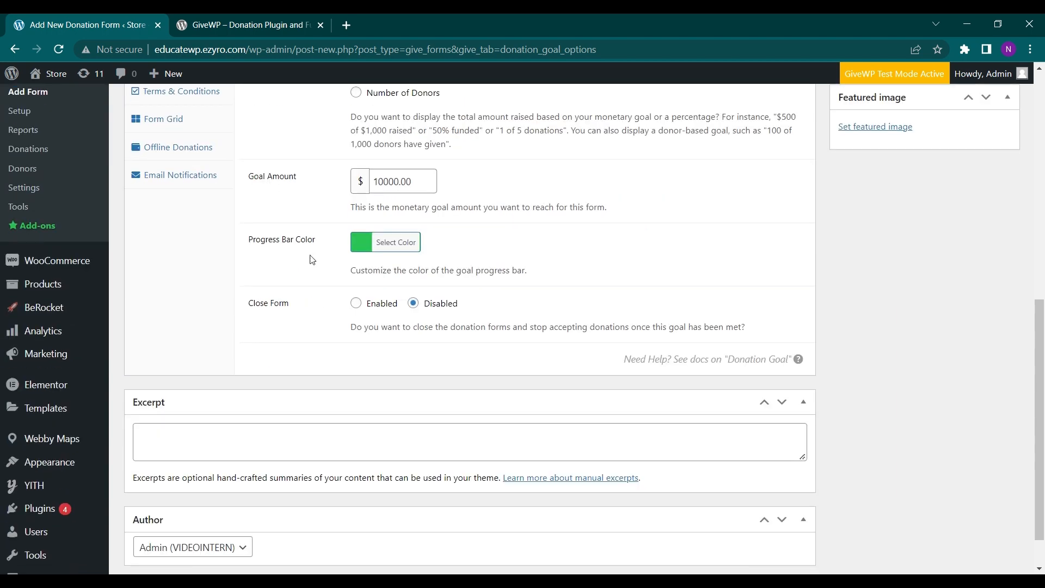
Set the form to close with a thank-you message once the goal is met
left_click(386, 241)
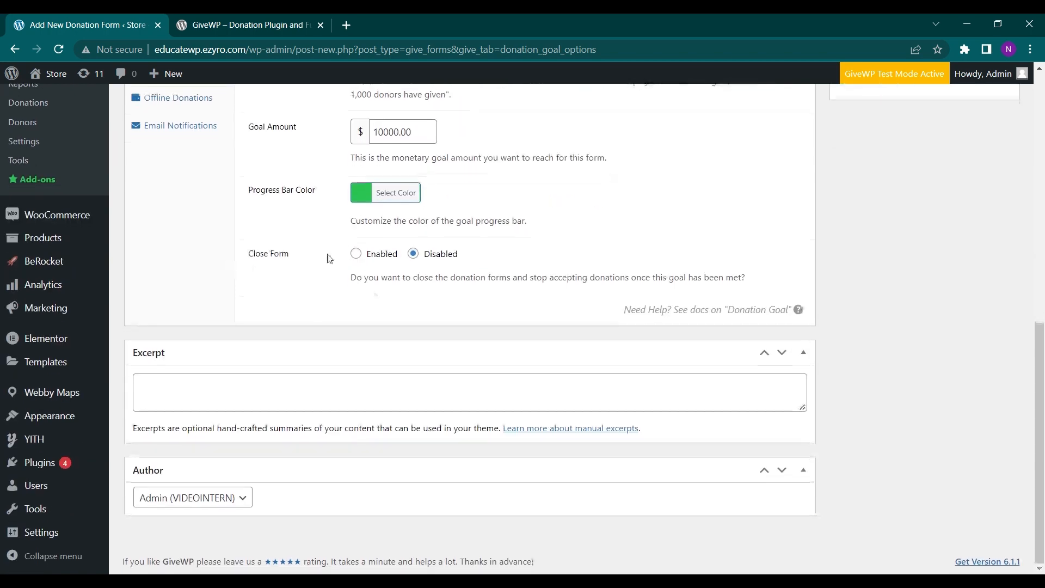
scroll("up", 3)
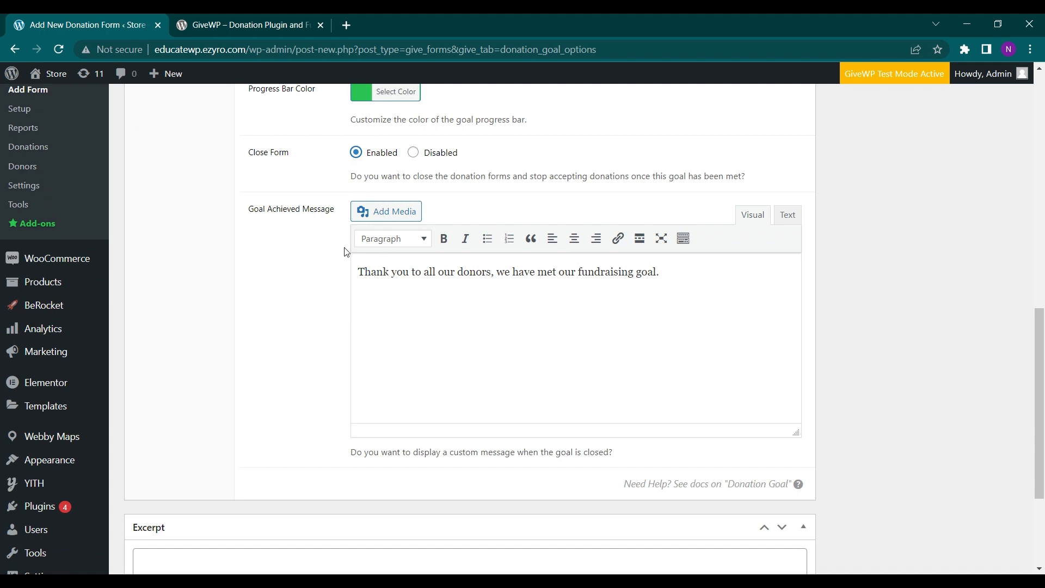
scroll("up", 3)
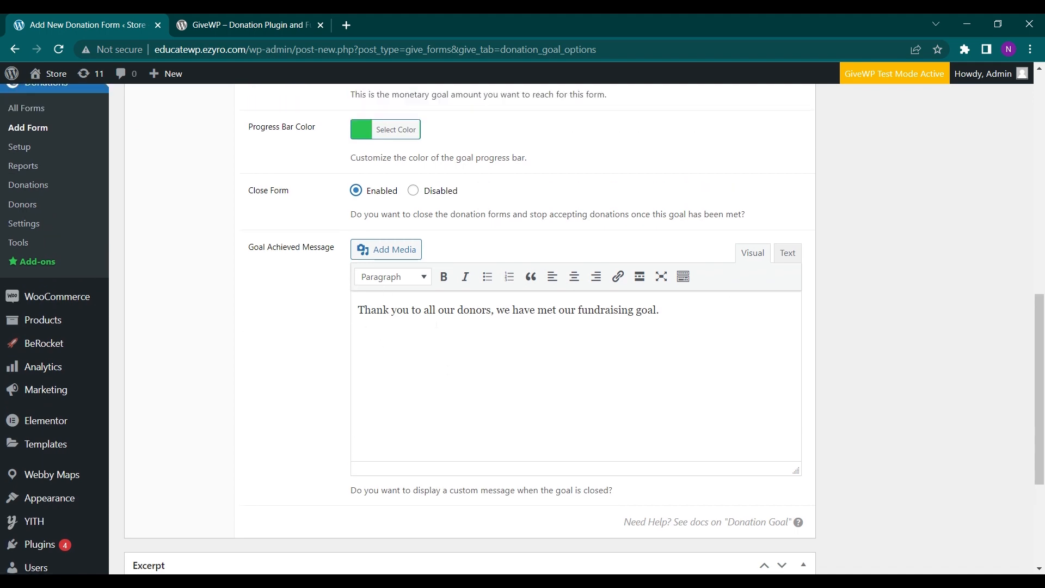
left_click(182, 256)
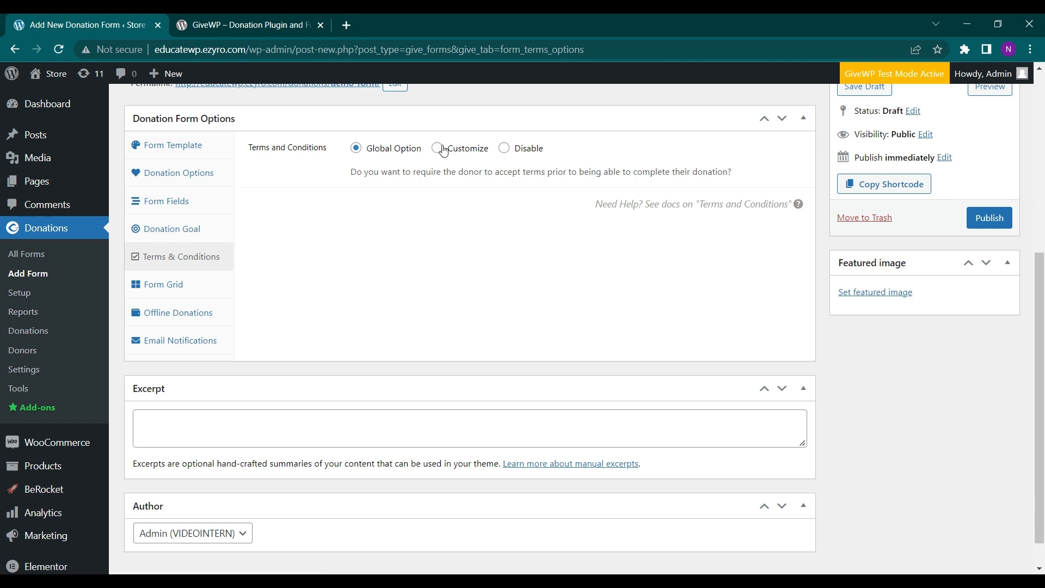
Set Terms and Conditions to Customize and review the agreement text editor
left_click(436, 148)
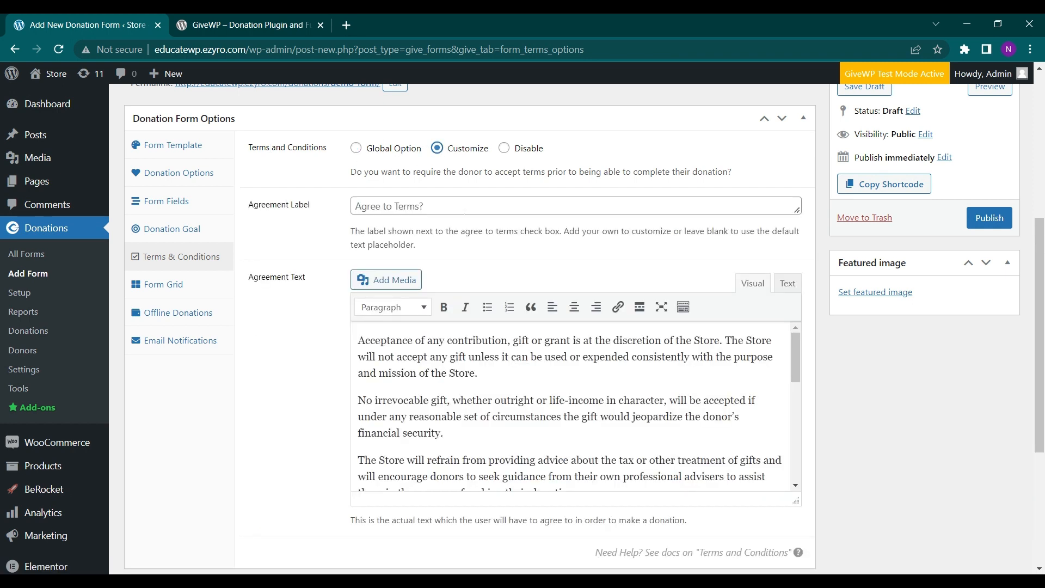
scroll("down", 3)
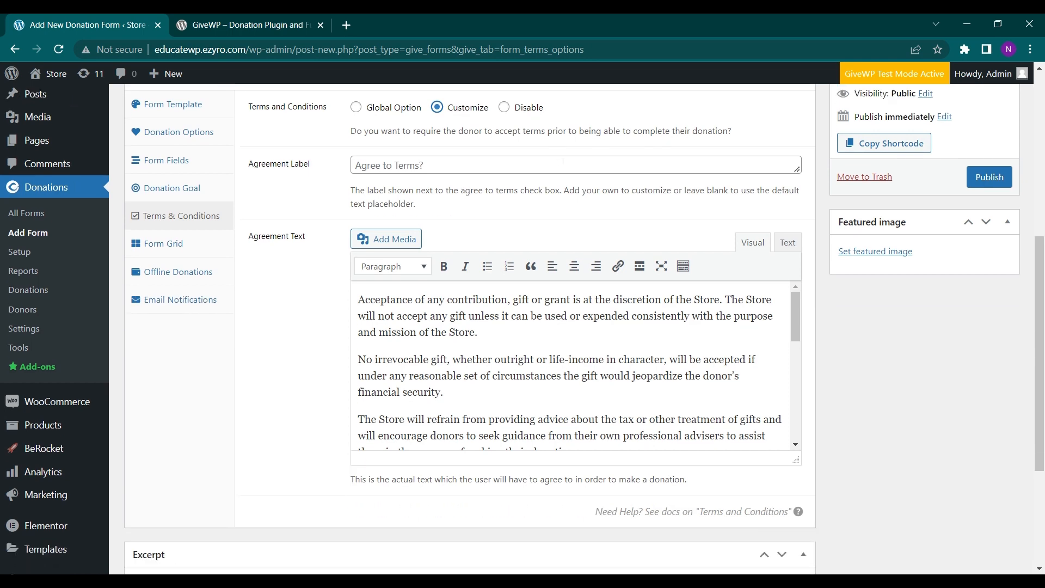
scroll("down", 3)
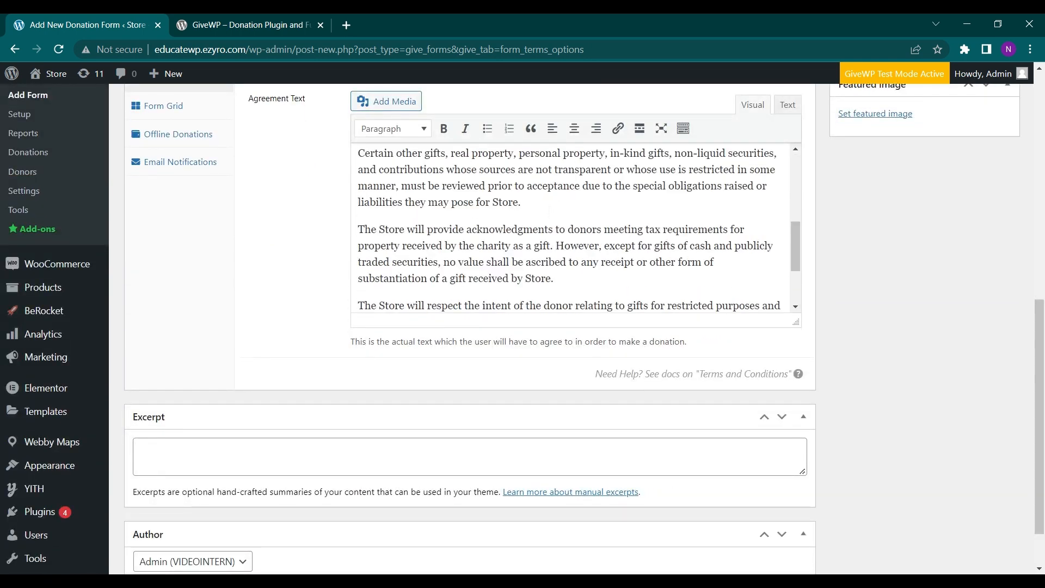
scroll("up", 3)
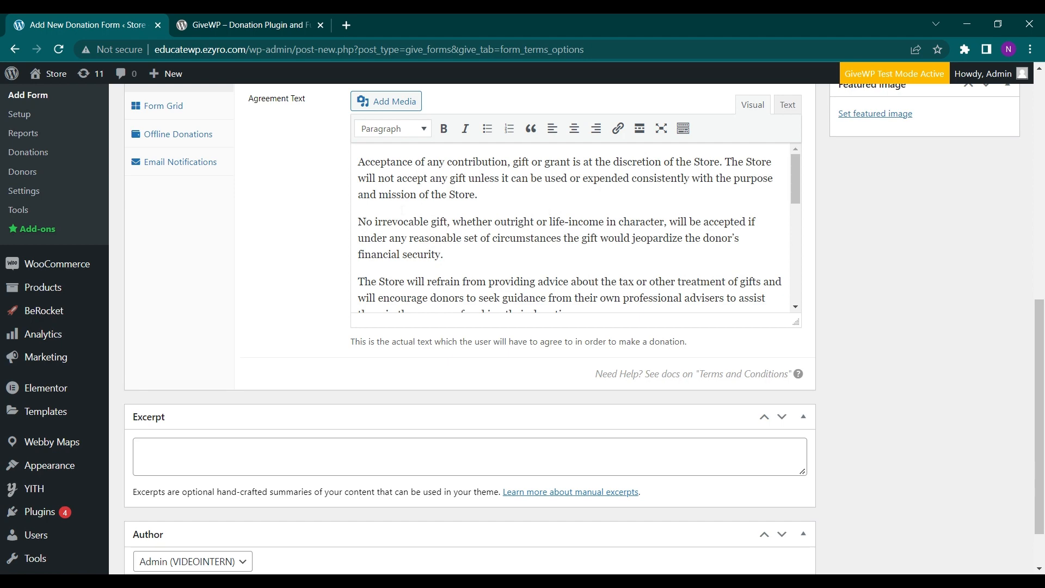
scroll("up", 3)
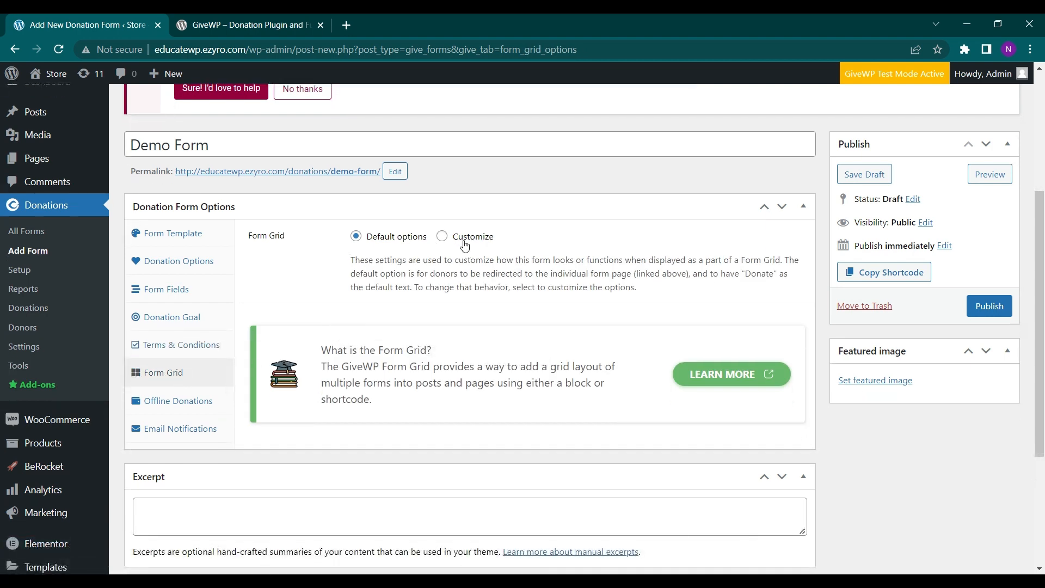
mouse_move(443, 238)
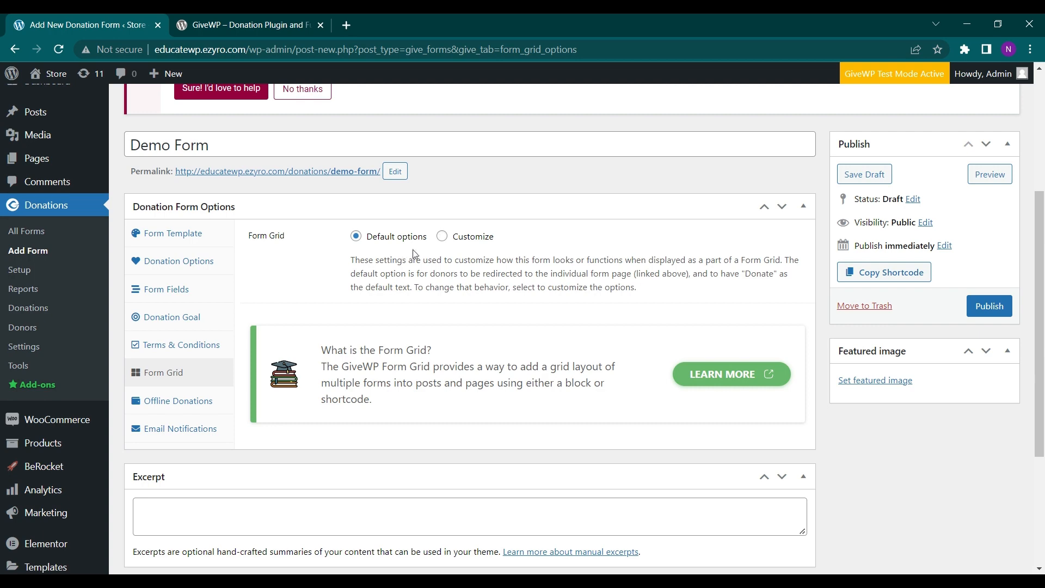
Set the Form Grid to Customize, revealing Redirect URL and Donate Button Text fields
left_click(442, 236)
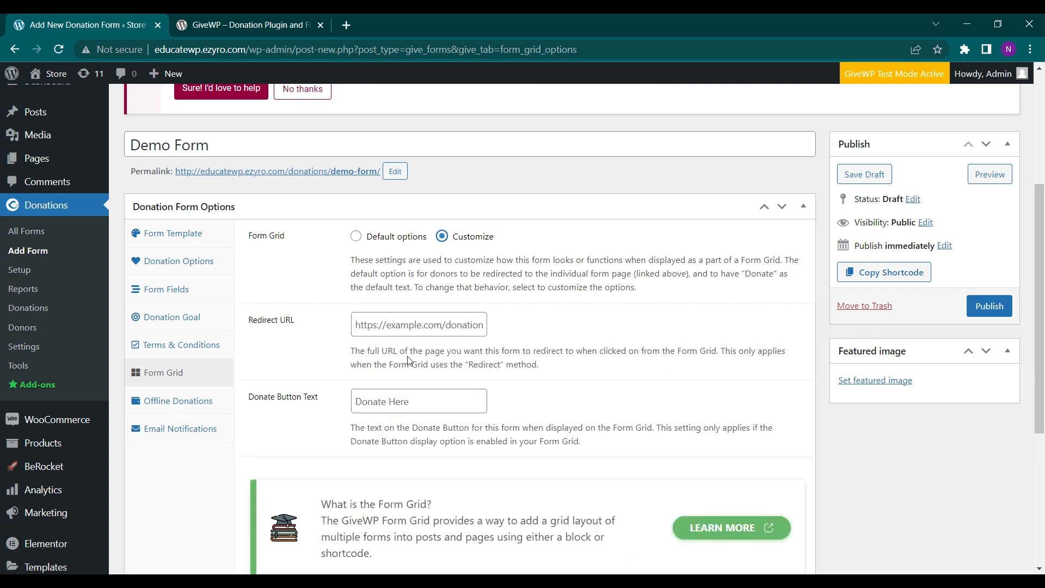
scroll("down", 3)
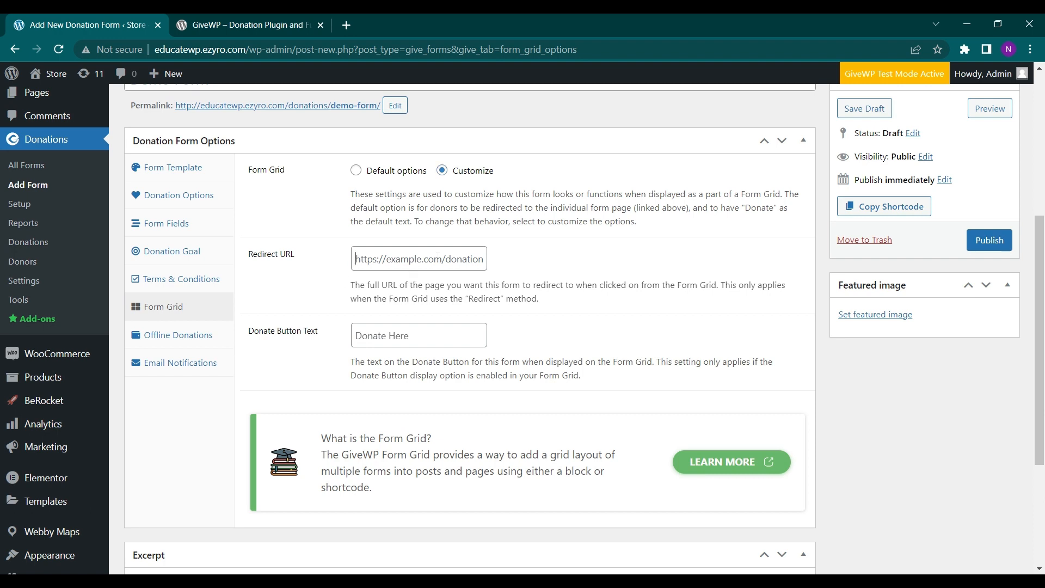
mouse_move(279, 290)
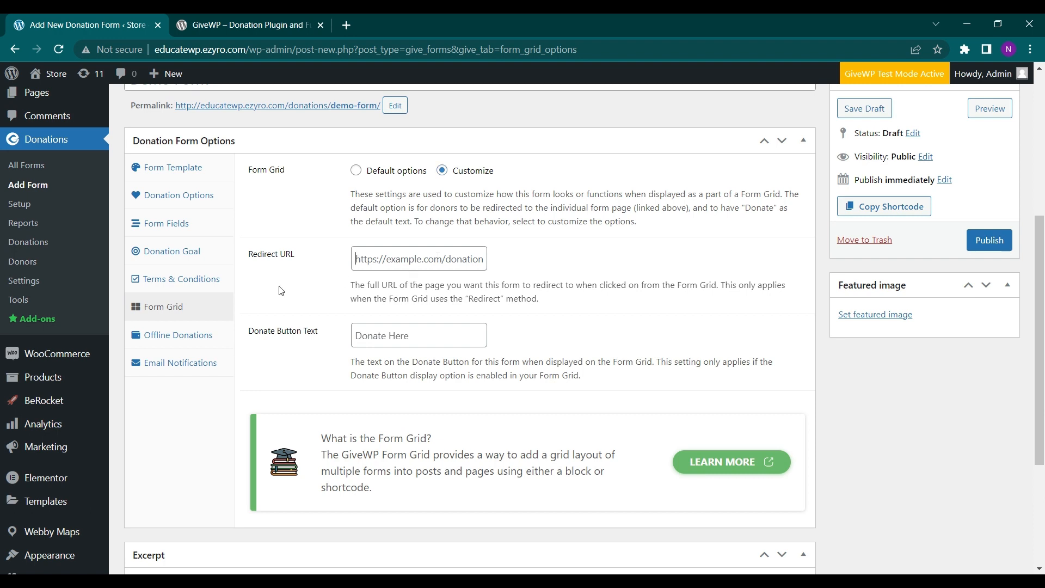
mouse_move(177, 334)
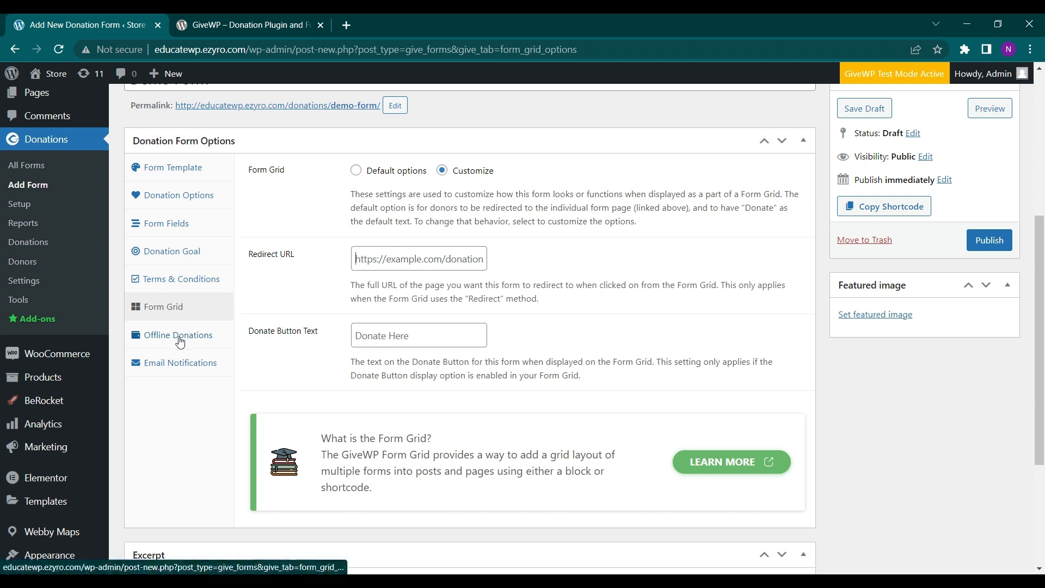
Switch the Demo Form's Offline Donations to Customize and review the custom instructions
left_click(177, 334)
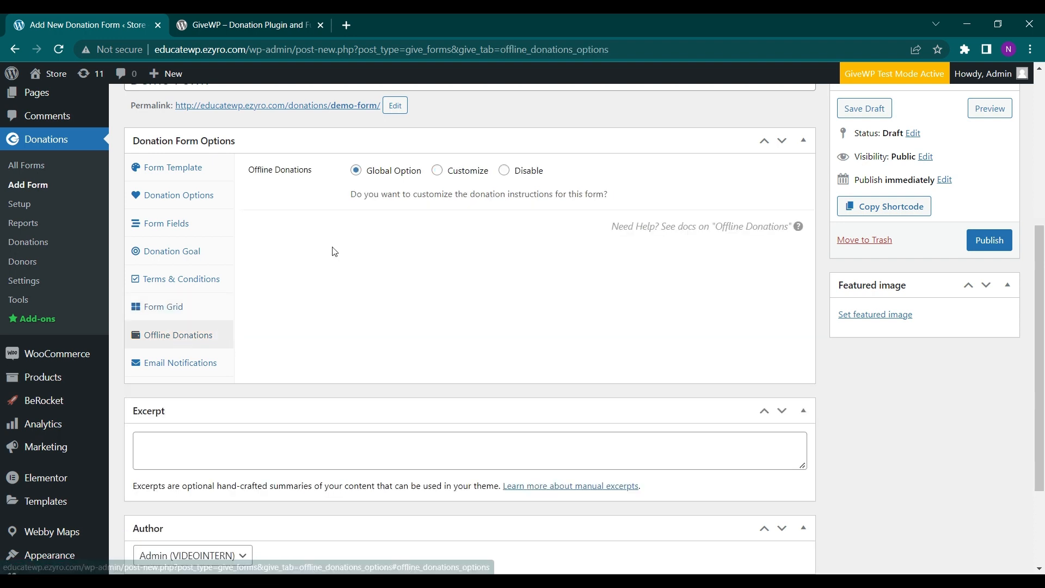
mouse_move(450, 176)
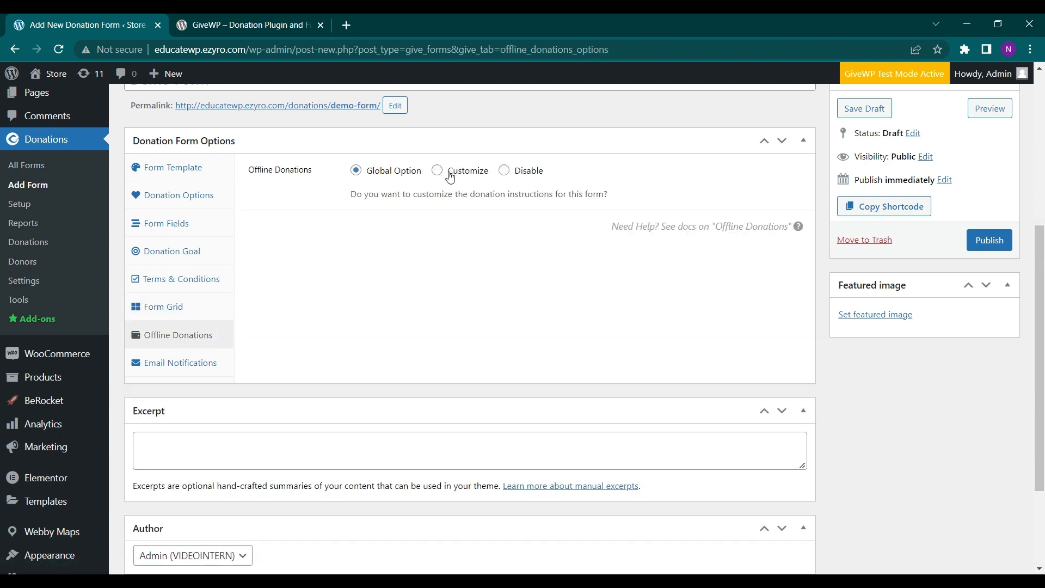
left_click(437, 170)
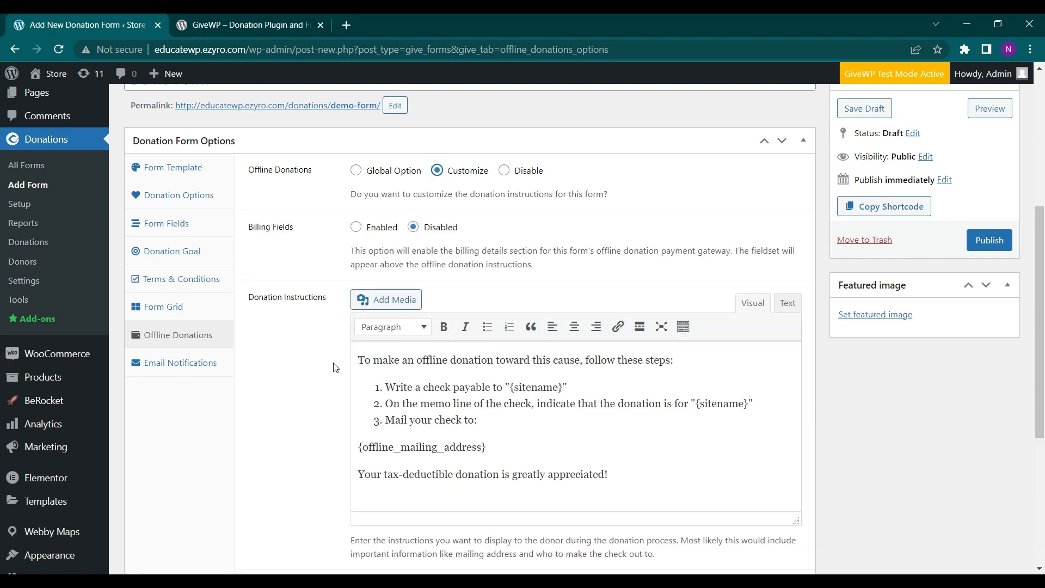
scroll("down", 3)
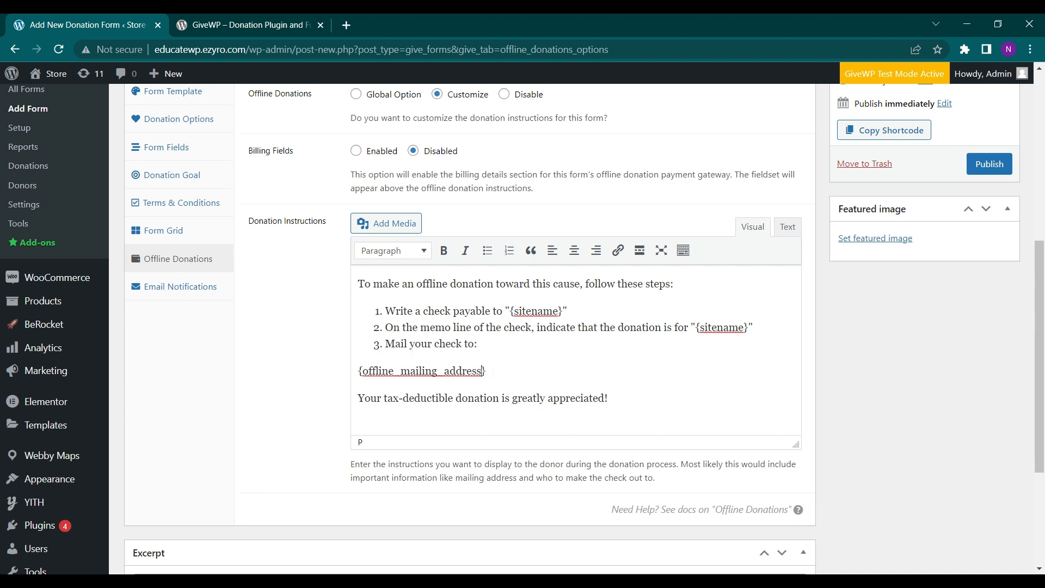
double_click(421, 370)
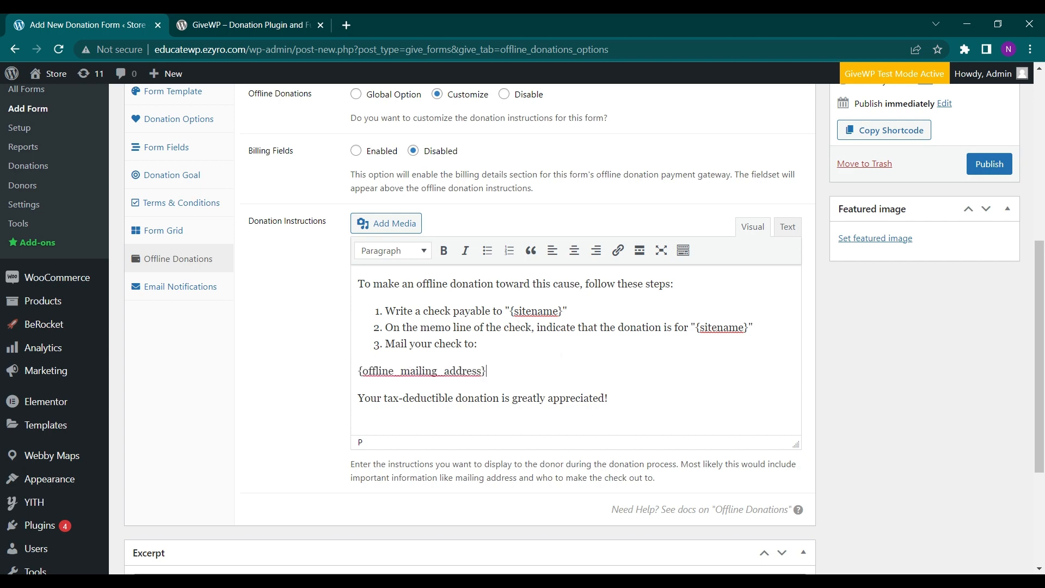
scroll("up", 3)
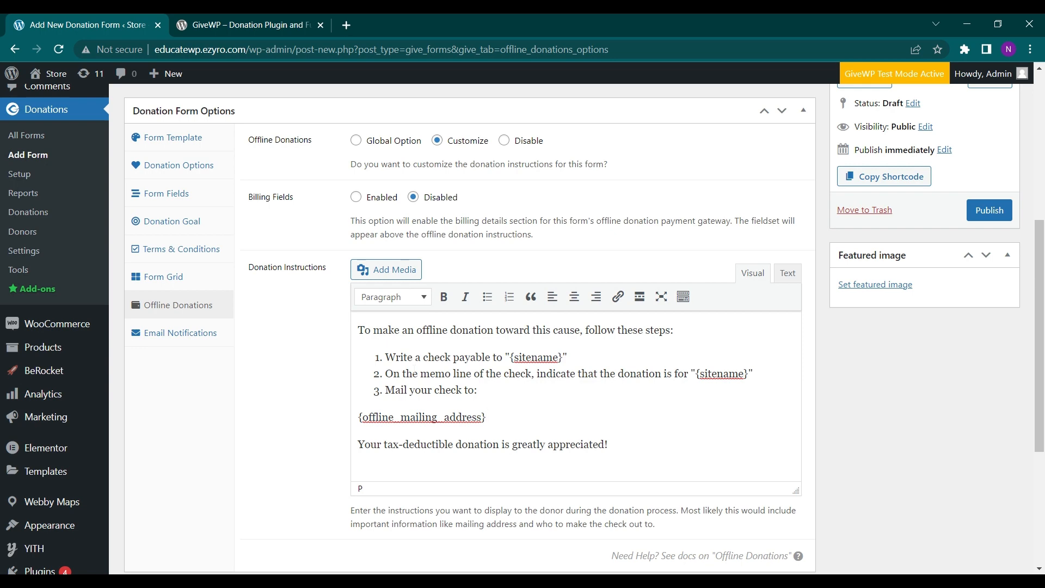
Set the Demo Form's offline donations back to the Global Option
scroll("up", 3)
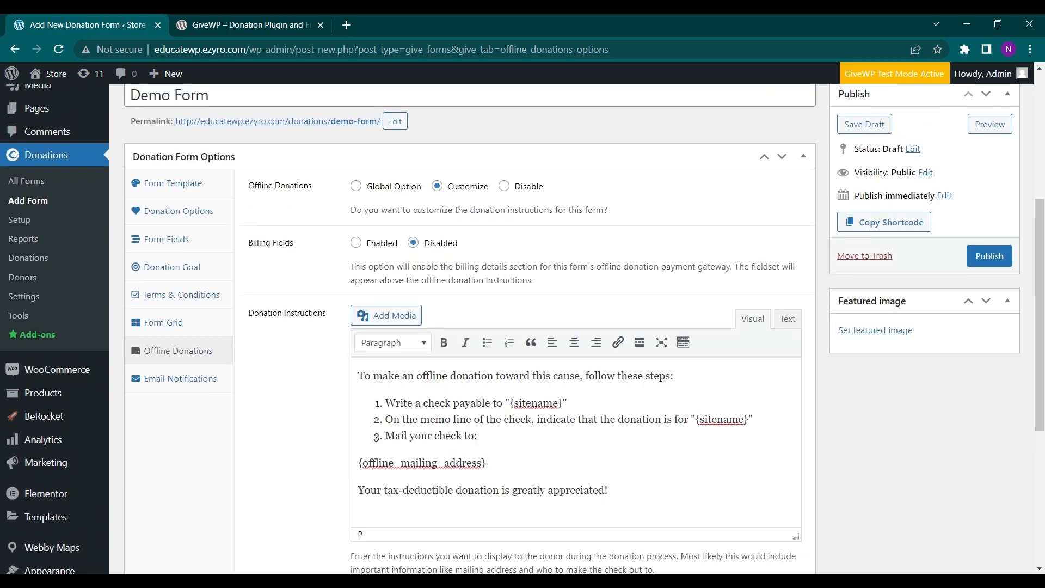
scroll("down", 3)
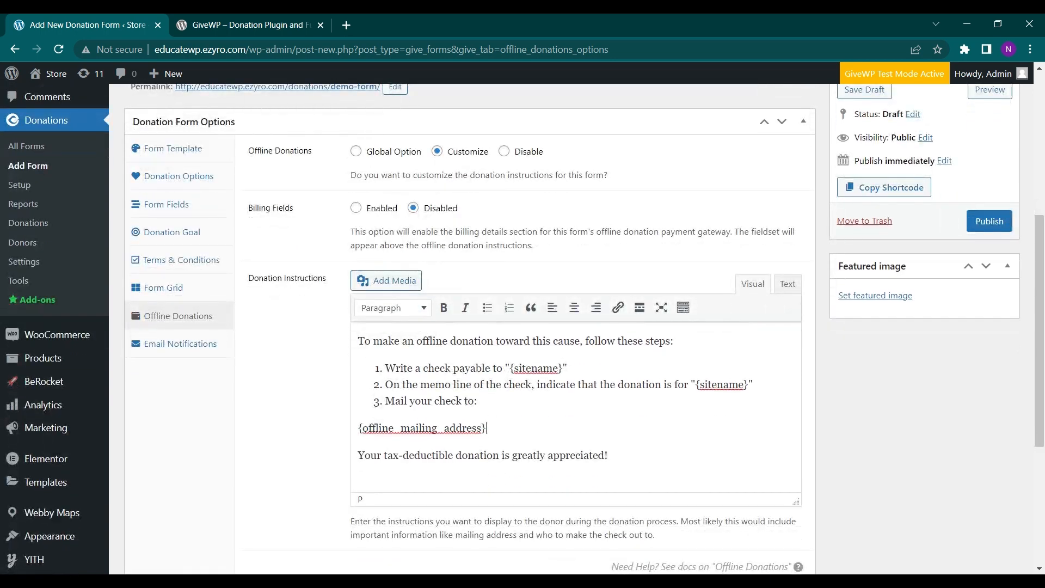
left_click(181, 343)
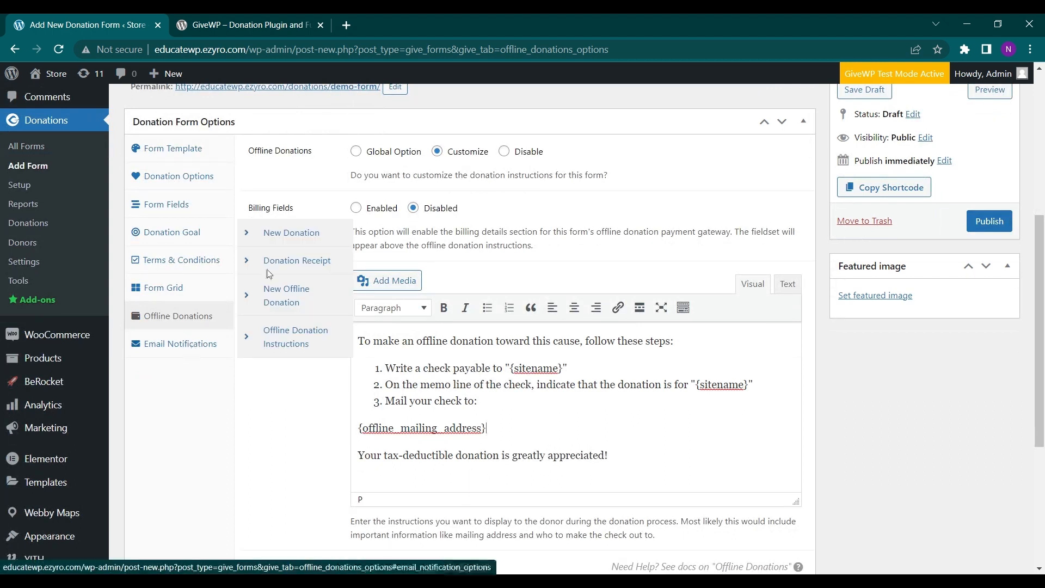
left_click(356, 151)
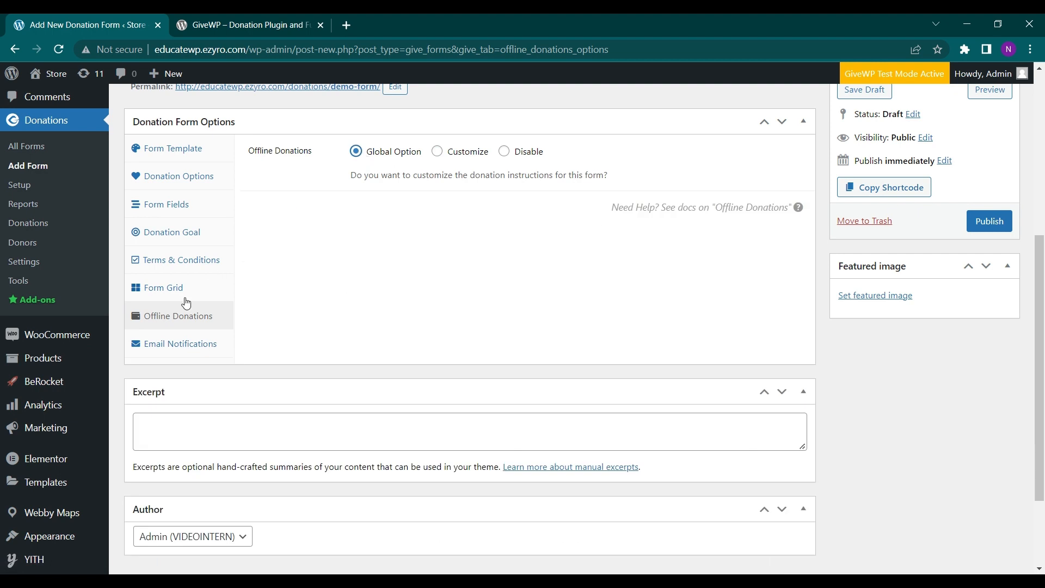
Review the form's Email Notifications, viewing New Donation then Offline Donation Instructions
left_click(179, 343)
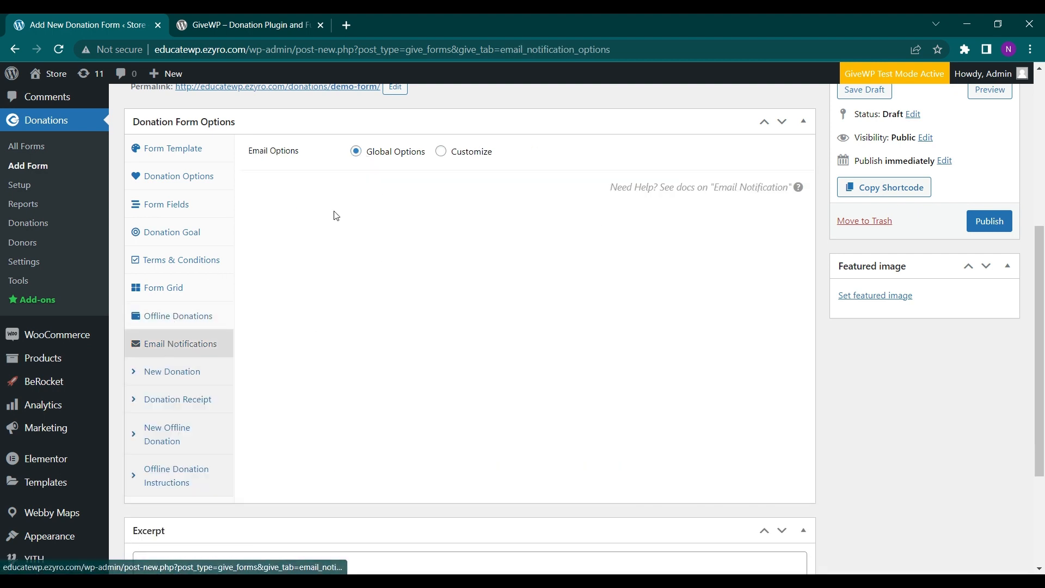
scroll("down", 3)
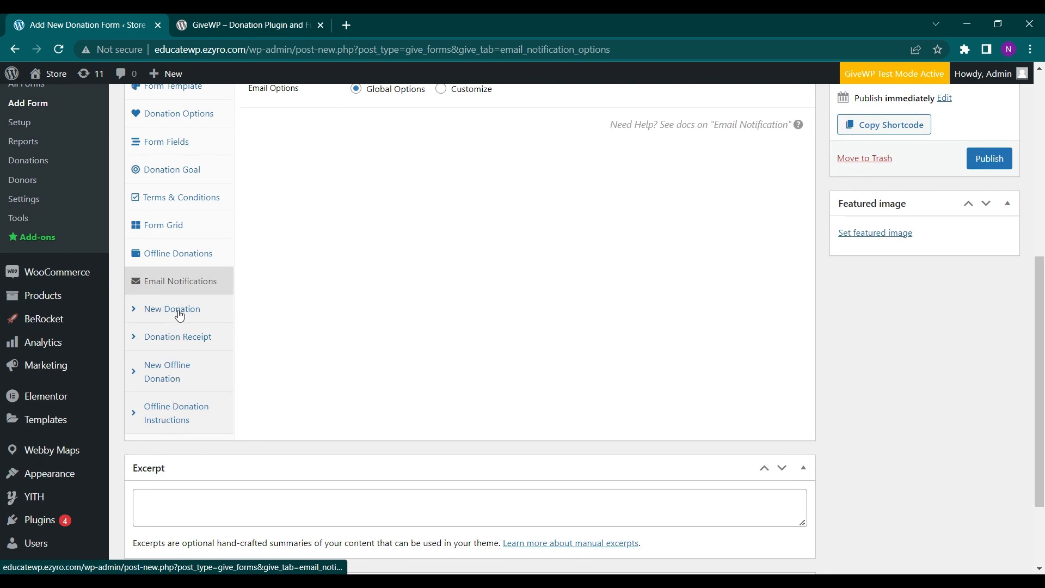
left_click(172, 308)
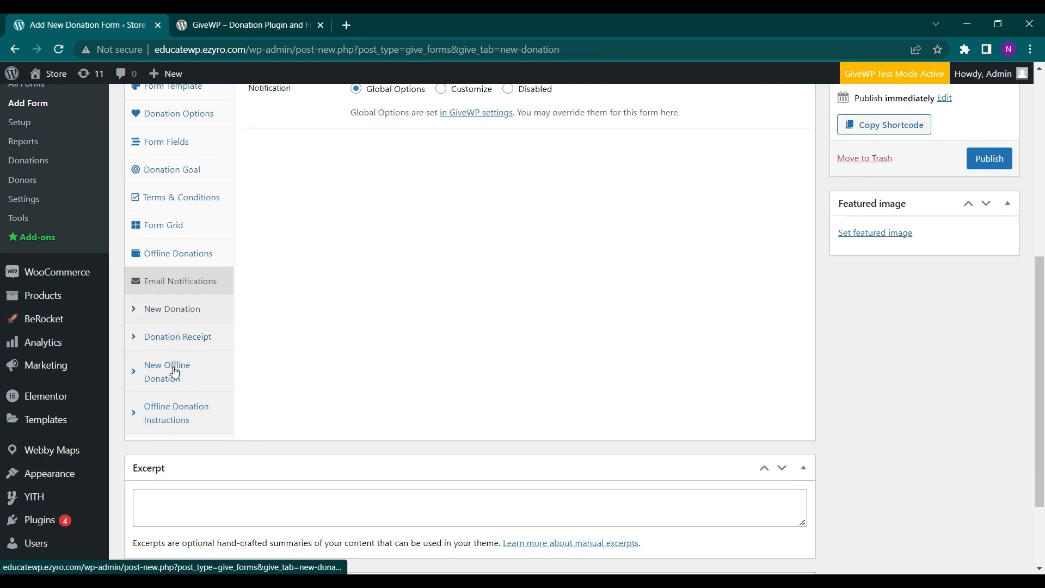
left_click(176, 413)
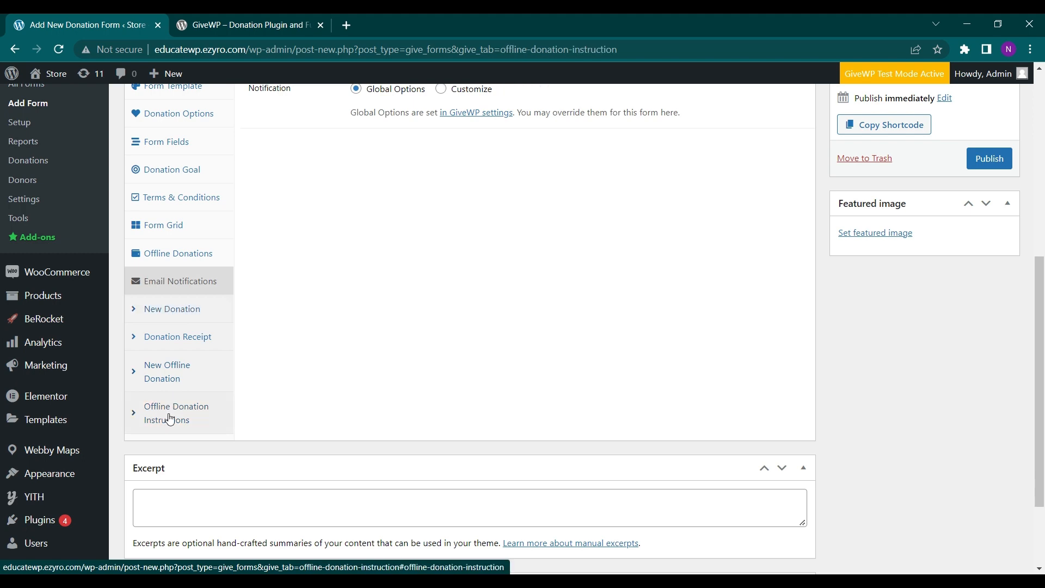
Set the Offline Donation Instructions email to Customize, showing subject, header and message
scroll("down", 3)
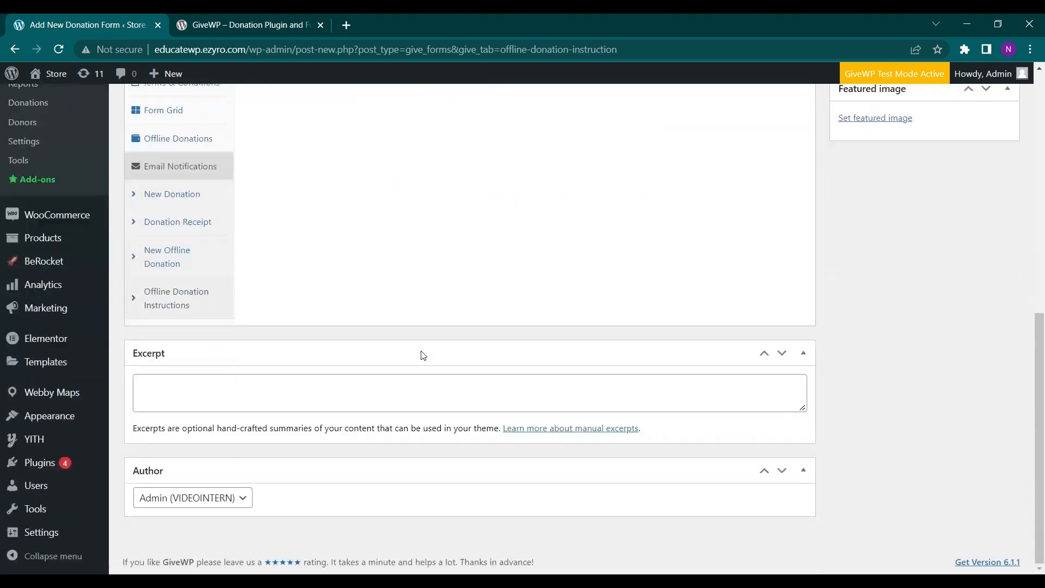
scroll("up", 3)
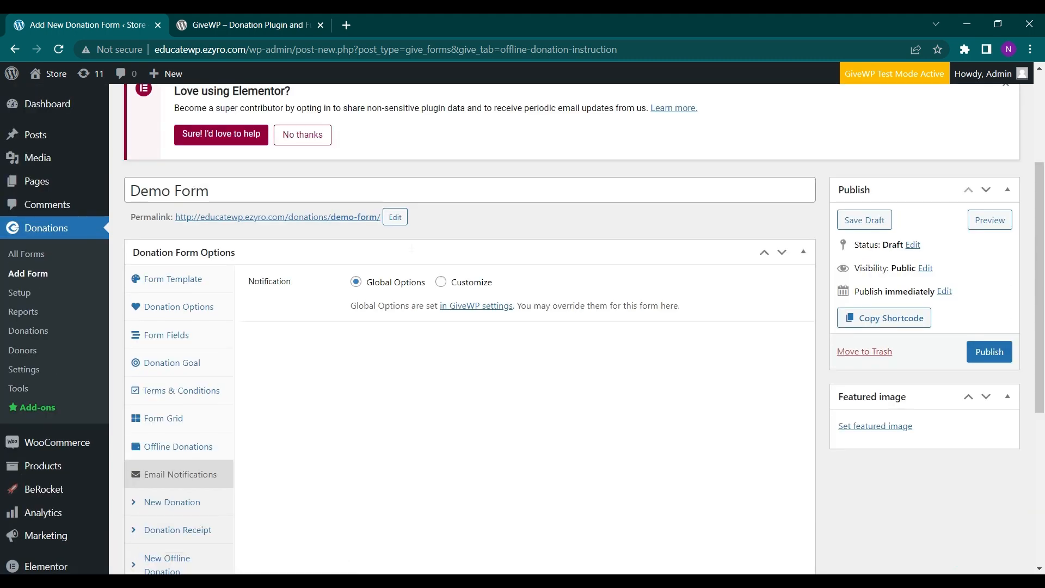
left_click(441, 281)
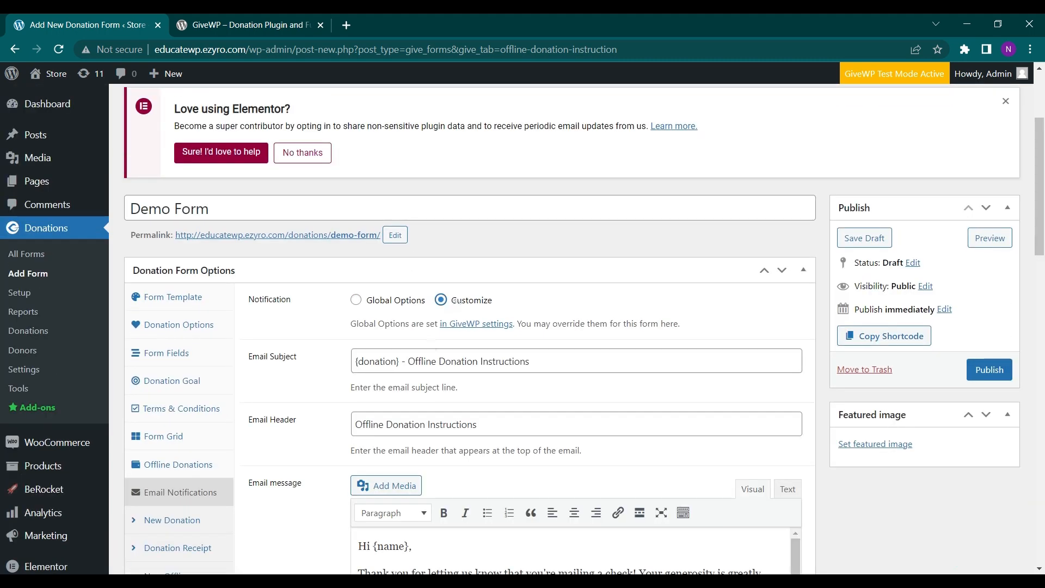
scroll("down", 3)
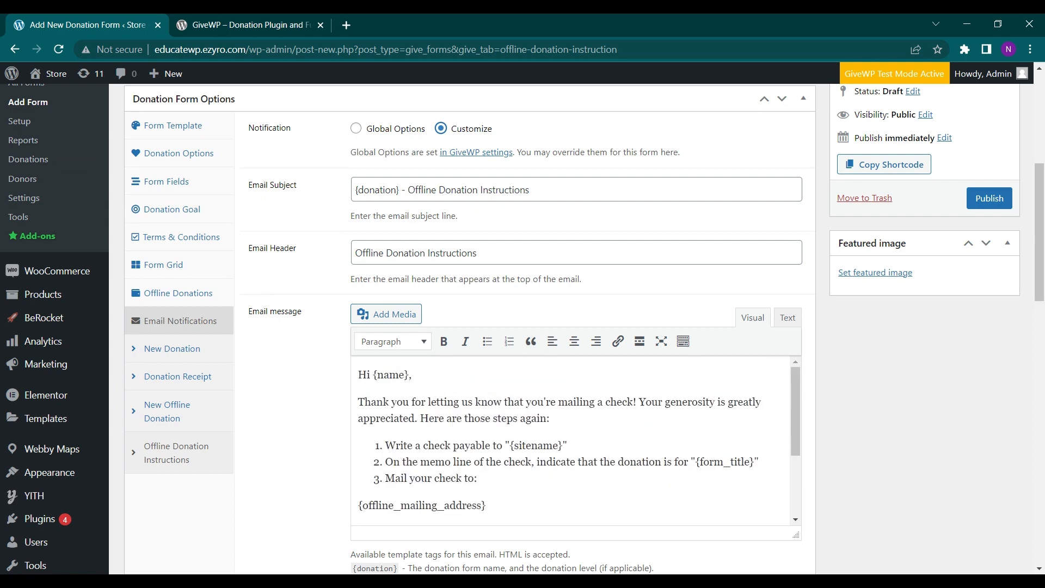
scroll("up", 3)
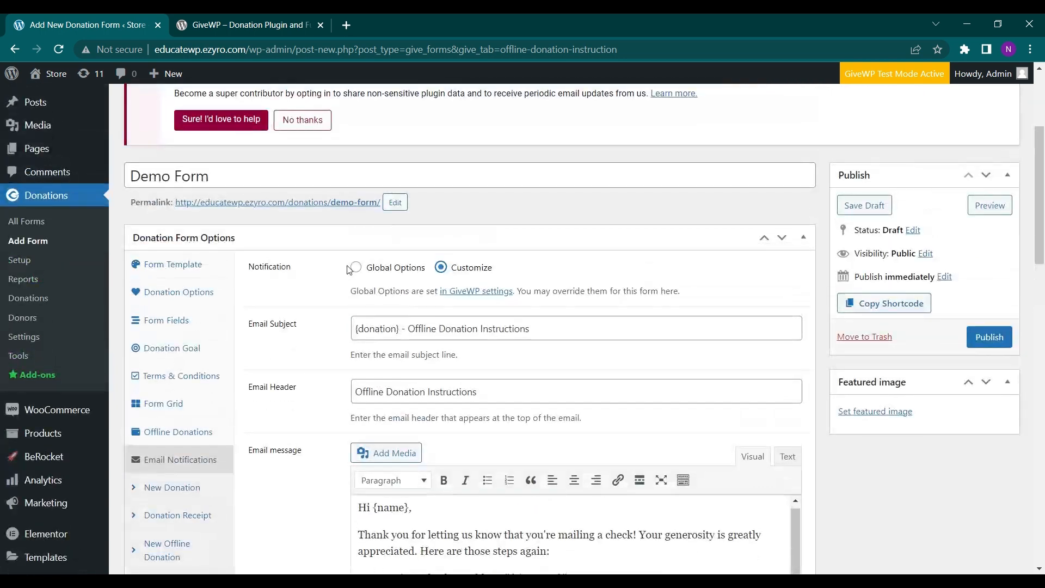
Return the offline instructions email to Global Options and publish the Demo Form
scroll("down", 3)
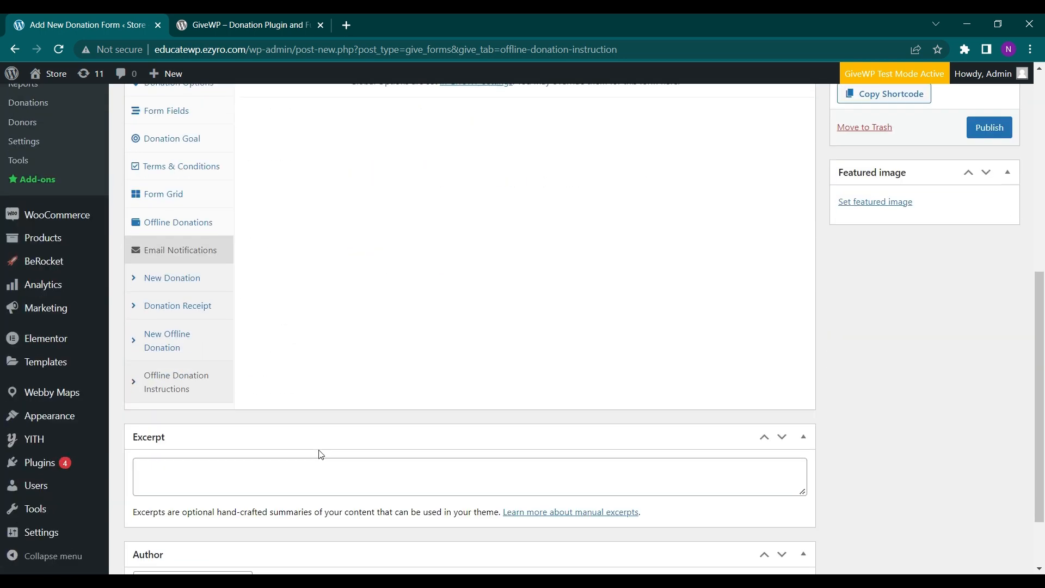
scroll("up", 3)
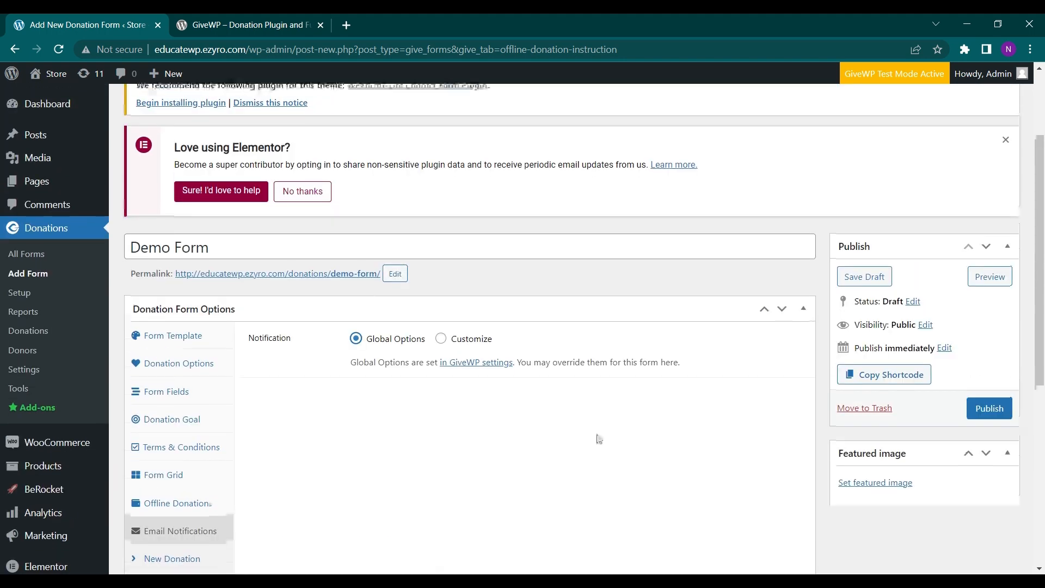
mouse_move(989, 408)
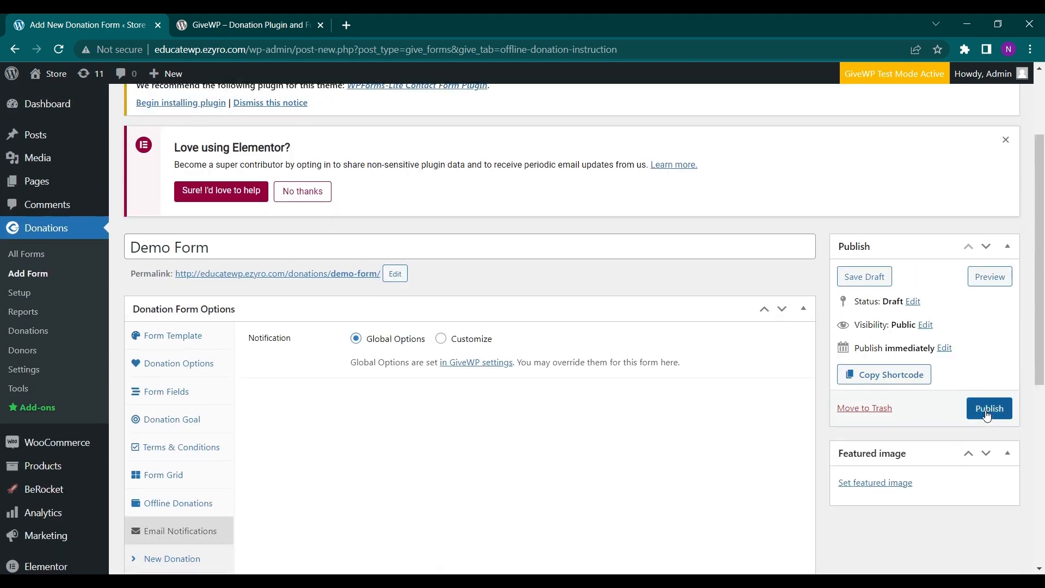
left_click(989, 408)
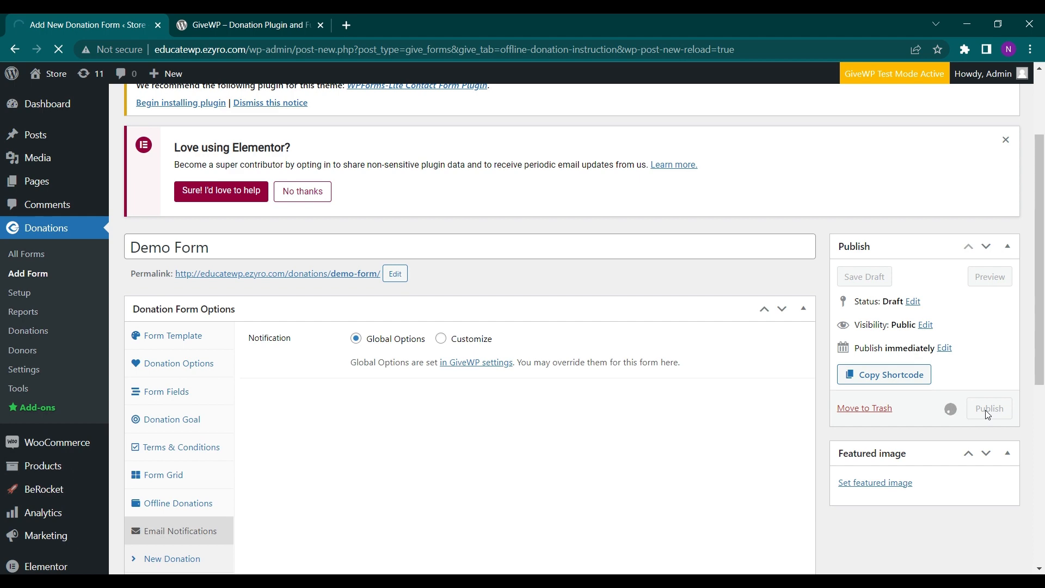
left_click(990, 408)
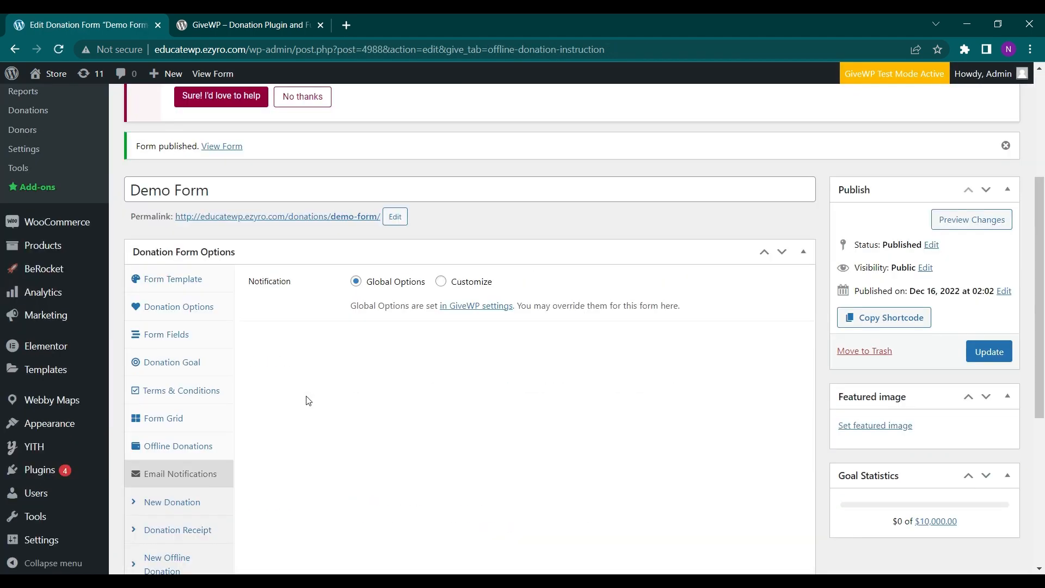
mouse_move(715, 375)
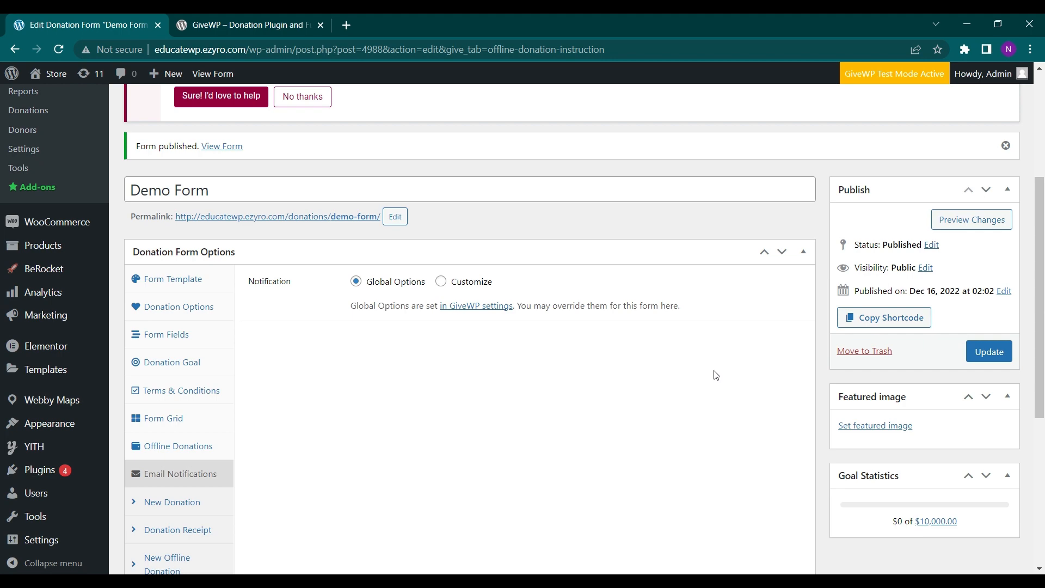
scroll("up", 3)
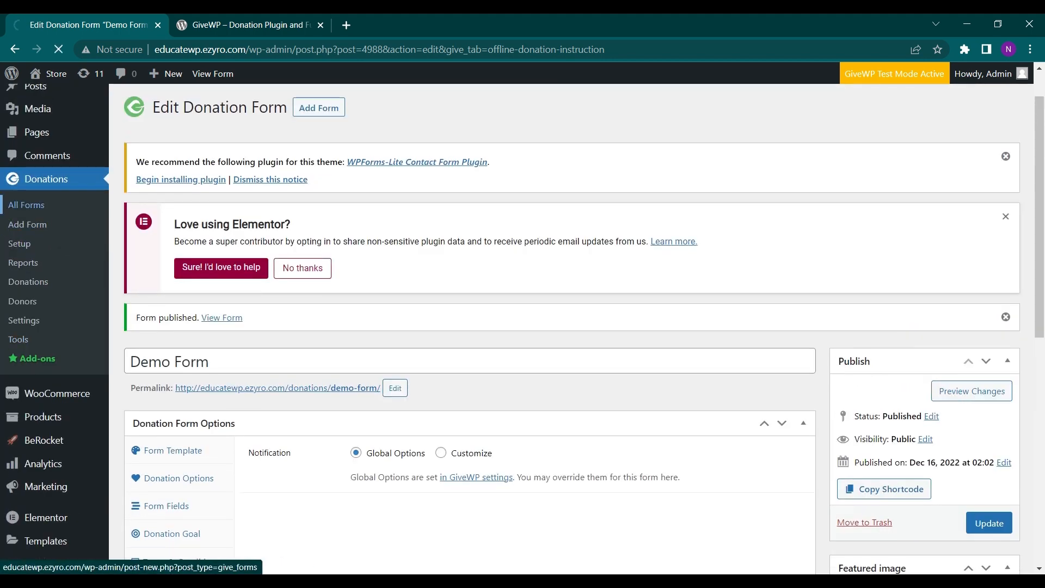
Show All Forms with Demo Form #4988 published and its shortcode ready to copy
left_click(26, 204)
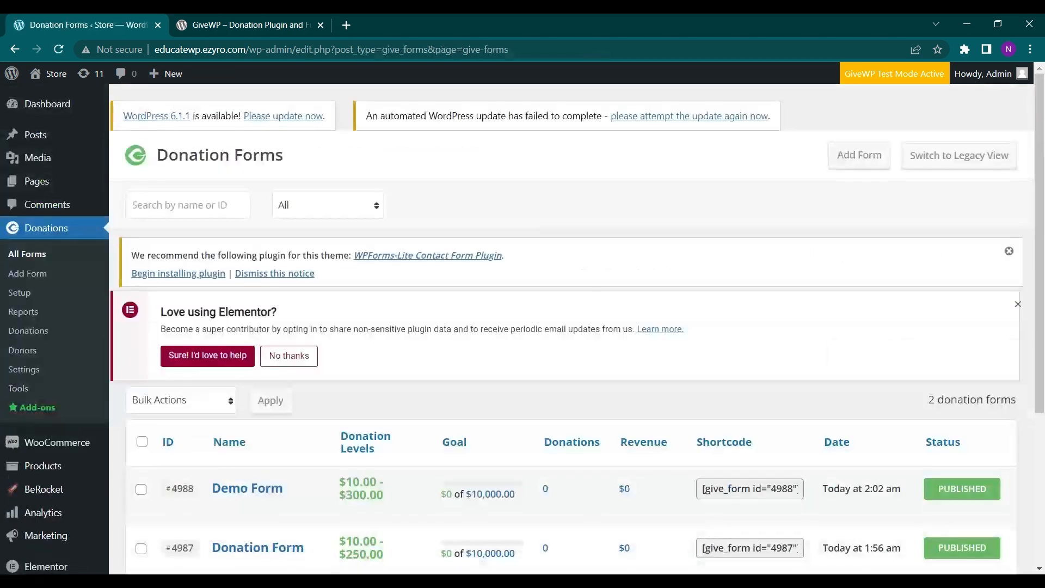
scroll("down", 3)
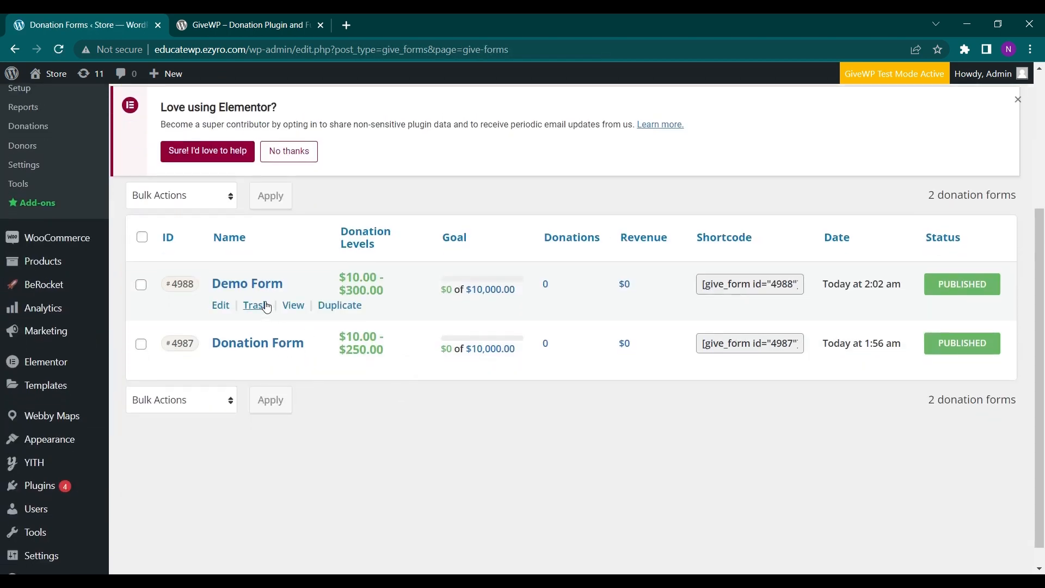
mouse_move(308, 319)
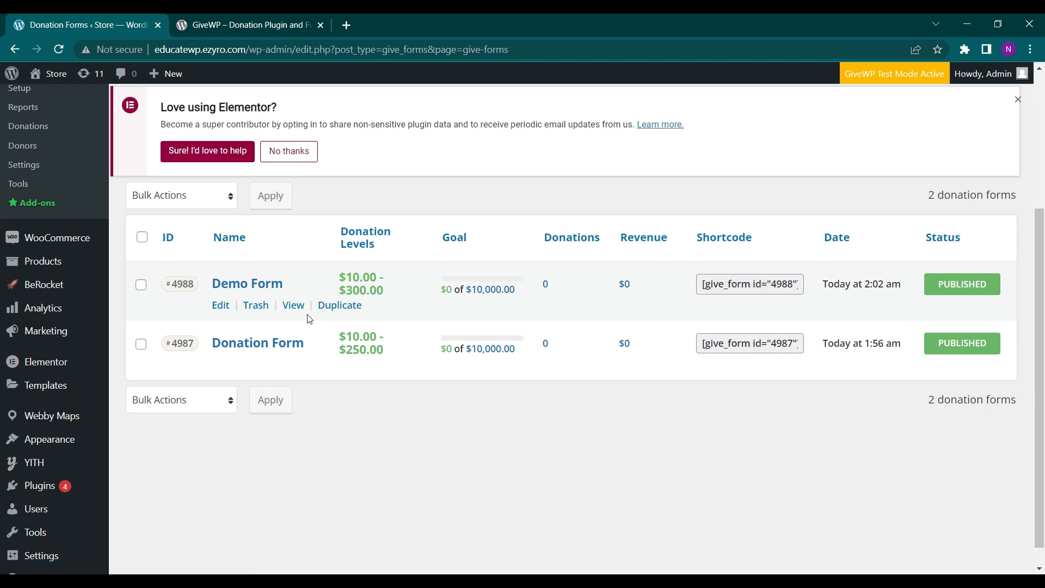
mouse_move(275, 311)
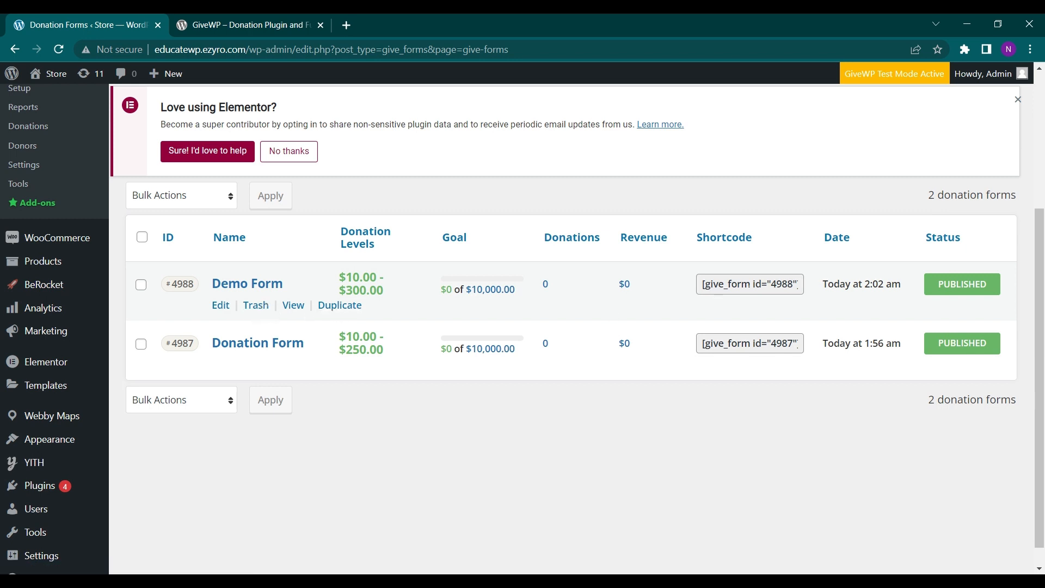
mouse_move(467, 268)
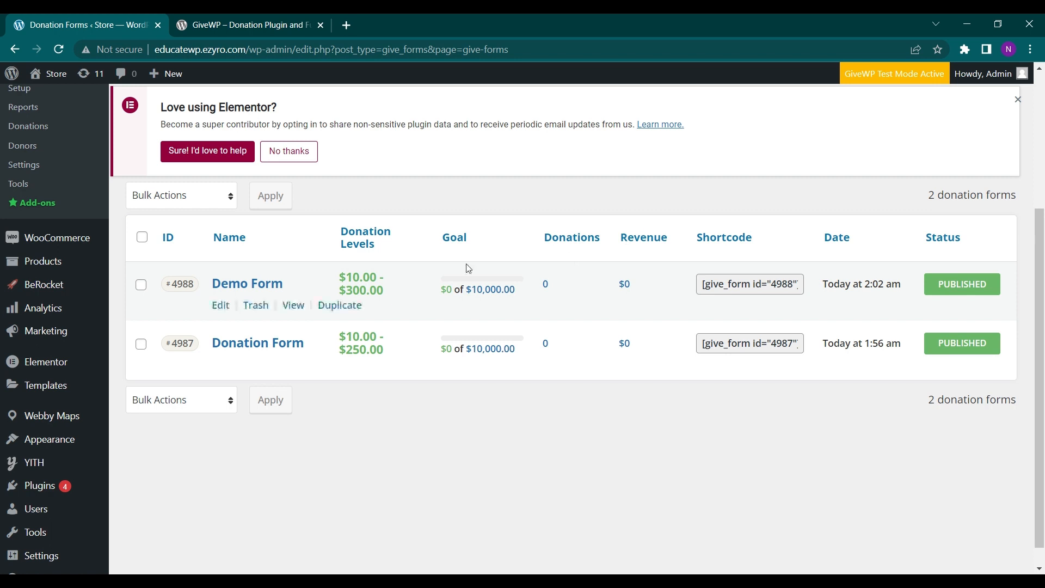
mouse_move(841, 323)
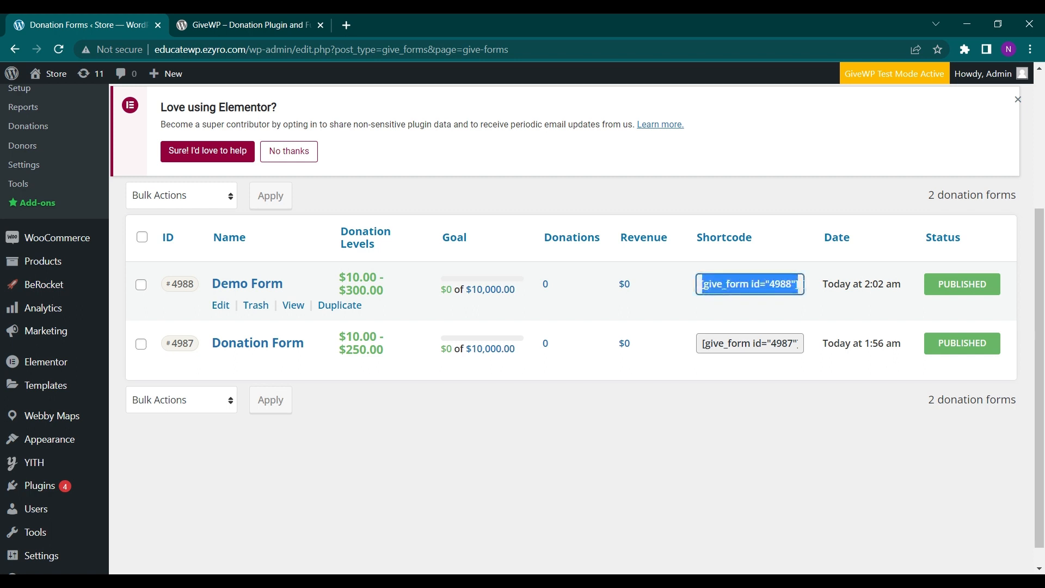
mouse_move(166, 73)
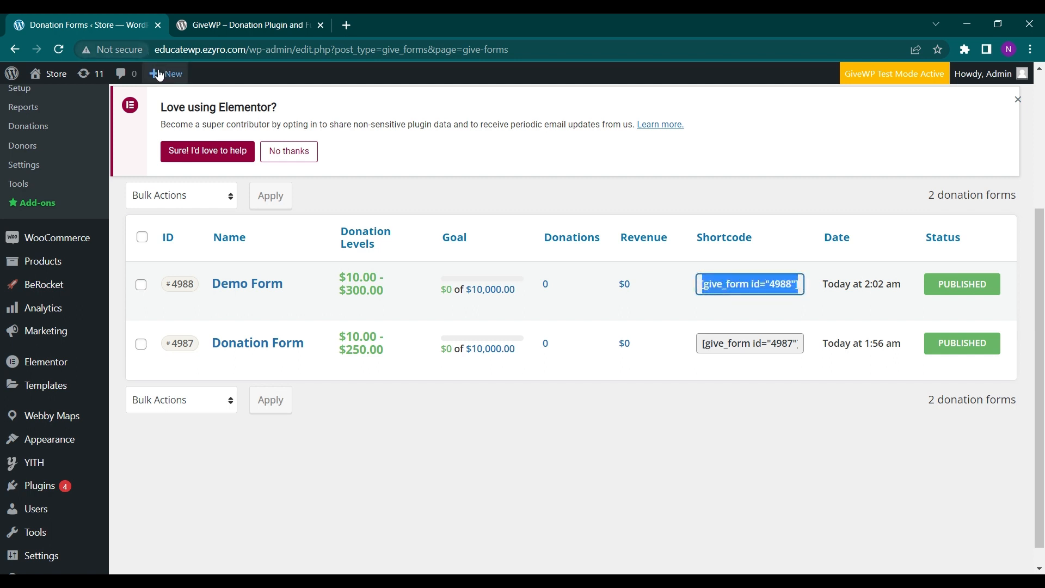
Create a new page titled Donation
left_click(165, 74)
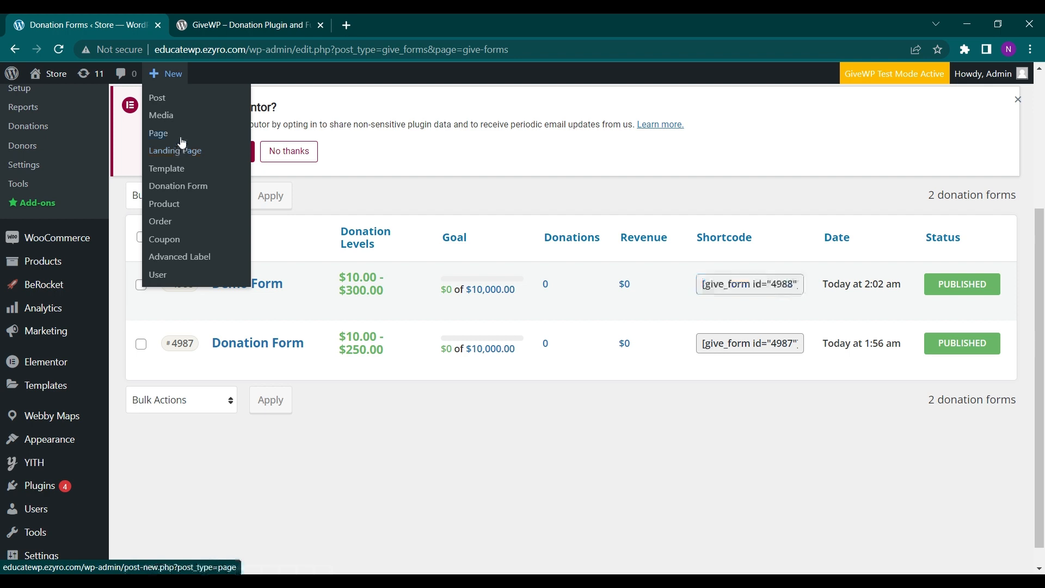
left_click(158, 133)
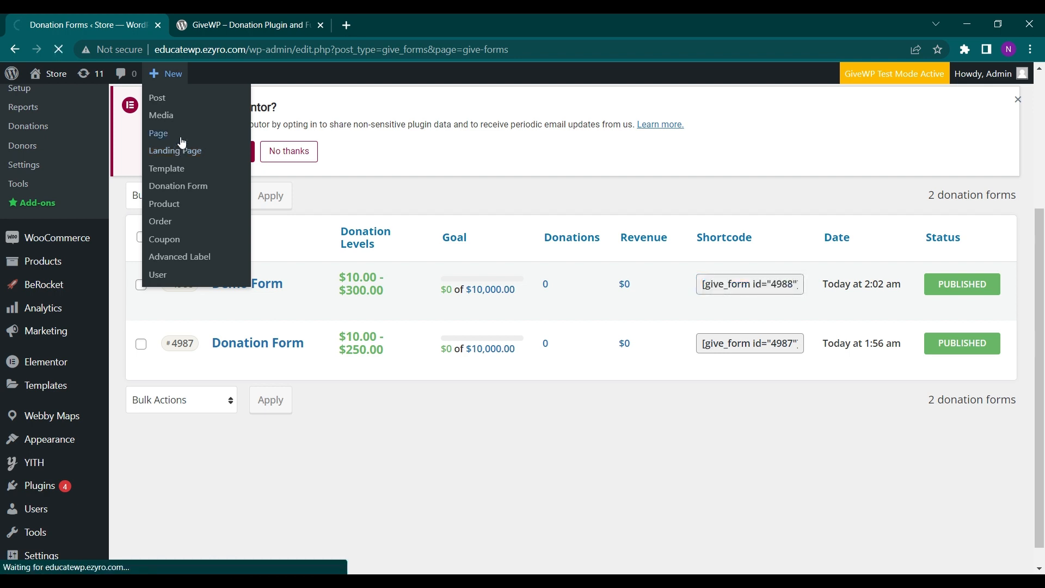
left_click(158, 133)
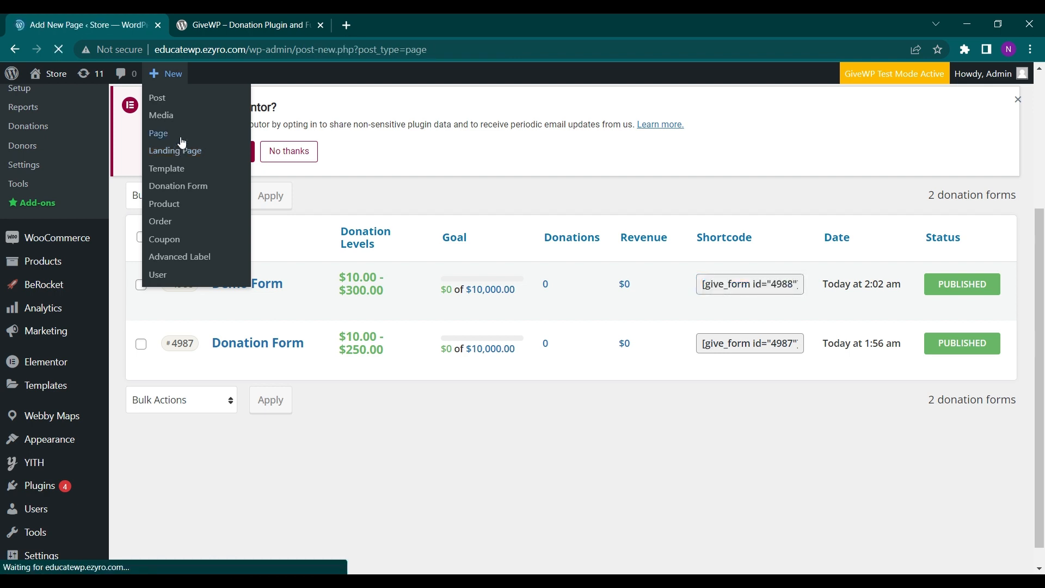
left_click(159, 132)
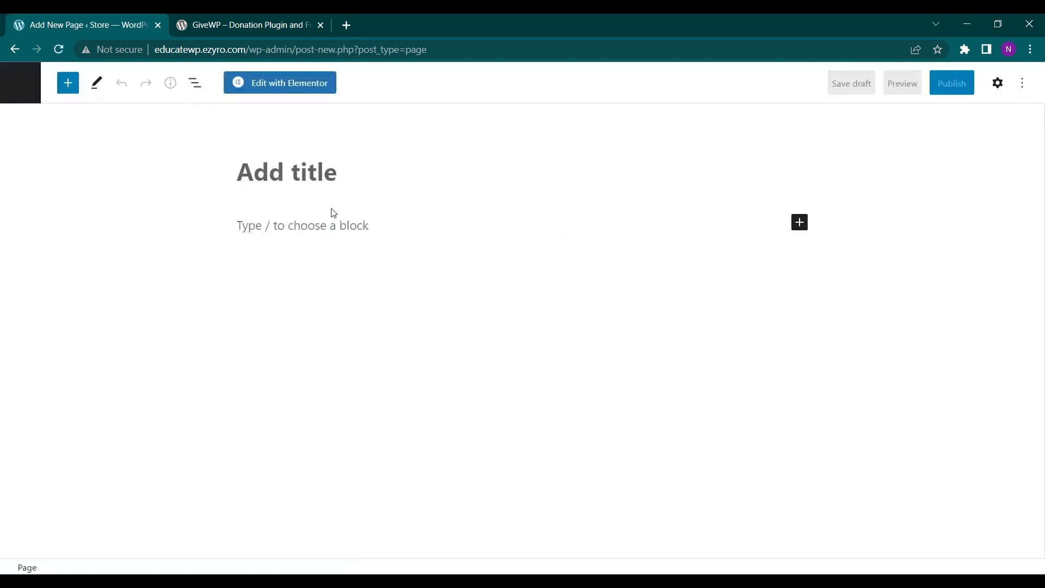
type("Don")
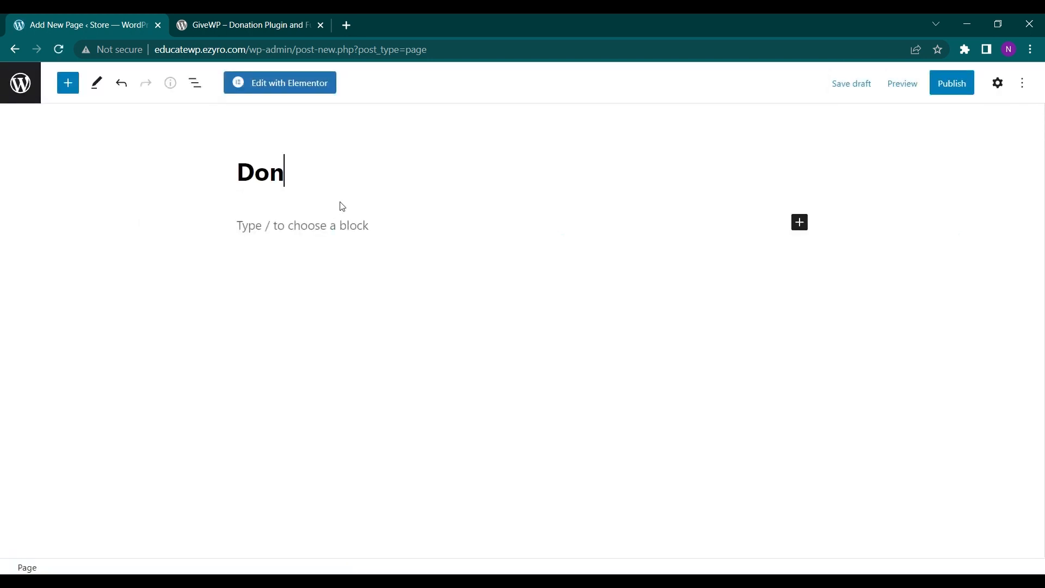
type("ation")
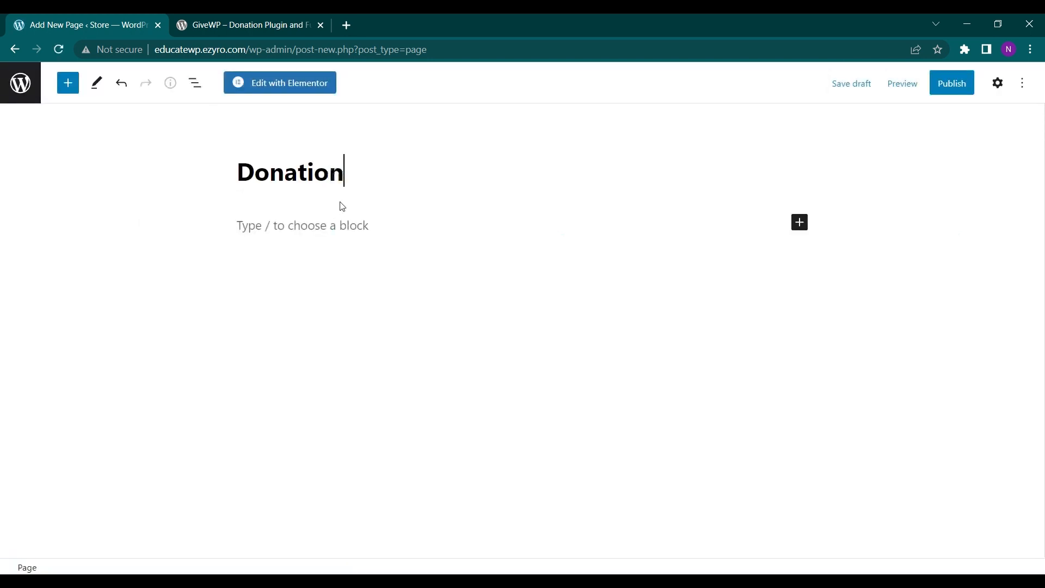
Add the shortcode [give_form id="4988"], publish the page and view it live
type("[give_form id=\"4988\"]")
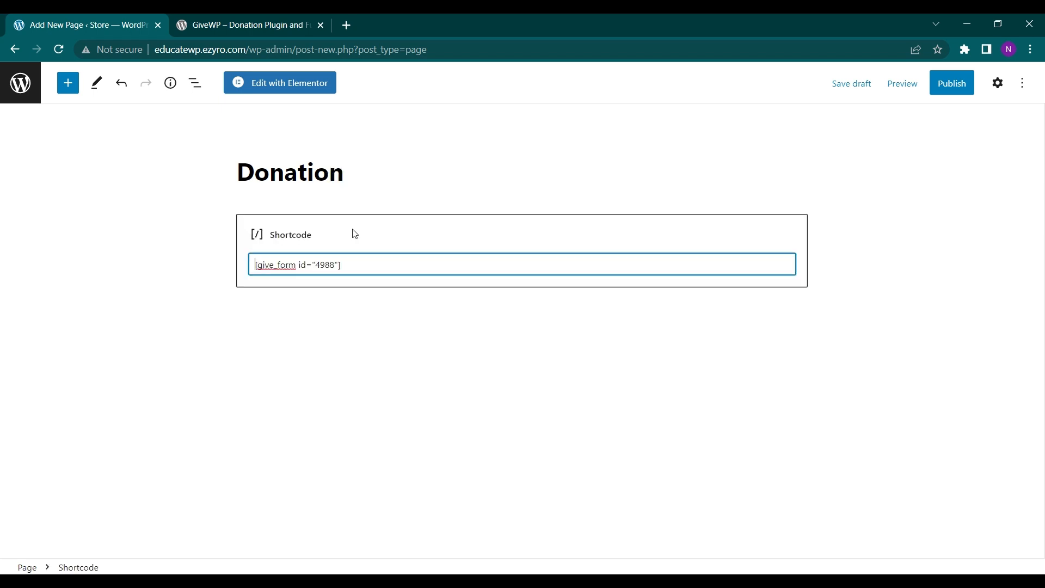
left_click(951, 83)
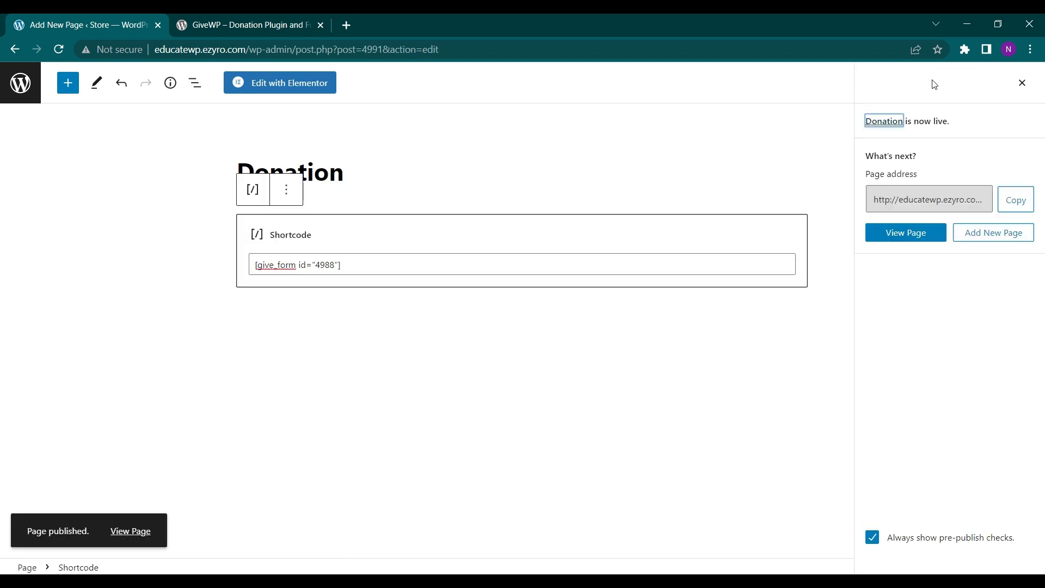
left_click(131, 531)
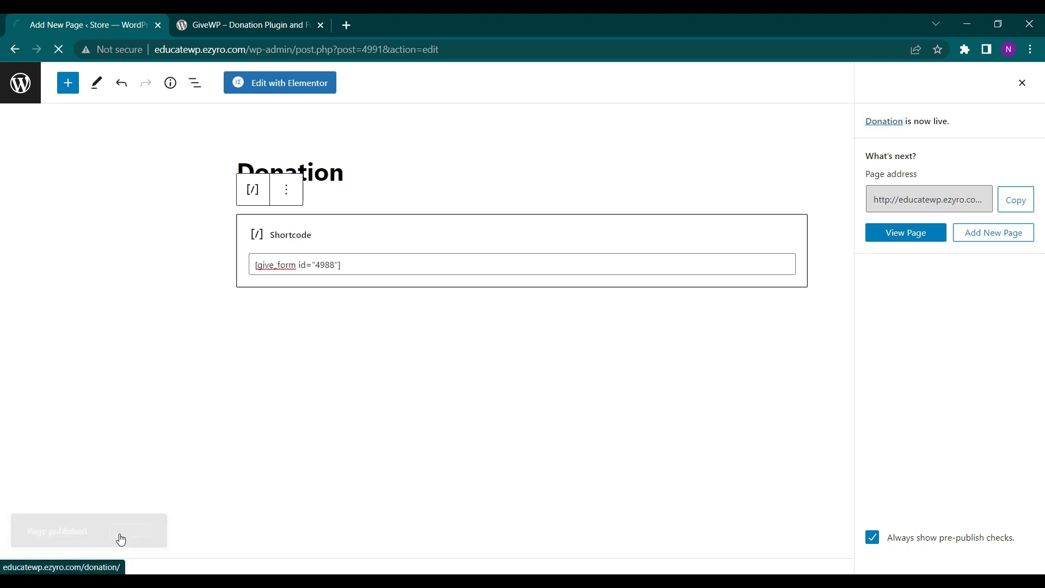
Try the preset amount buttons on the live Donation form and choose $250
left_click(905, 233)
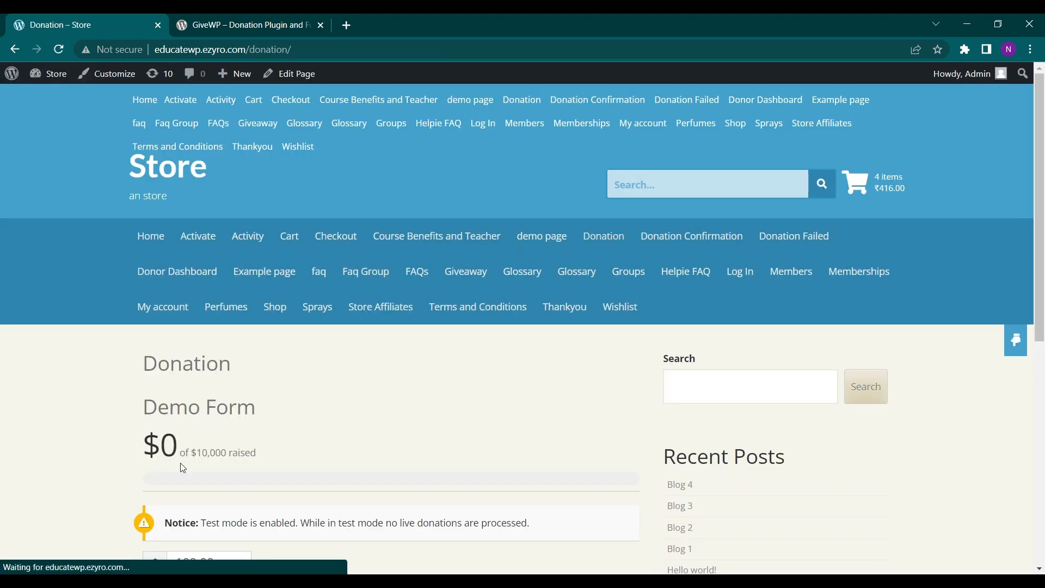
scroll("down", 3)
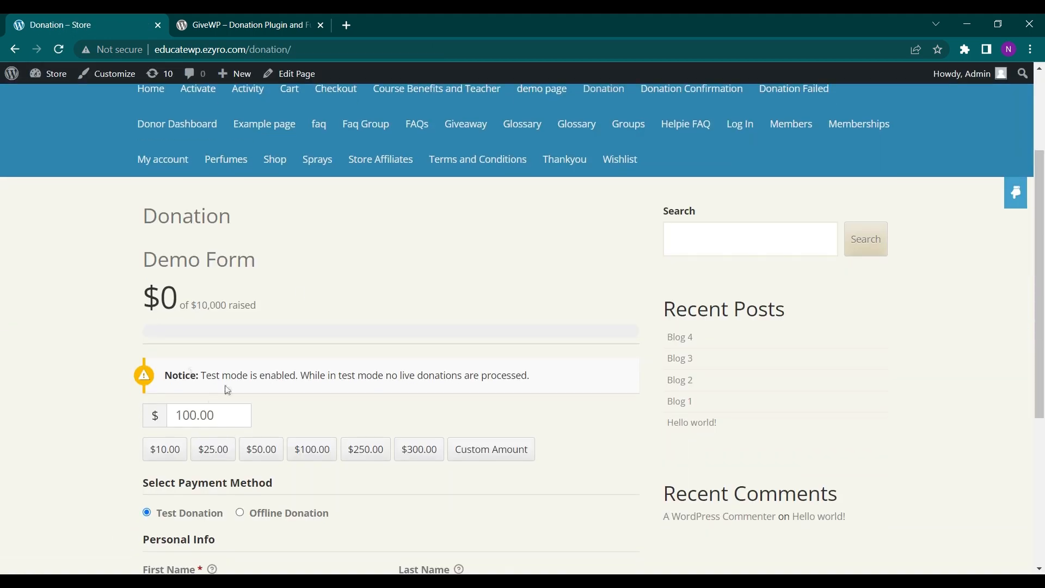
scroll("down", 3)
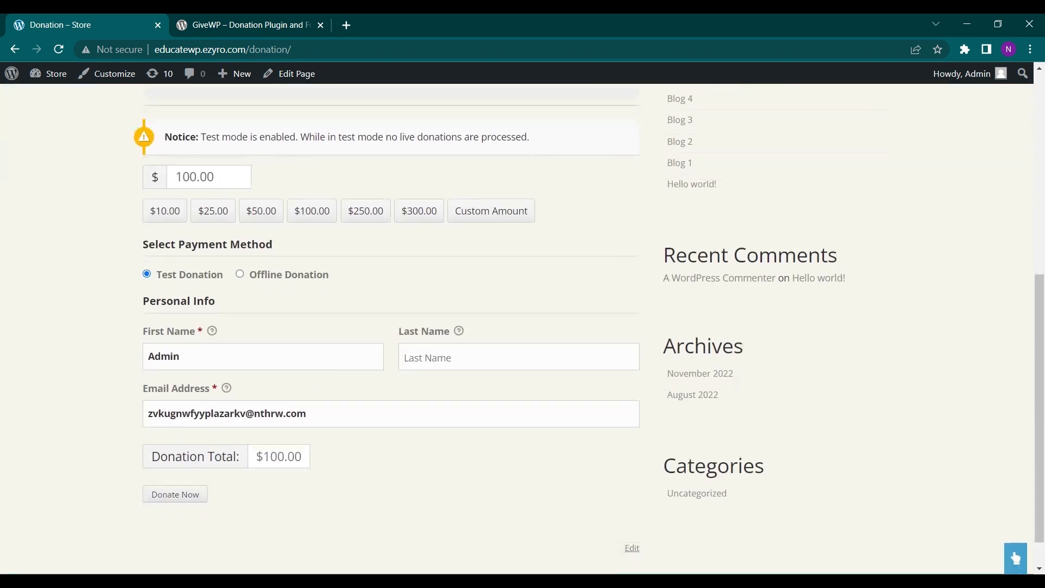
scroll("down", 3)
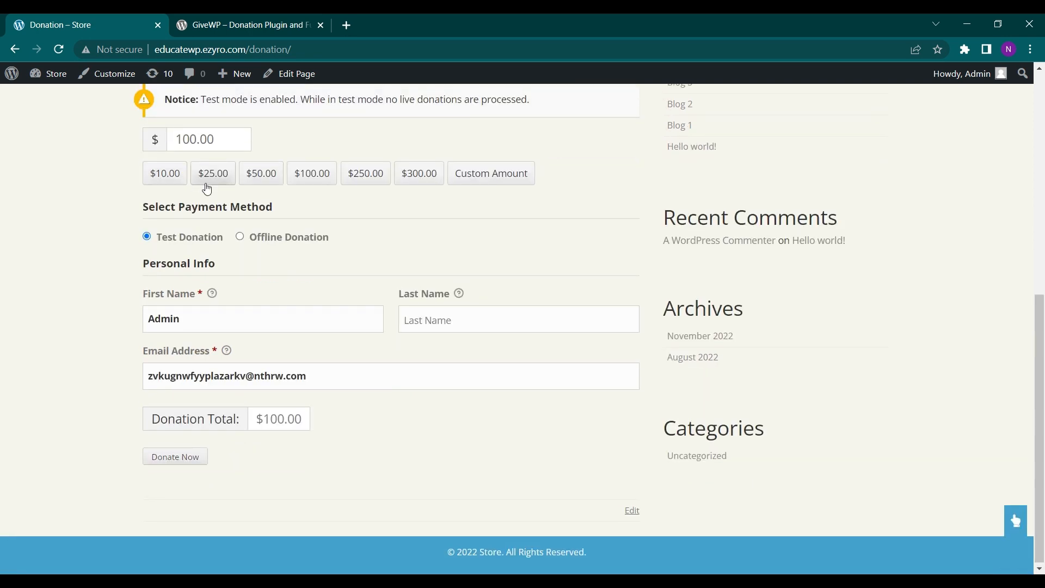
left_click(260, 173)
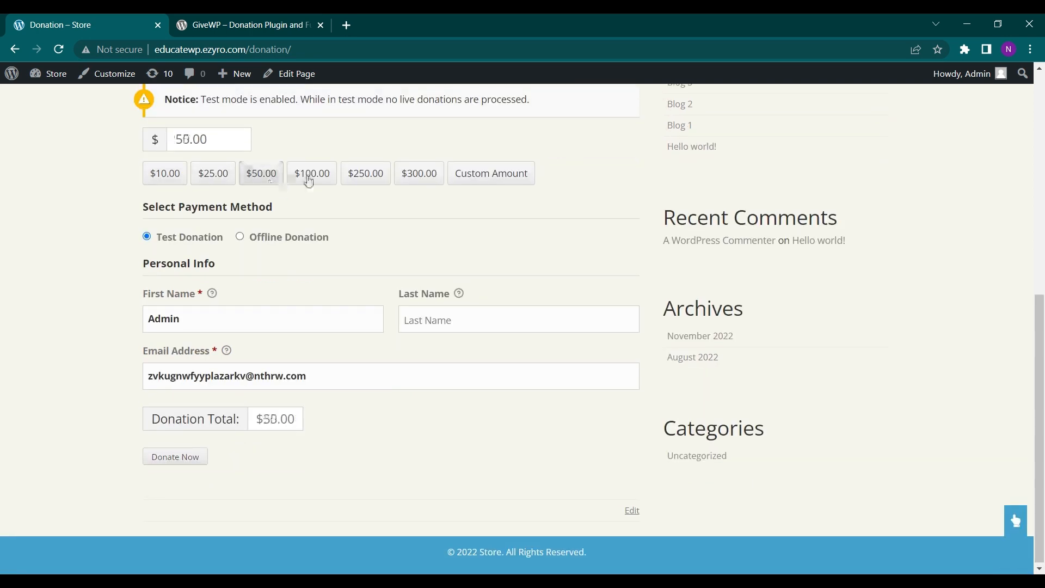
left_click(365, 173)
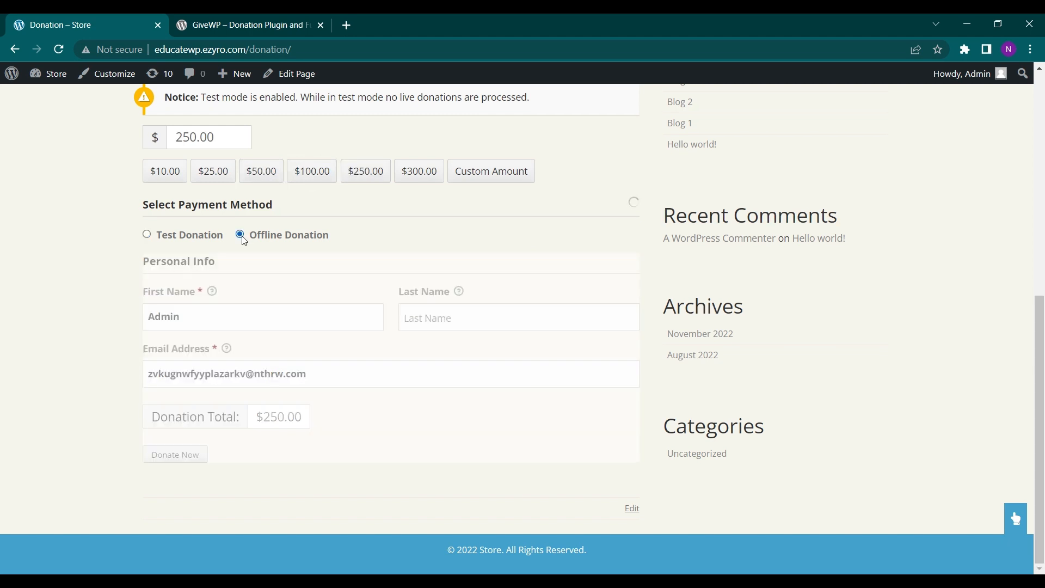
Toggle Offline Donation then back to Test Donation and submit the $250 donation
left_click(238, 234)
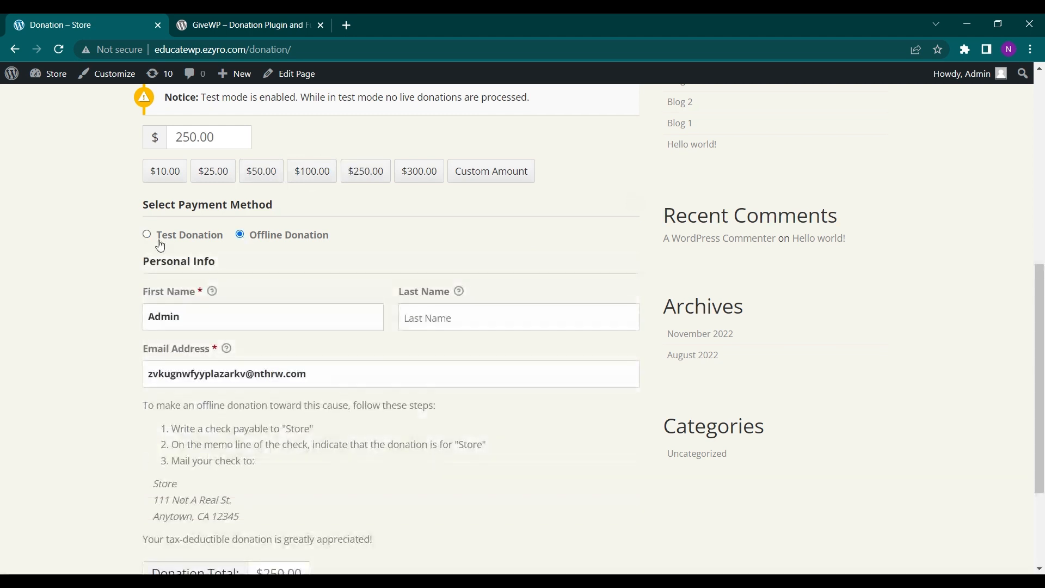
mouse_move(206, 346)
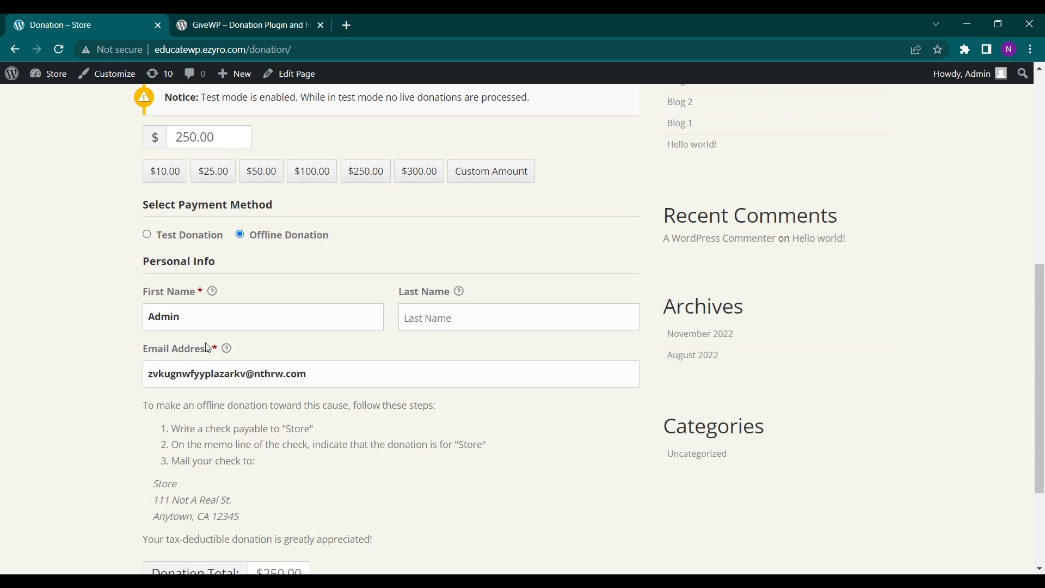
scroll("down", 3)
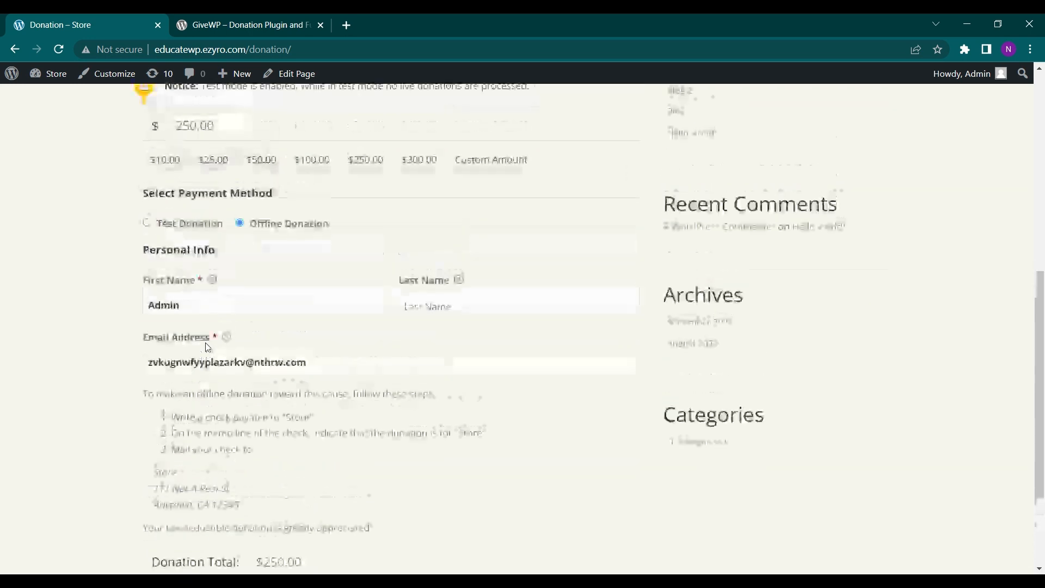
left_click(147, 223)
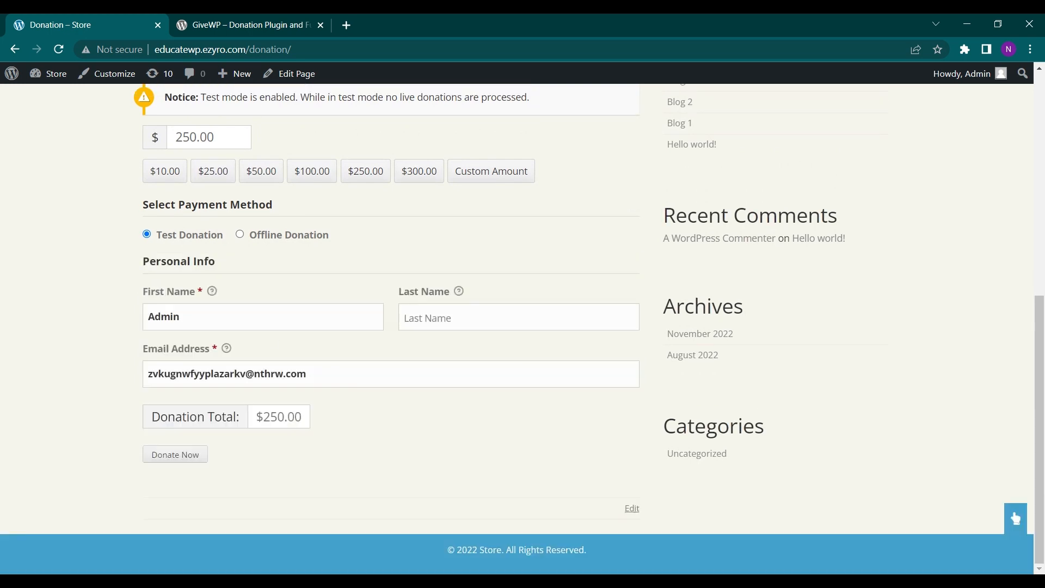
left_click(174, 455)
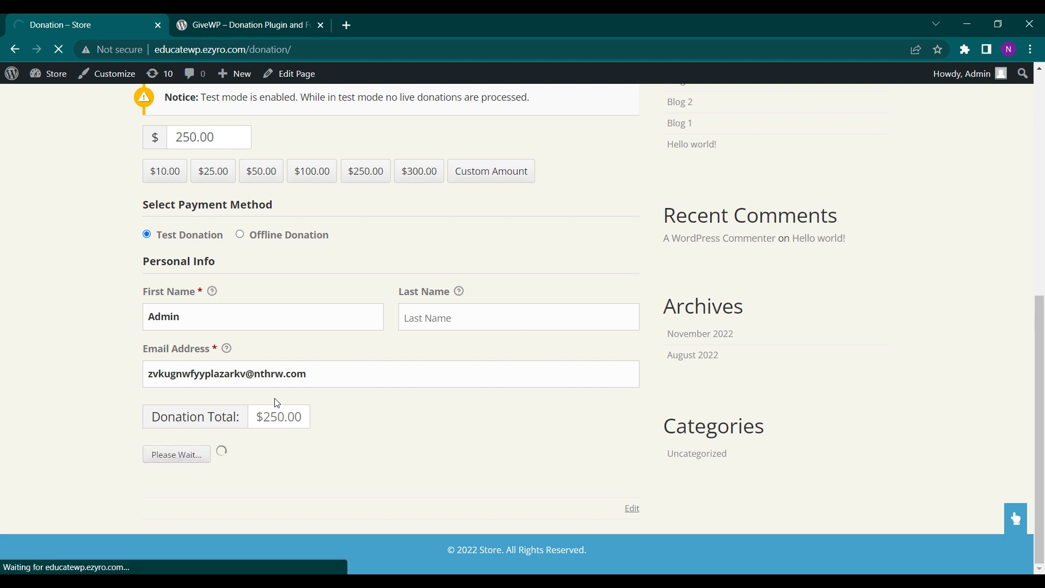
Review the Donation Confirmation receipt showing Payment Complete for the $250 Demo Form donation
left_click(176, 454)
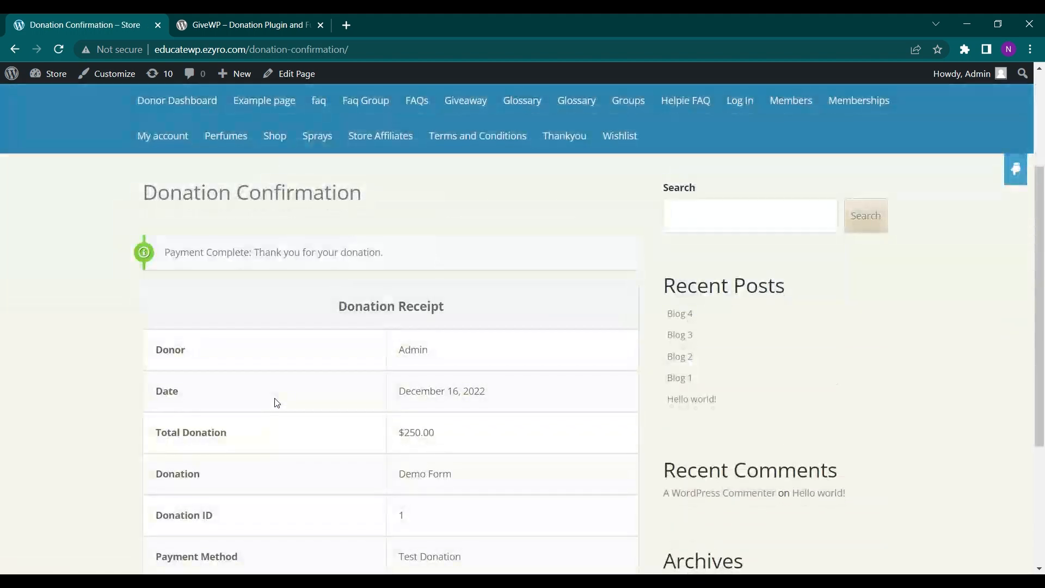
scroll("down", 3)
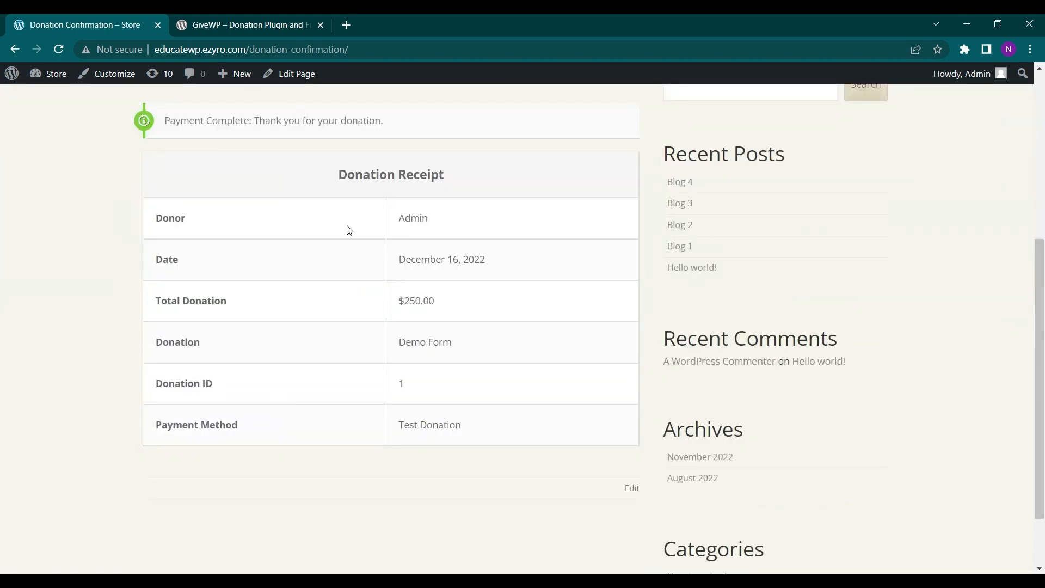
scroll("up", 3)
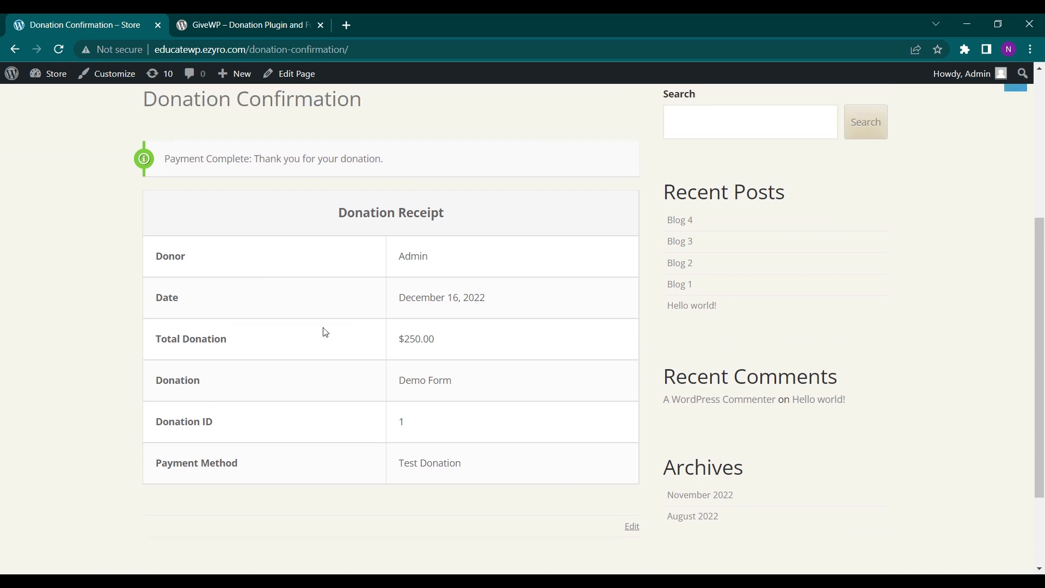
mouse_move(295, 333)
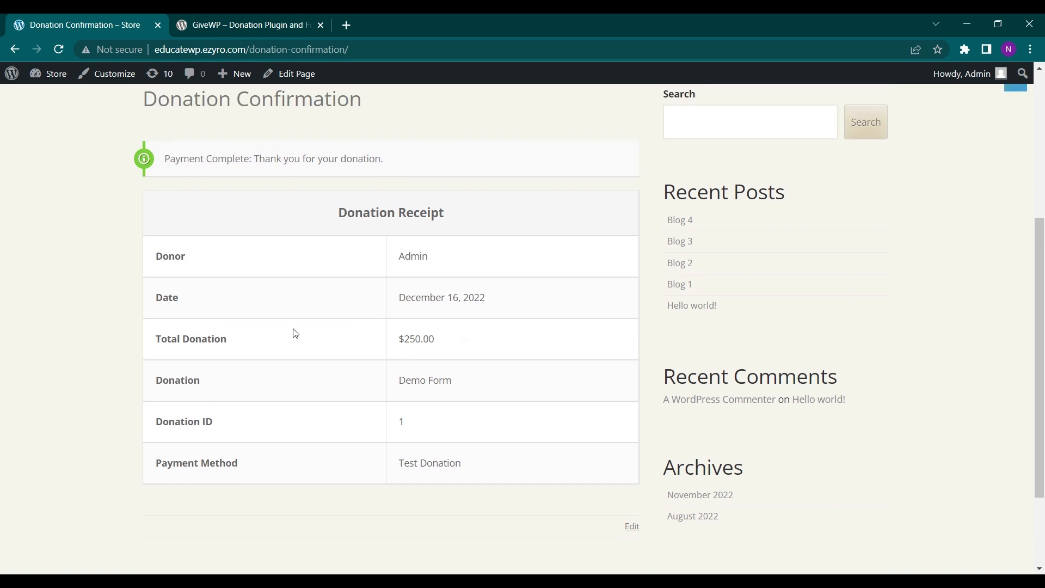
scroll("up", 3)
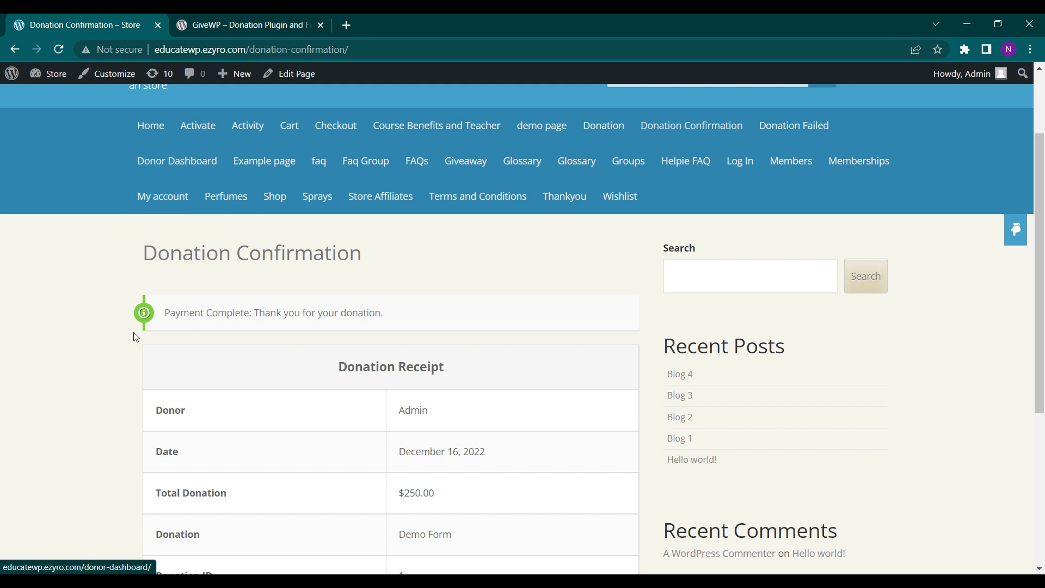
left_click(11, 73)
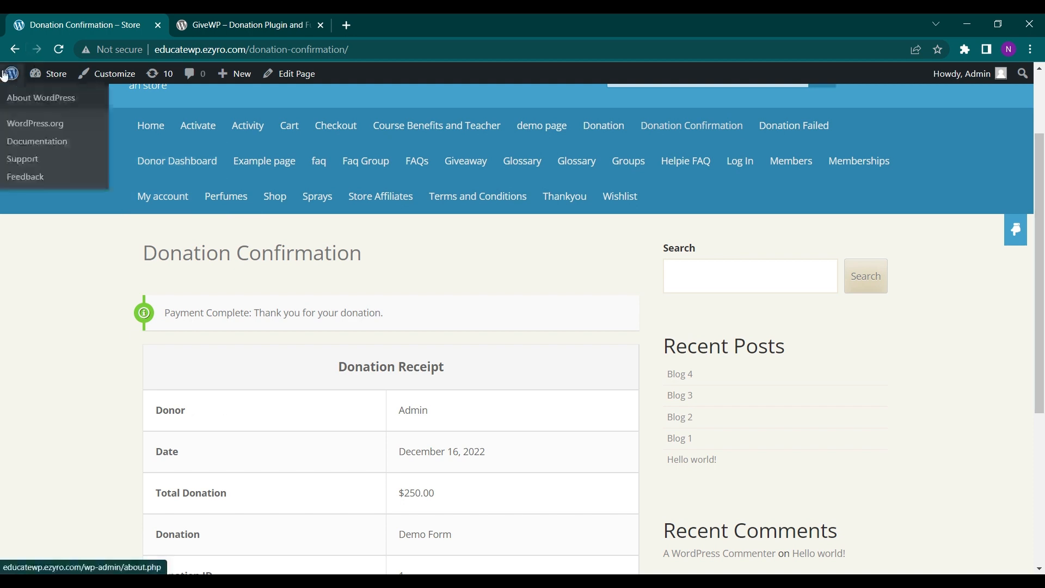
left_click(40, 98)
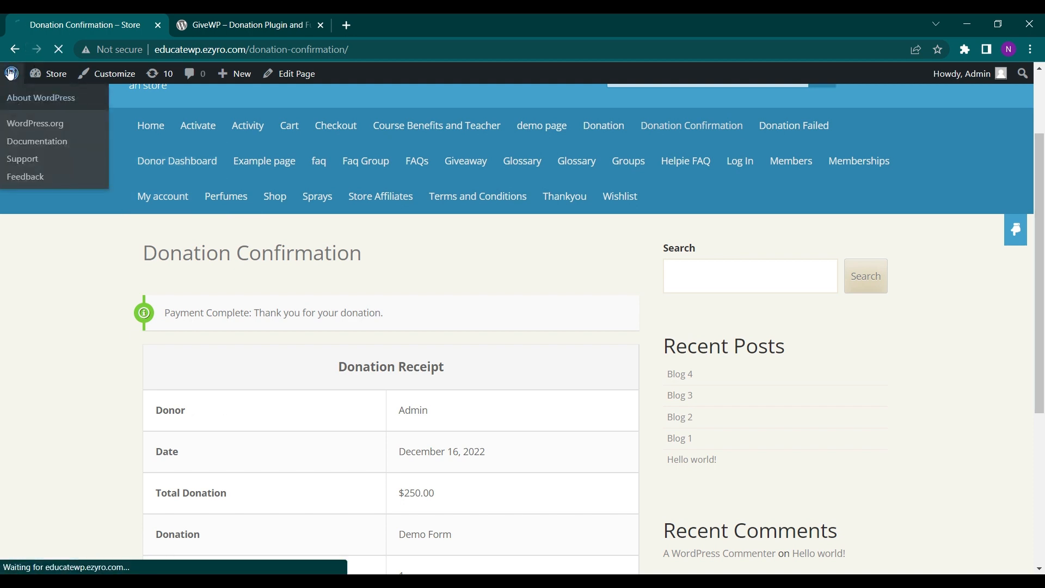
left_click(40, 97)
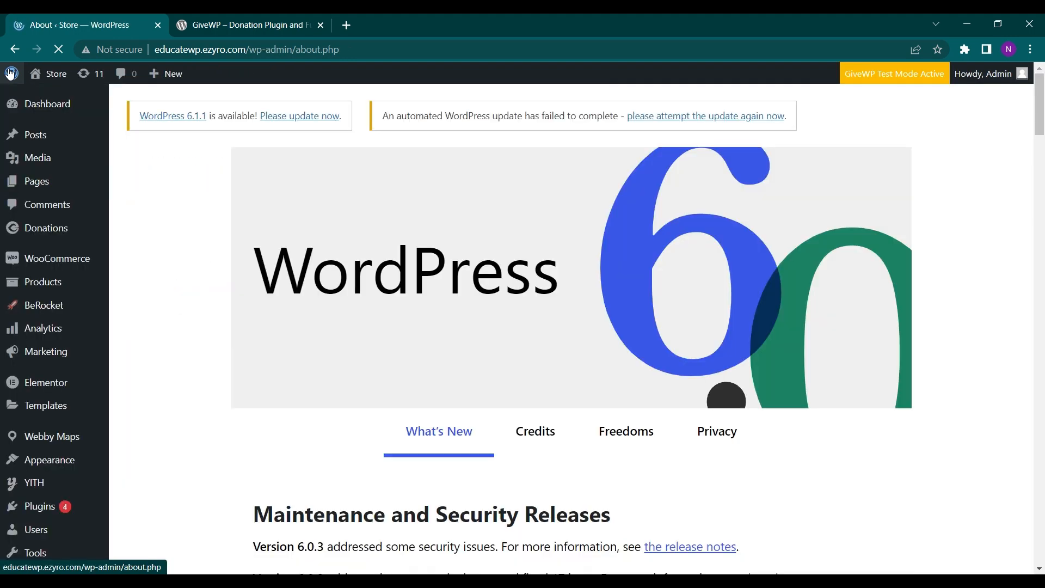
scroll("down", 3)
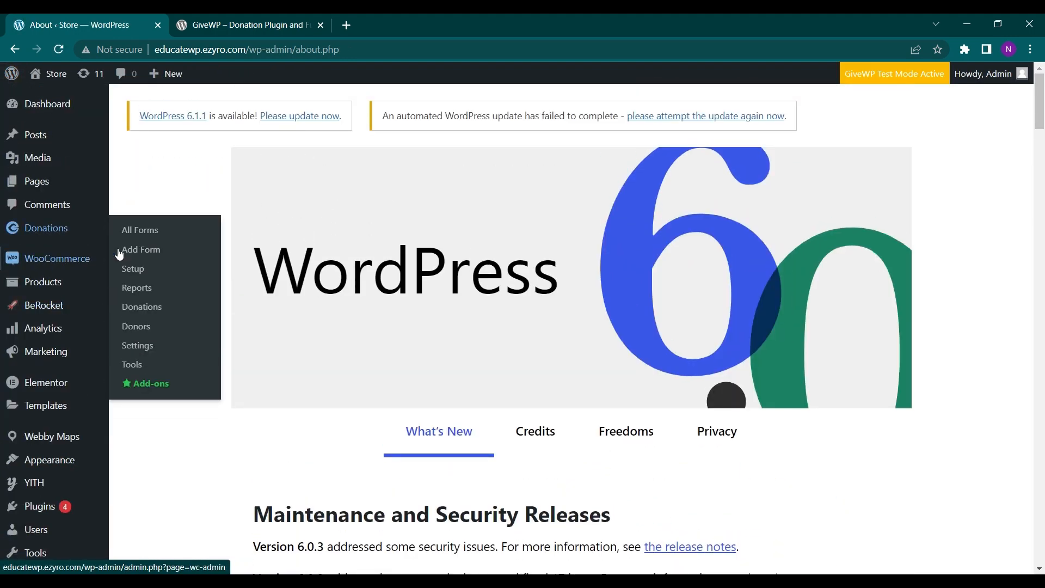
left_click(137, 287)
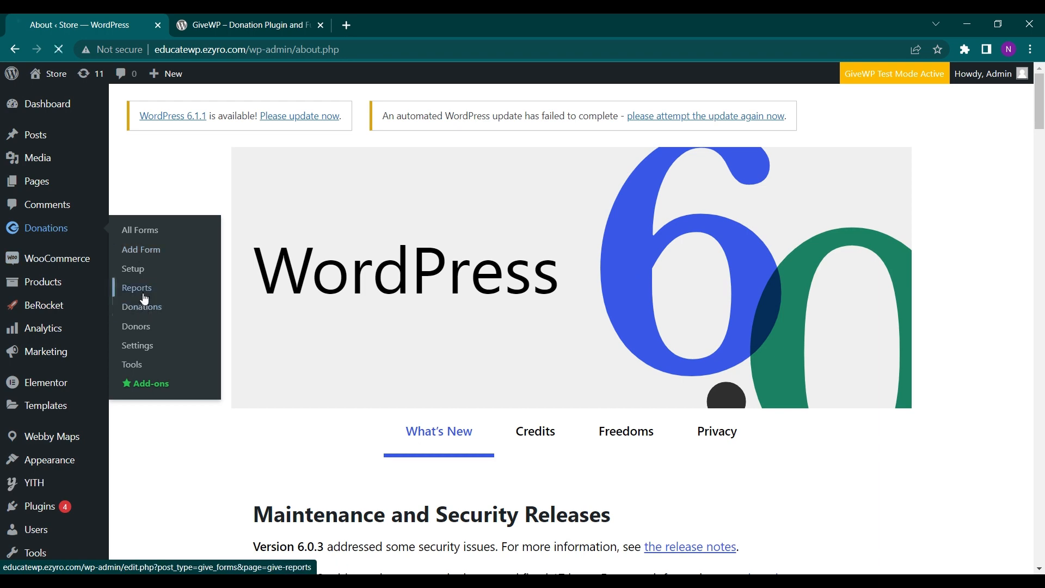
left_click(136, 287)
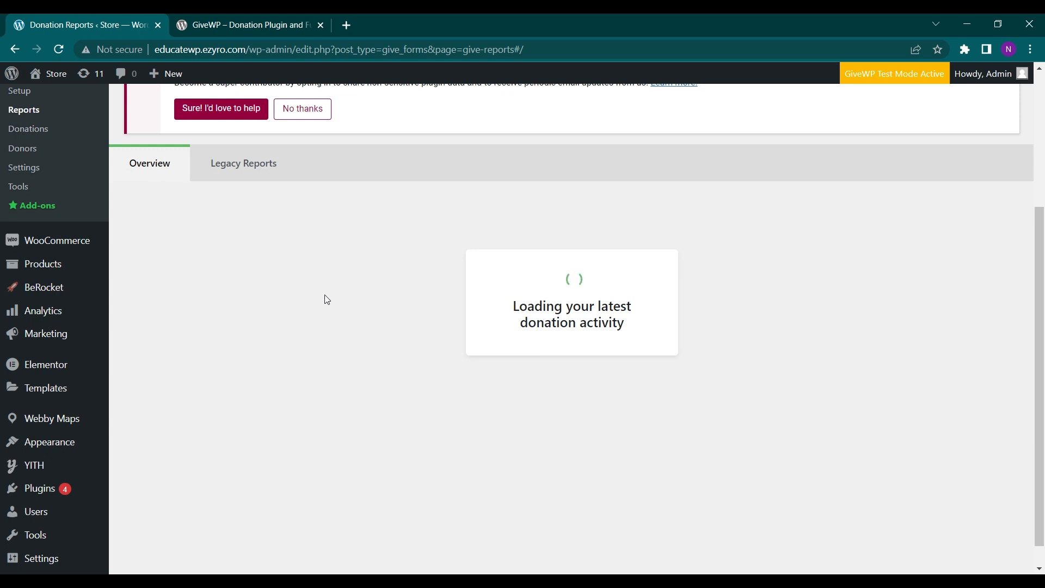
mouse_move(369, 300)
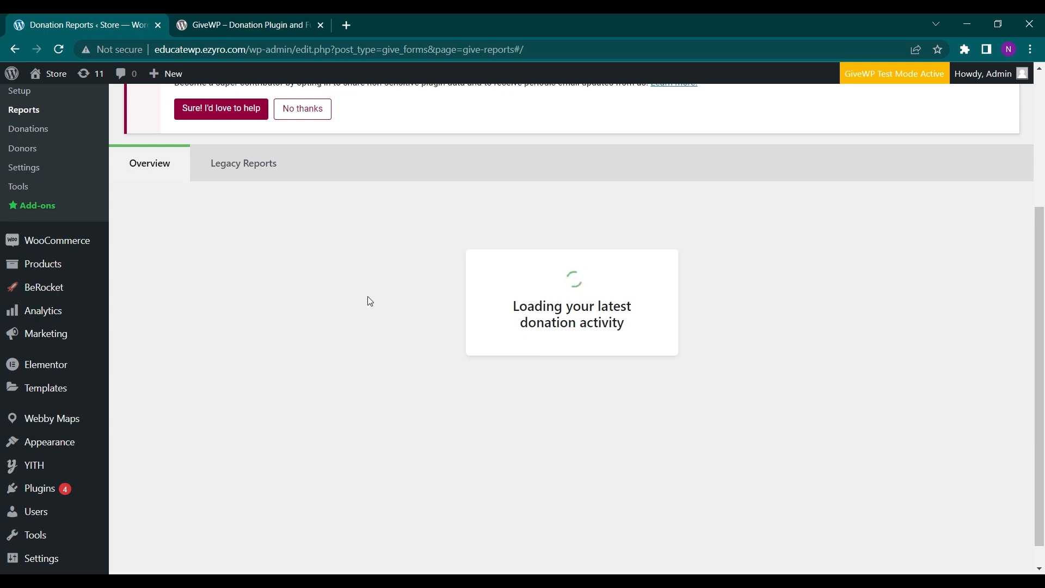
scroll("down", 3)
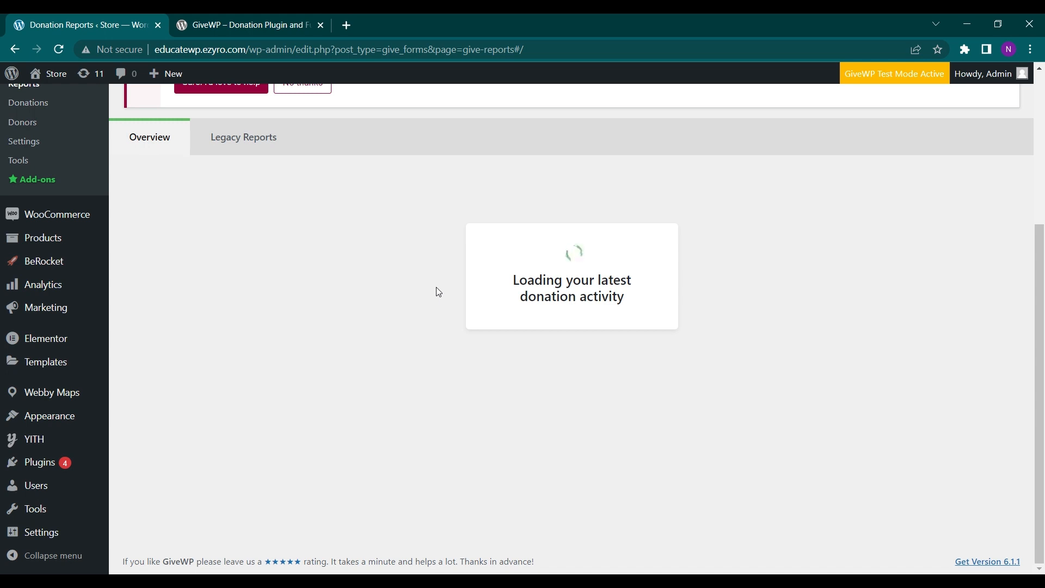
mouse_move(524, 325)
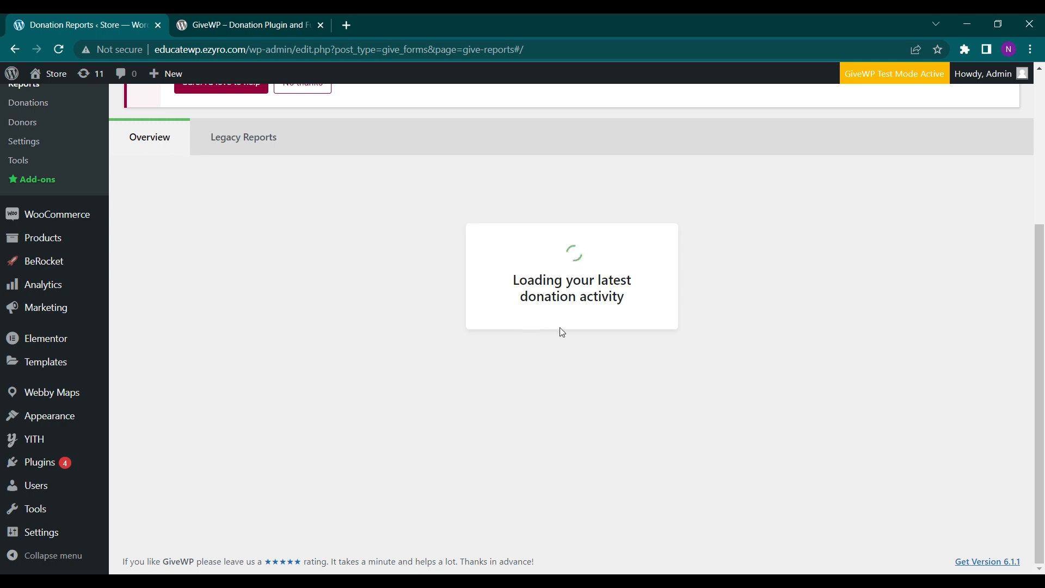
scroll("up", 3)
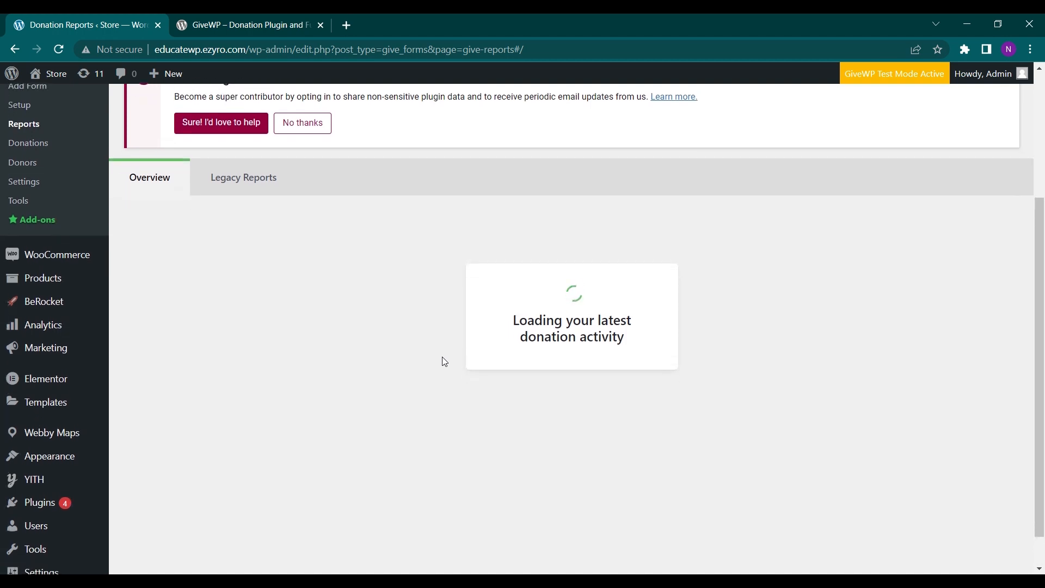
scroll("up", 3)
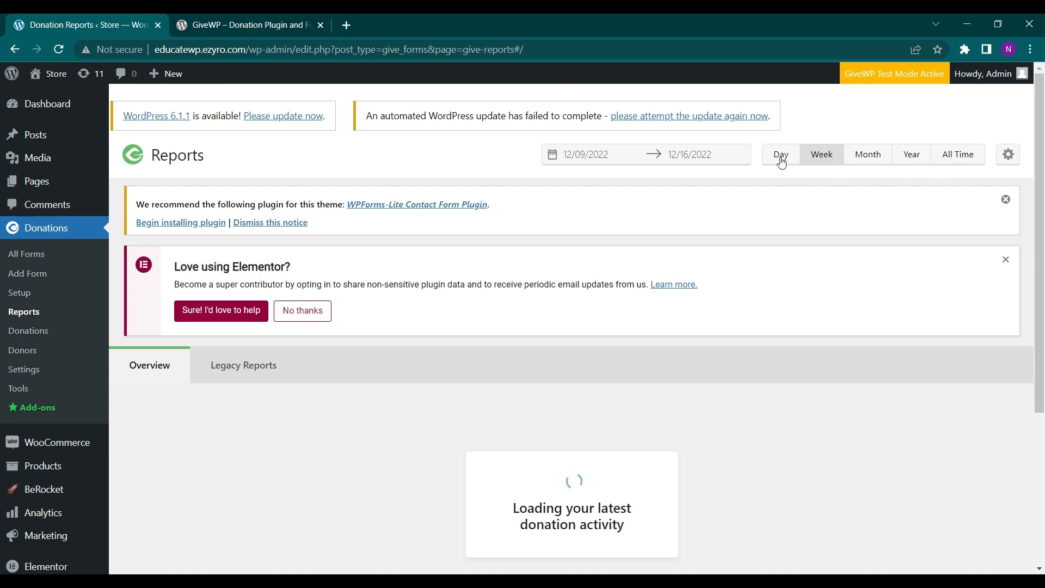
mouse_move(756, 175)
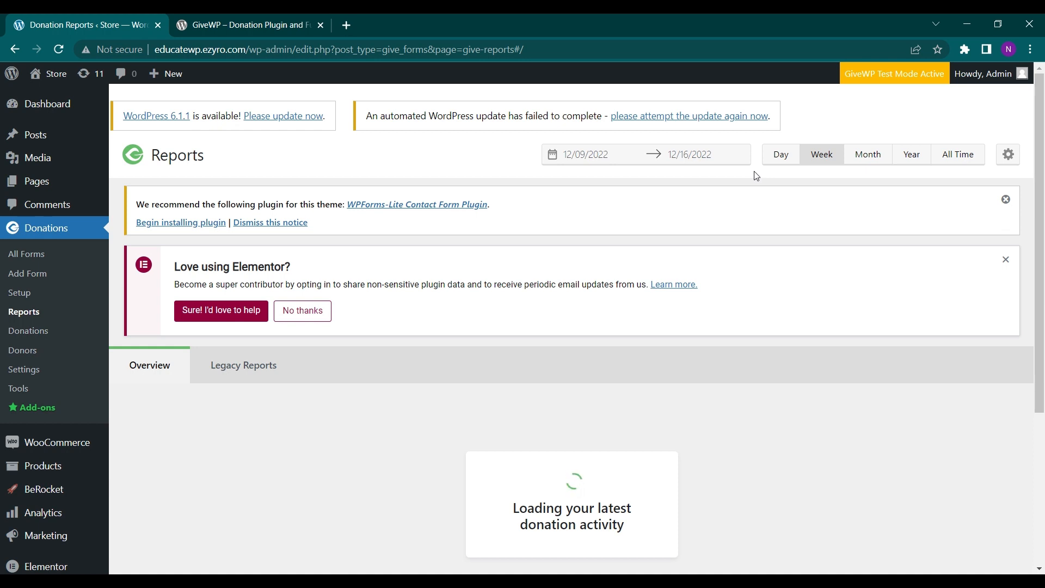
scroll("down", 3)
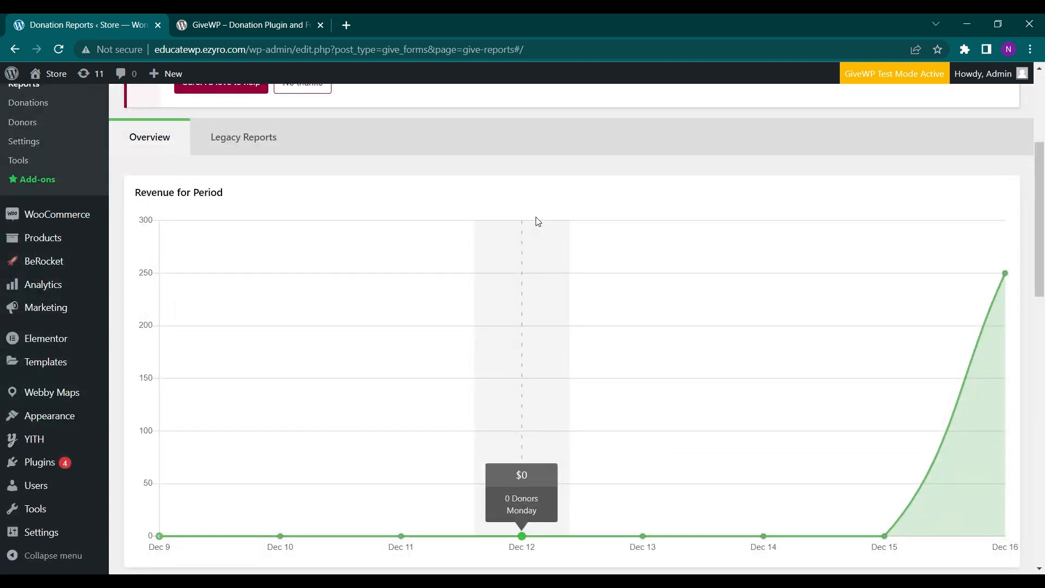
scroll("down", 3)
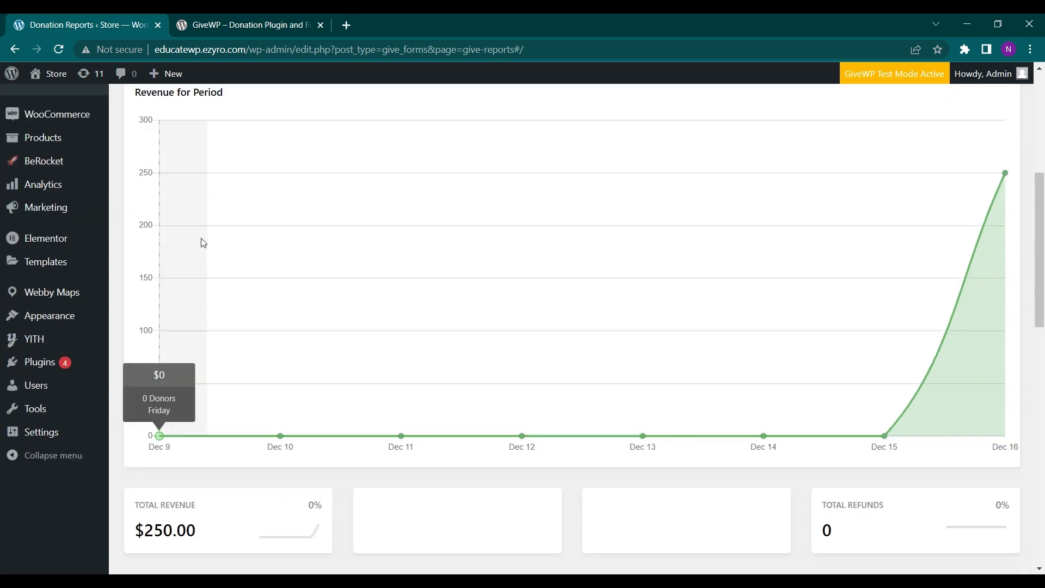
scroll("down", 3)
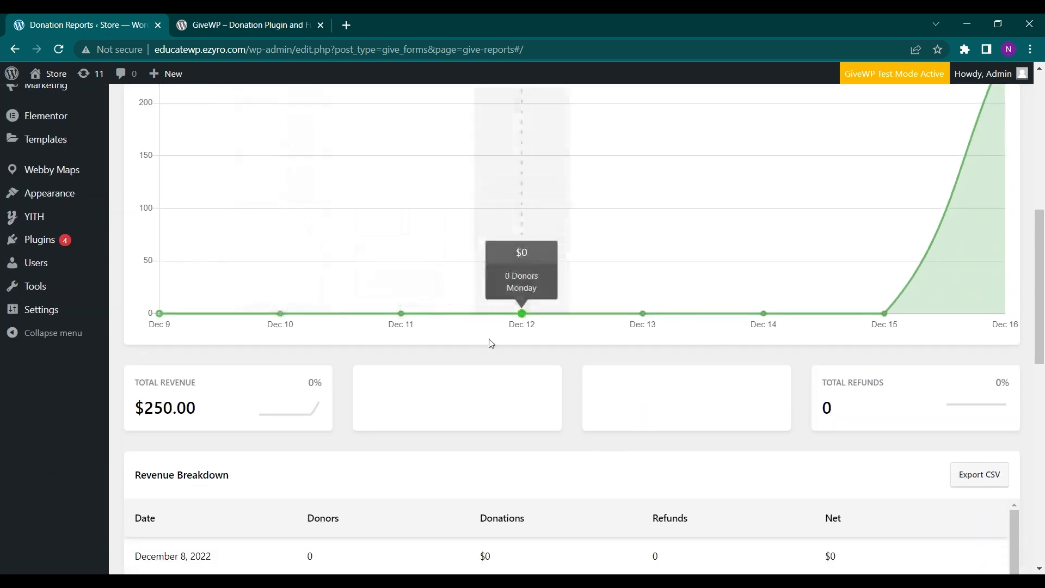
scroll("up", 3)
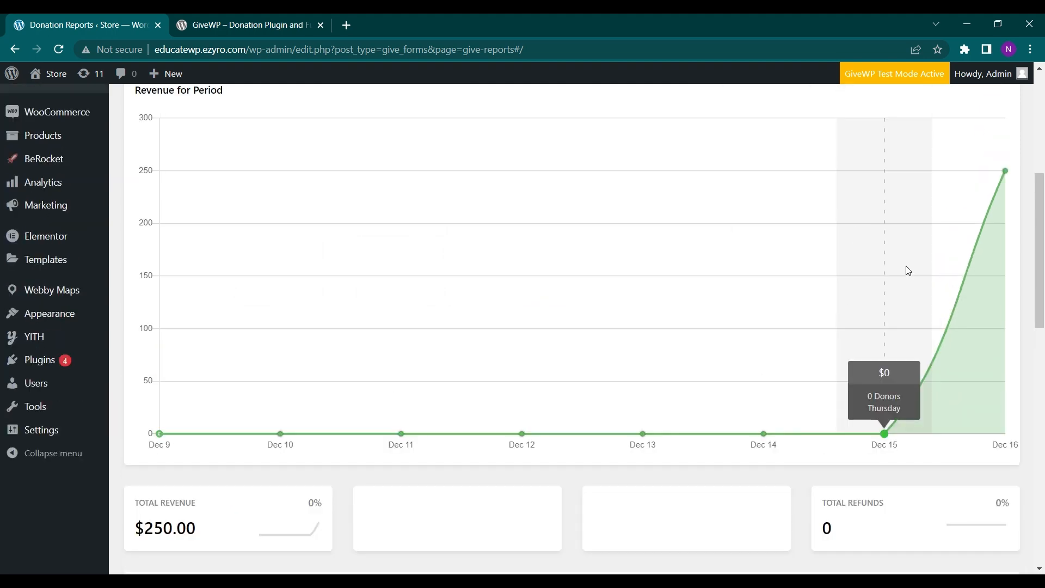
scroll("down", 3)
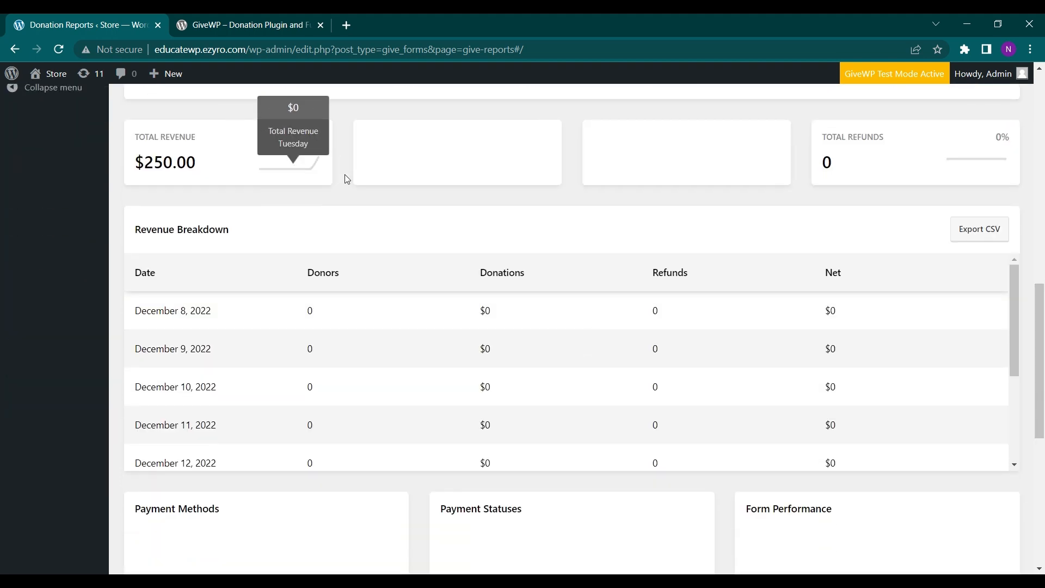
scroll("down", 3)
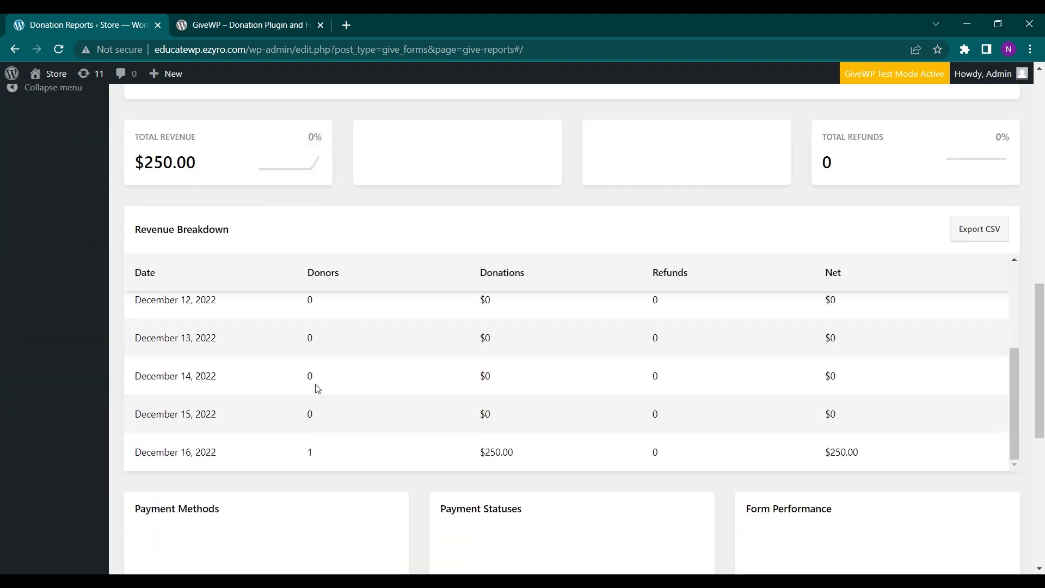
scroll("down", 3)
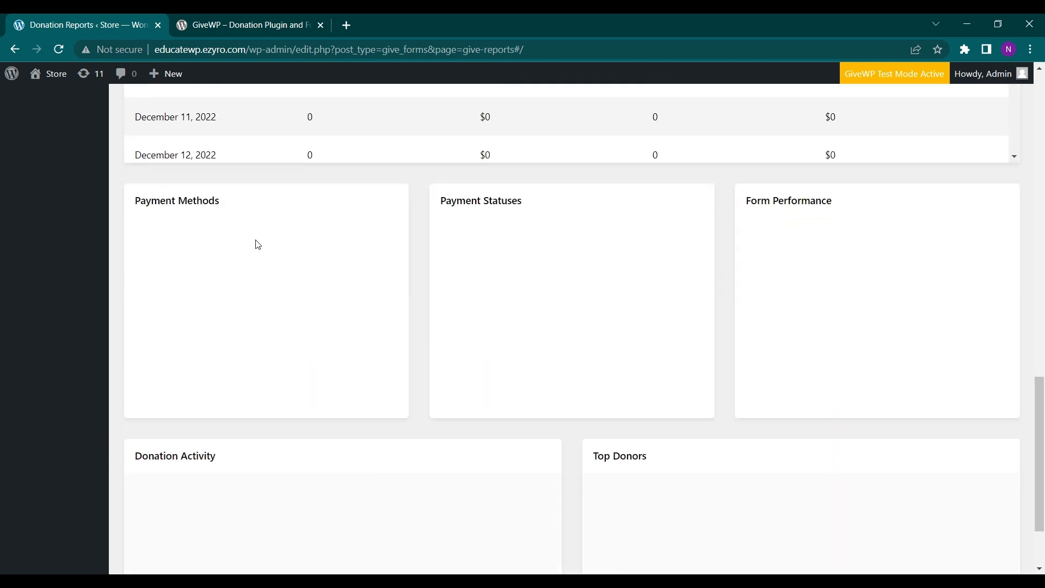
mouse_move(847, 253)
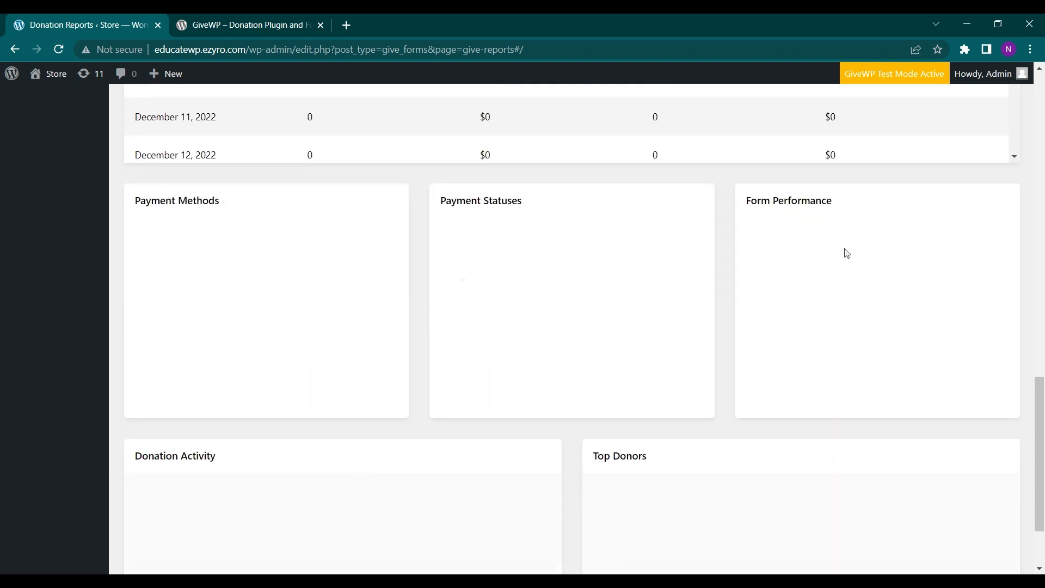
scroll("down", 3)
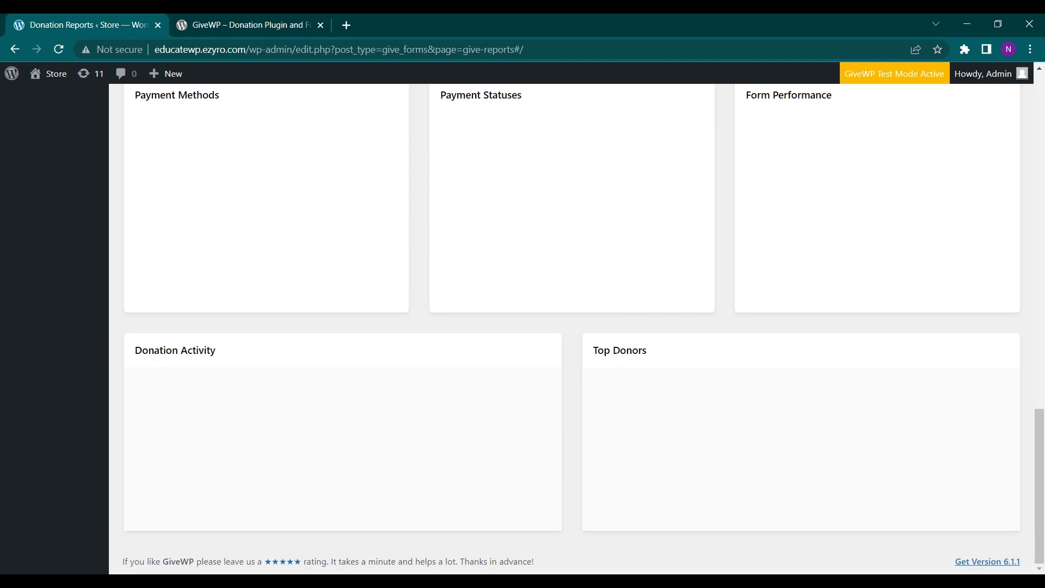
mouse_move(648, 377)
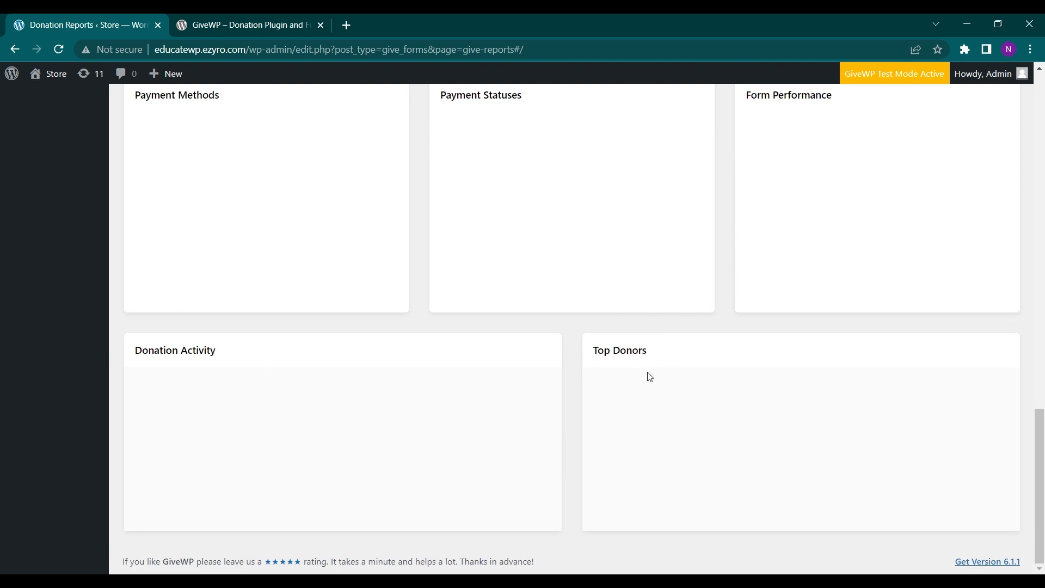
scroll("up", 3)
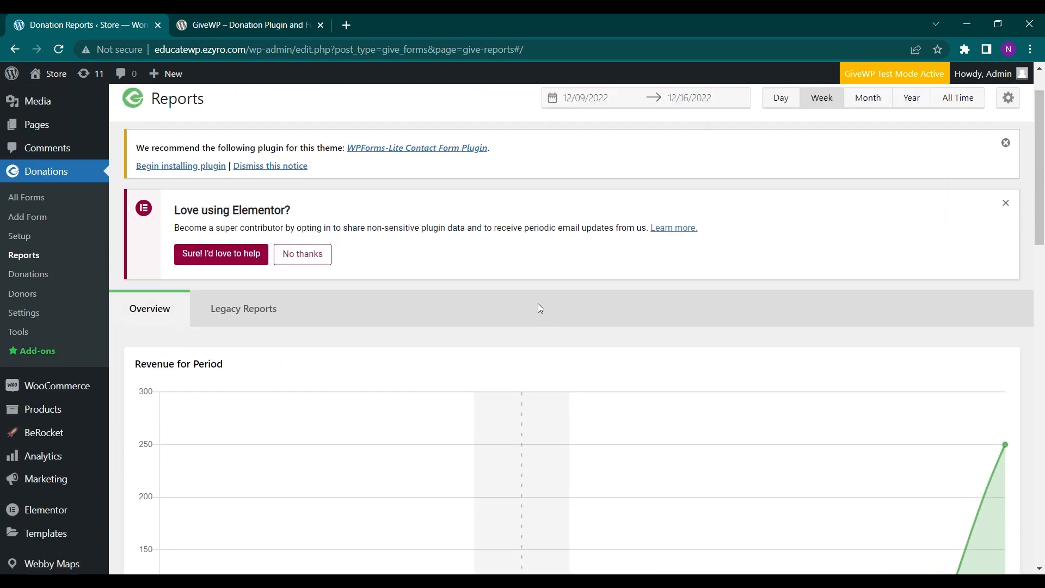
mouse_move(28, 274)
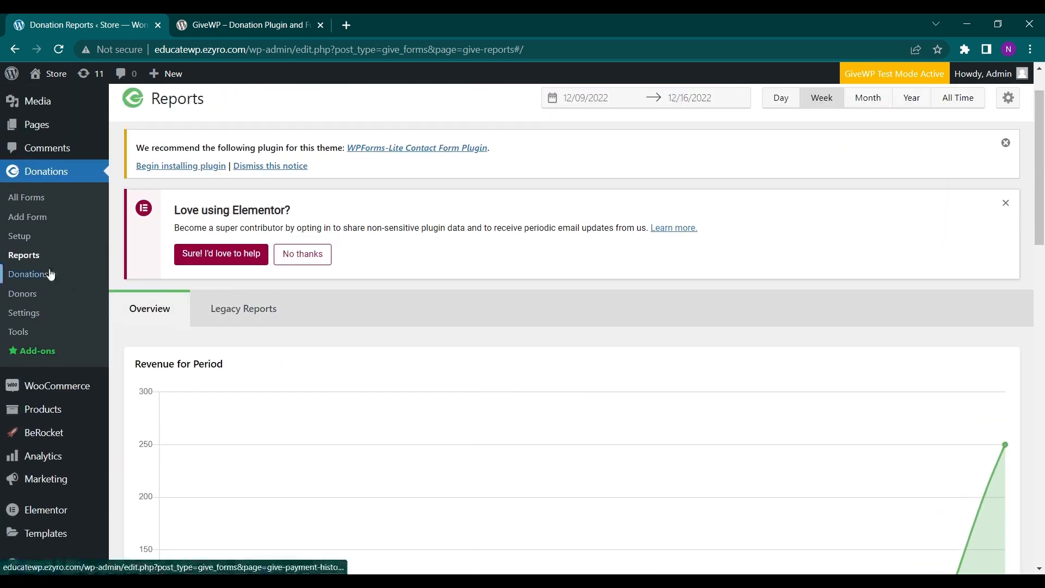
Review the Donations list showing the $250.00 test donation #4993 from Admin marked Complete
left_click(29, 274)
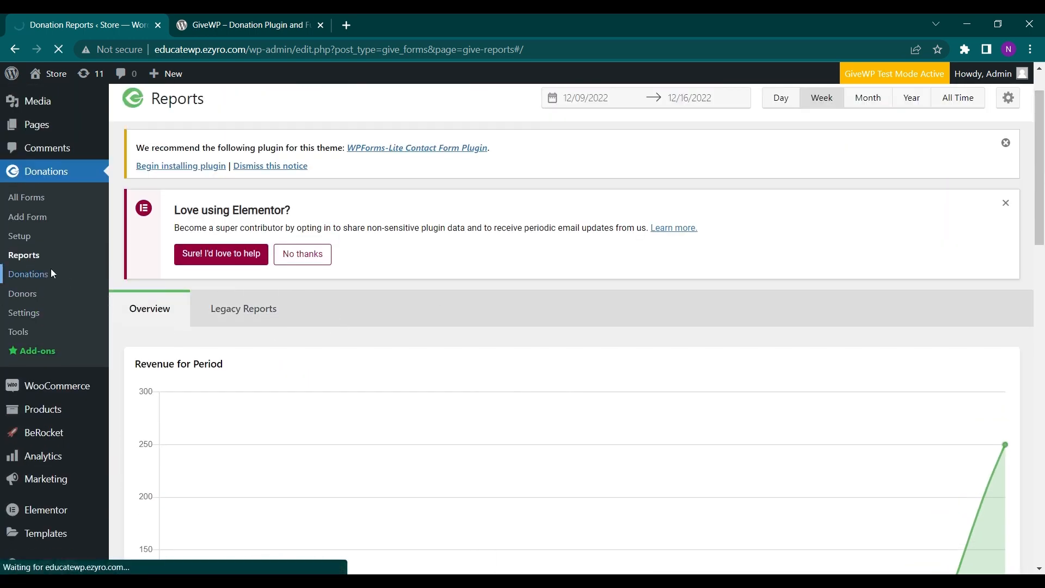
left_click(29, 274)
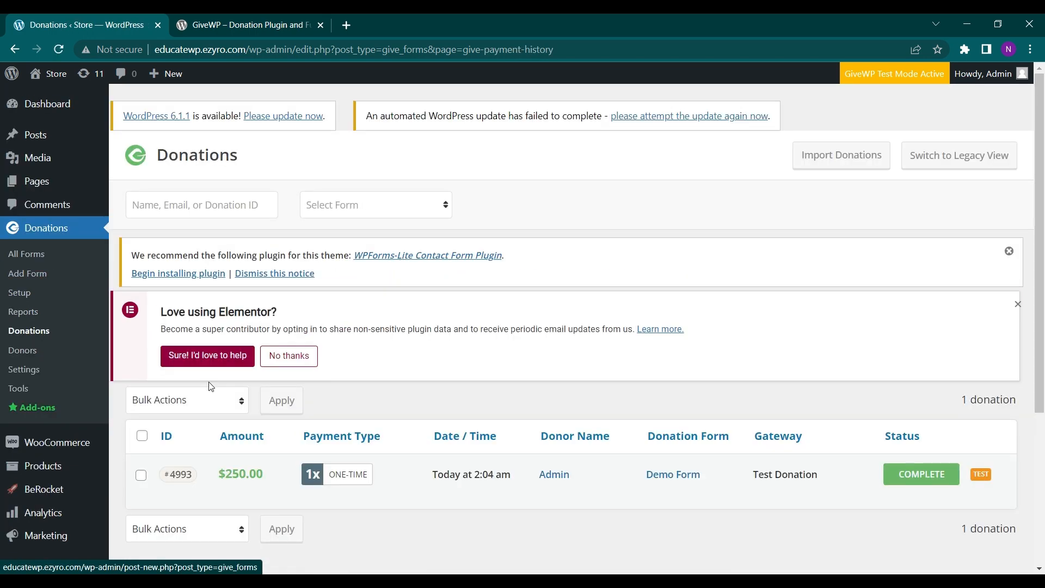
scroll("down", 3)
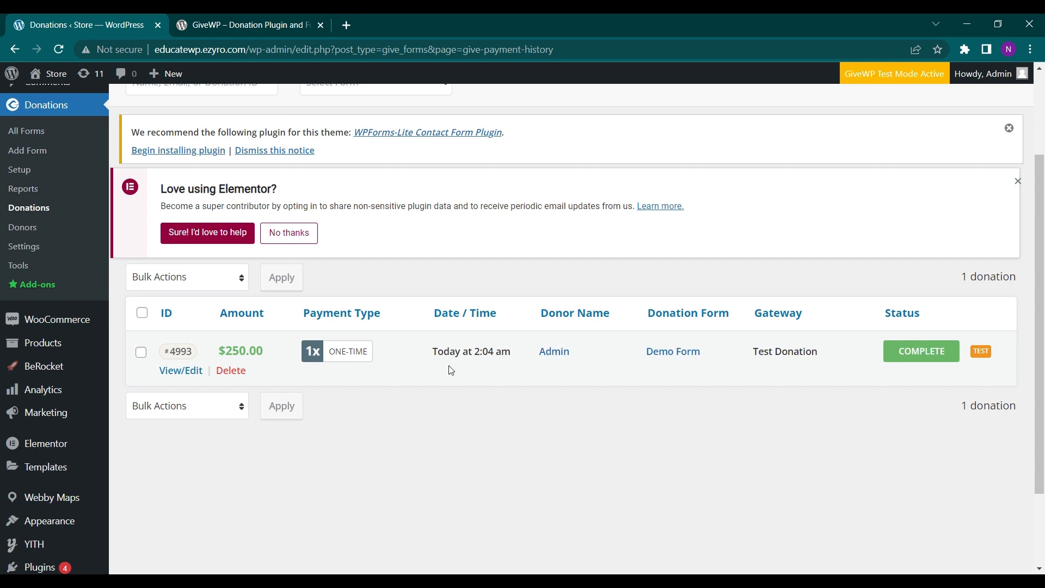
mouse_move(673, 351)
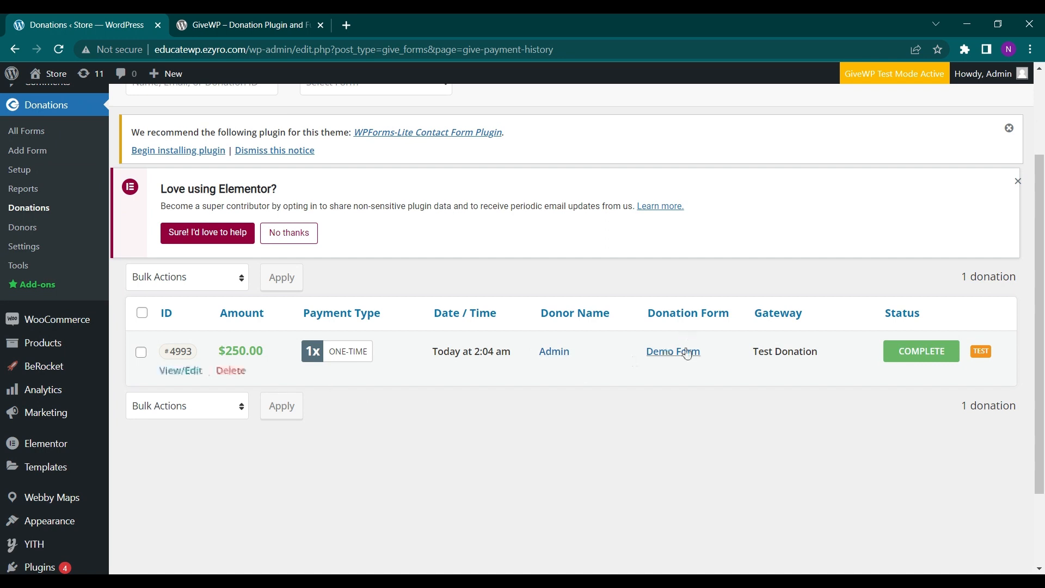
mouse_move(35, 220)
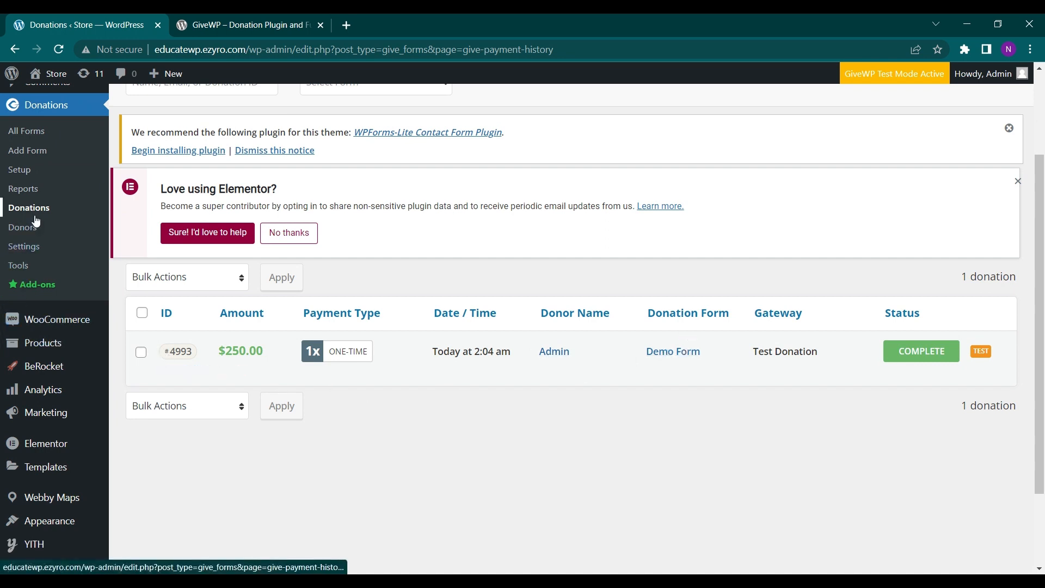
left_click(22, 228)
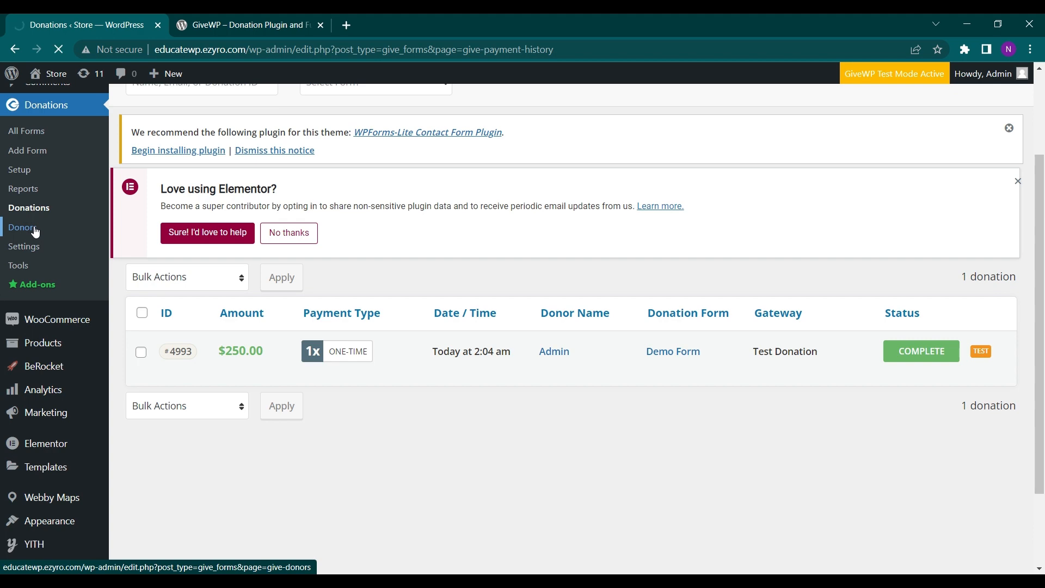
Review the Donors list showing Admin as a one-time donor with $250.00 given
left_click(23, 228)
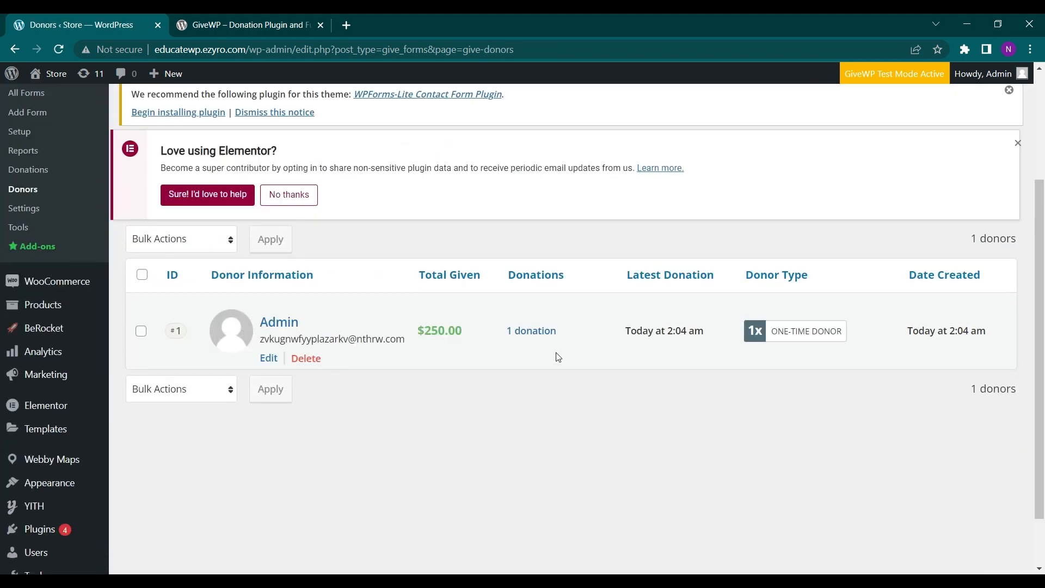
mouse_move(357, 333)
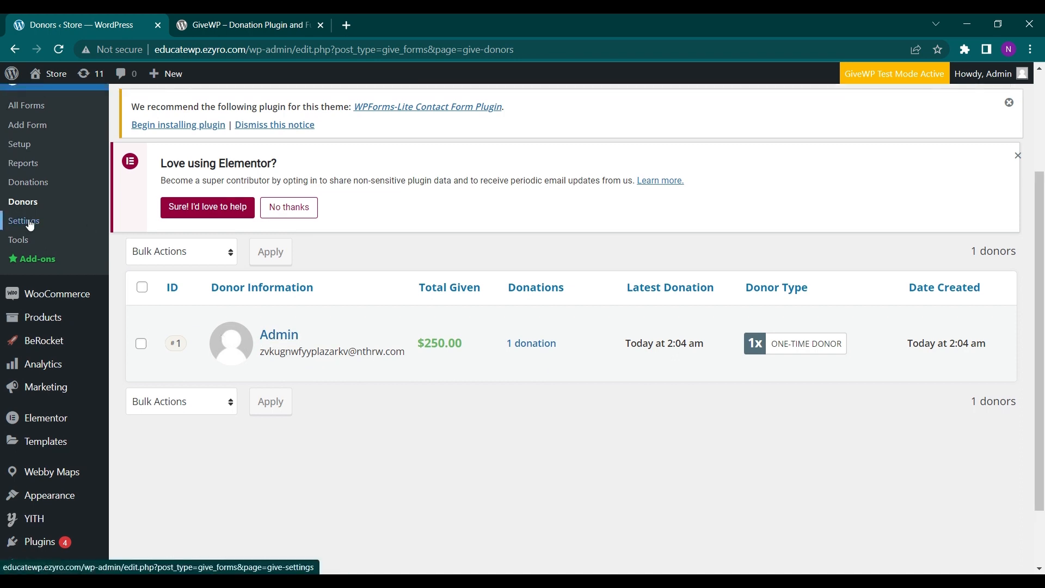
left_click(23, 221)
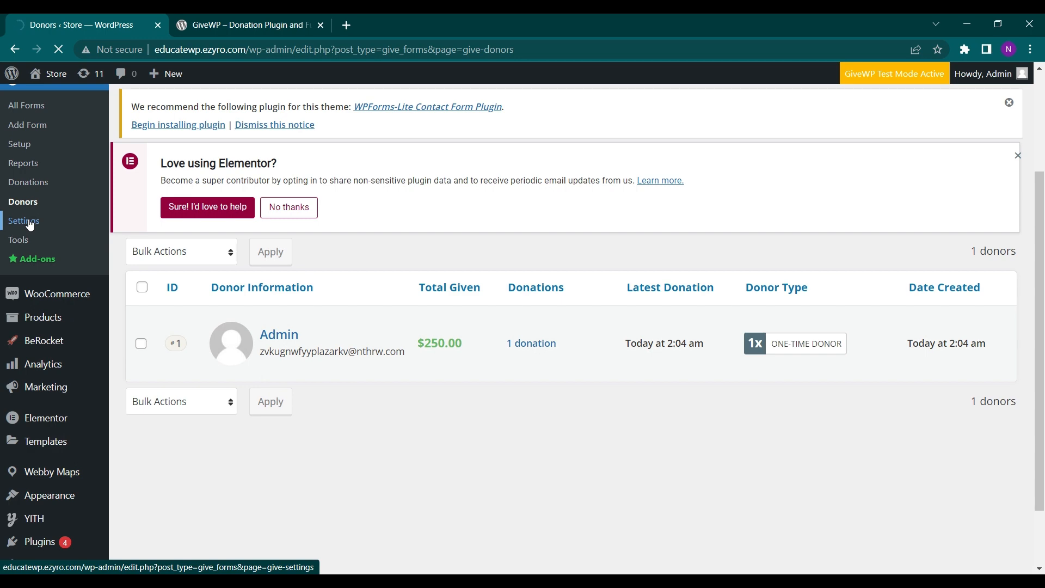
Review GiveWP General settings: success, failed and donor dashboard pages and base location Alaska
left_click(25, 221)
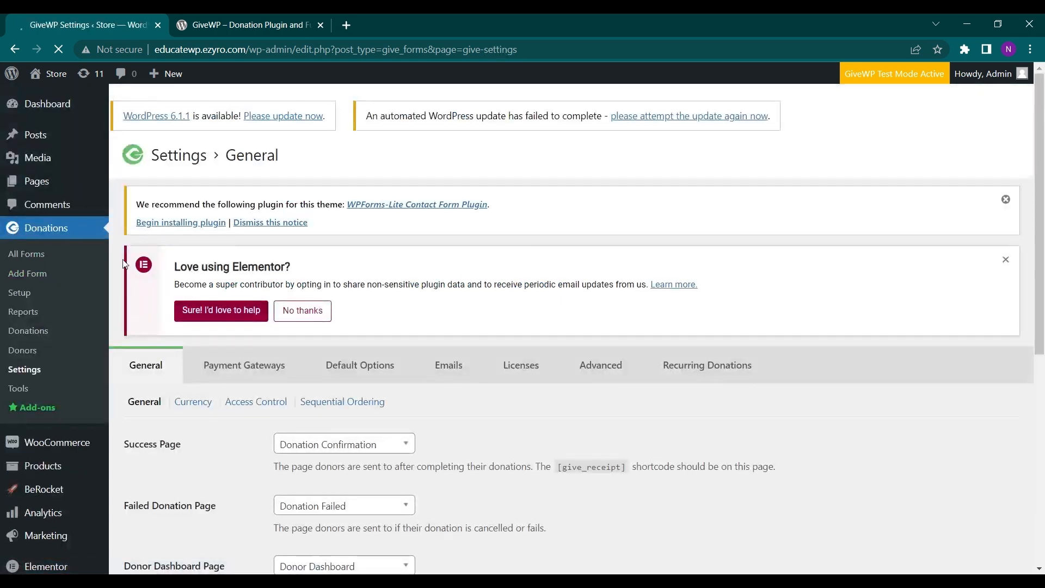
scroll("down", 3)
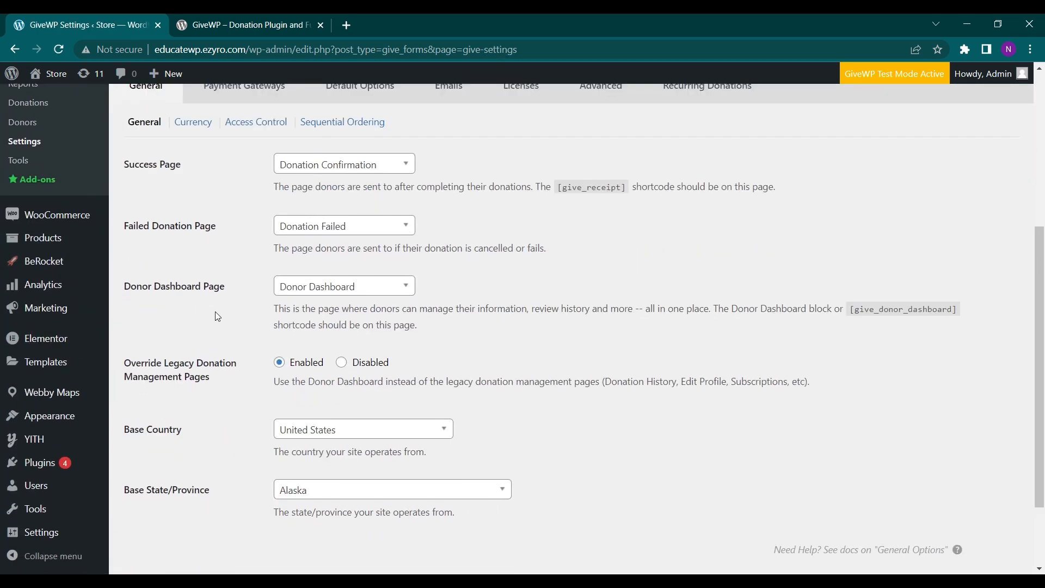
left_click(343, 163)
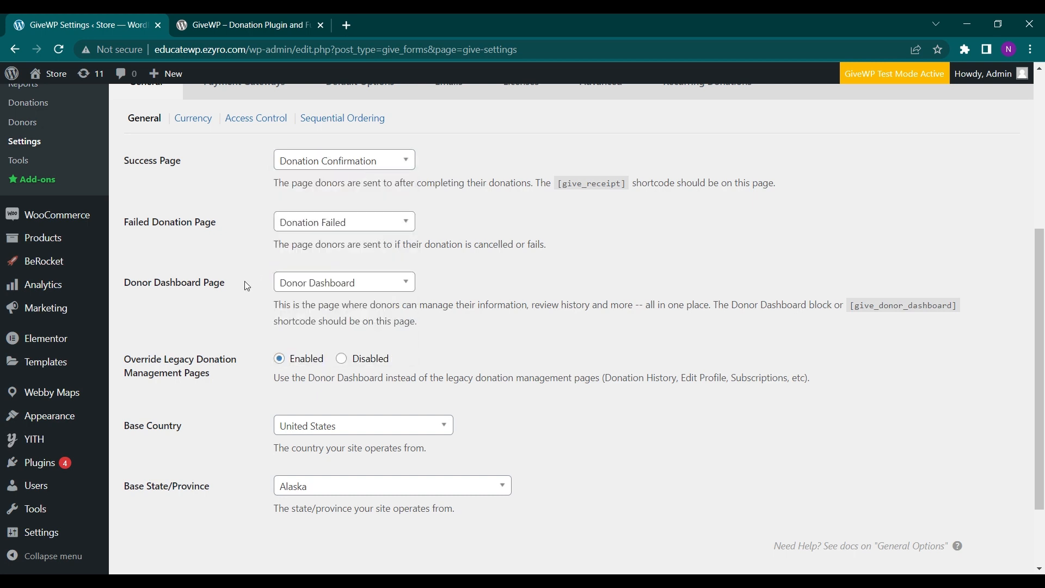
scroll("up", 3)
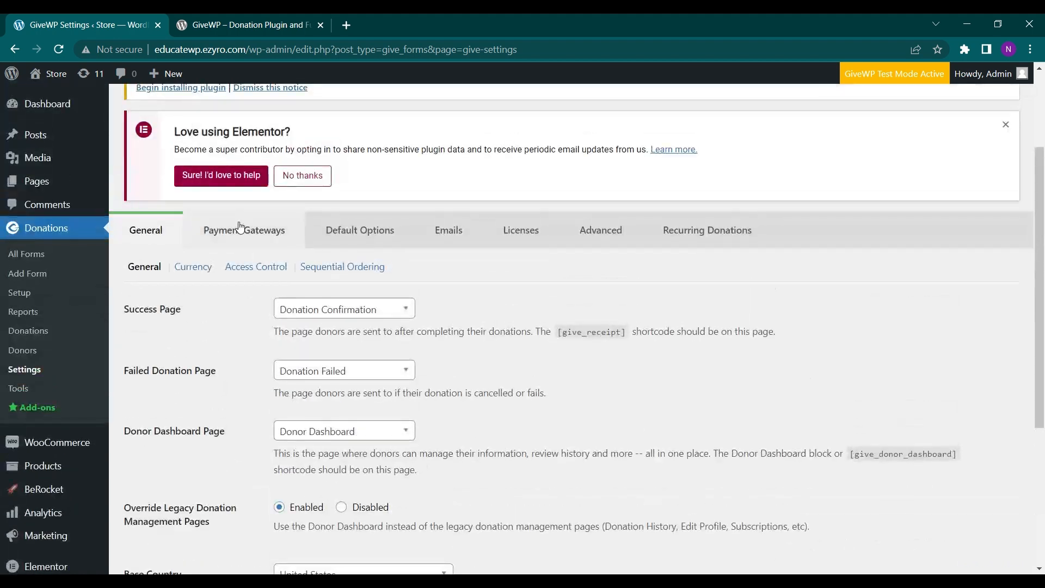
Review Payment Gateways settings: Test Mode enabled, Test Donation default, Offline Donation enabled
left_click(244, 229)
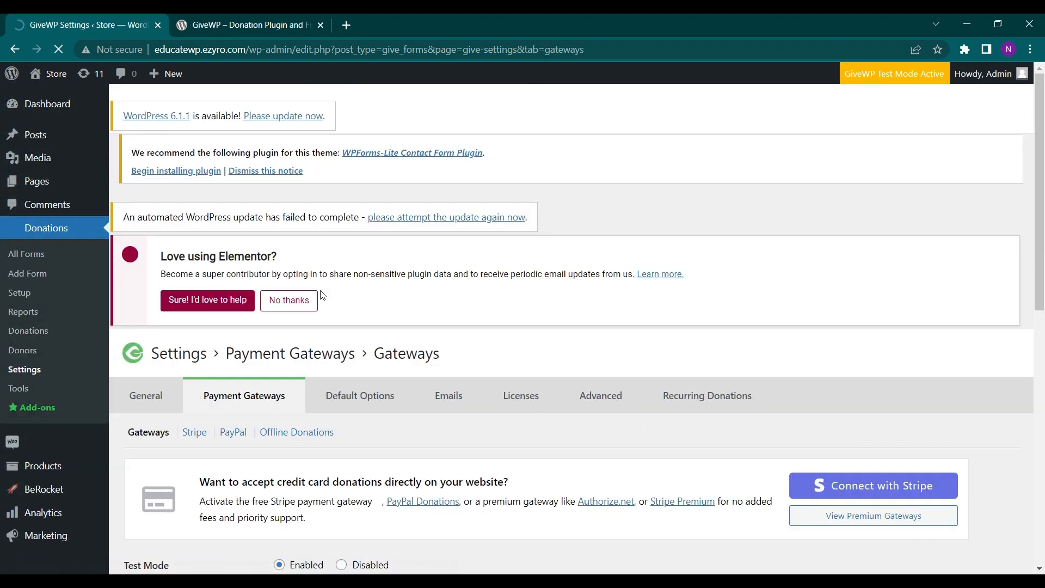
scroll("down", 3)
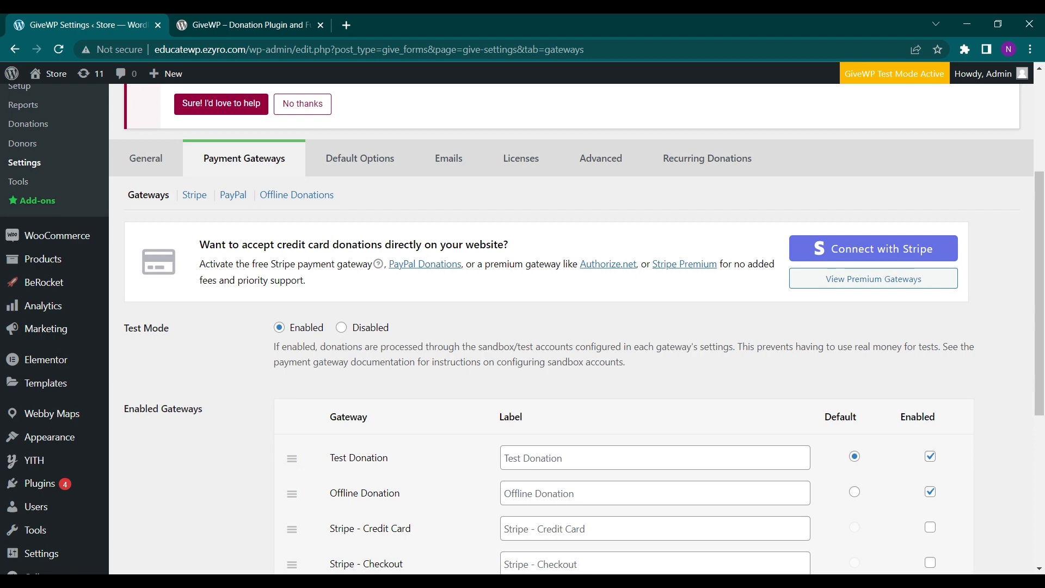
scroll("down", 3)
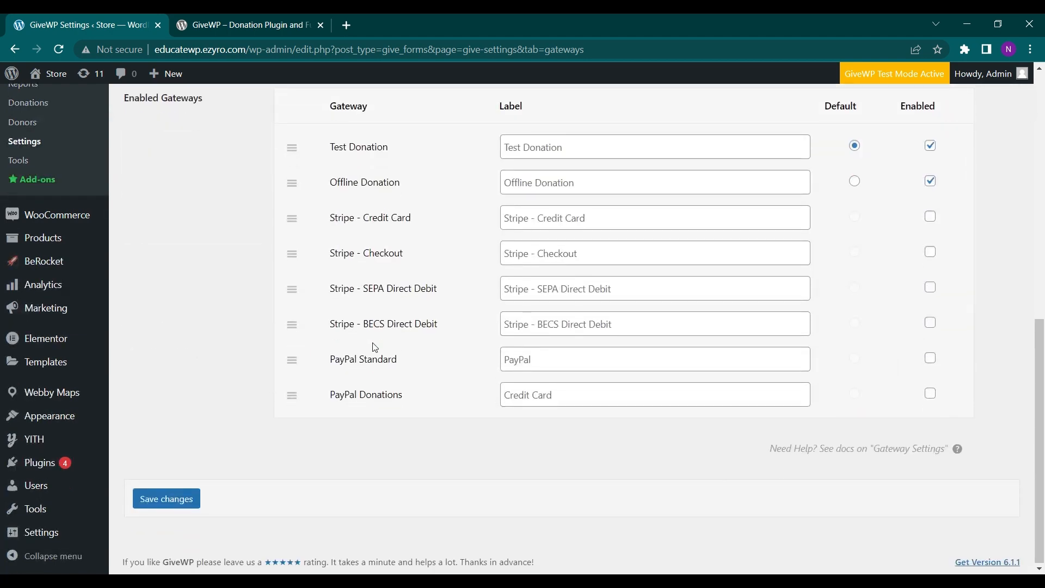
scroll("up", 3)
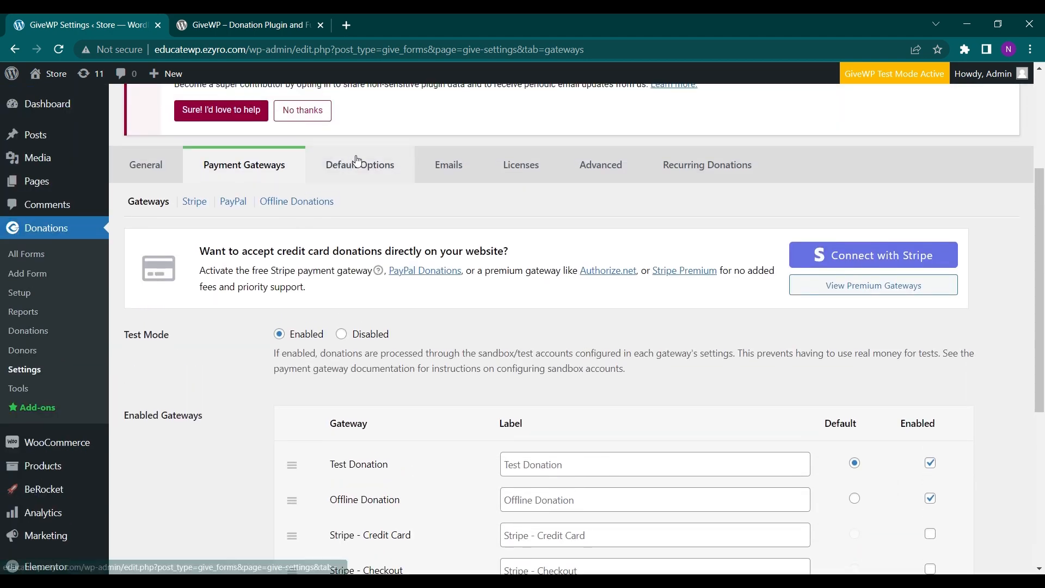
Glance at the Default Options tab, then return to the Payment Gateways settings
left_click(359, 164)
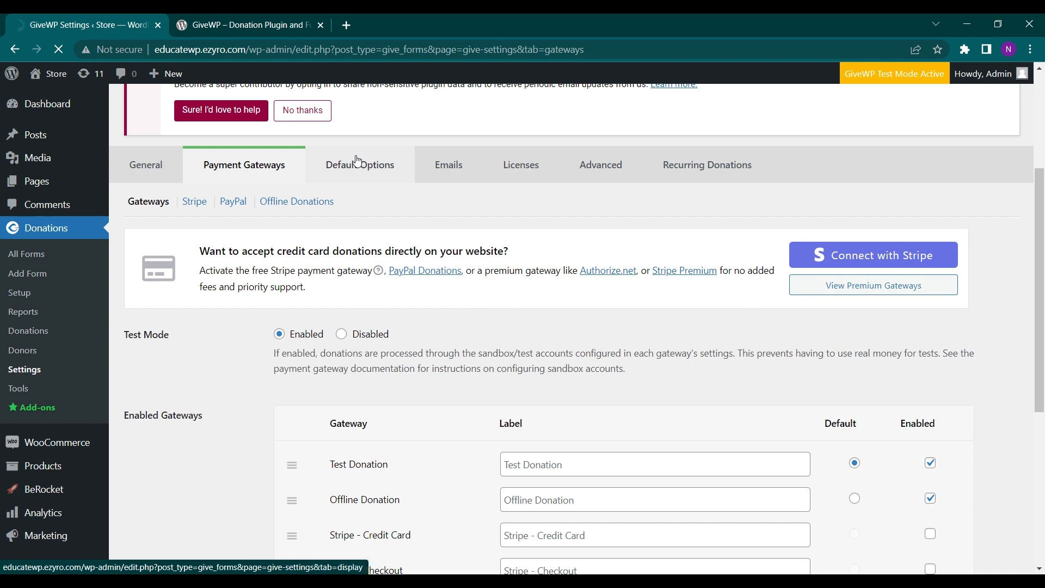
left_click(360, 164)
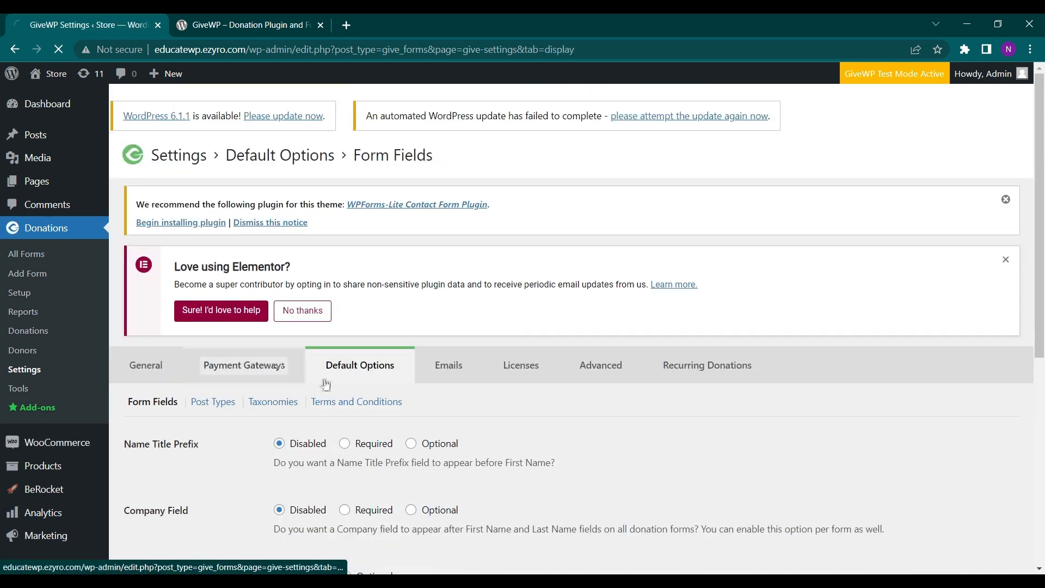
left_click(244, 365)
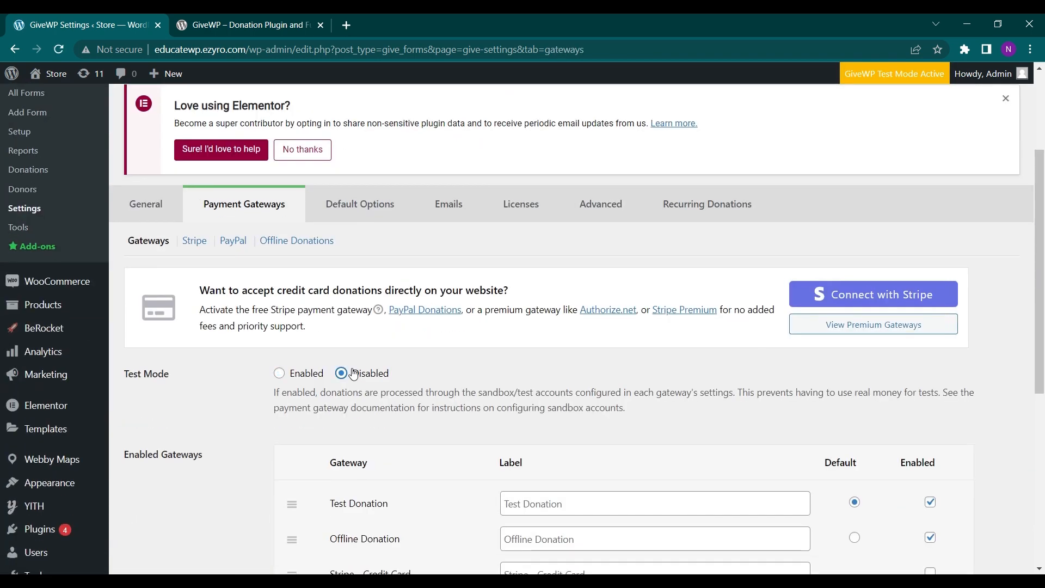
left_click(280, 374)
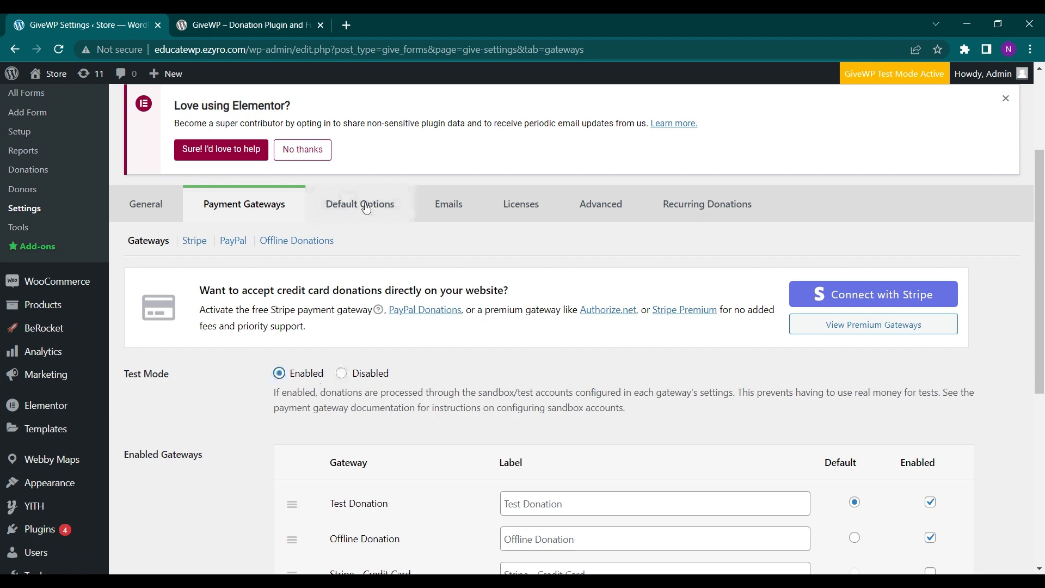
Review Default Options form fields: Name Title Prefix, Company Field, Anonymous Donations all disabled
left_click(359, 203)
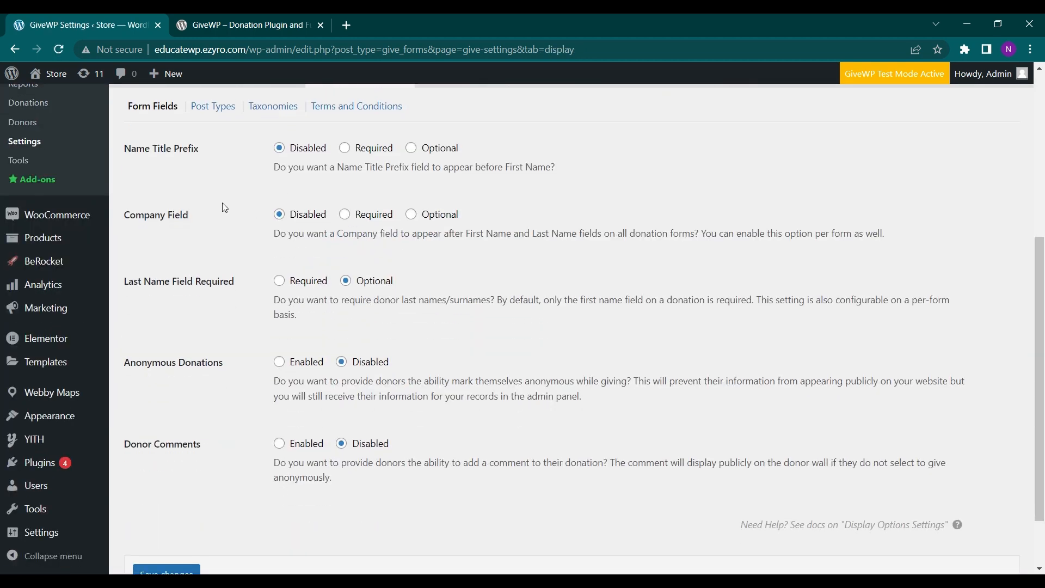
scroll("down", 3)
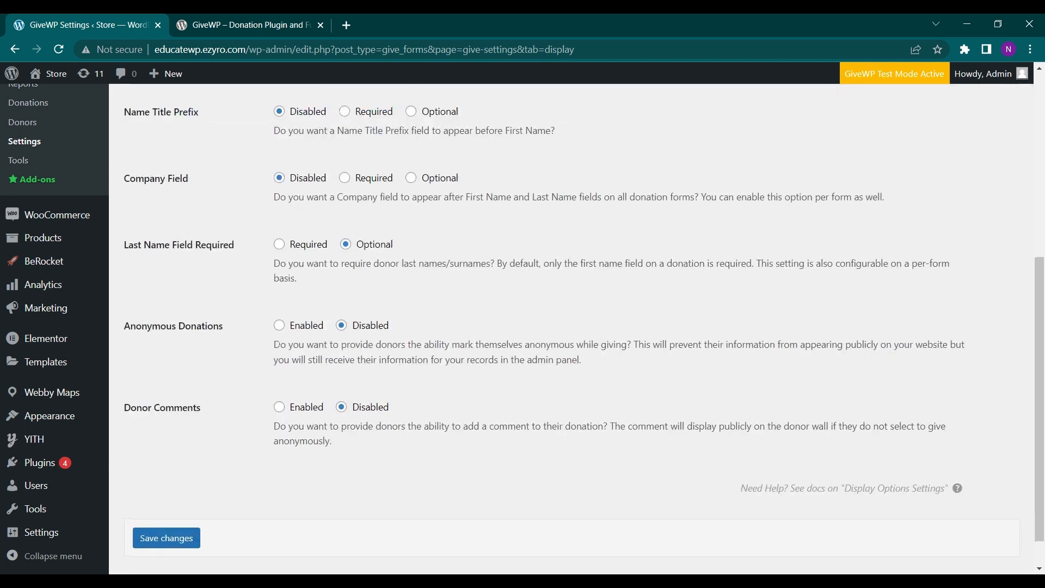
scroll("up", 3)
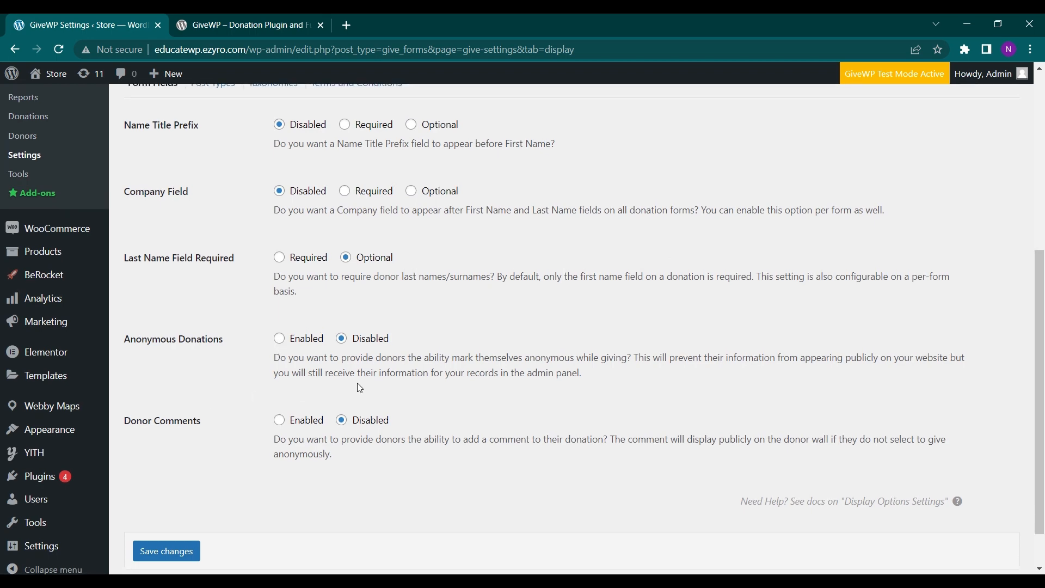
scroll("up", 3)
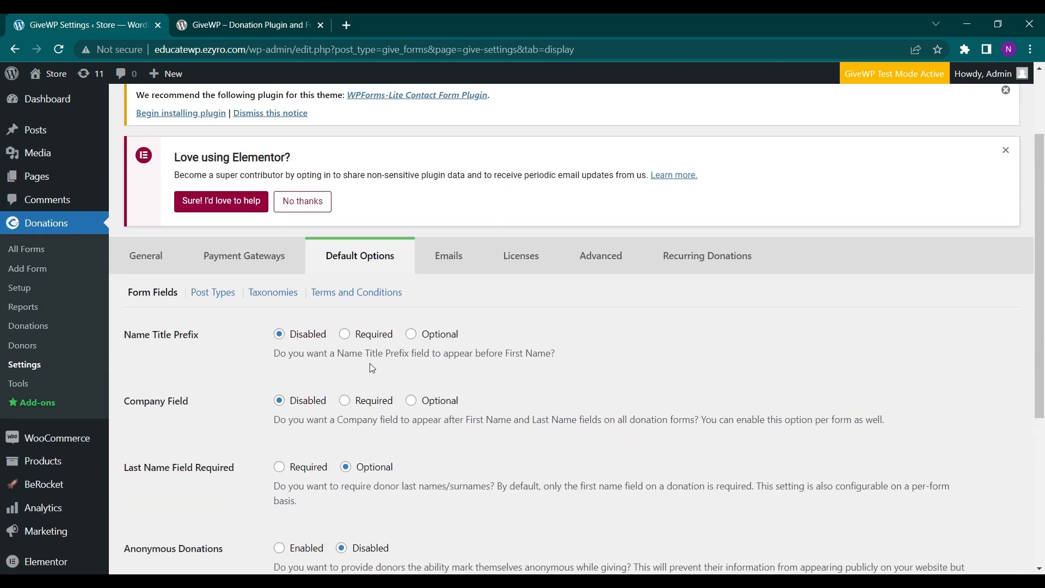
left_click(448, 255)
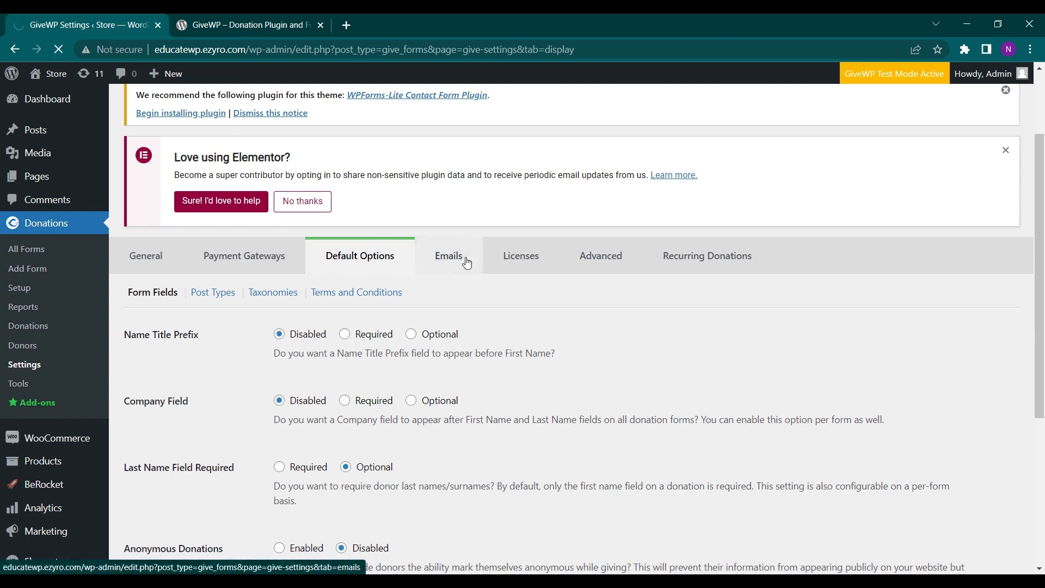
Review the Donation Receipt email: enabled, subject and header 'Donation Receipt', default message
left_click(447, 255)
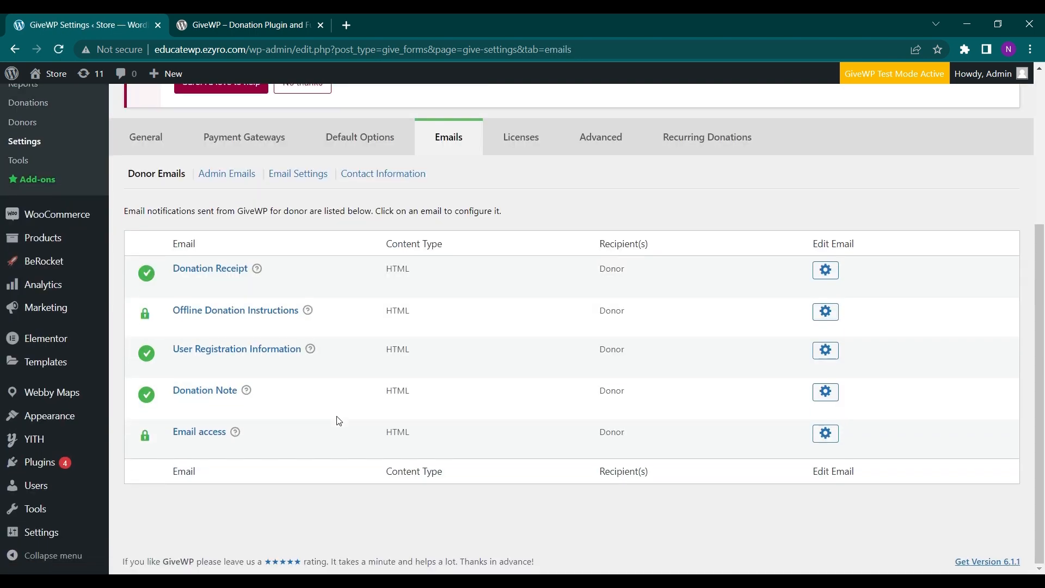
mouse_move(198, 431)
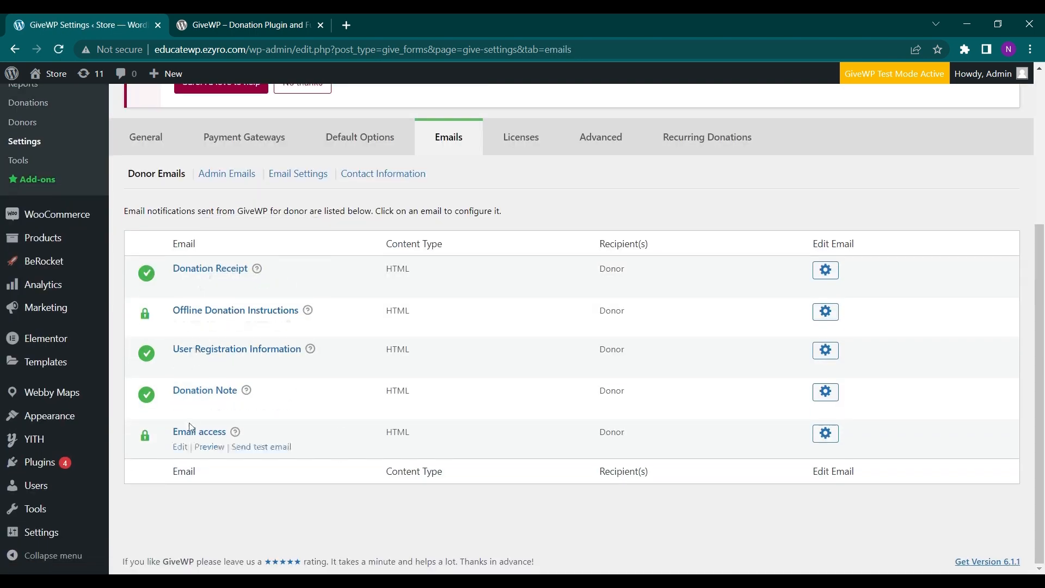
left_click(824, 270)
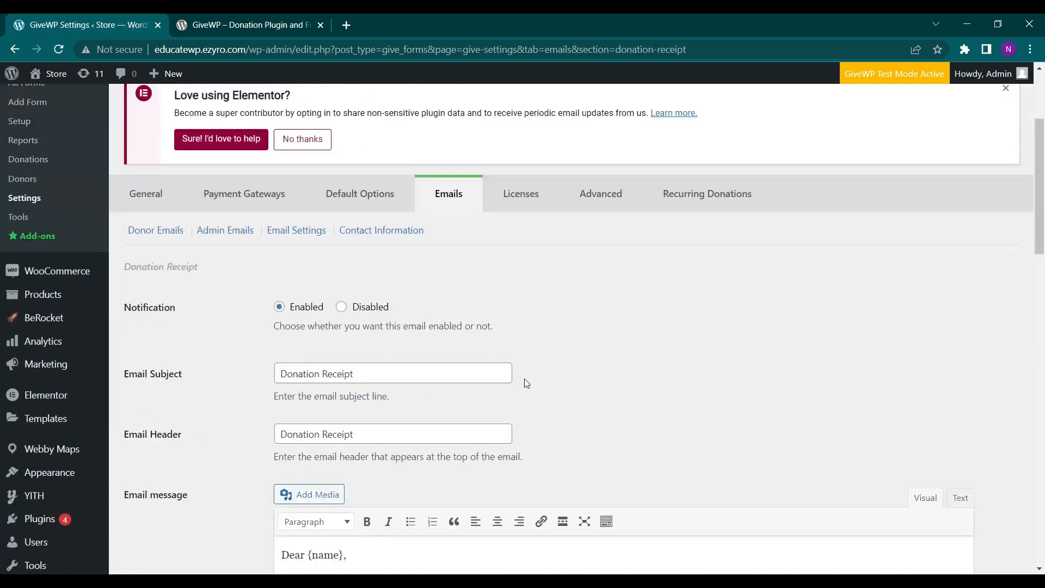
scroll("down", 3)
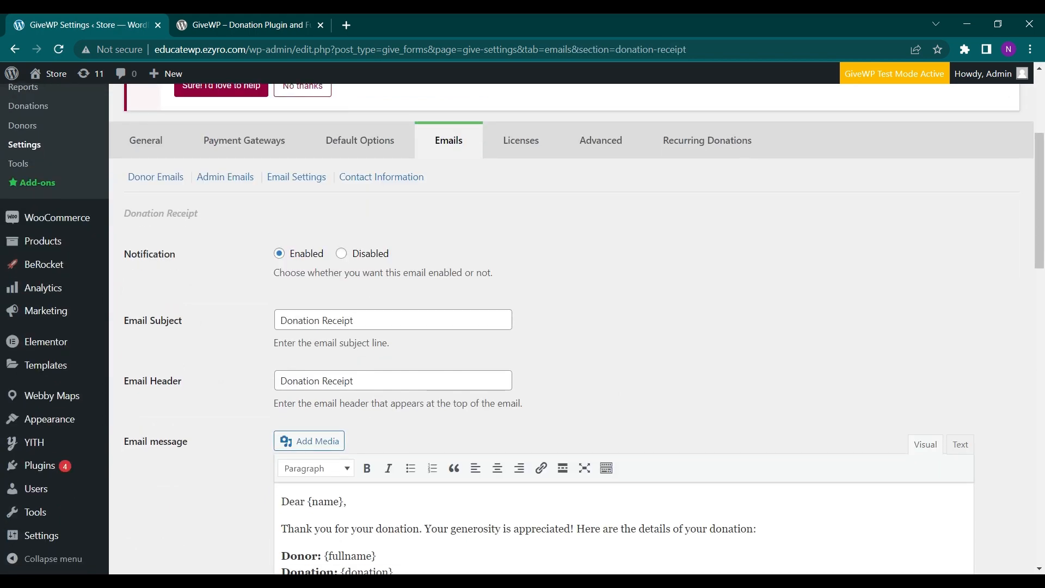
scroll("down", 3)
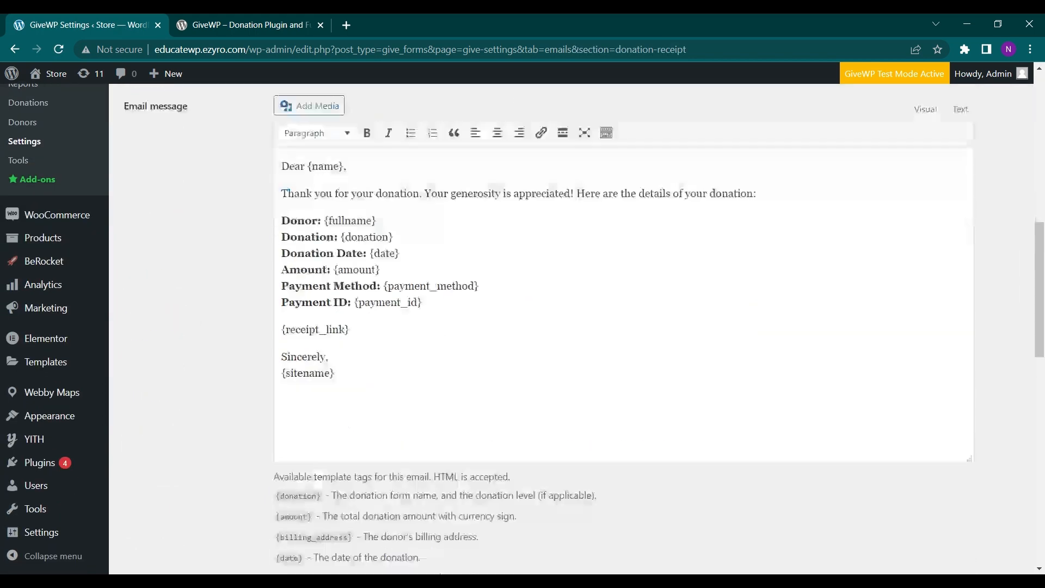
scroll("up", 3)
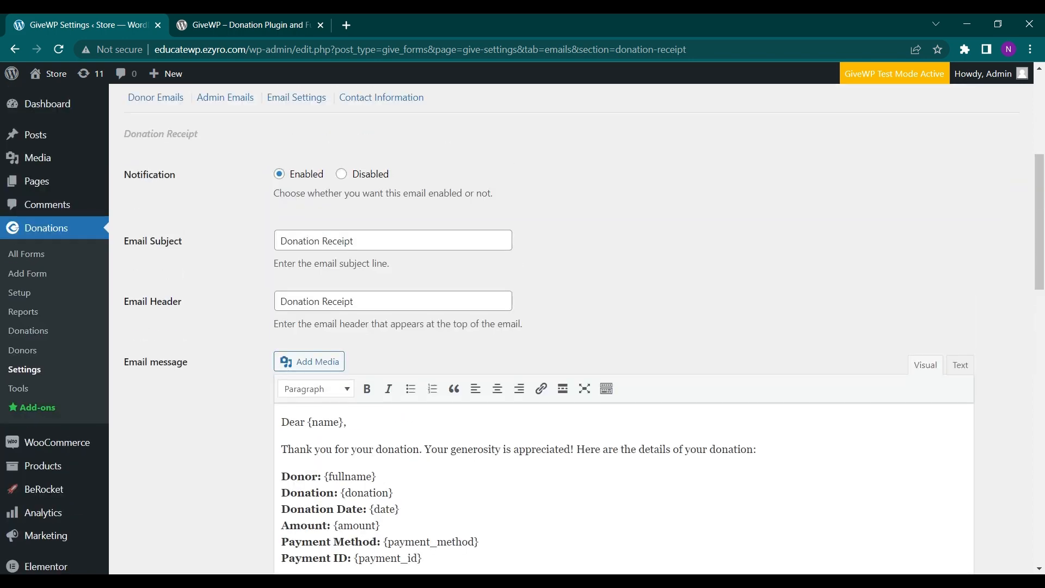
scroll("up", 3)
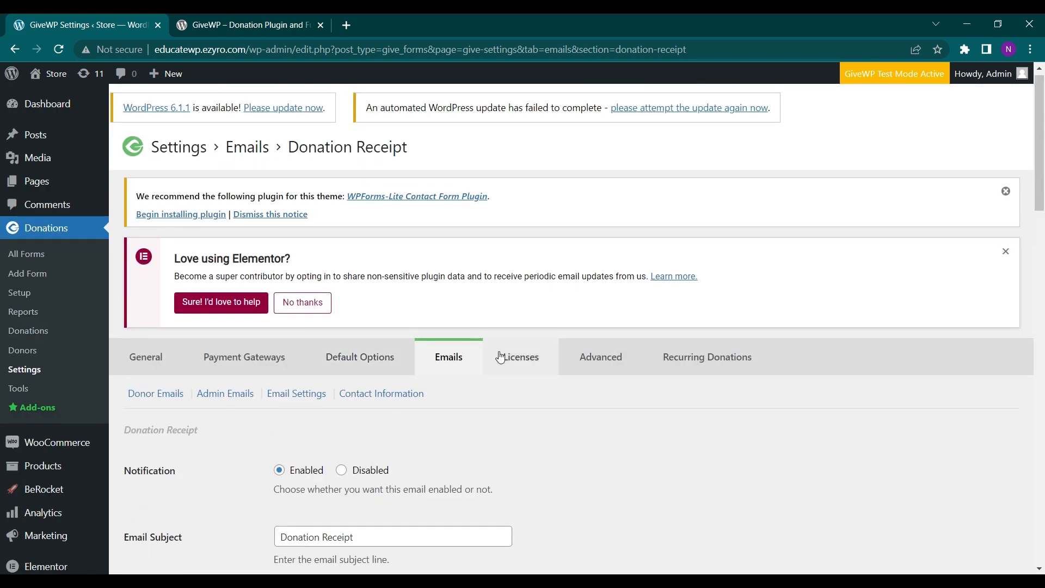
Attempt Activate License with an empty key on the Licenses tab, rejected as invalid
left_click(521, 357)
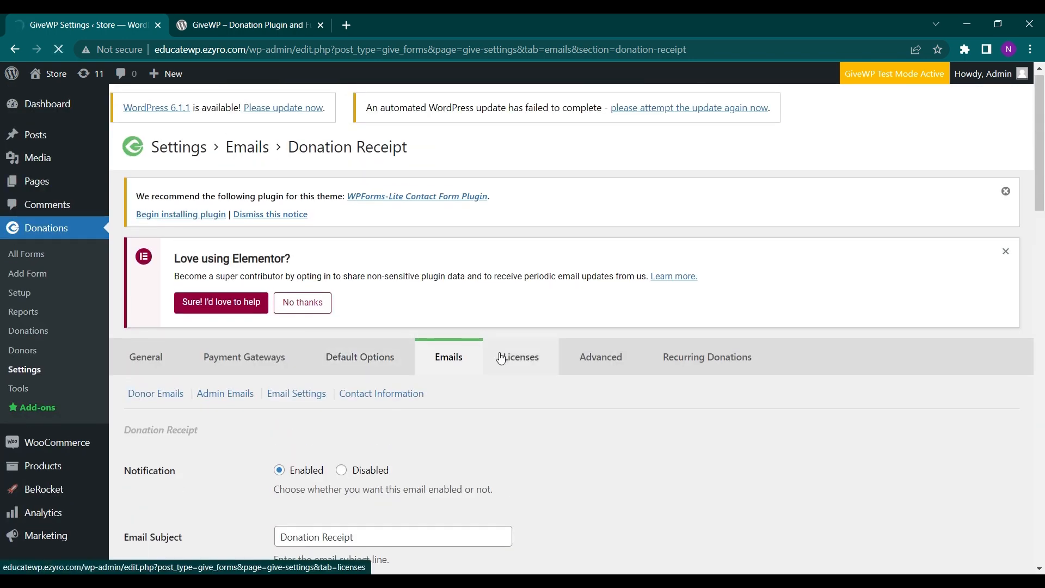
left_click(521, 357)
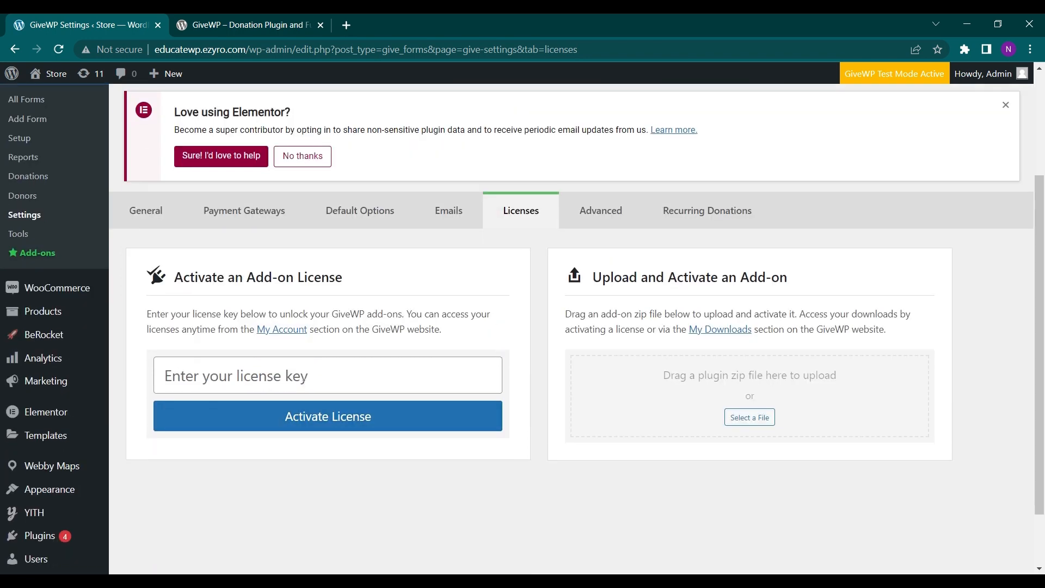
left_click(328, 416)
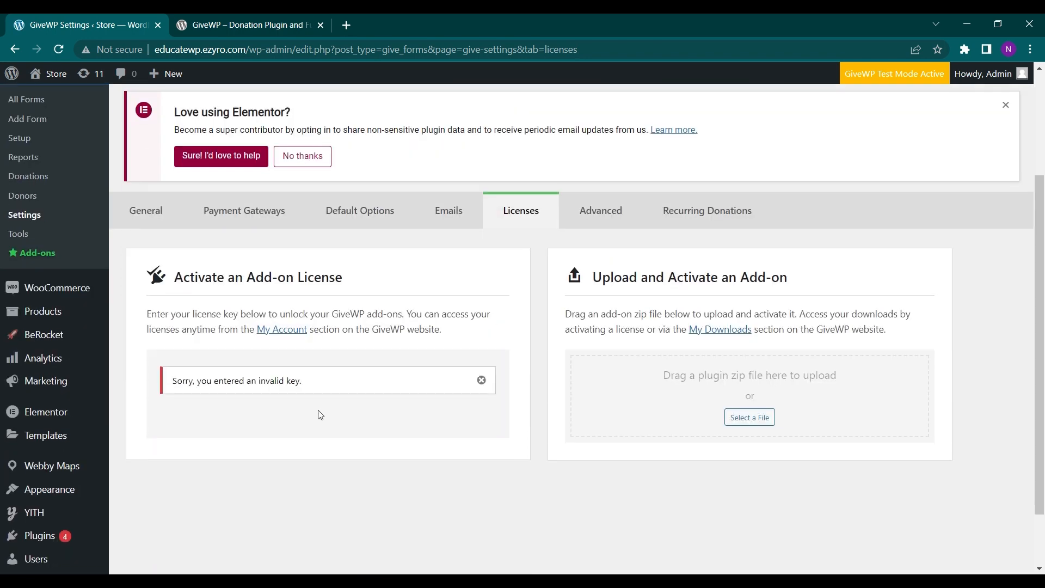
mouse_move(599, 210)
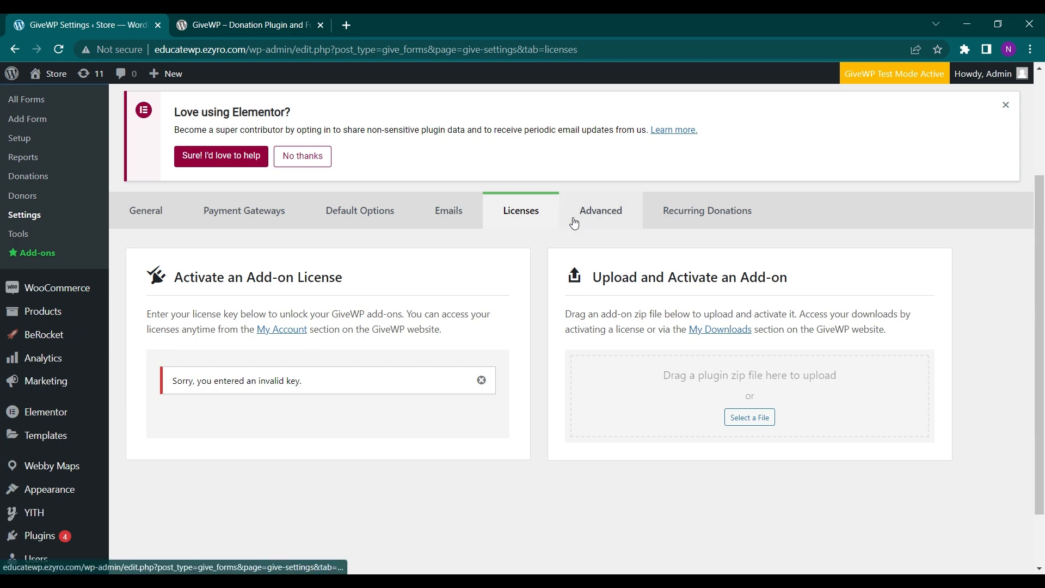
Review Advanced options: default styles, data removal on uninstall, script location, database updates, cache
left_click(600, 210)
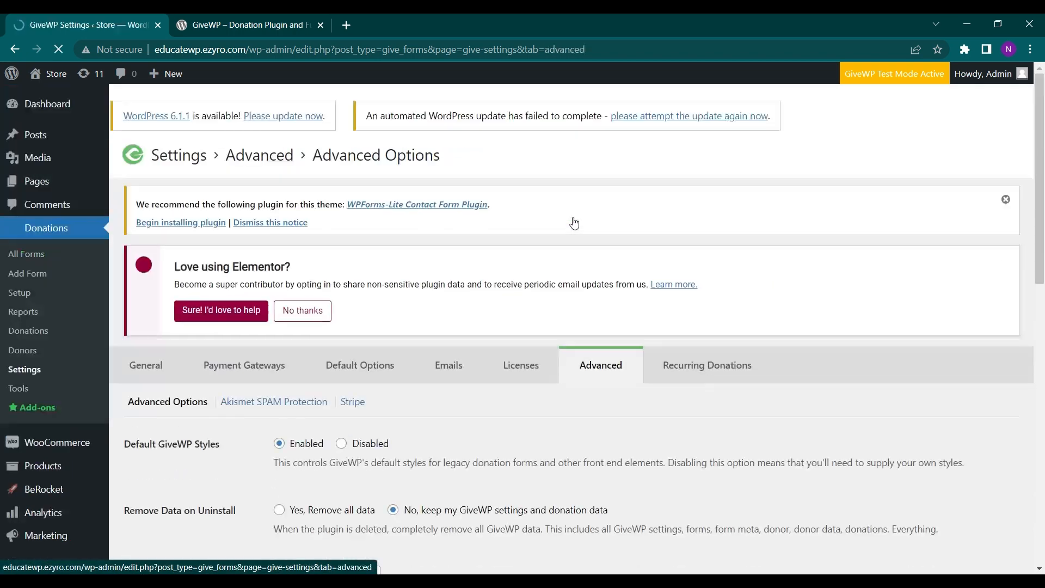
scroll("down", 3)
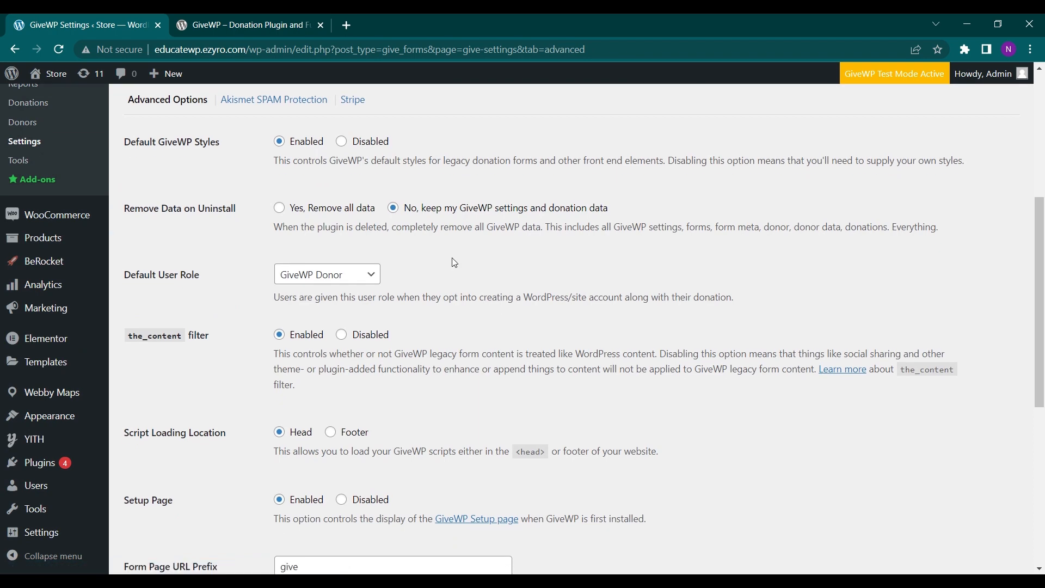
scroll("up", 3)
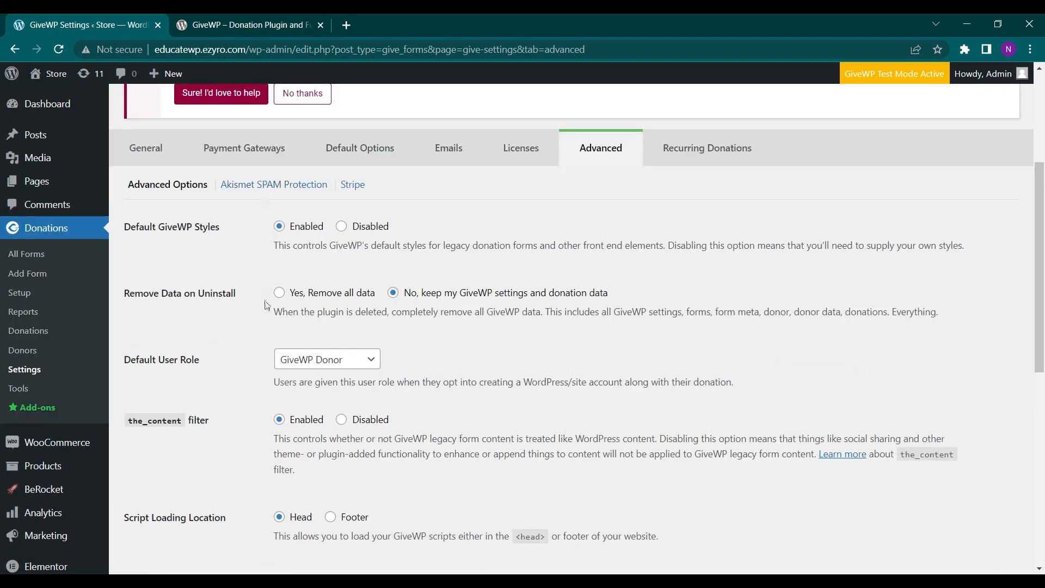
scroll("down", 3)
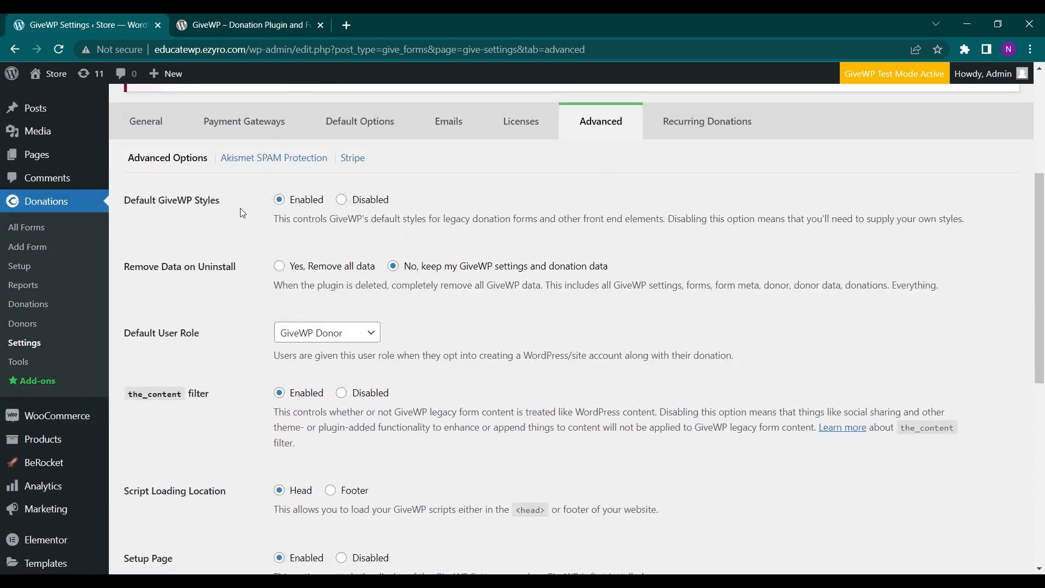
scroll("down", 3)
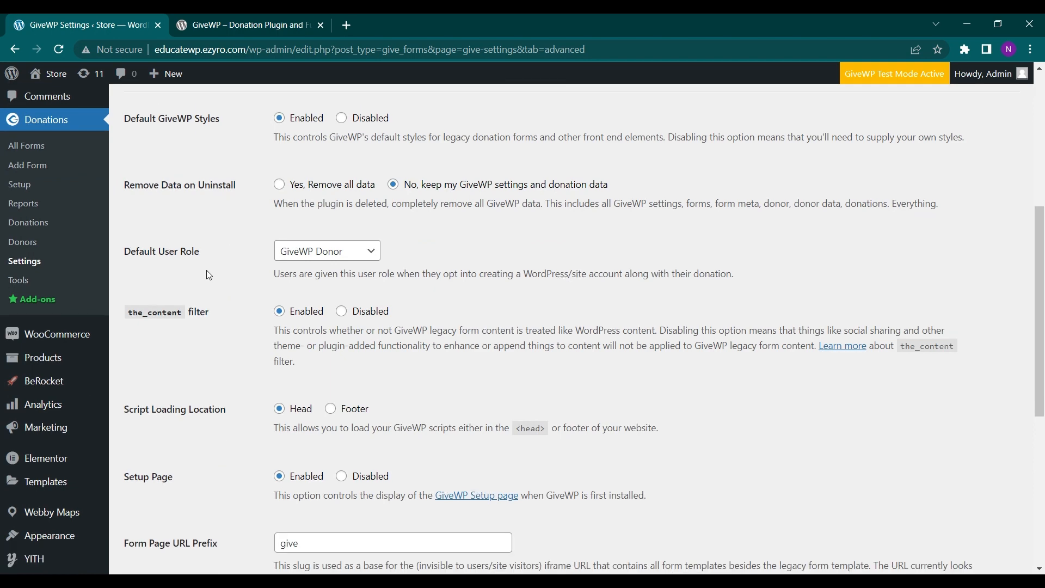
scroll("down", 3)
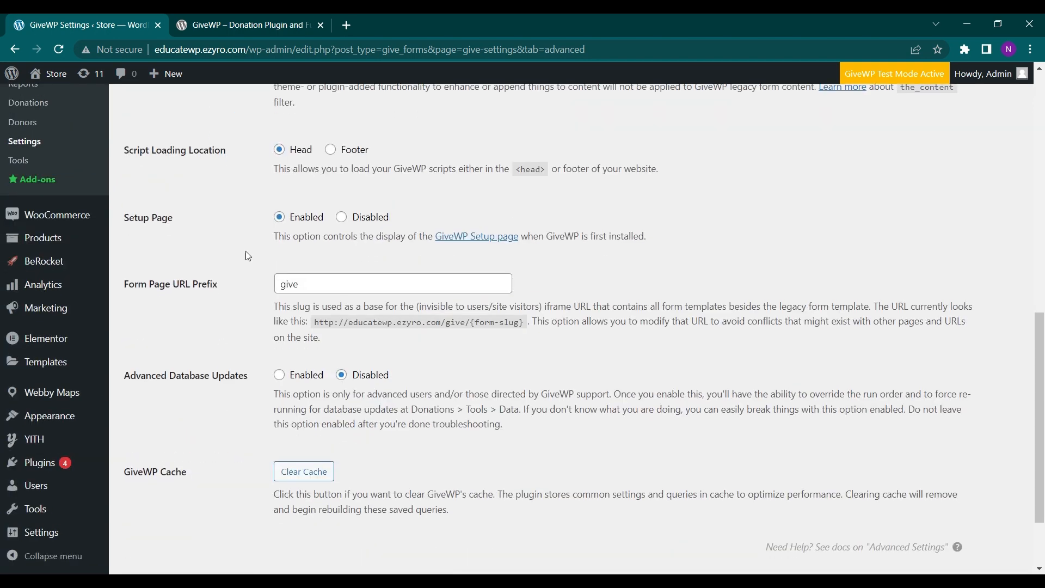
scroll("down", 3)
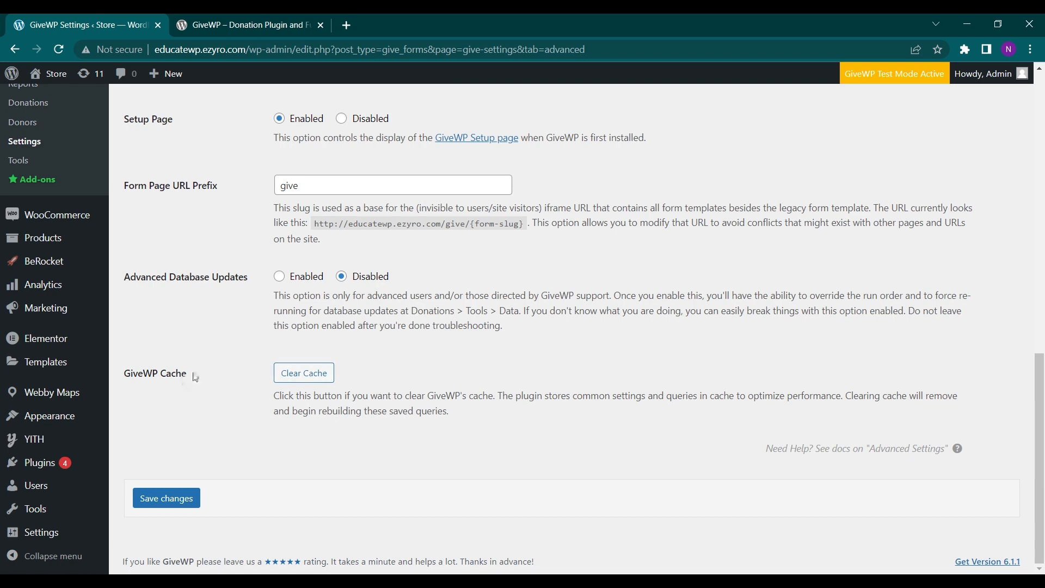
mouse_move(188, 389)
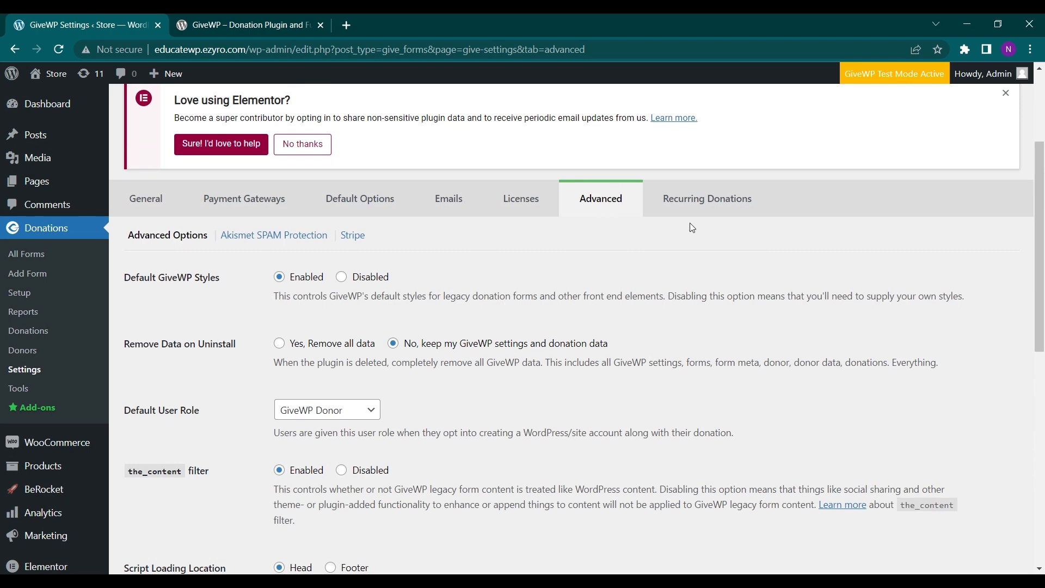
View the Recurring Donations tab showing its add-on promotion
left_click(707, 198)
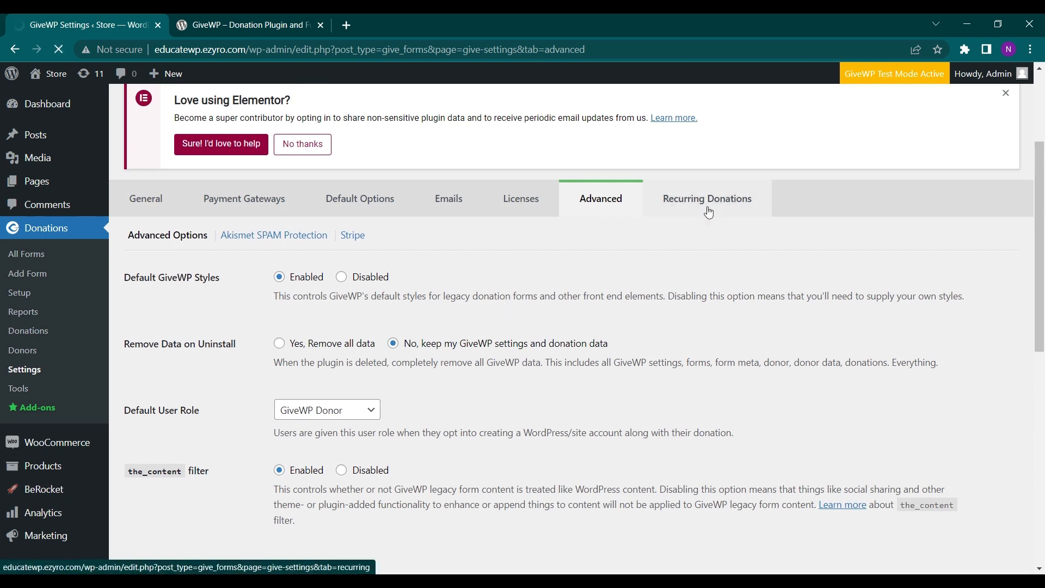
left_click(706, 198)
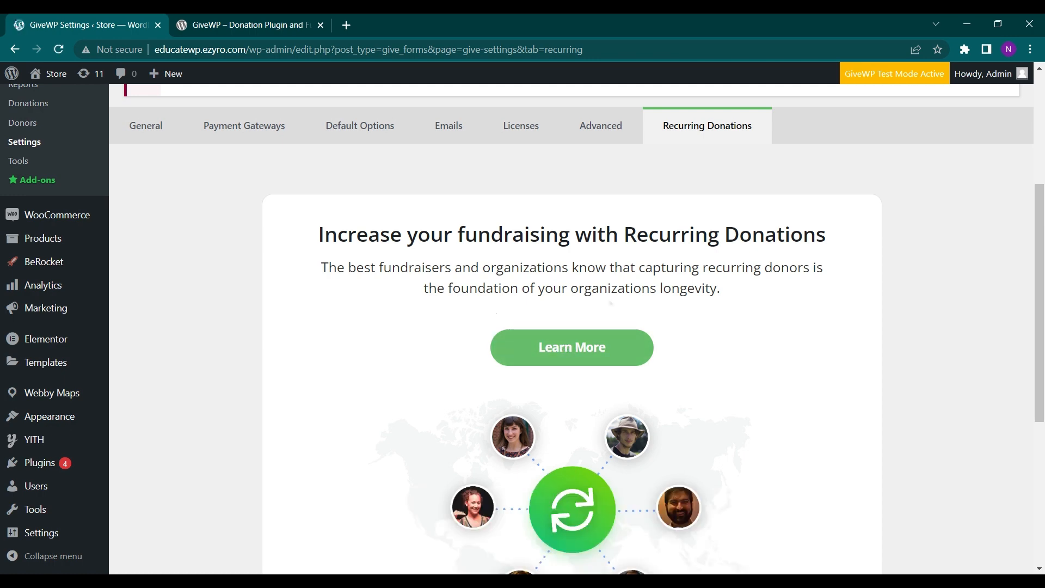
scroll("down", 3)
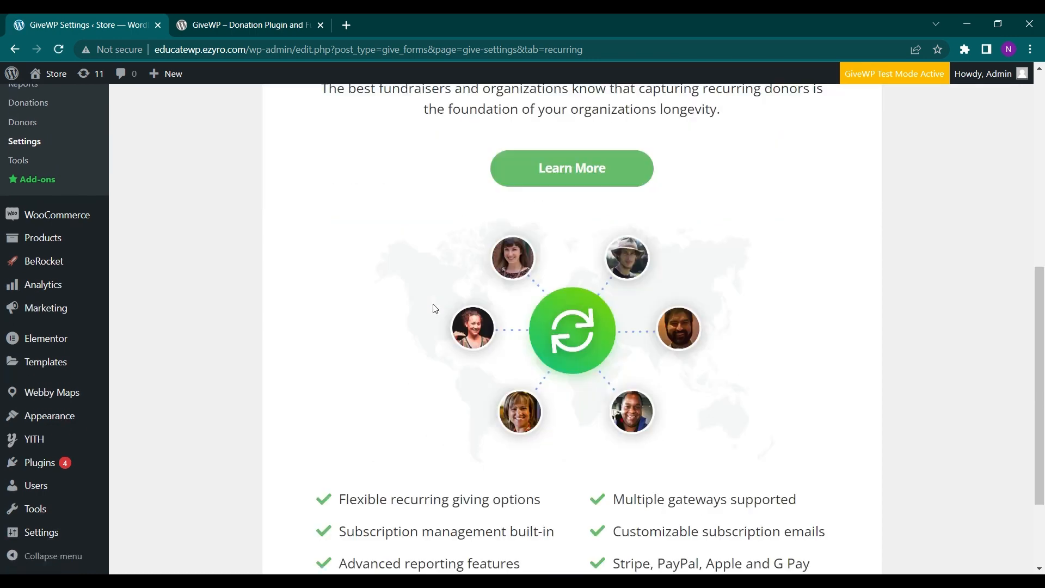
scroll("up", 3)
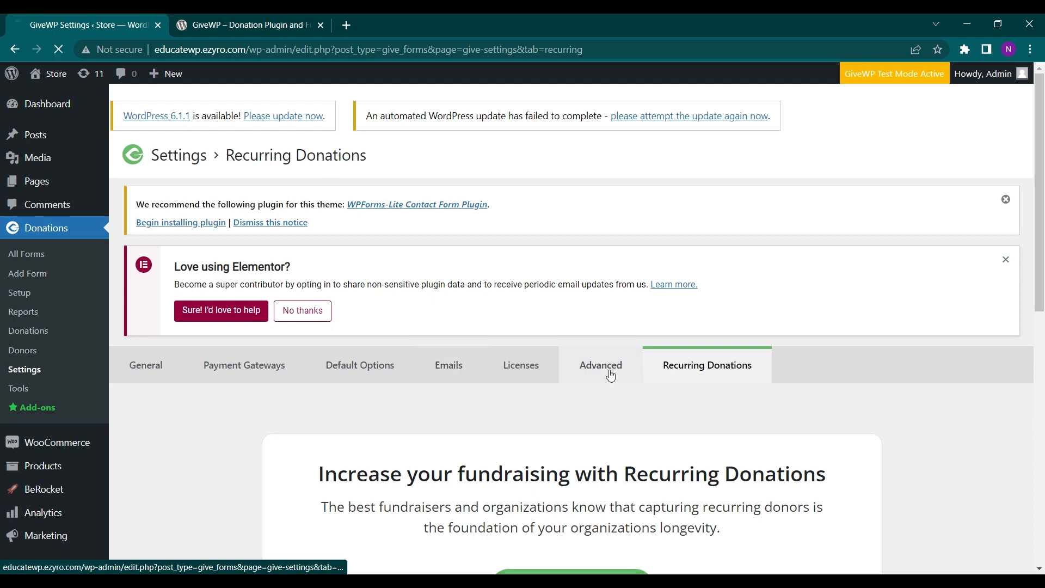
Return to the Advanced settings tab and look further down its options
left_click(600, 365)
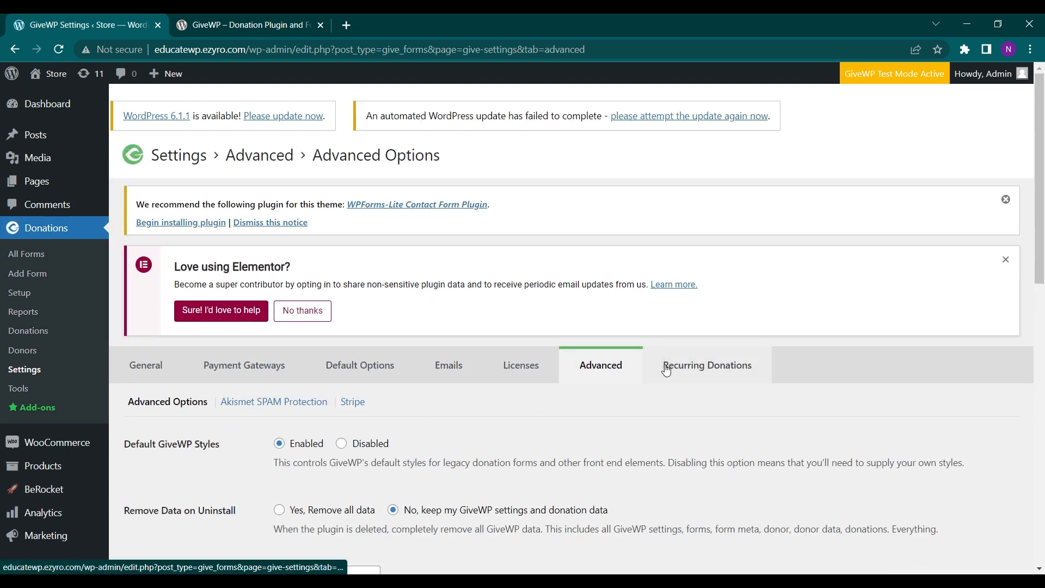
scroll("down", 3)
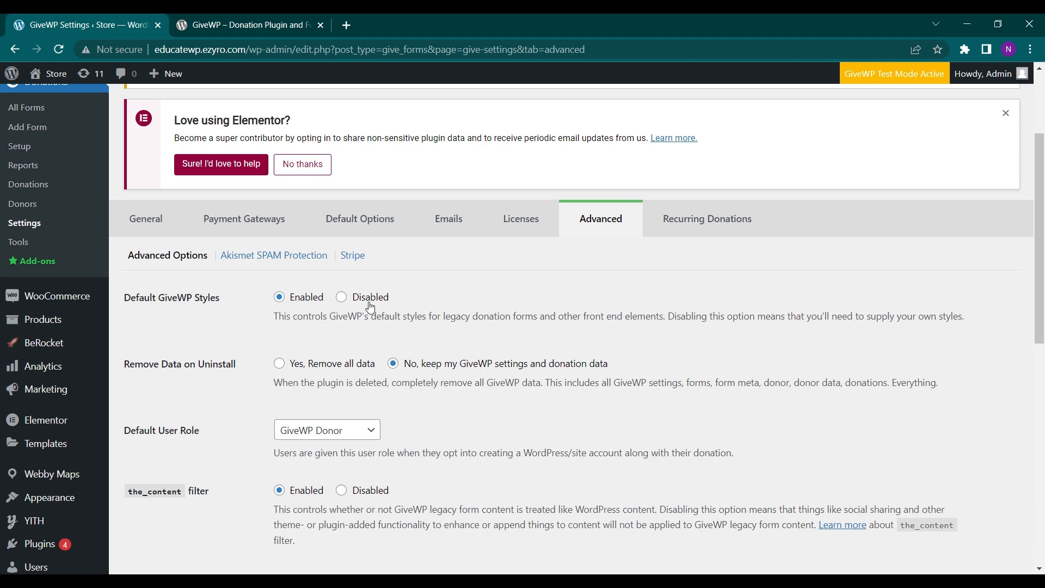
mouse_move(345, 330)
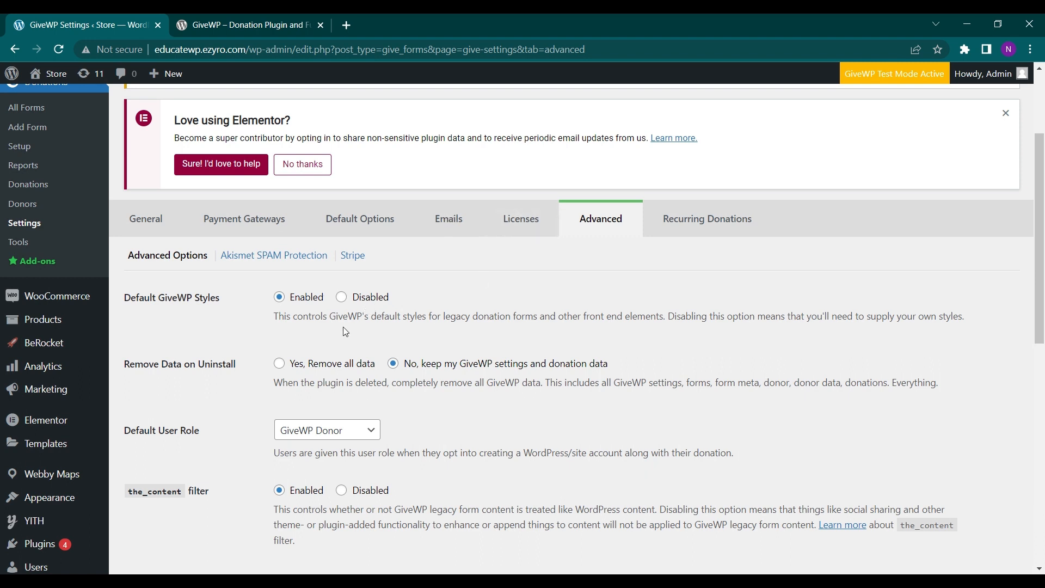
scroll("down", 3)
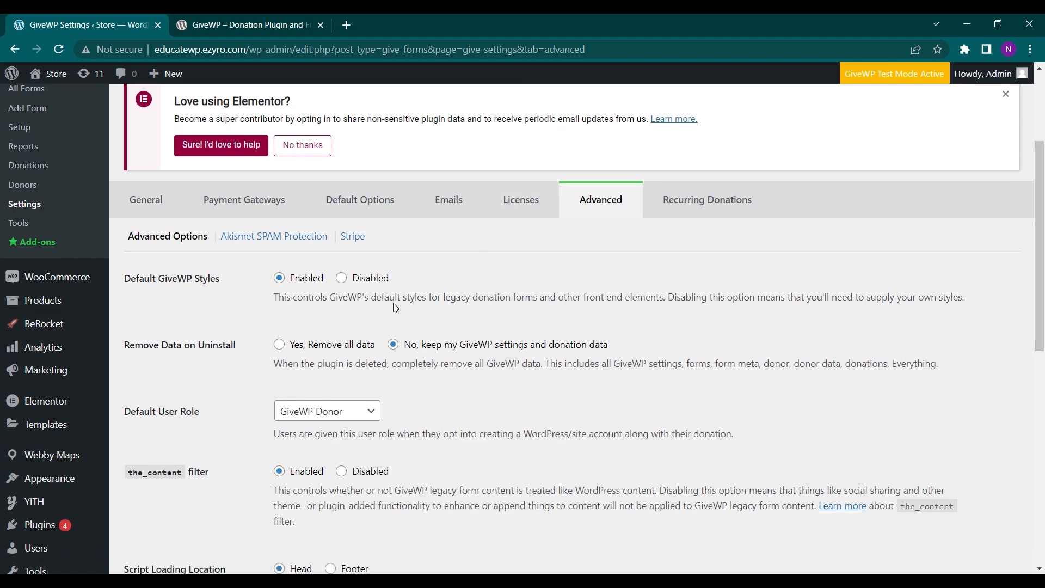
Review the Tools Export tab: donation history, PDF, revenue stats and donor exports
left_click(19, 222)
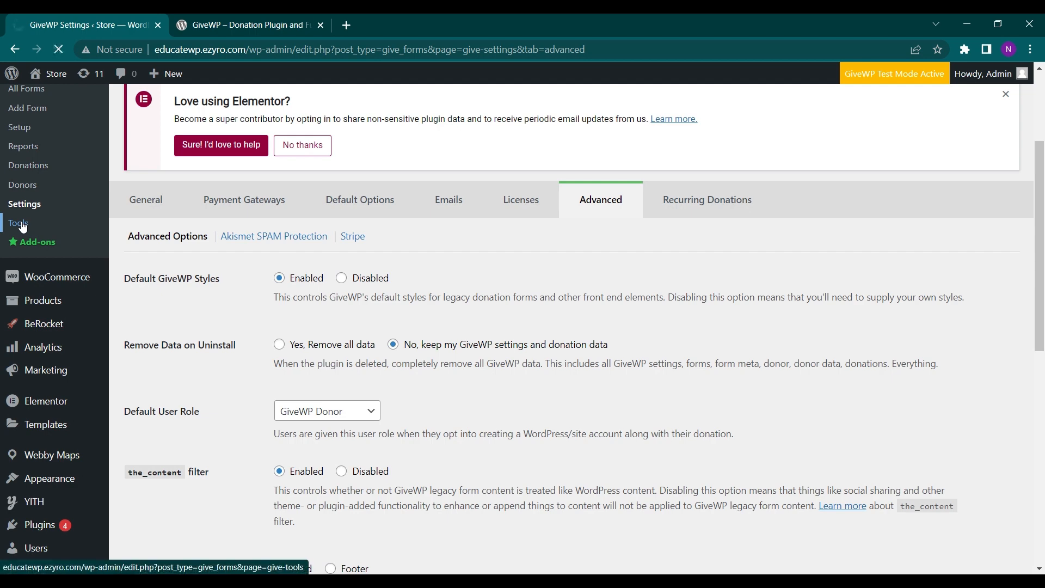
left_click(19, 222)
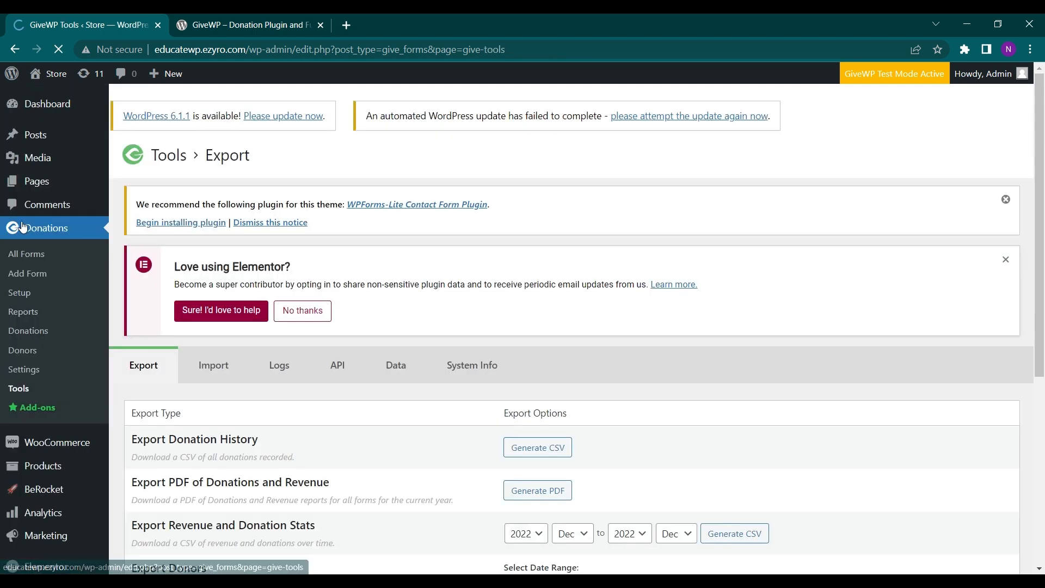
scroll("down", 3)
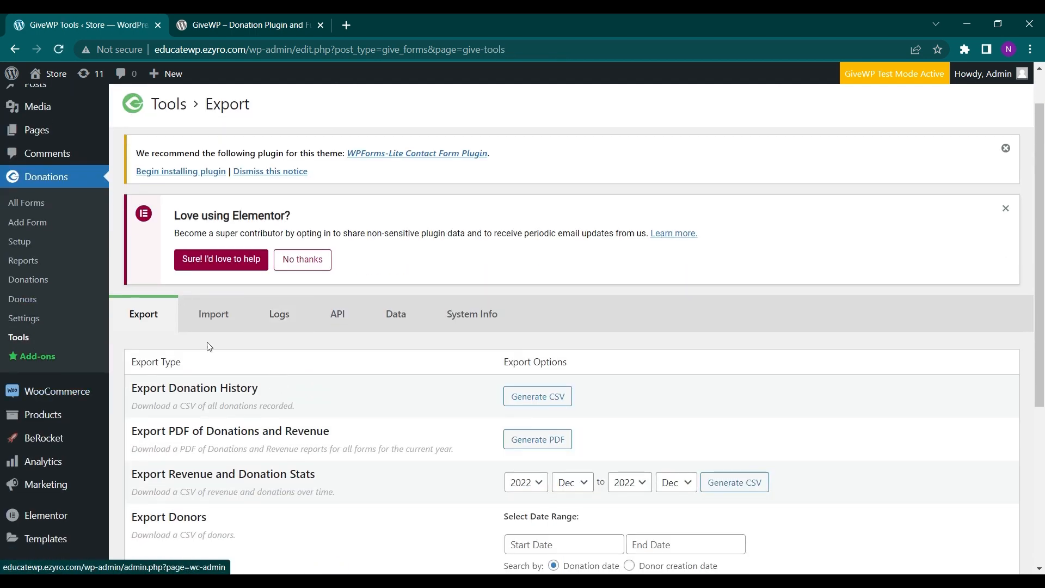
scroll("down", 3)
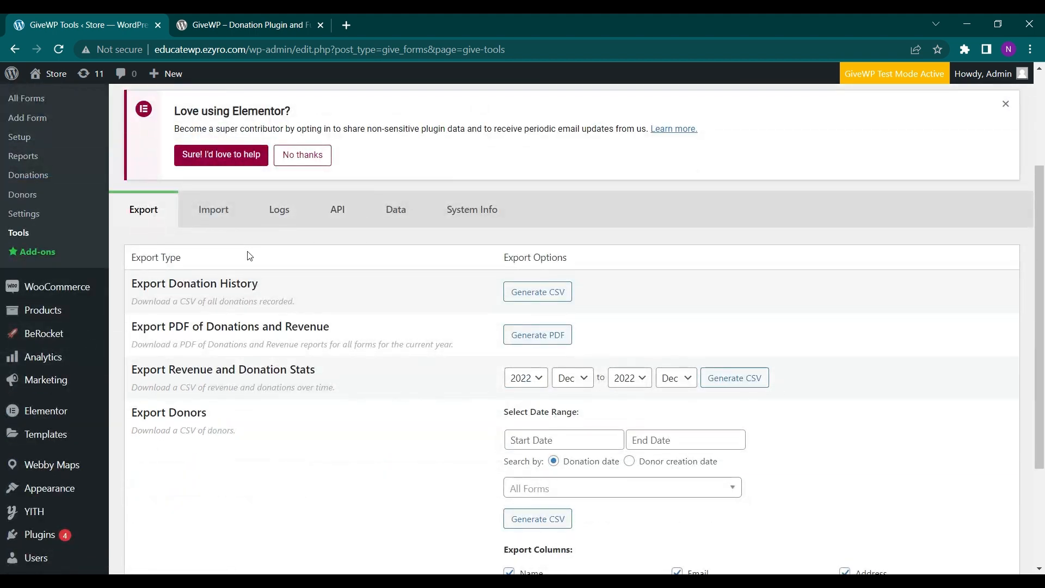
scroll("down", 3)
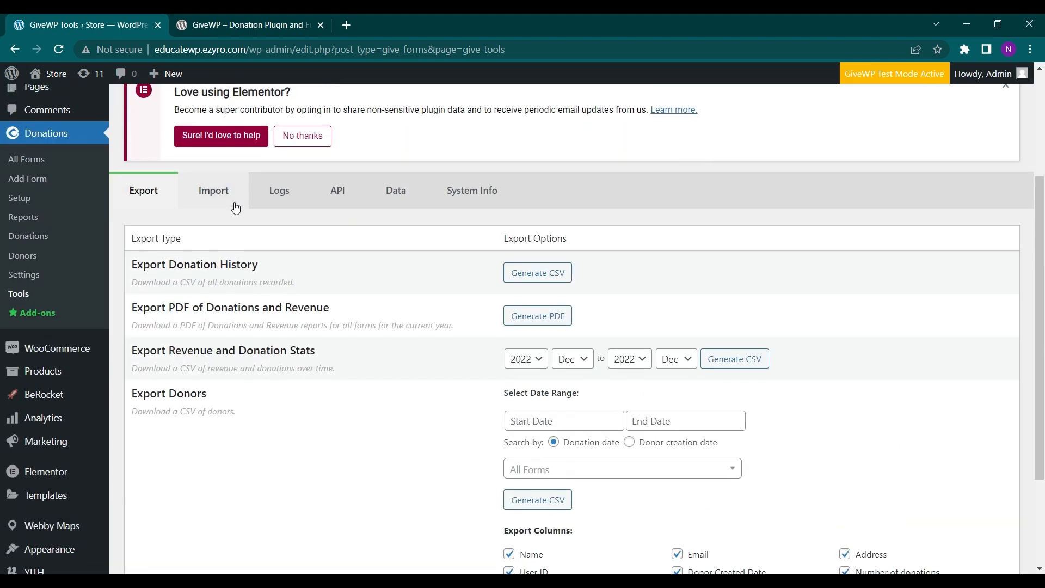
Review the Import tab, then the Logs tab listing one Give Core Payment log from 2022-12-16
left_click(213, 190)
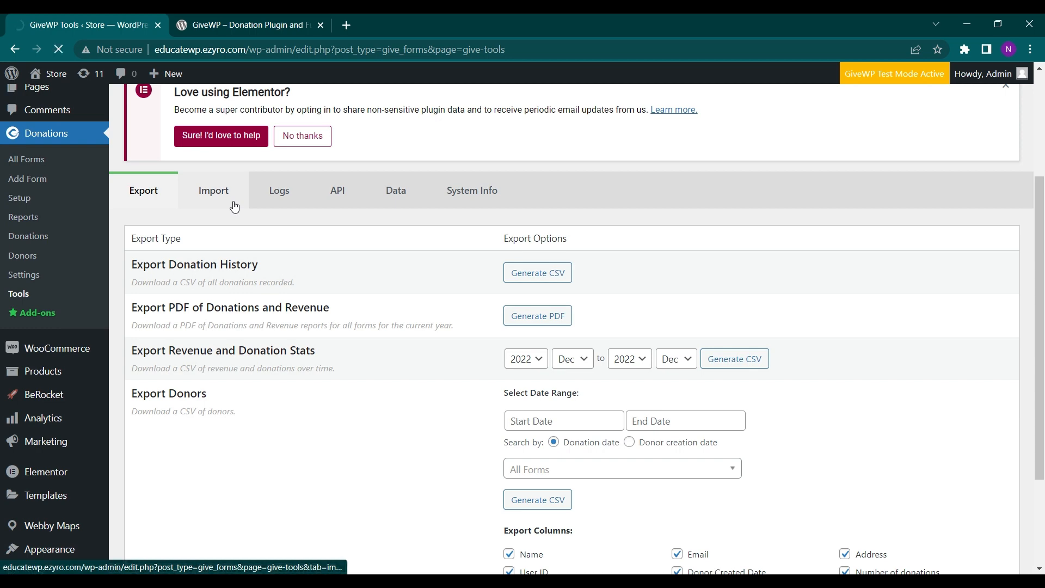
left_click(213, 190)
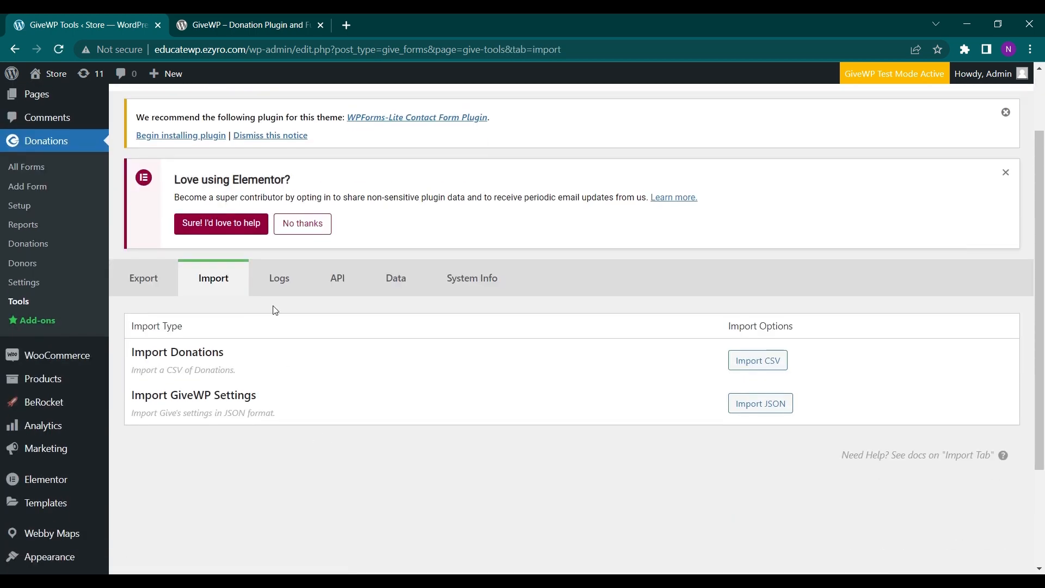
left_click(278, 278)
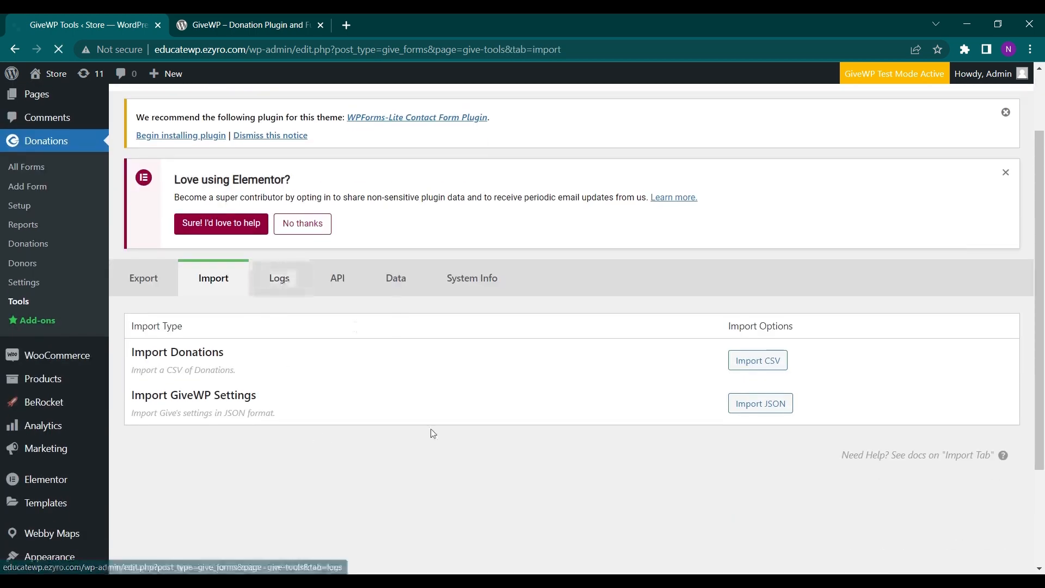
left_click(279, 277)
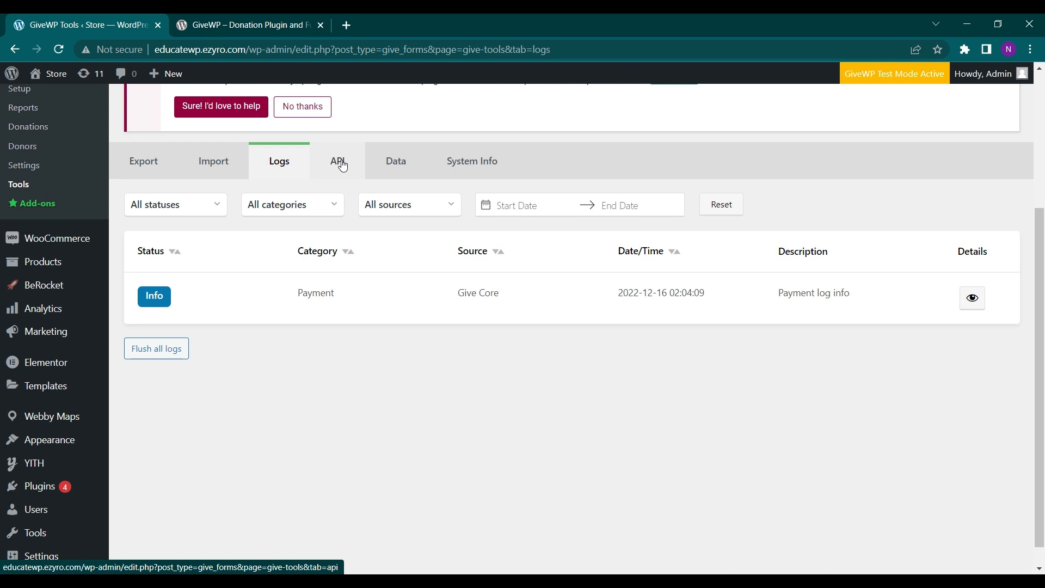
mouse_move(352, 165)
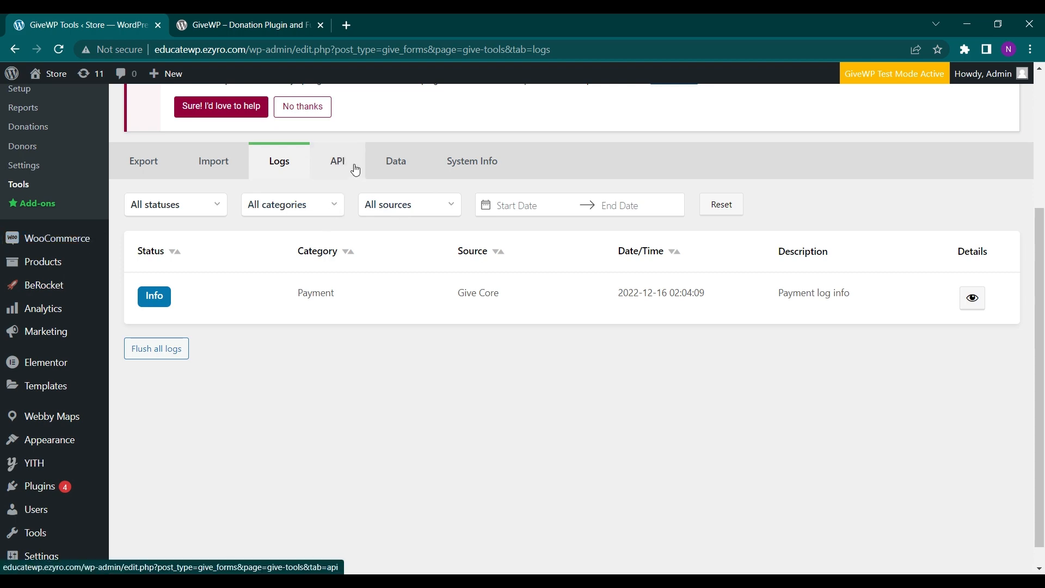
left_click(336, 161)
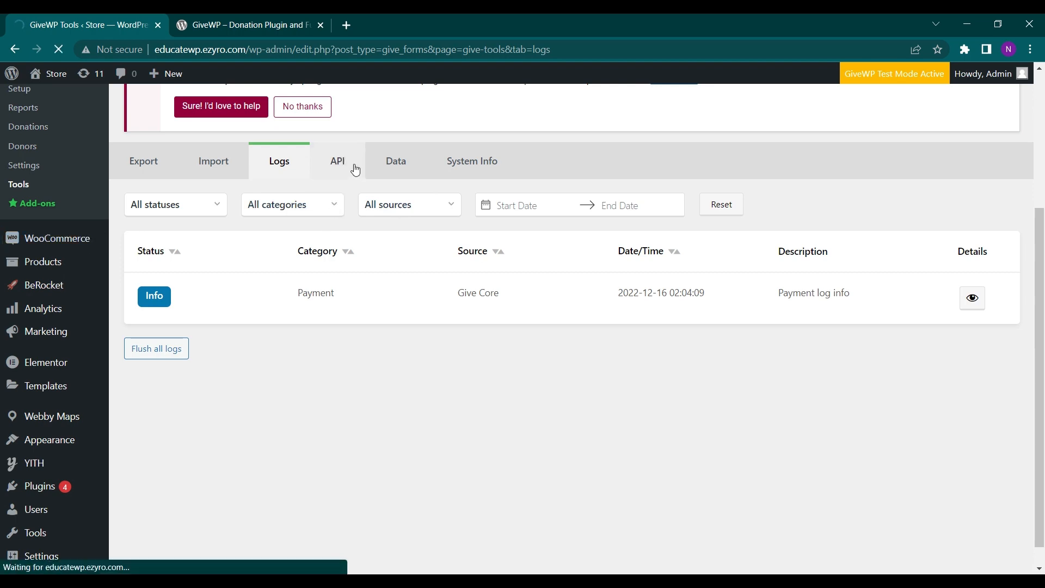
View the empty API keys list, then the Data tab with ten Core migrations marked Success
left_click(337, 161)
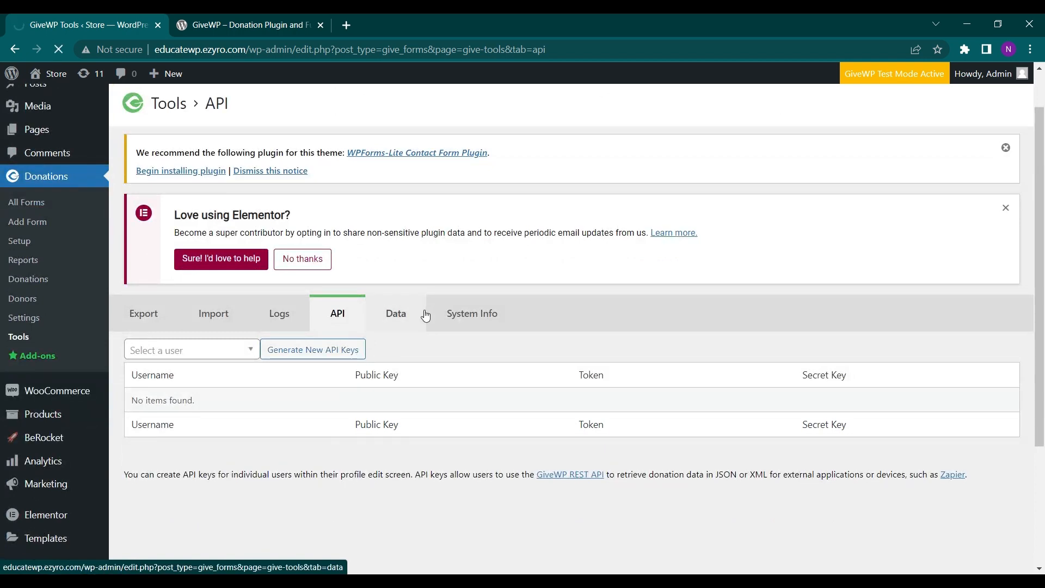
left_click(395, 313)
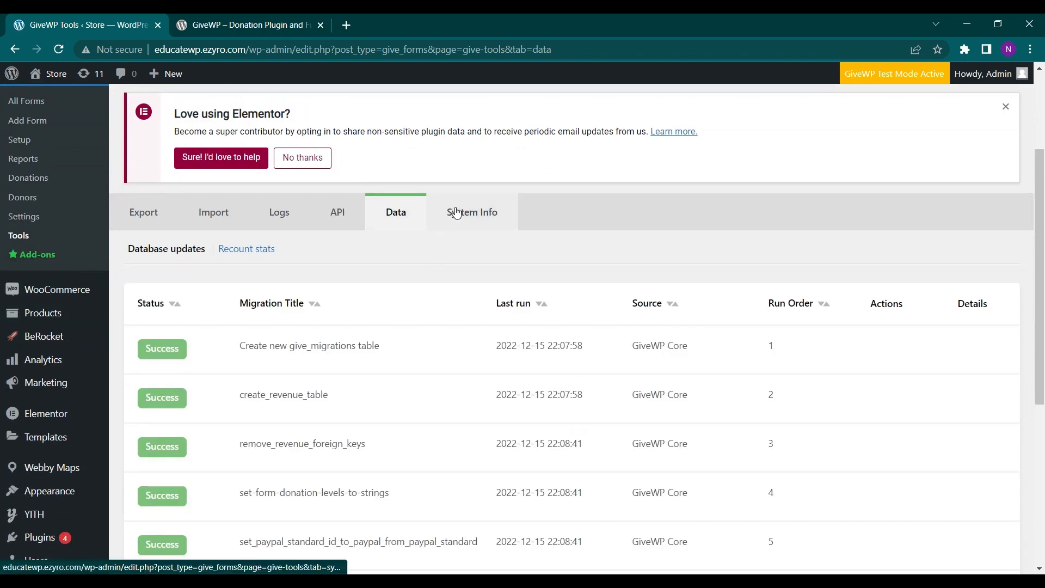
scroll("down", 3)
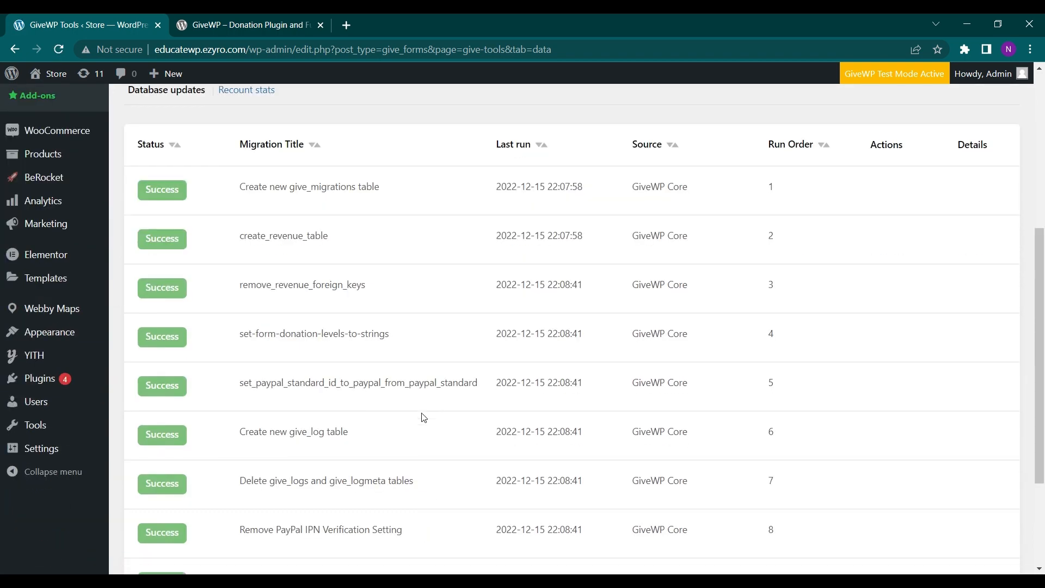
scroll("down", 3)
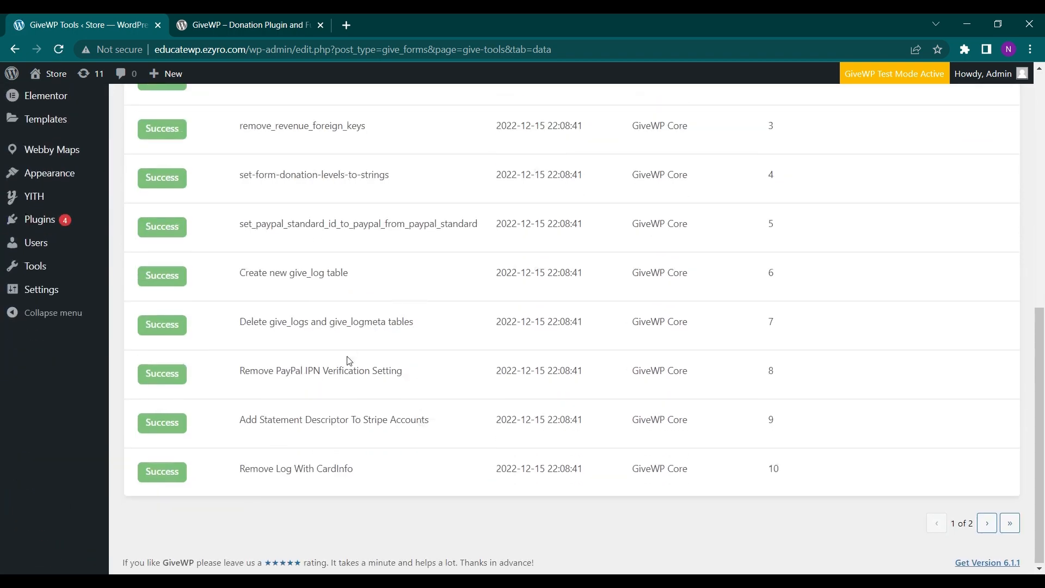
scroll("up", 3)
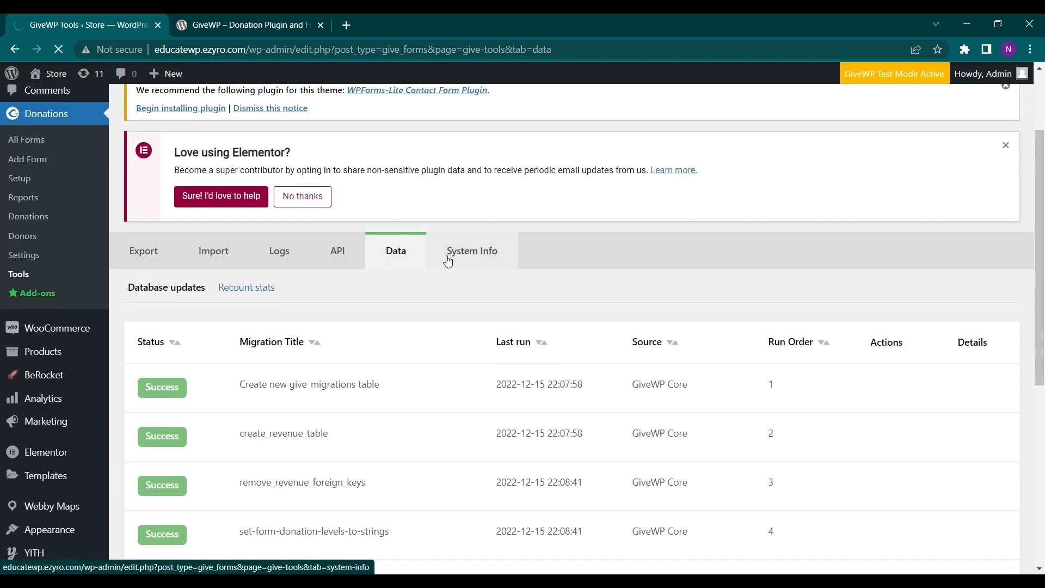
Check System Info's Site URL and WP Version 6.0.3, then switch to GiveWP's WordPress.org page
left_click(471, 250)
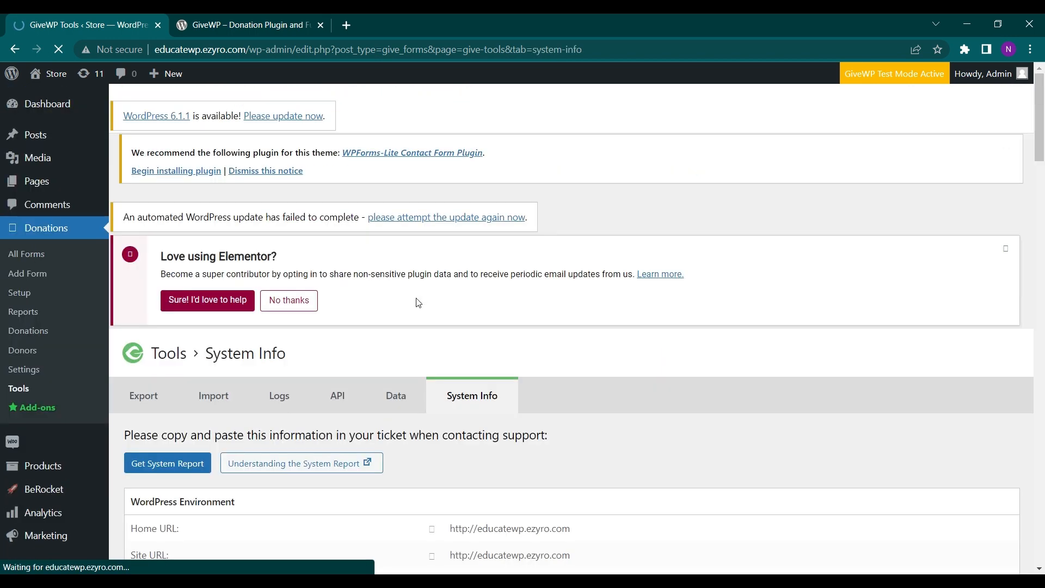
scroll("down", 3)
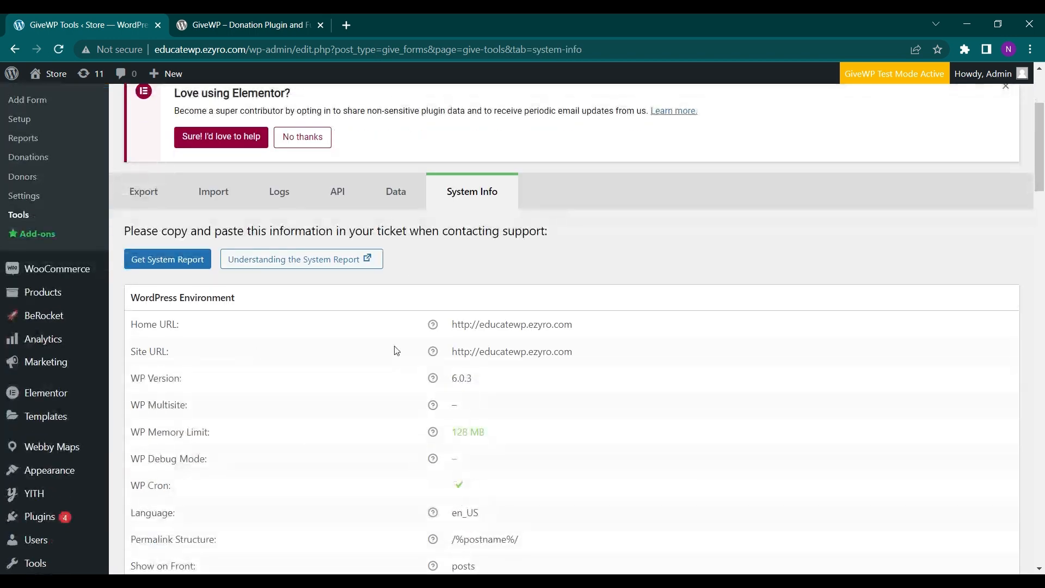
scroll("down", 3)
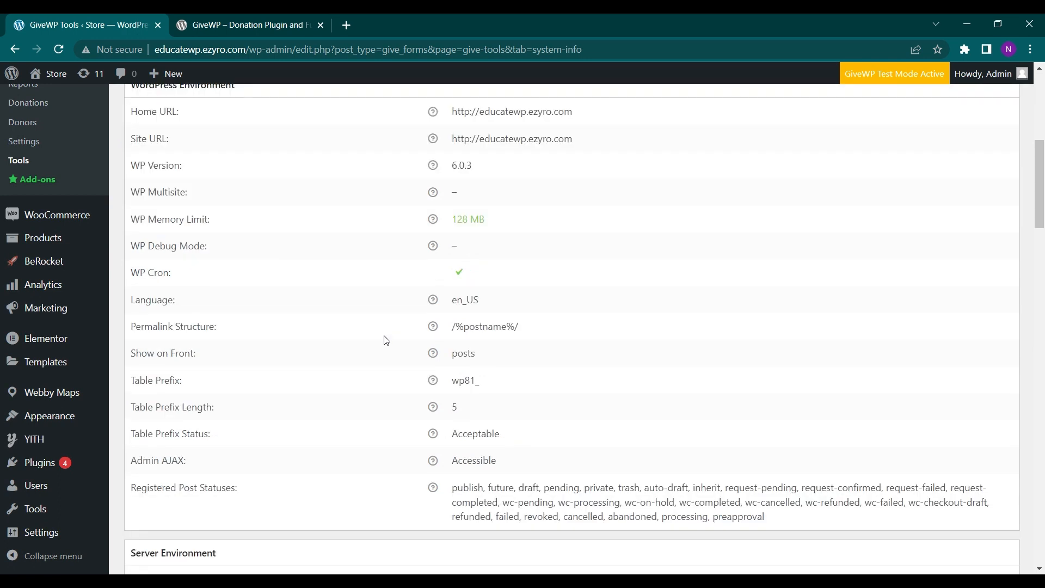
double_click(511, 138)
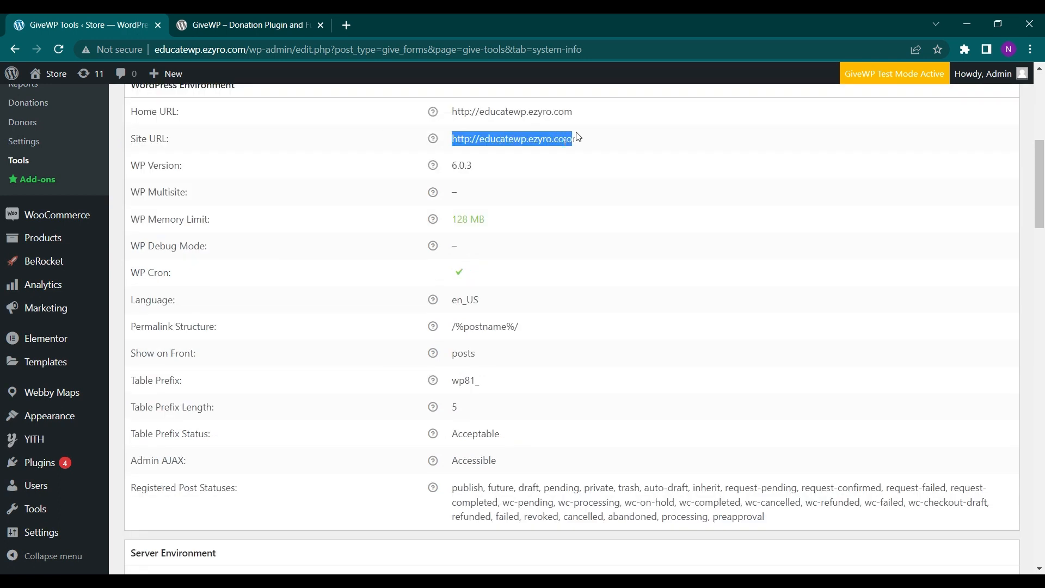
double_click(465, 165)
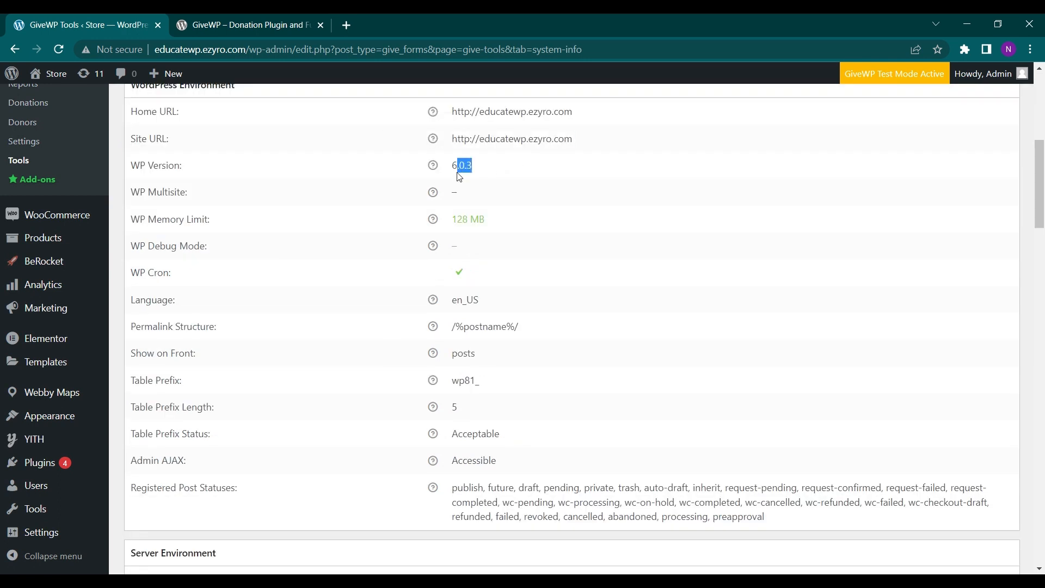
scroll("down", 3)
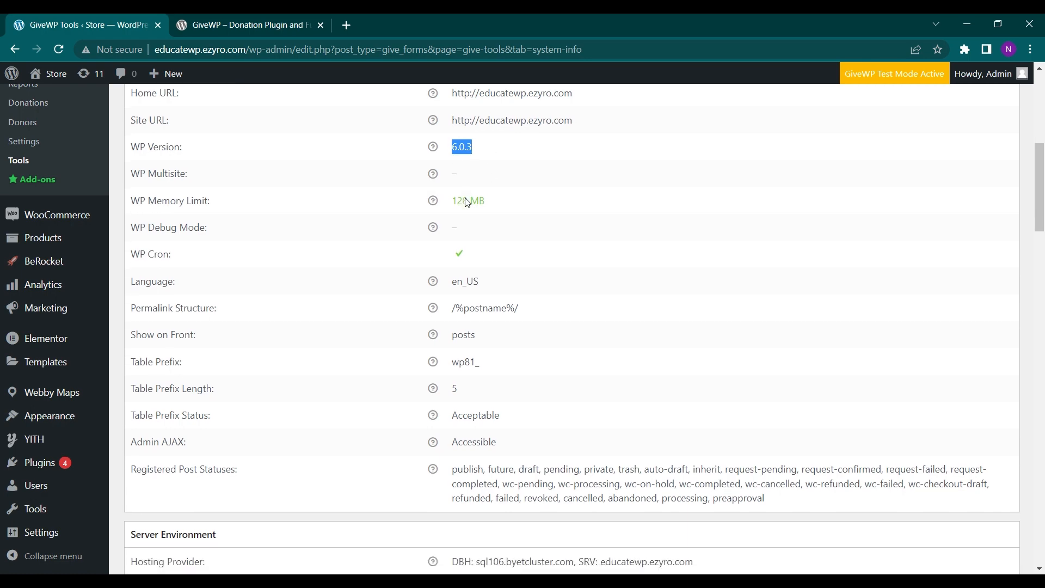
scroll("up", 3)
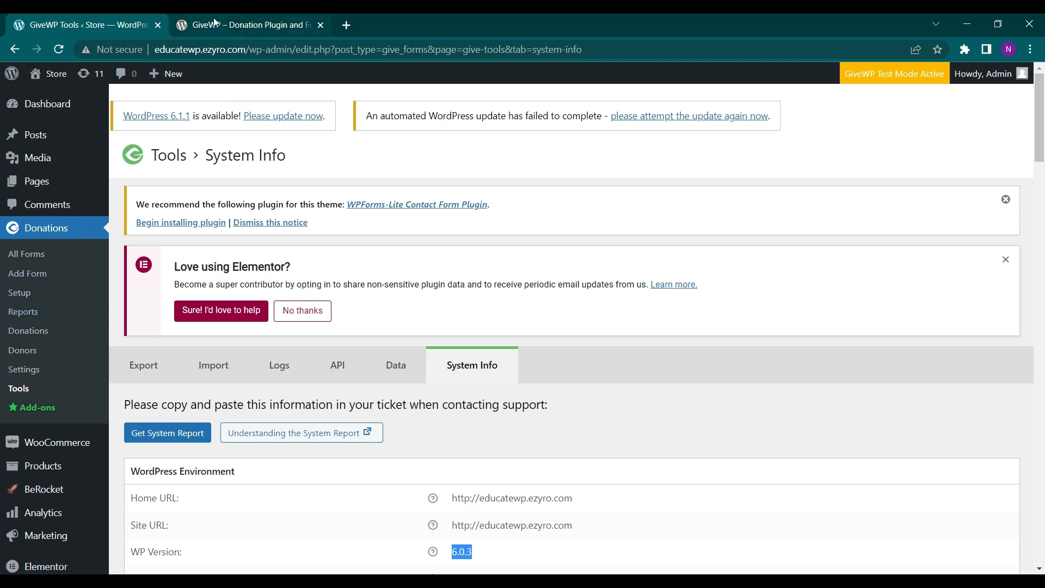
left_click(247, 25)
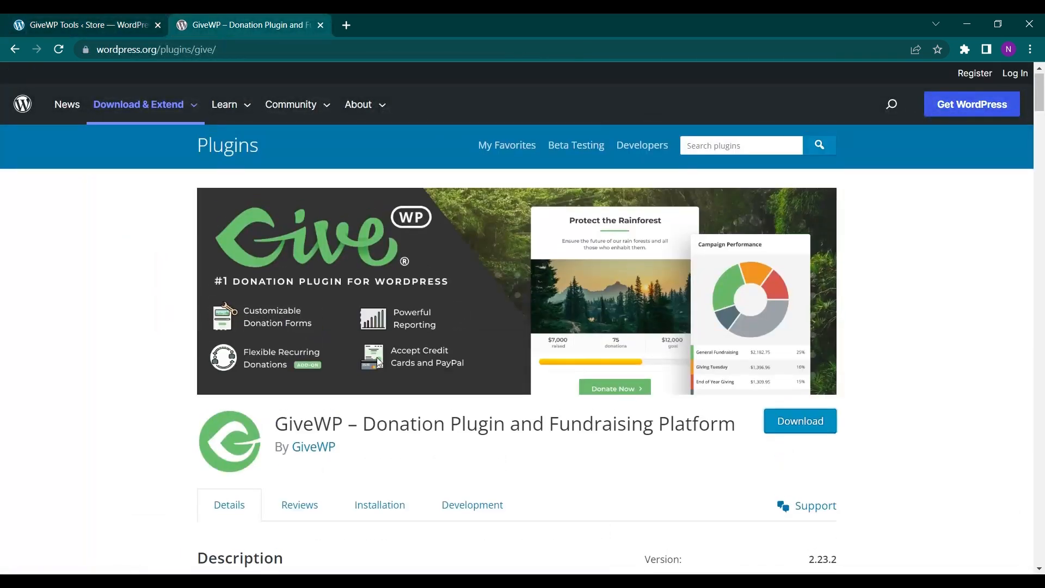